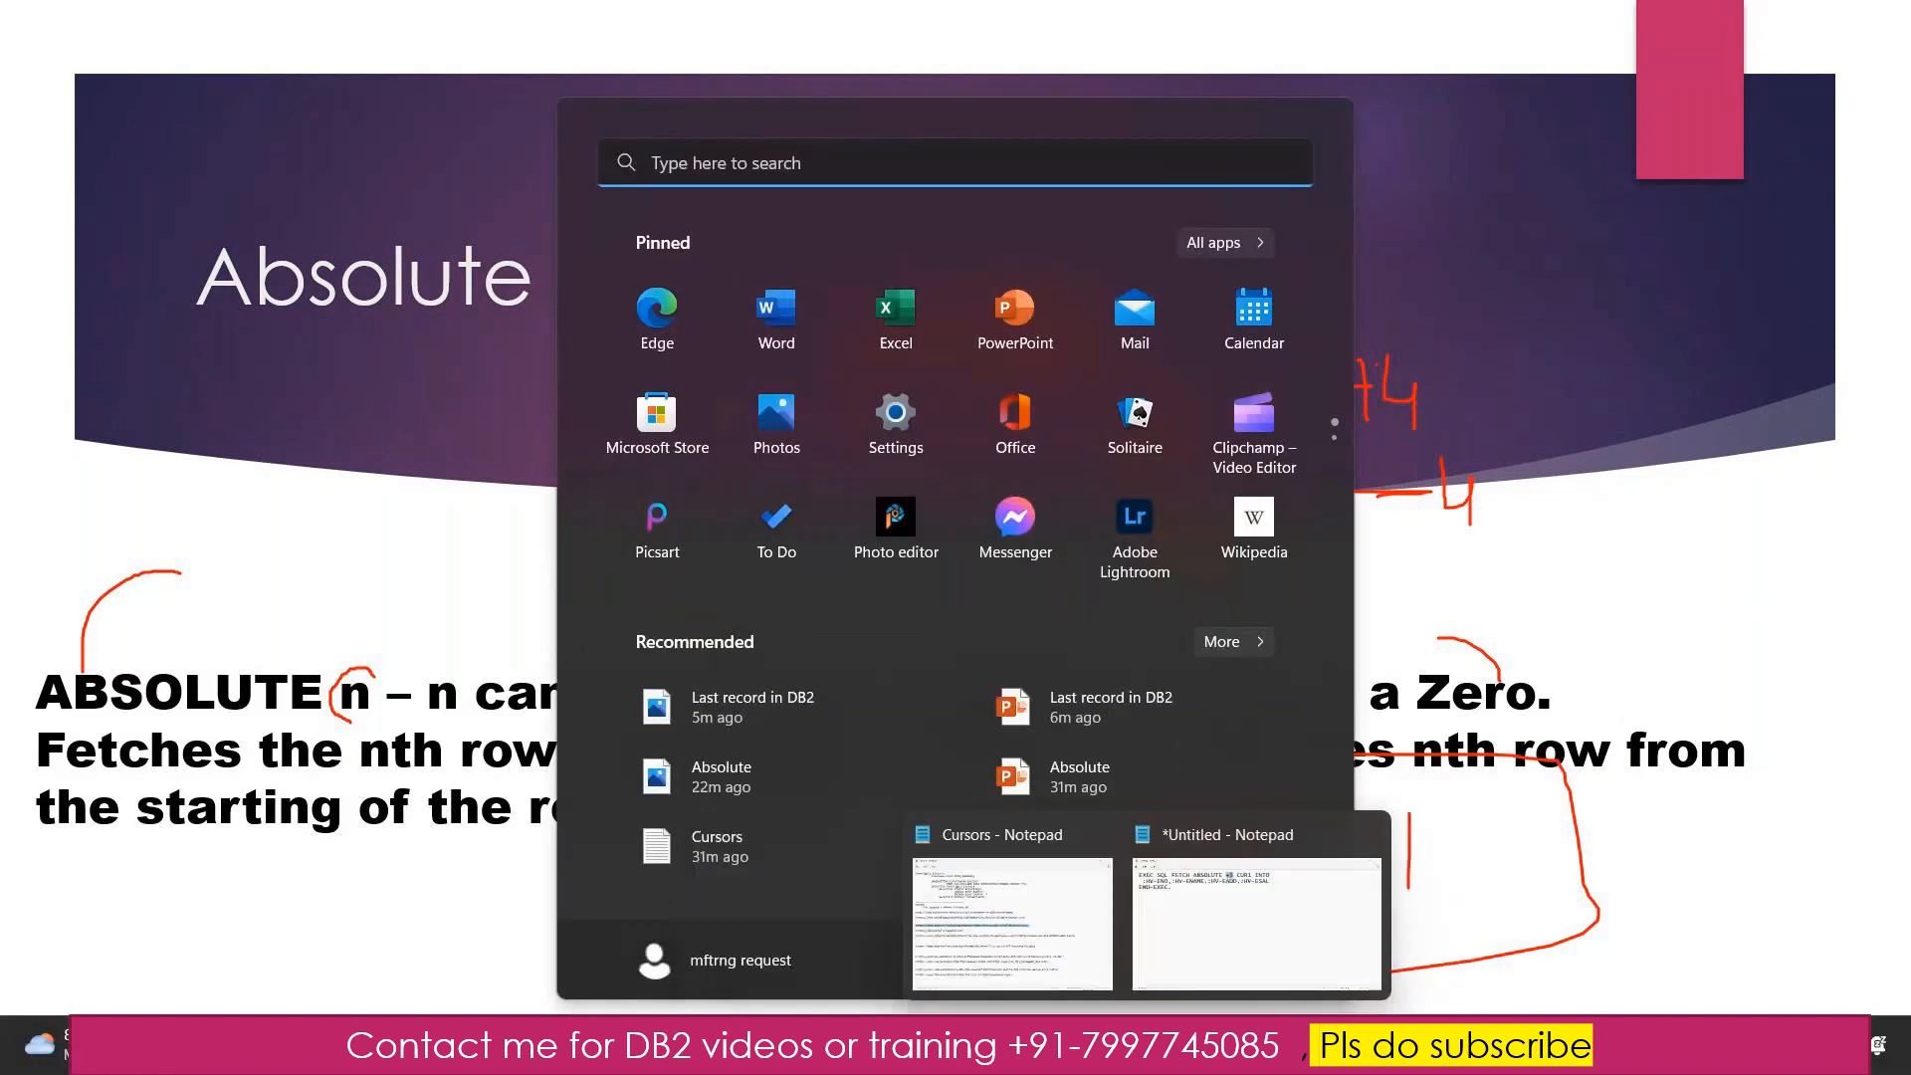
- Bring the blank untitled Notepad window to the front from the taskbar preview
left_click(1255, 920)
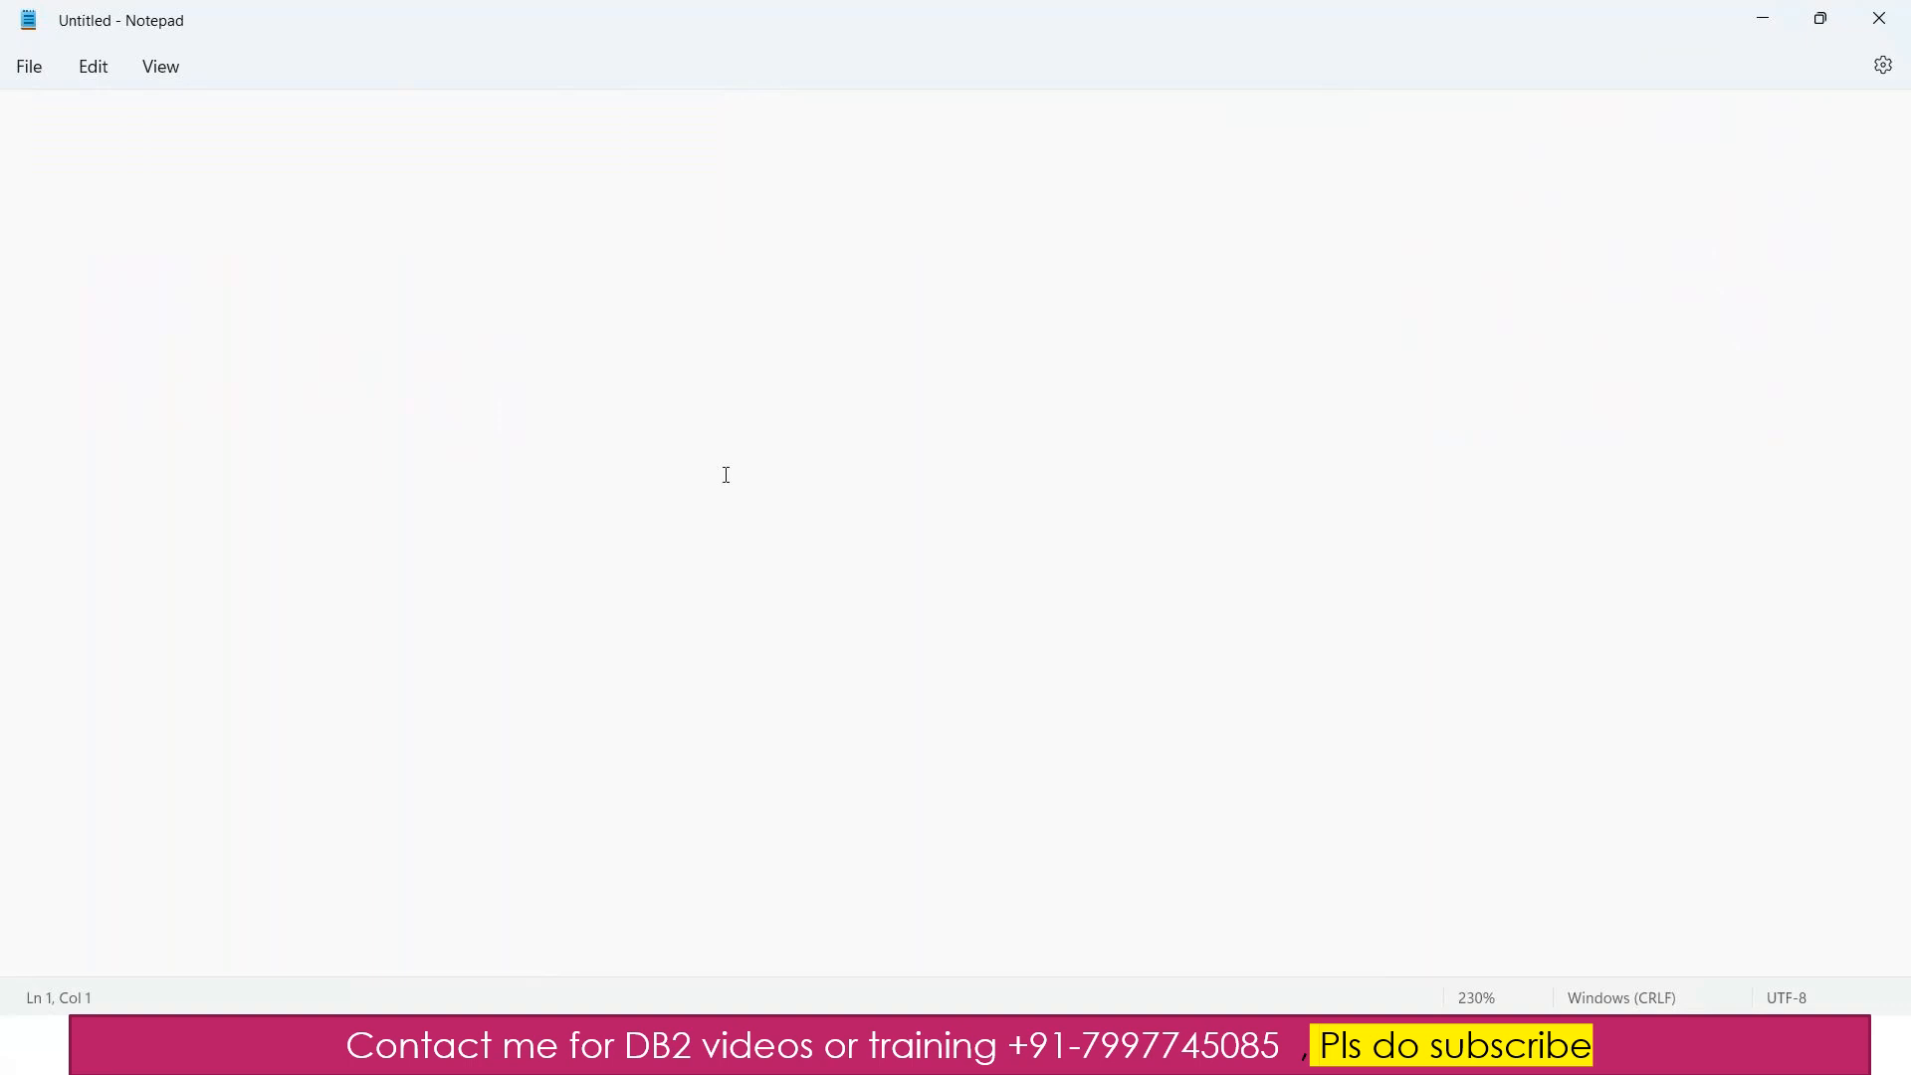
- Type the STEP1:DECLARE THE CURSOR heading and begin EXEC SQL DECLARE CUR1
key("enter")
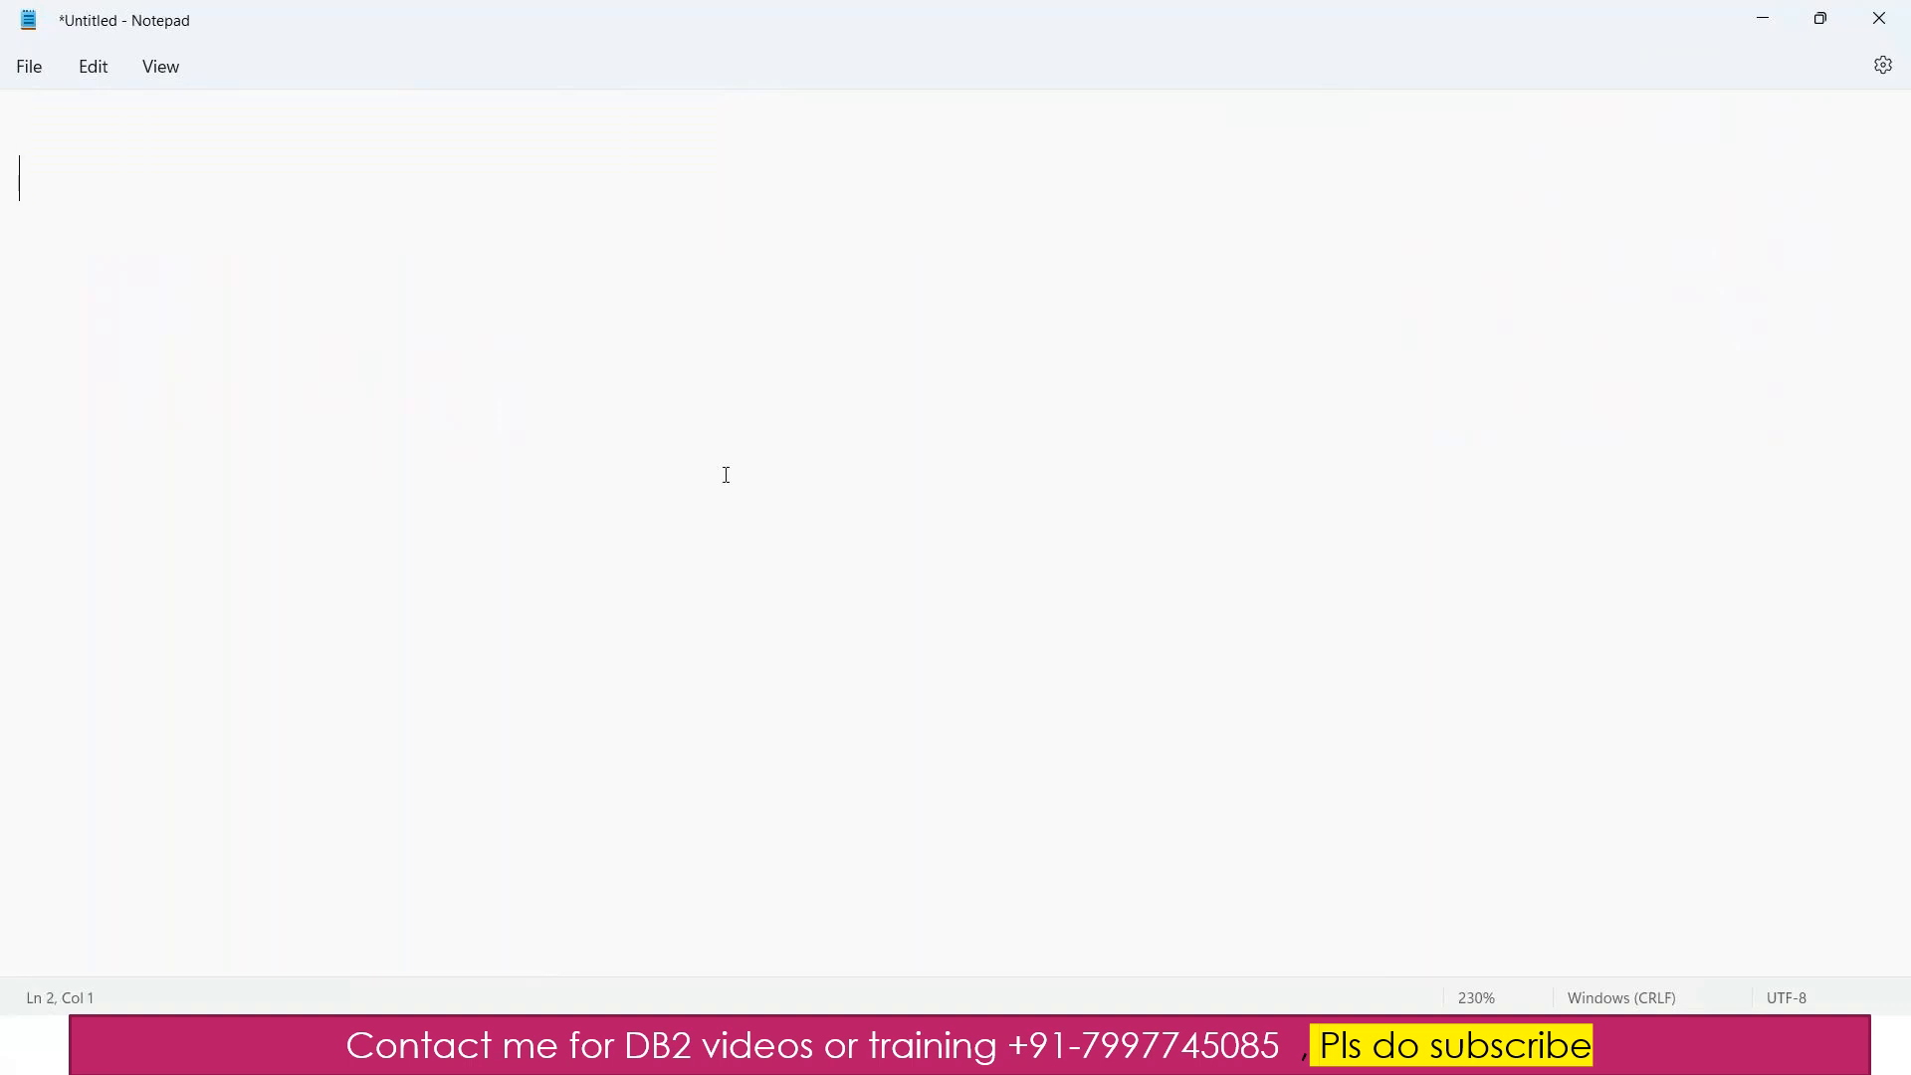
type("st")
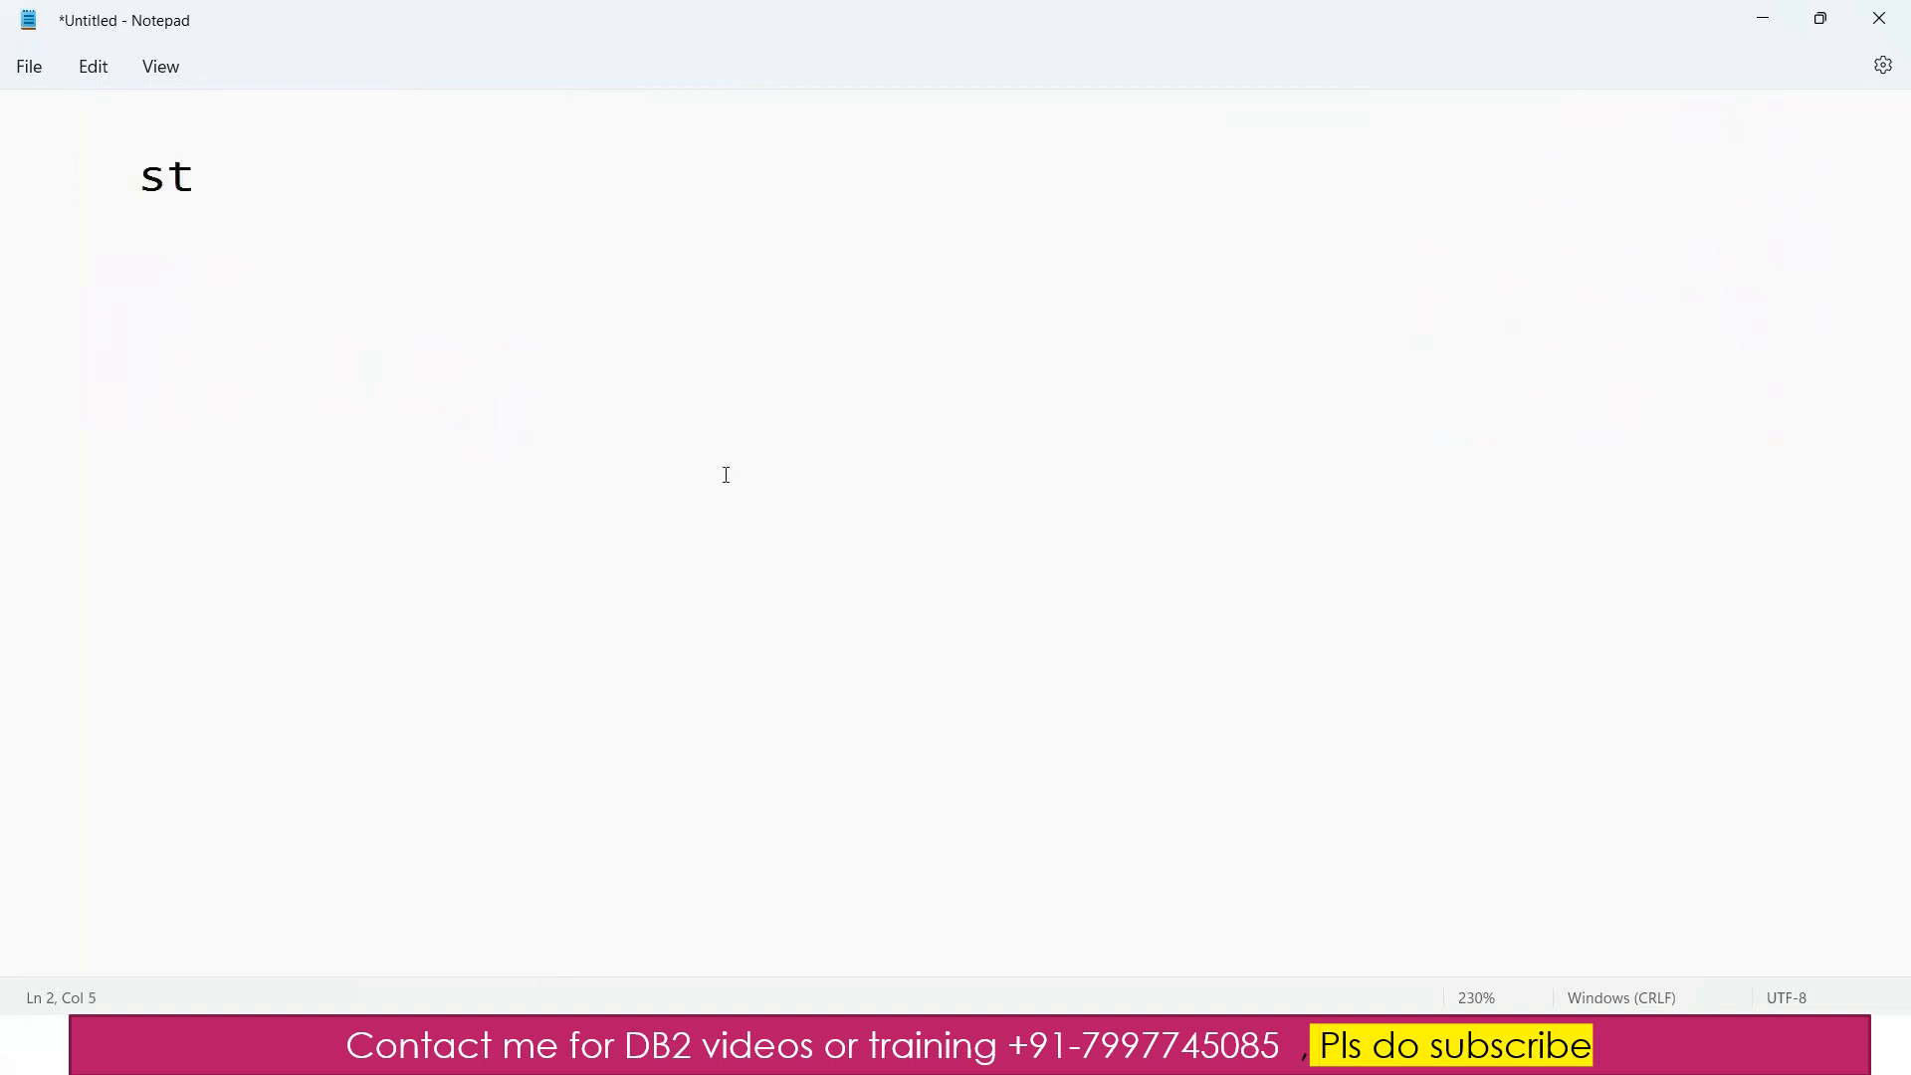
type("EP1")
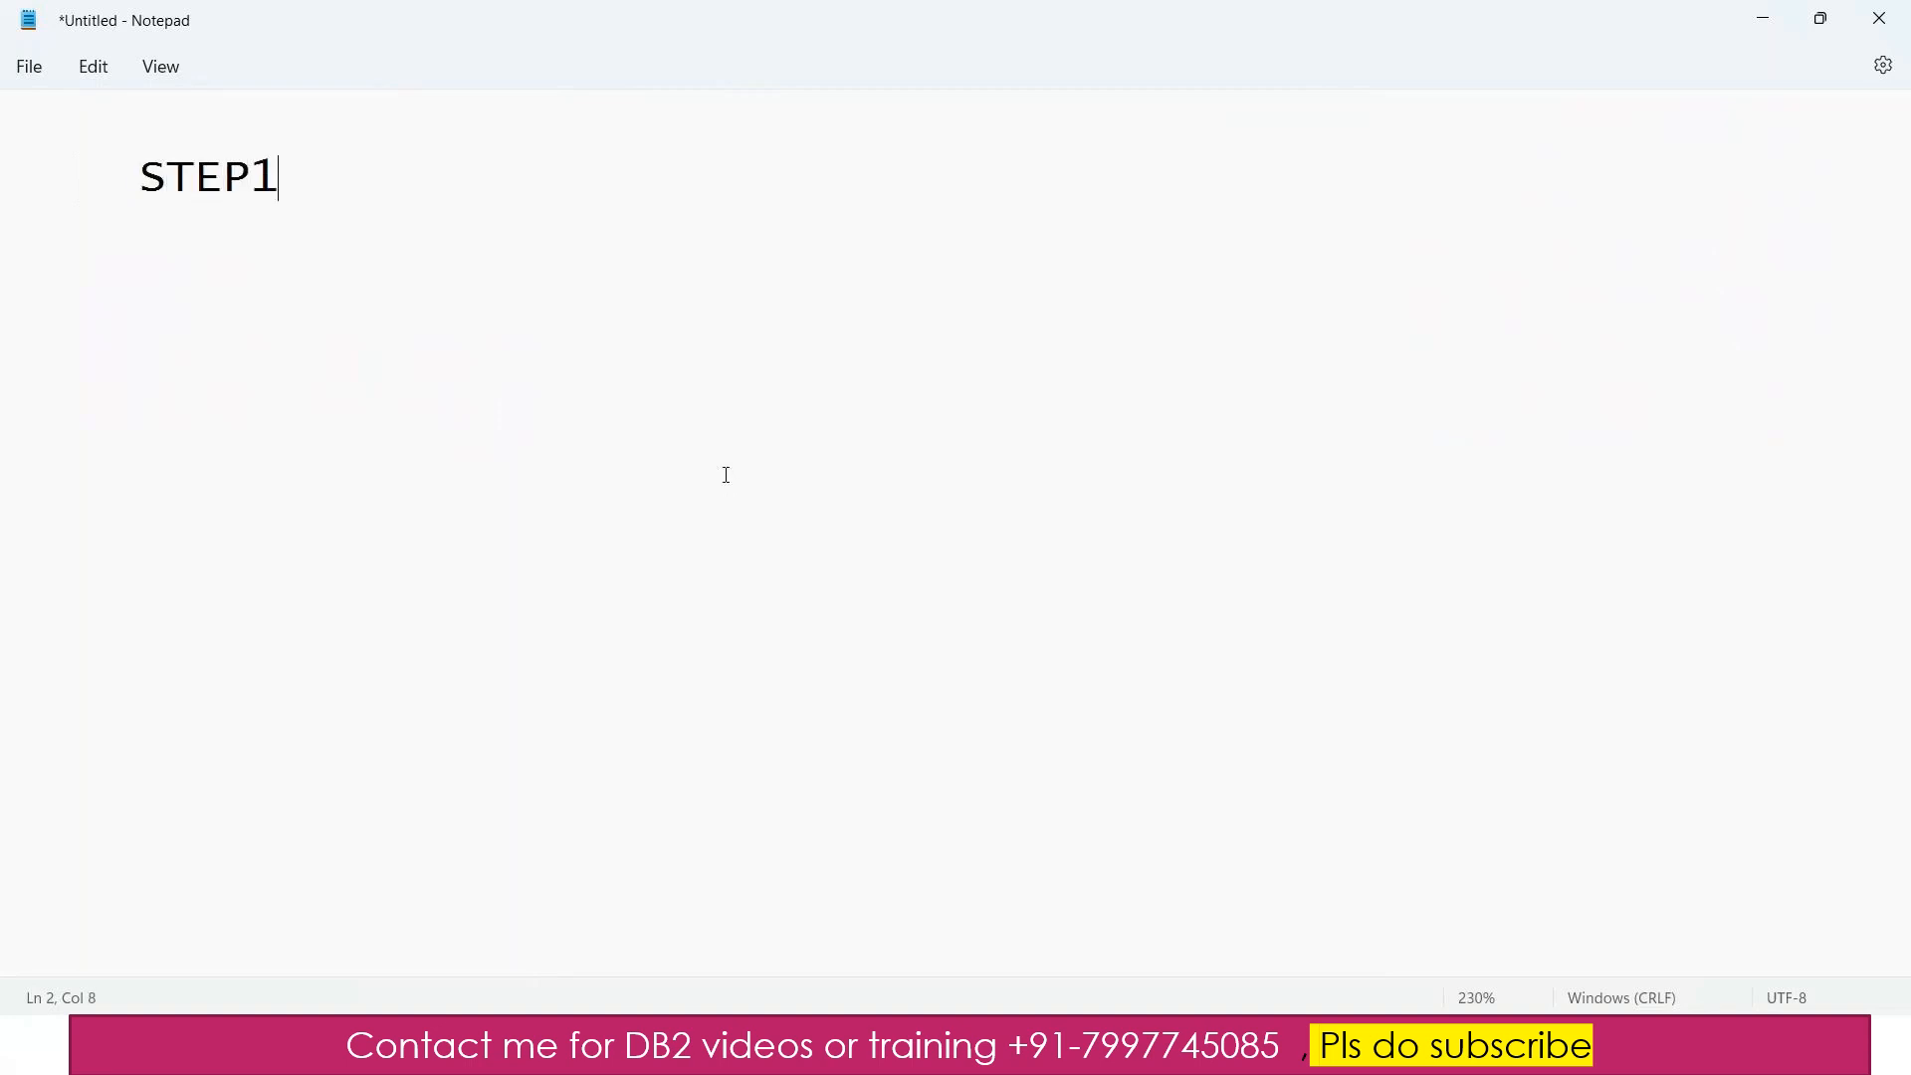
type(":DECLARE")
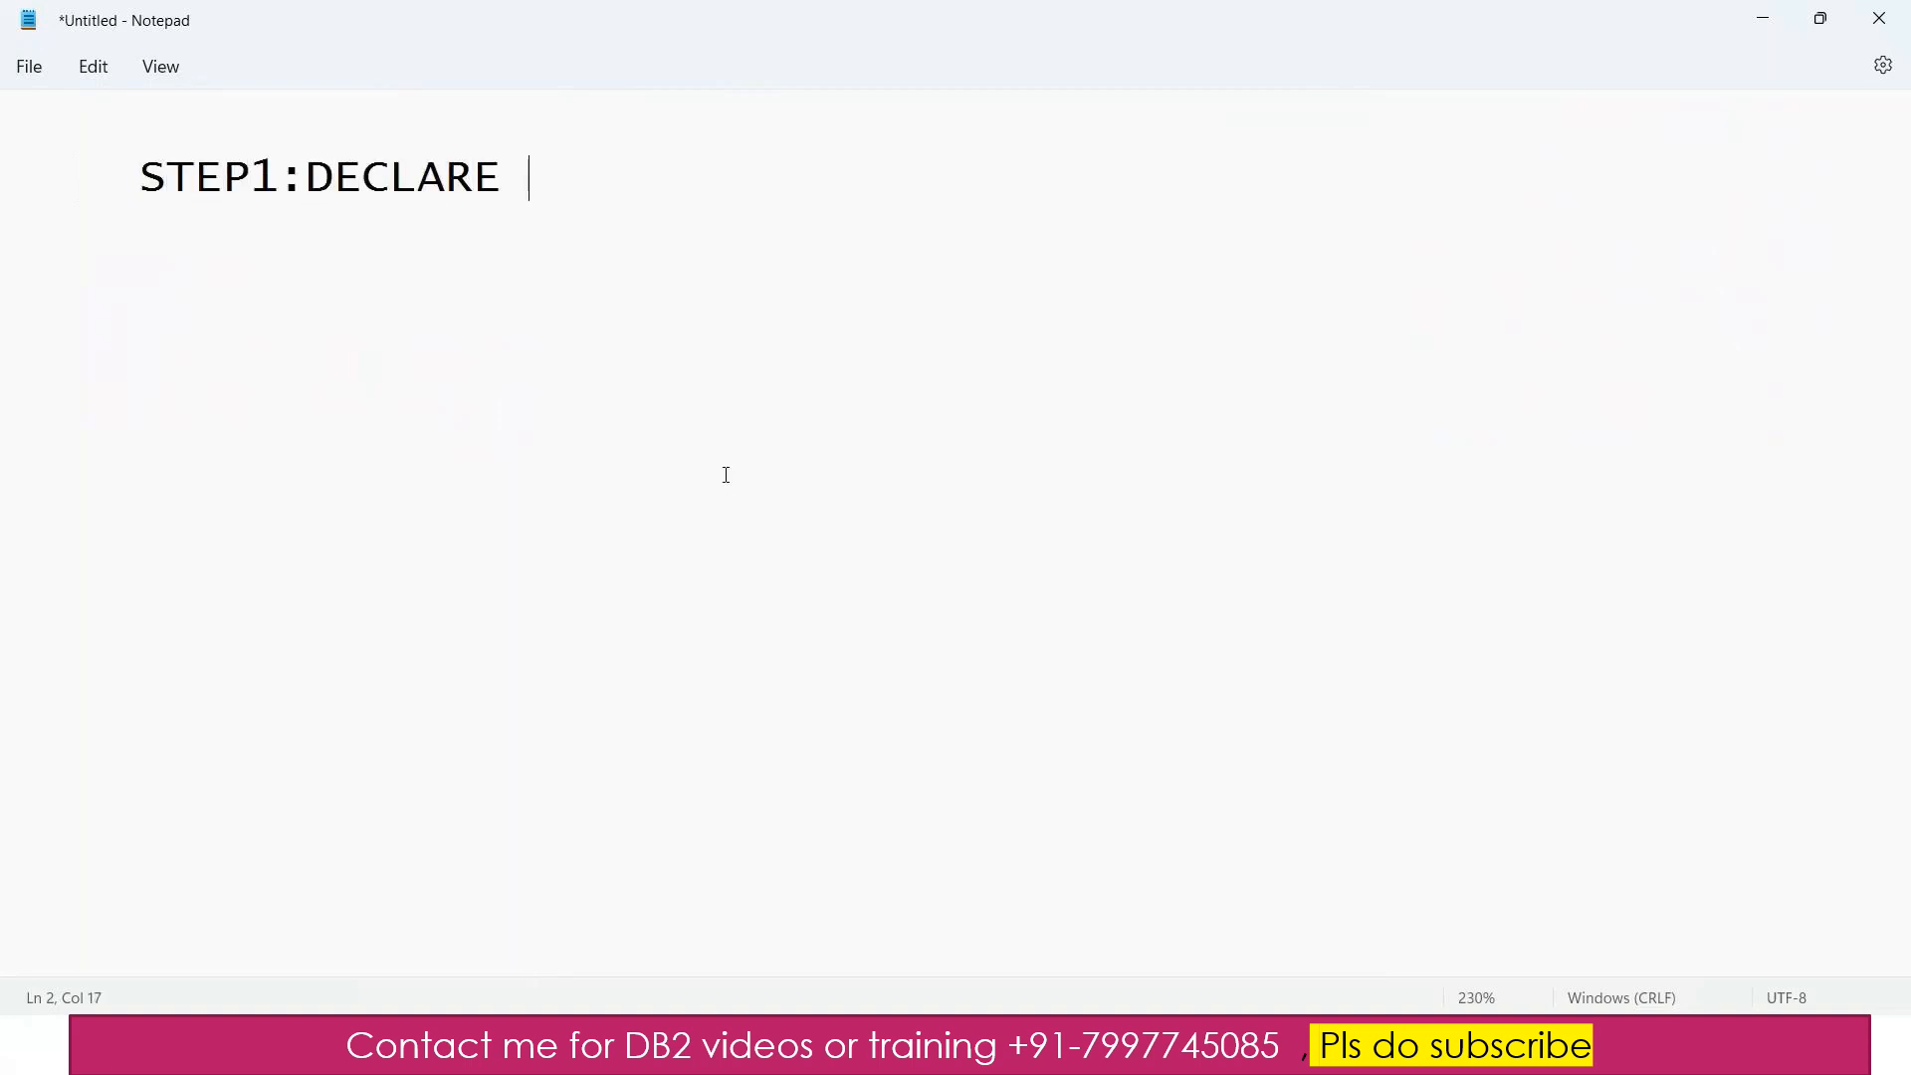
type("THE CURSOR")
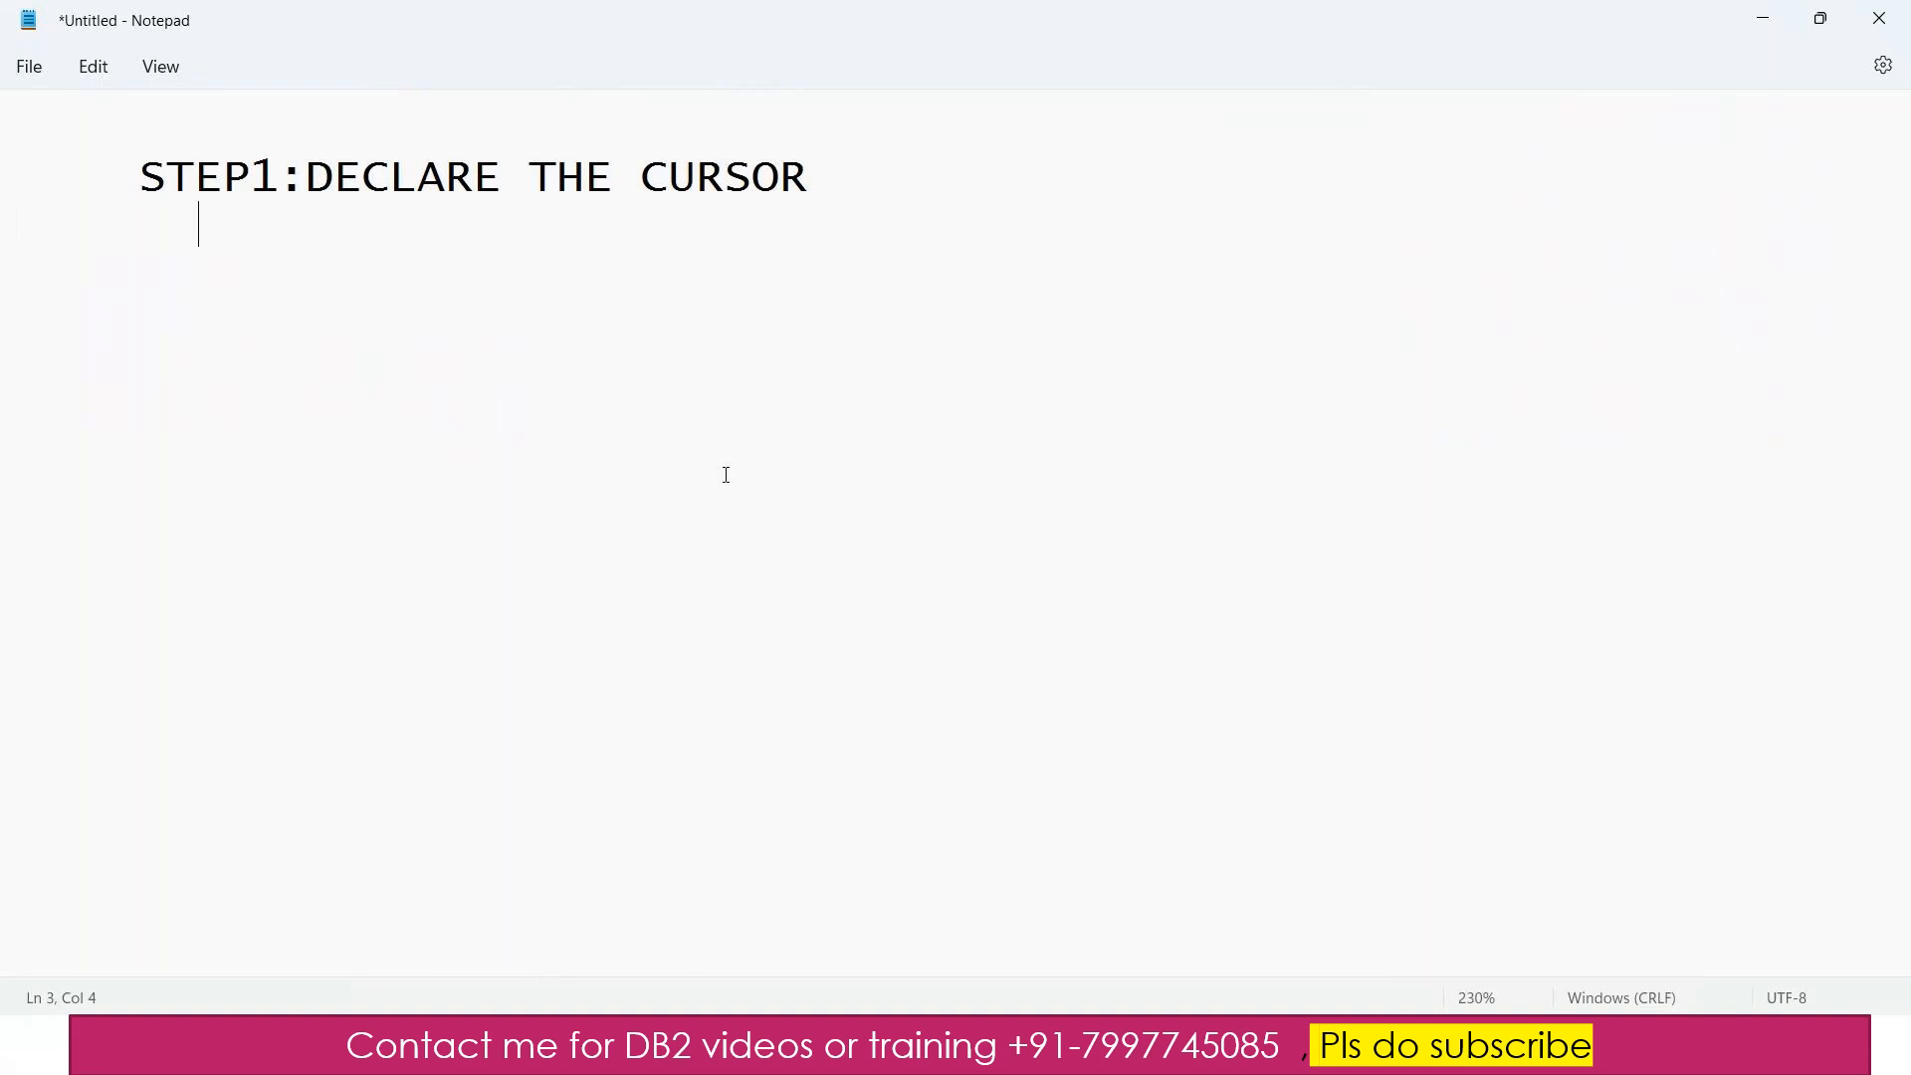
type("EXEC SQL DE")
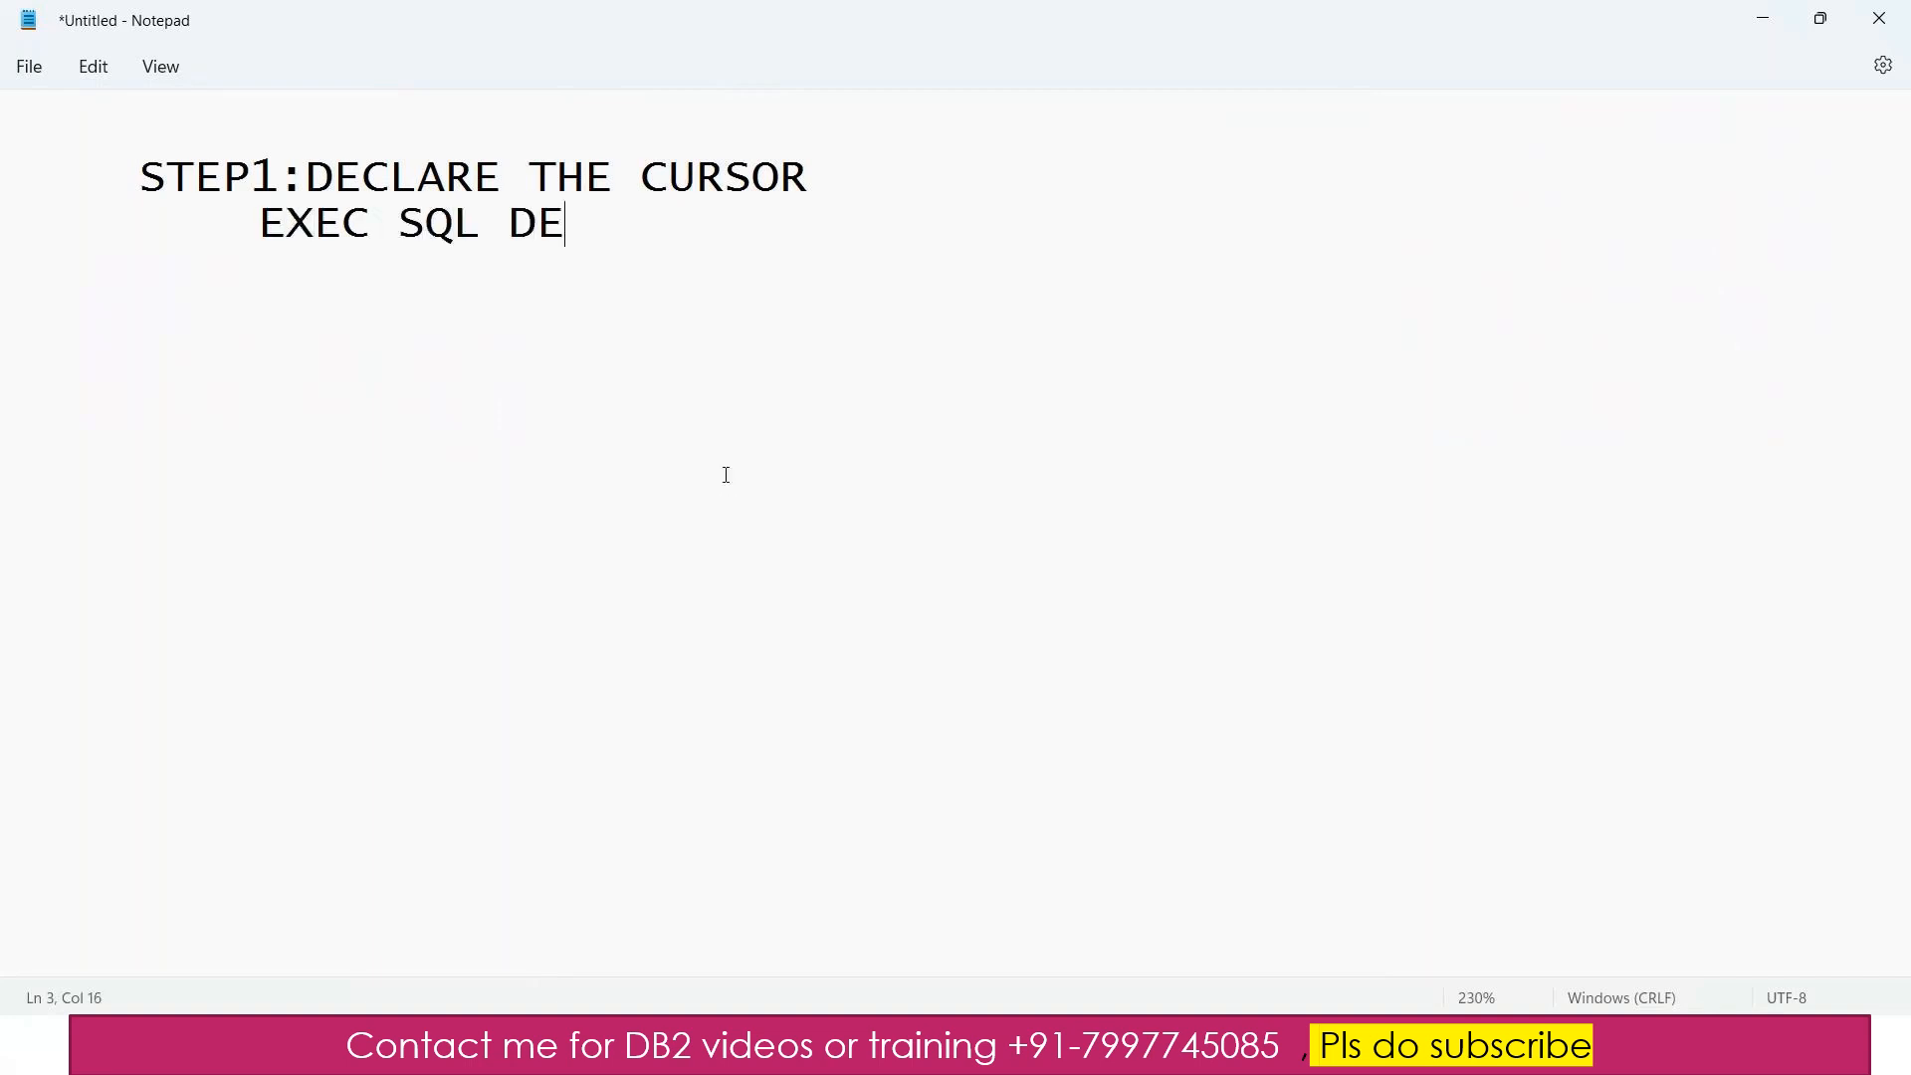
type("CLARE CUR")
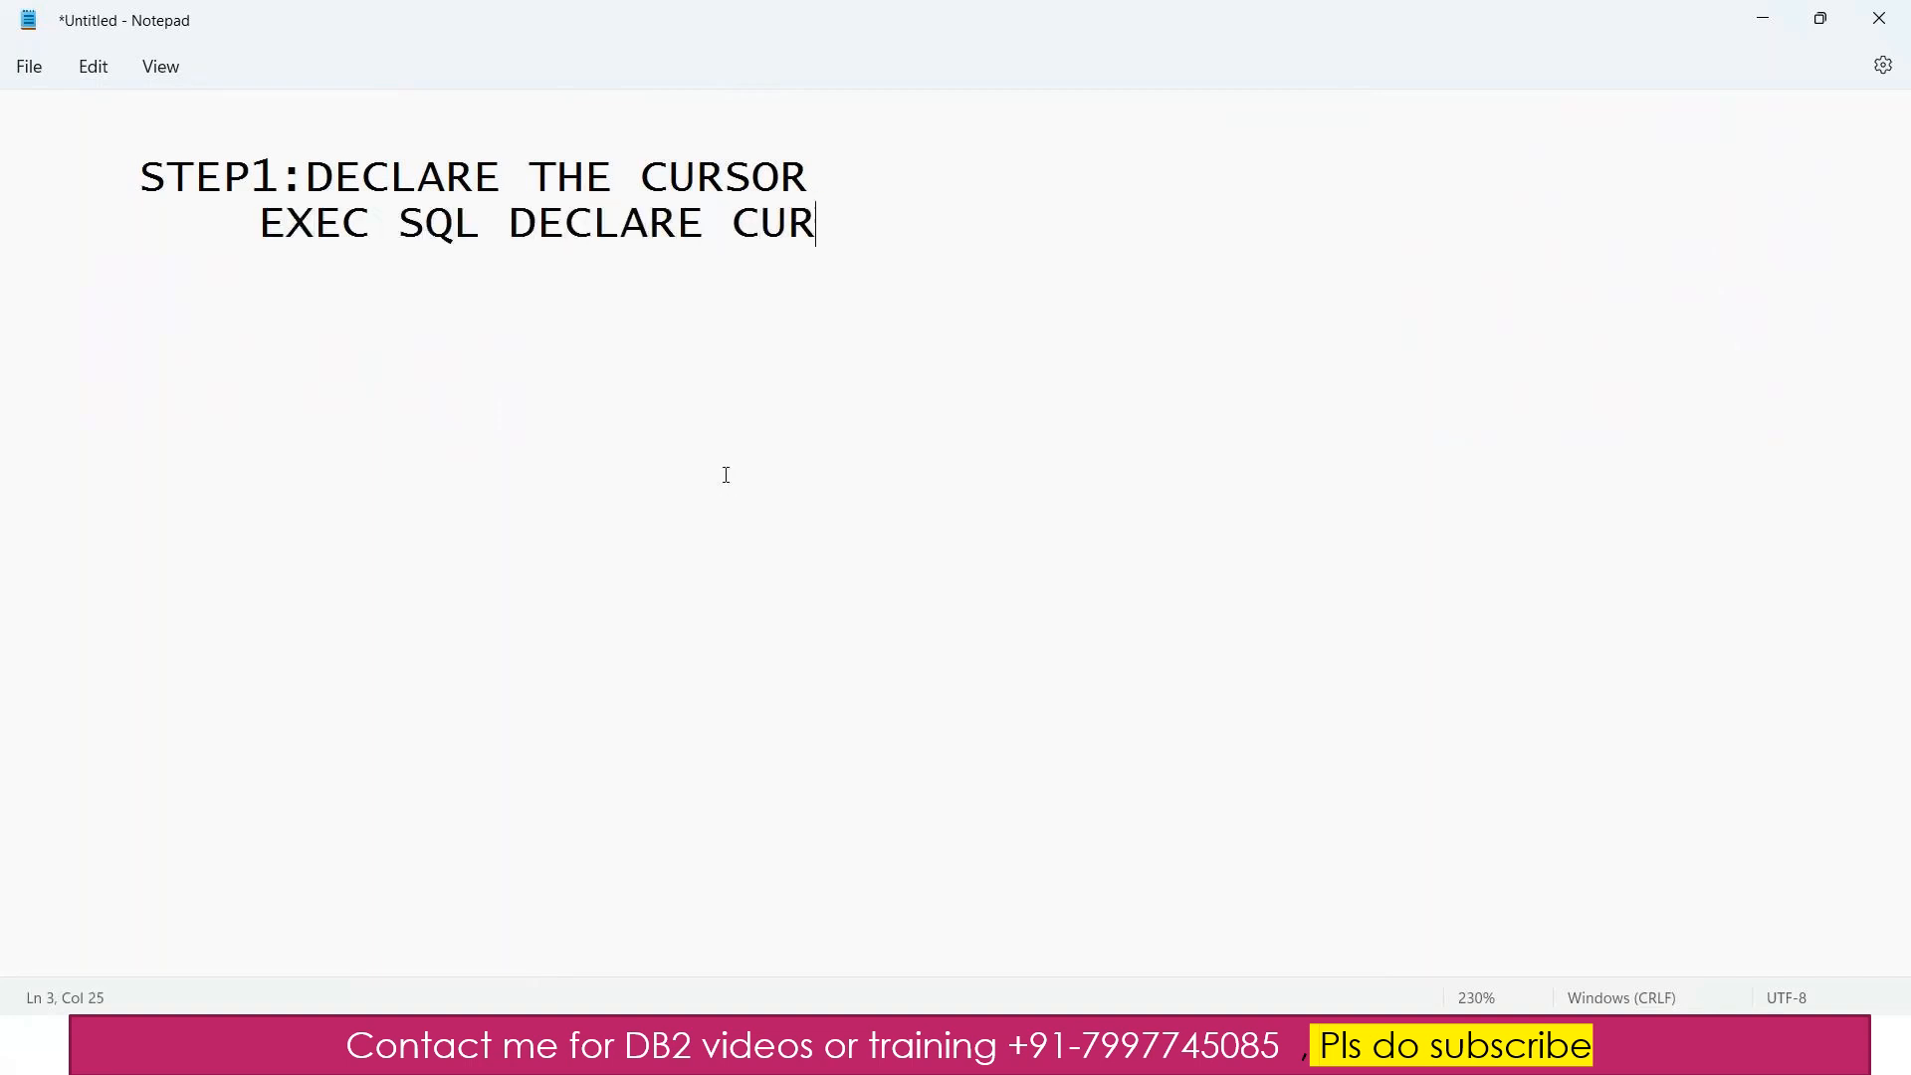
type("1")
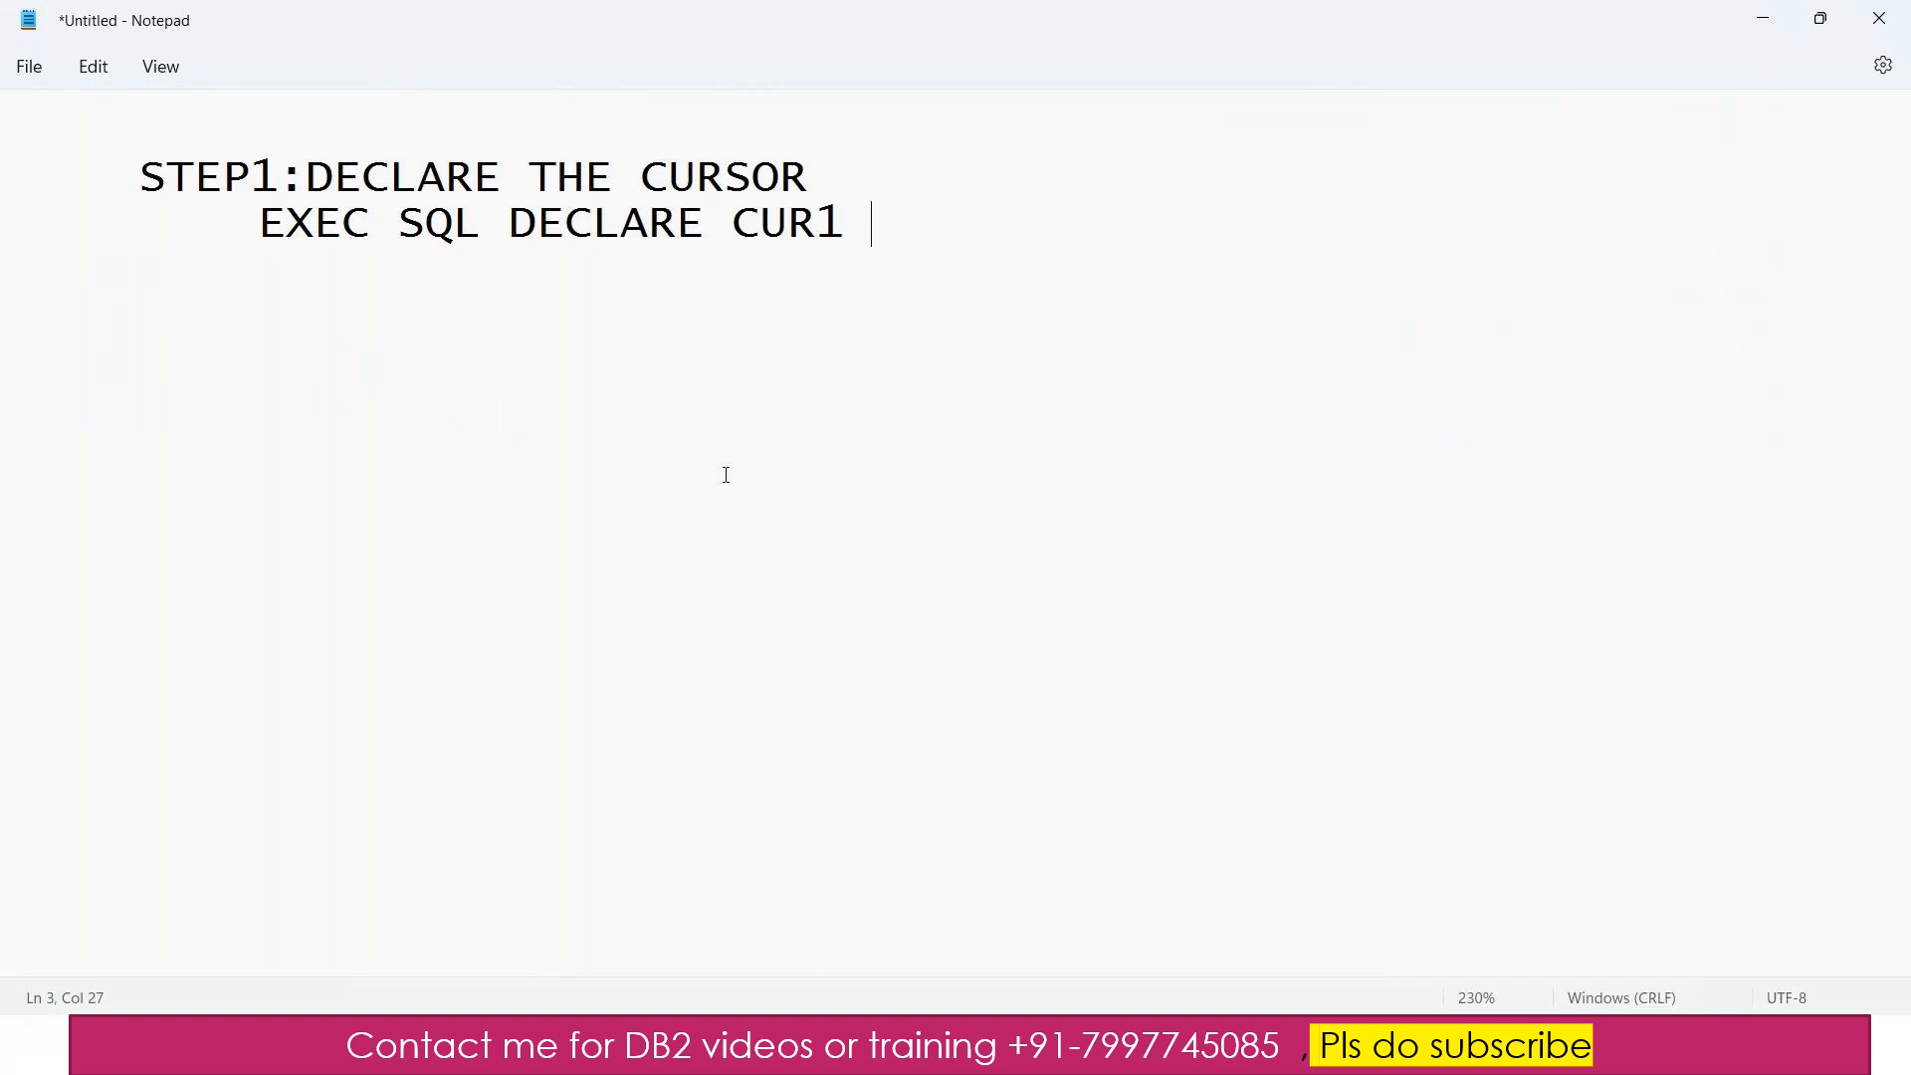
- Finish SCROLL CURSOR FOR SELECT * FROM EMPT with indentation and END-EXEC
key("alt+tab")
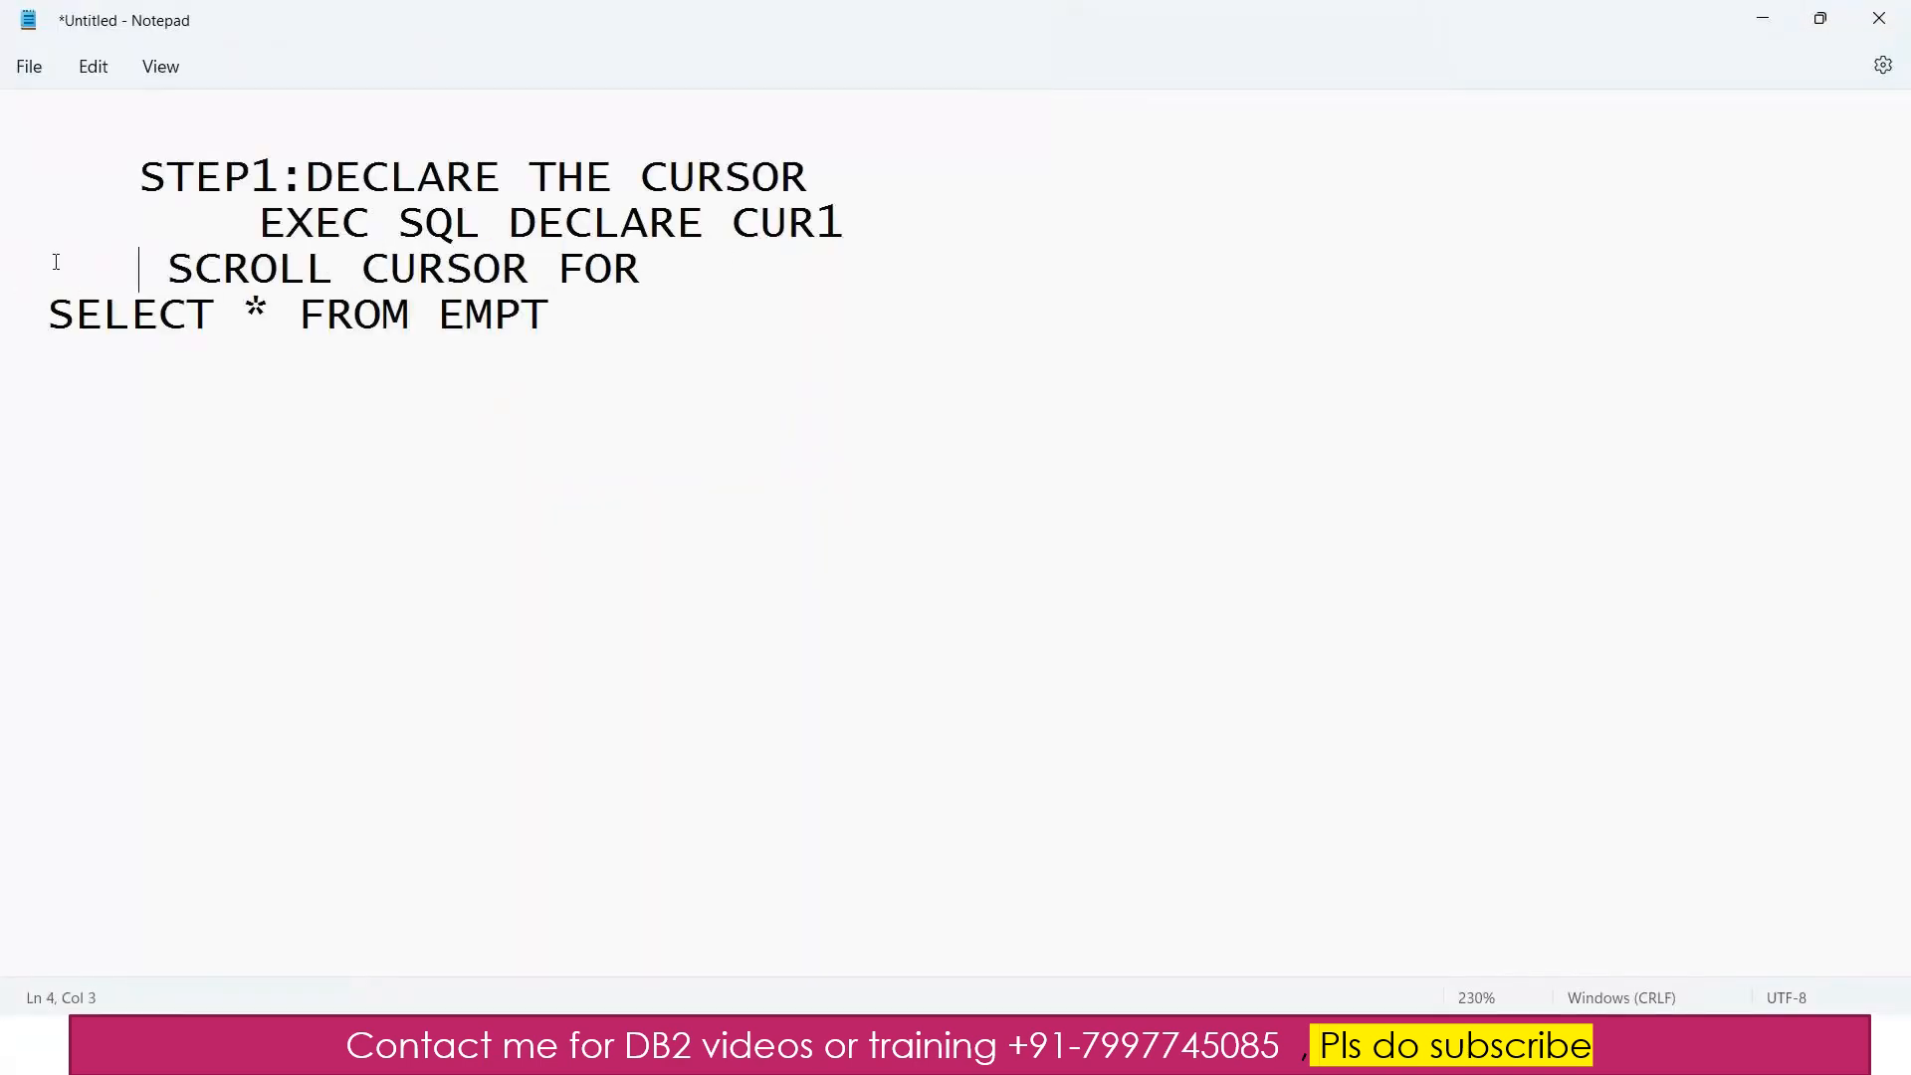
type("C")
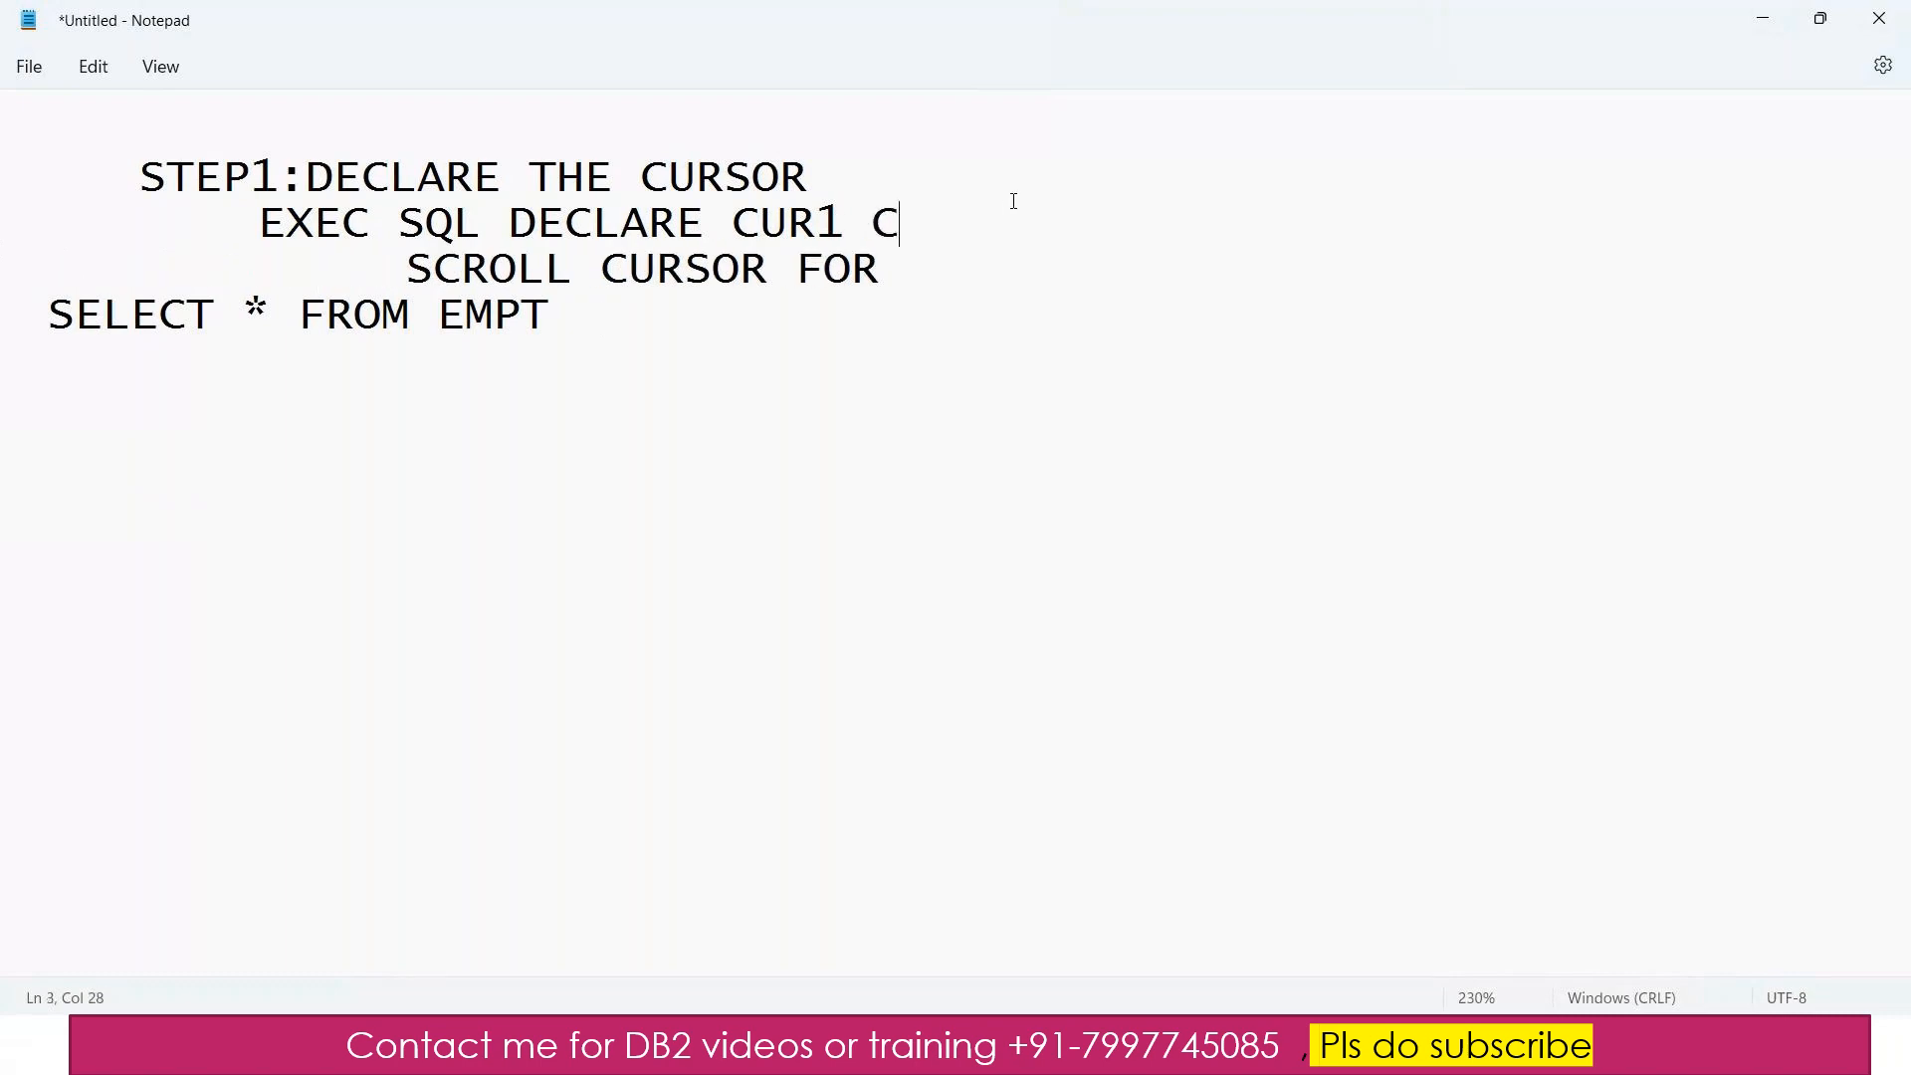
type("URSO")
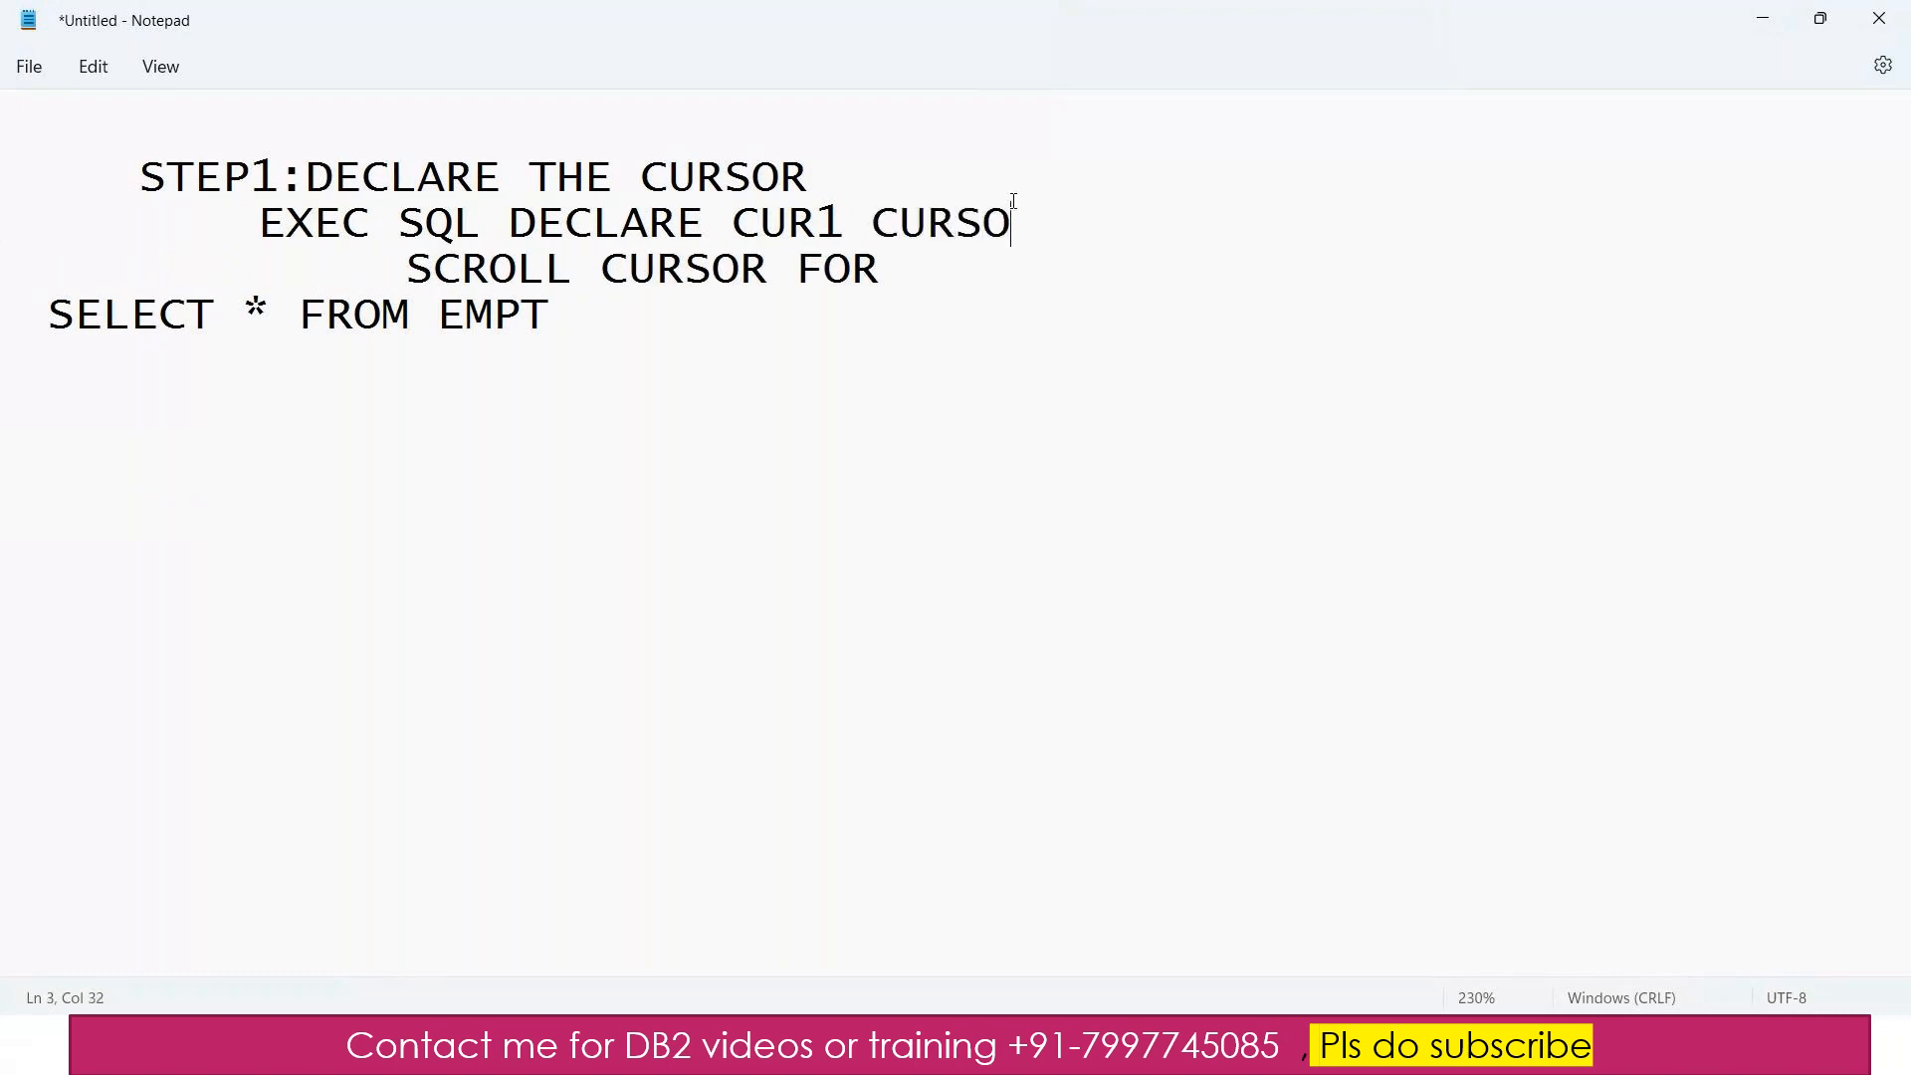
key("Backspace")
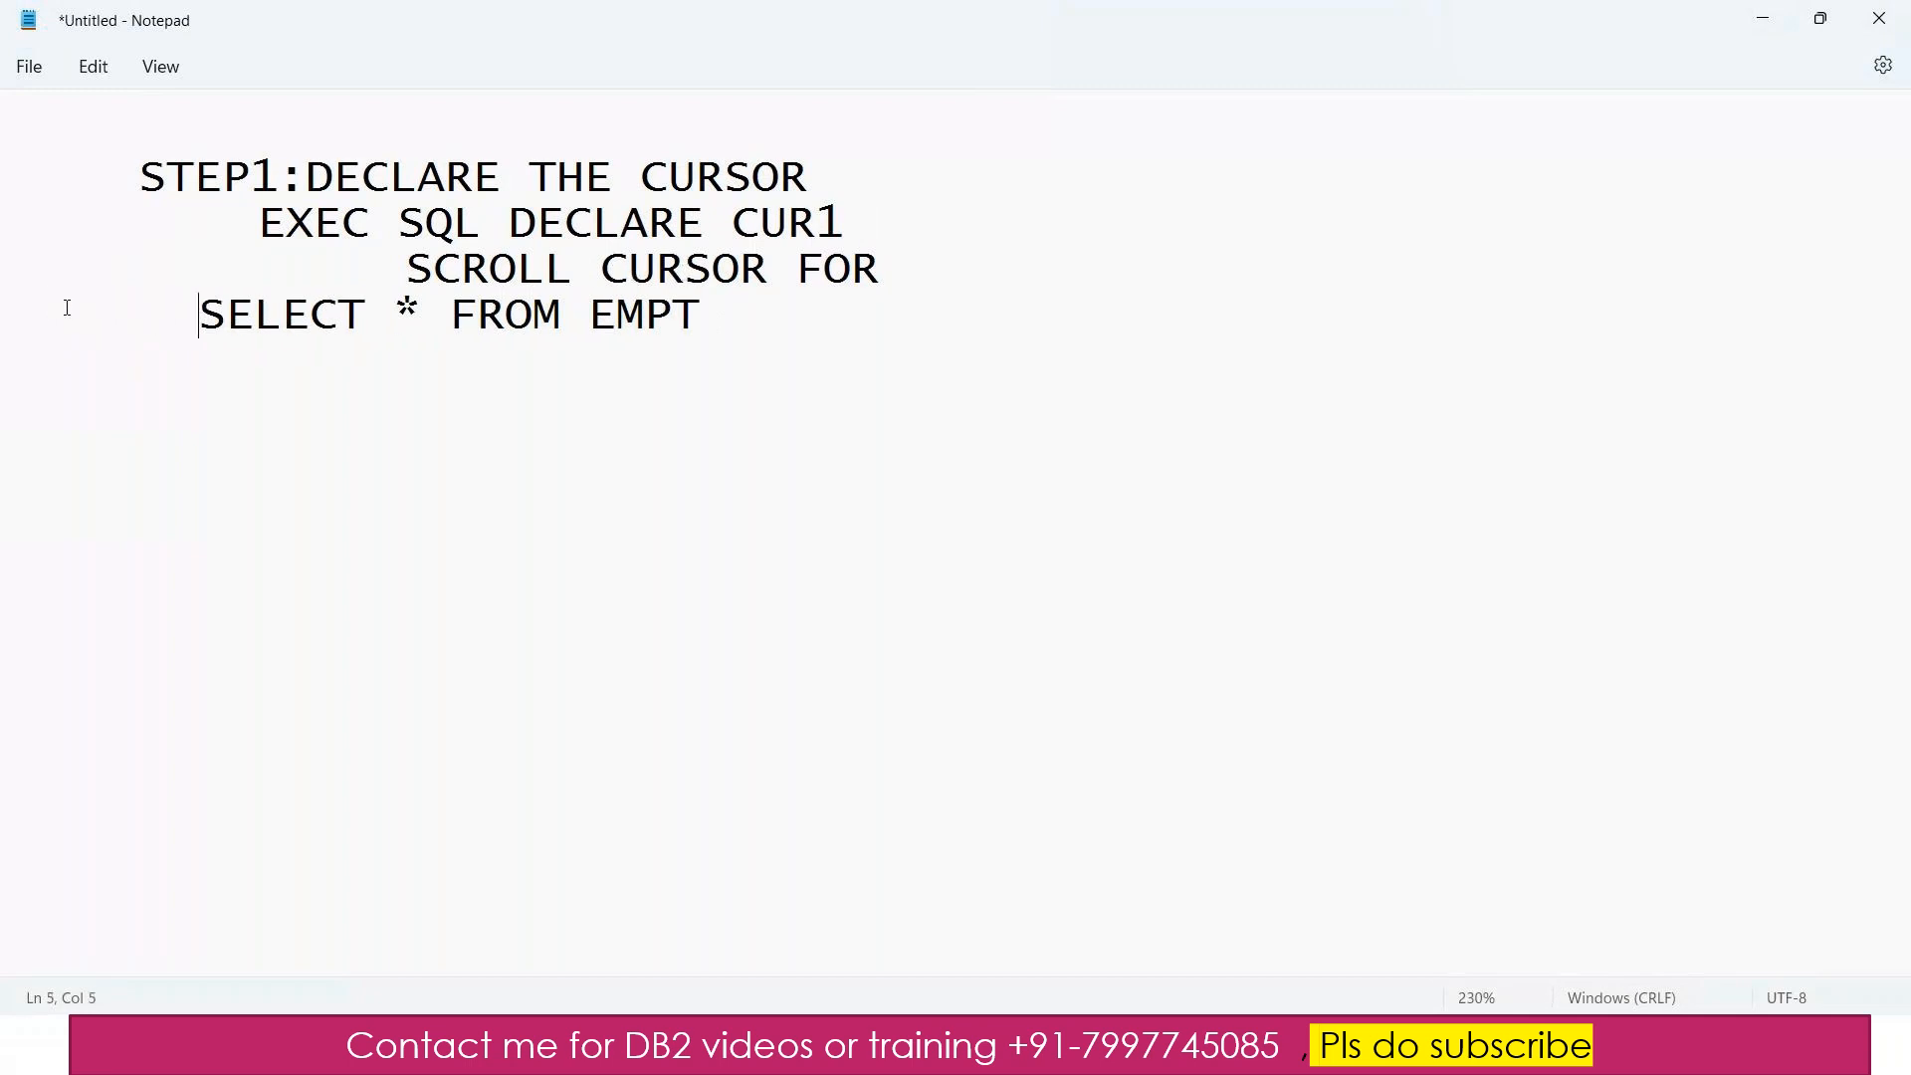
left_click_drag(198, 315, 878, 315)
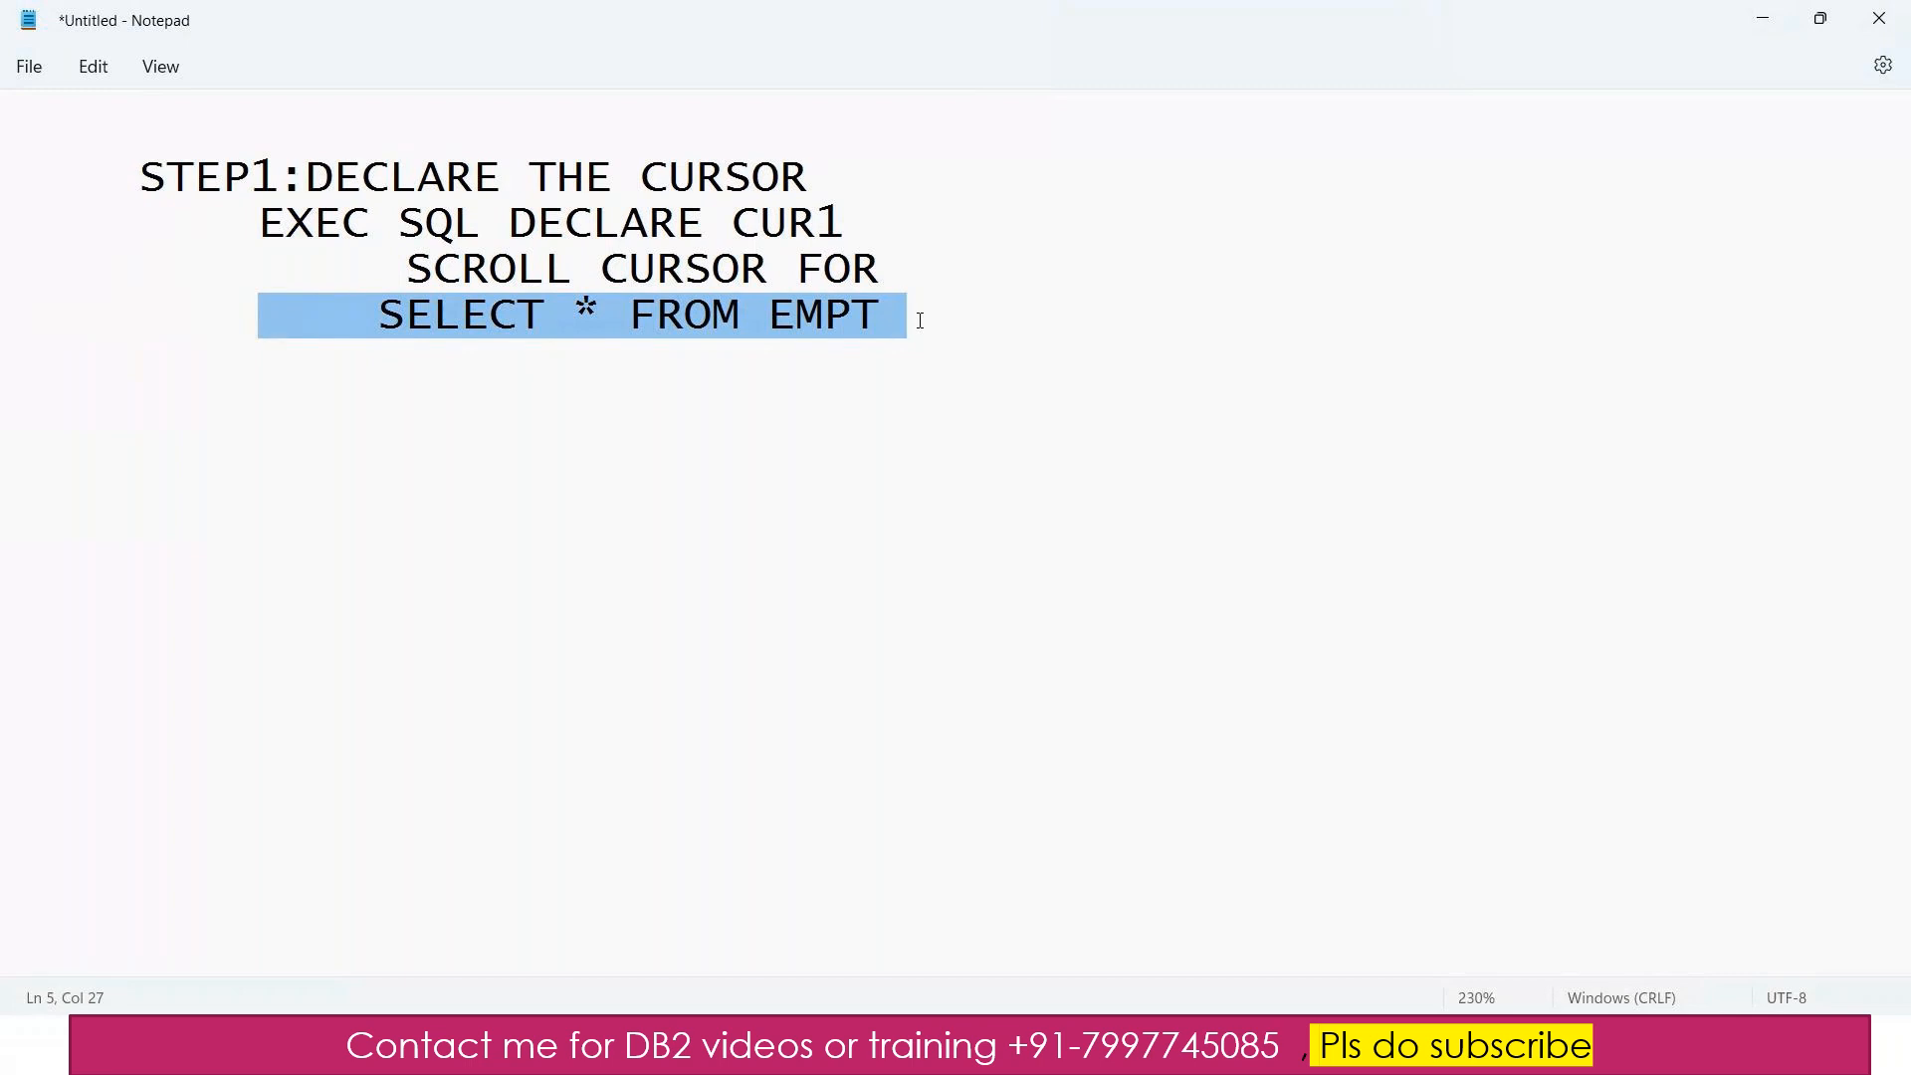
mouse_move(900, 308)
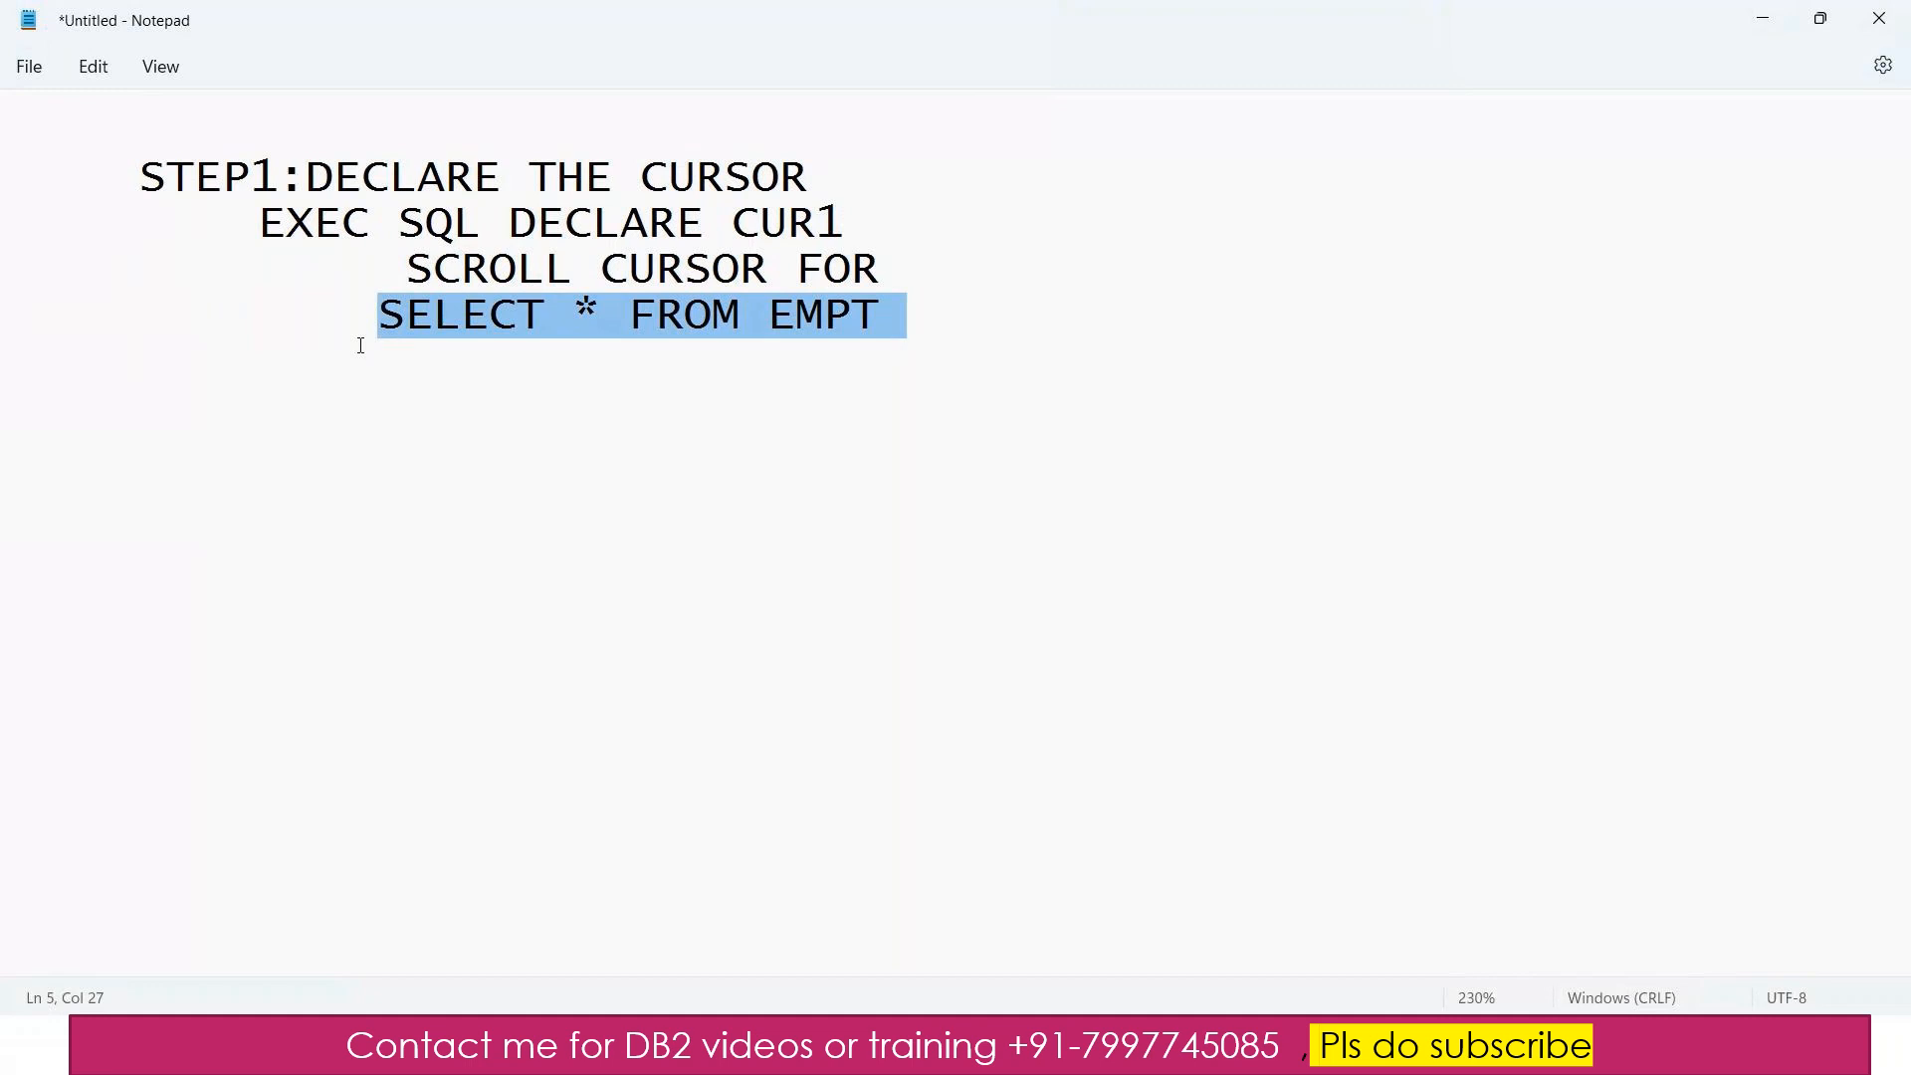
mouse_move(615, 343)
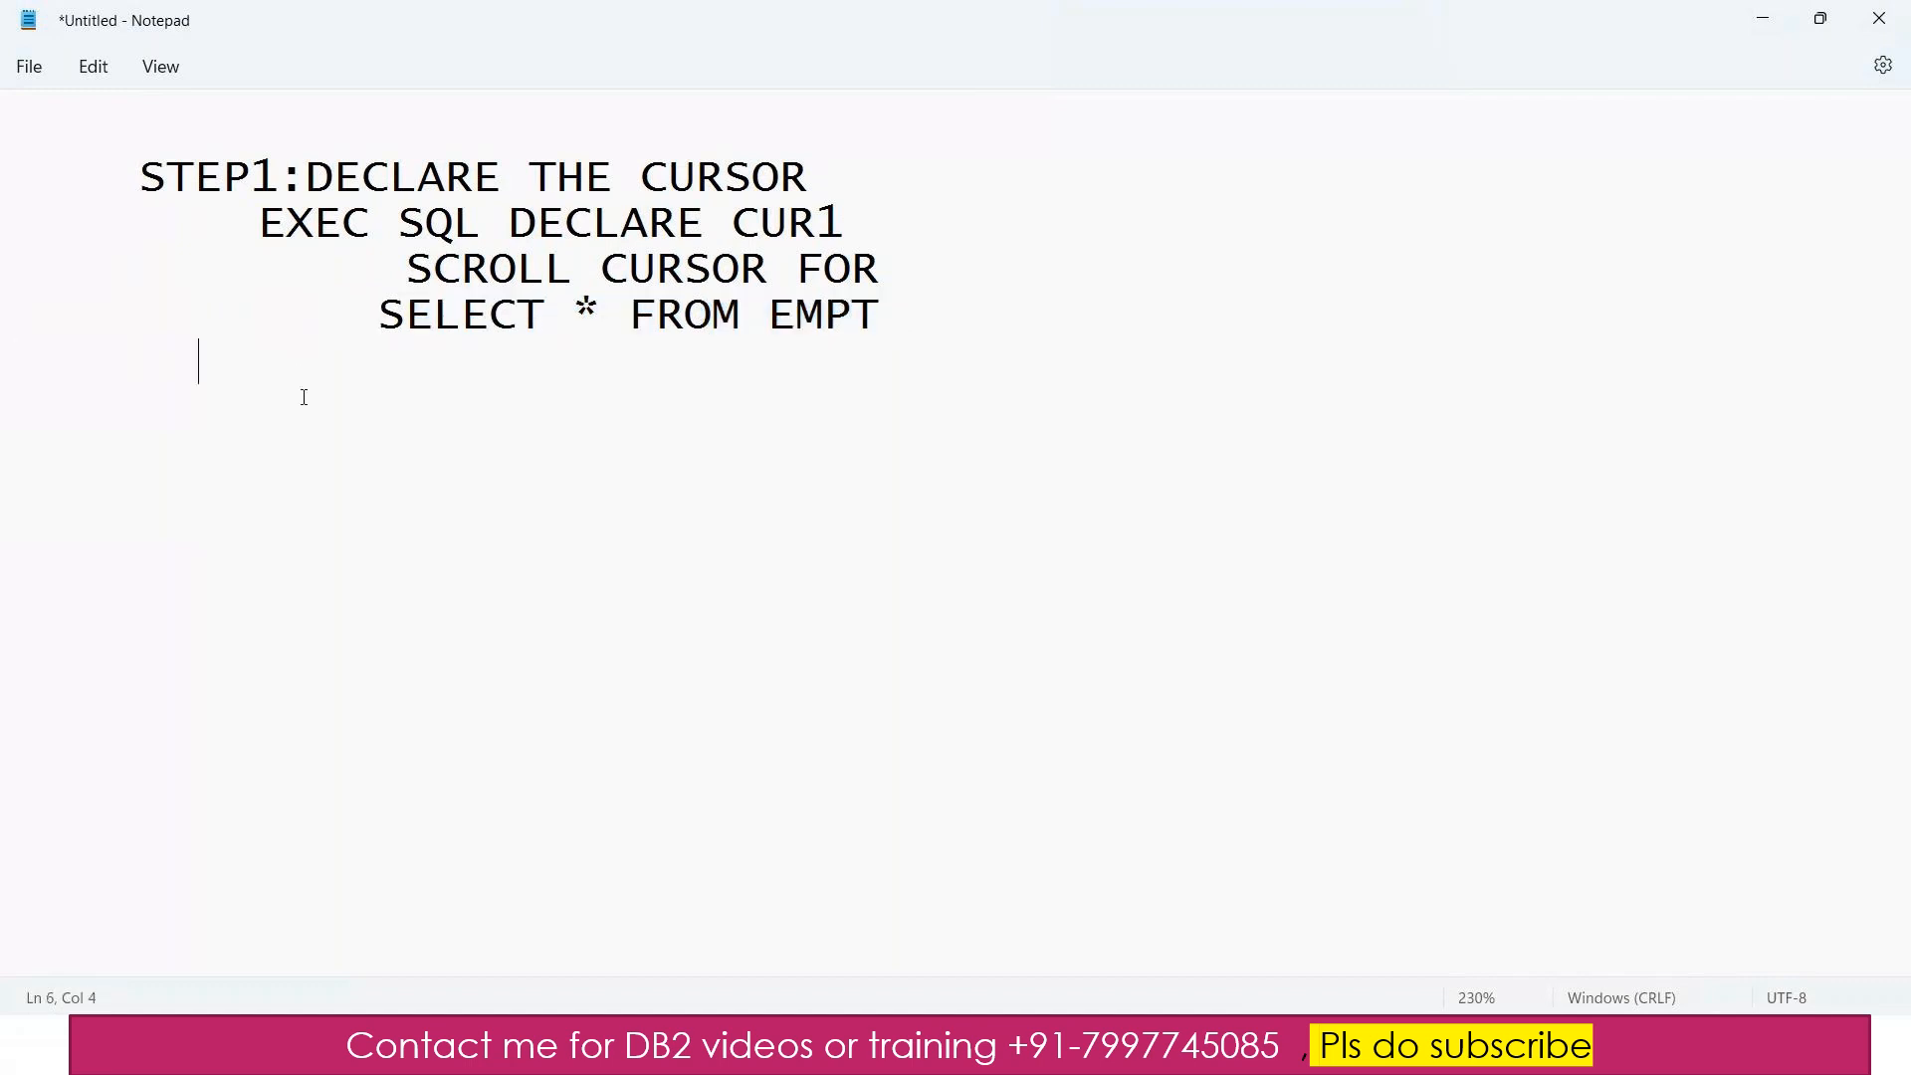
type("END-EX")
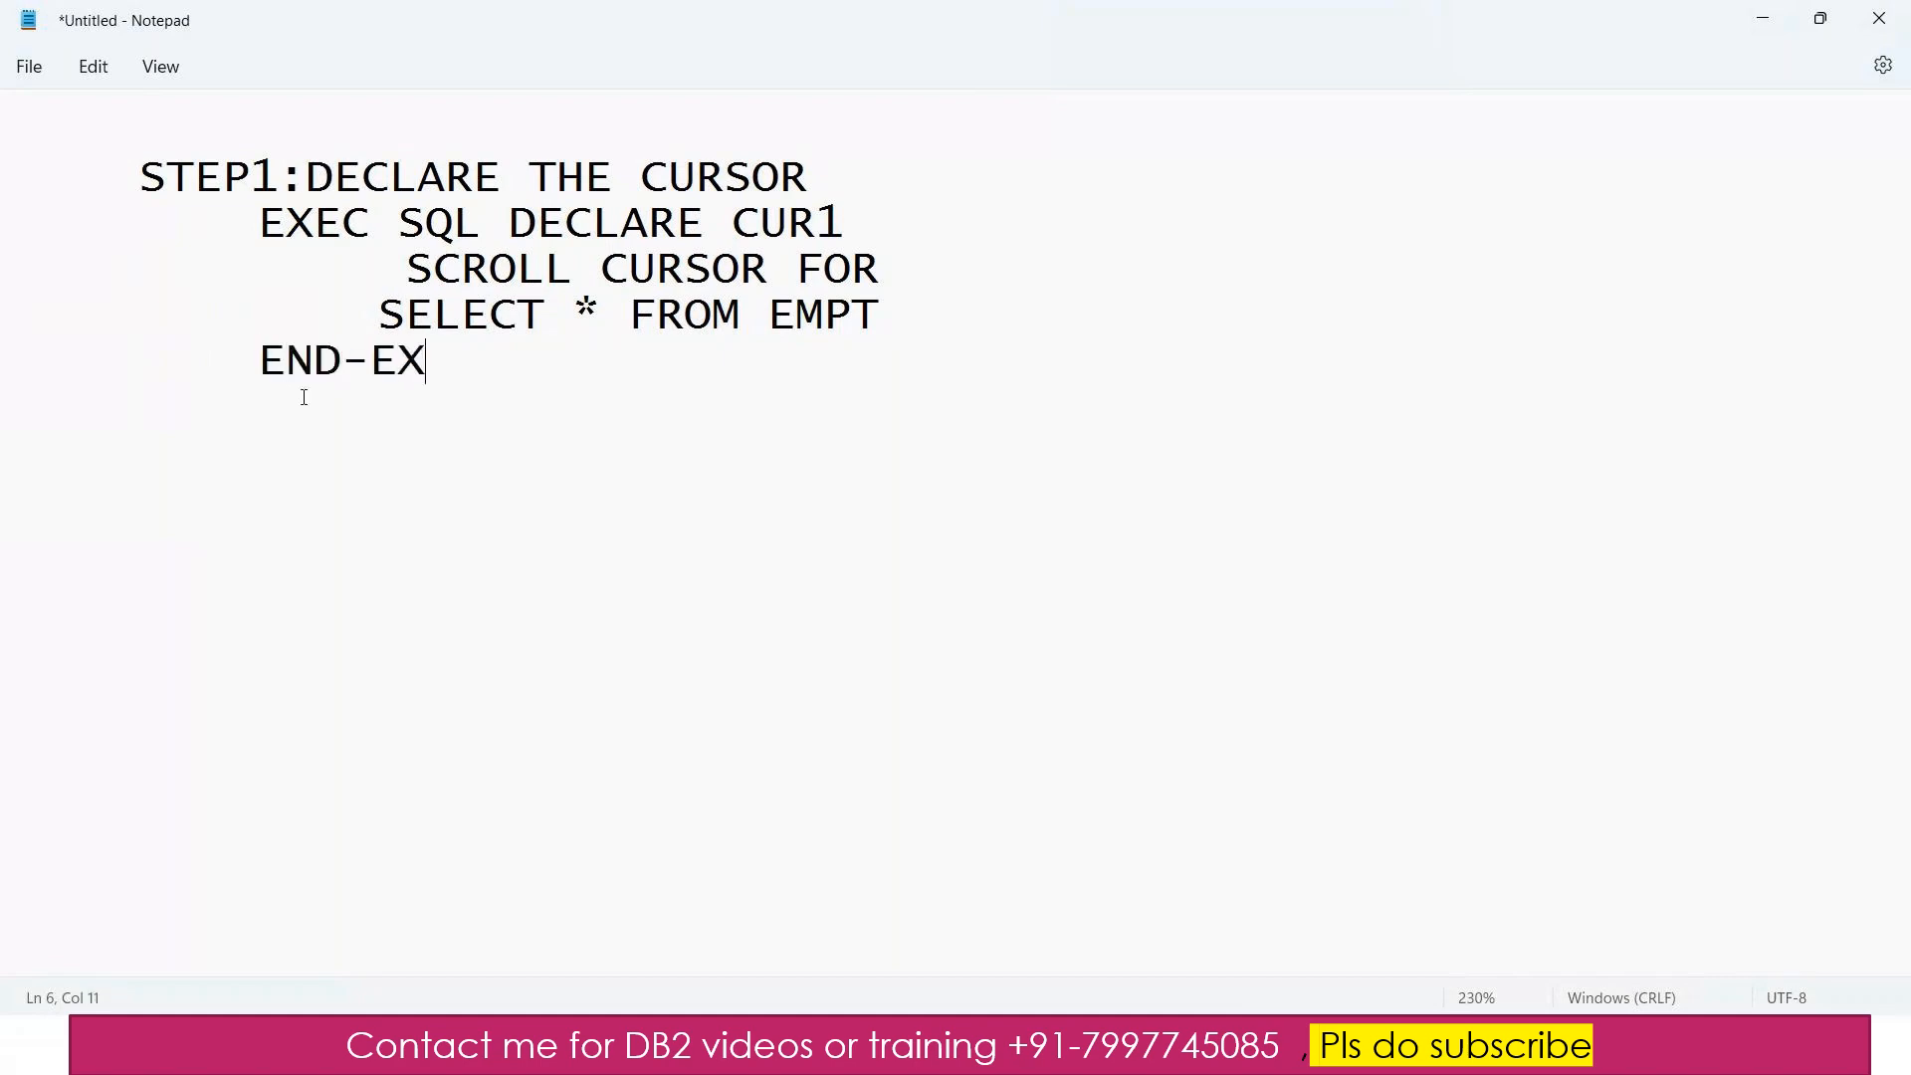
type("EC.")
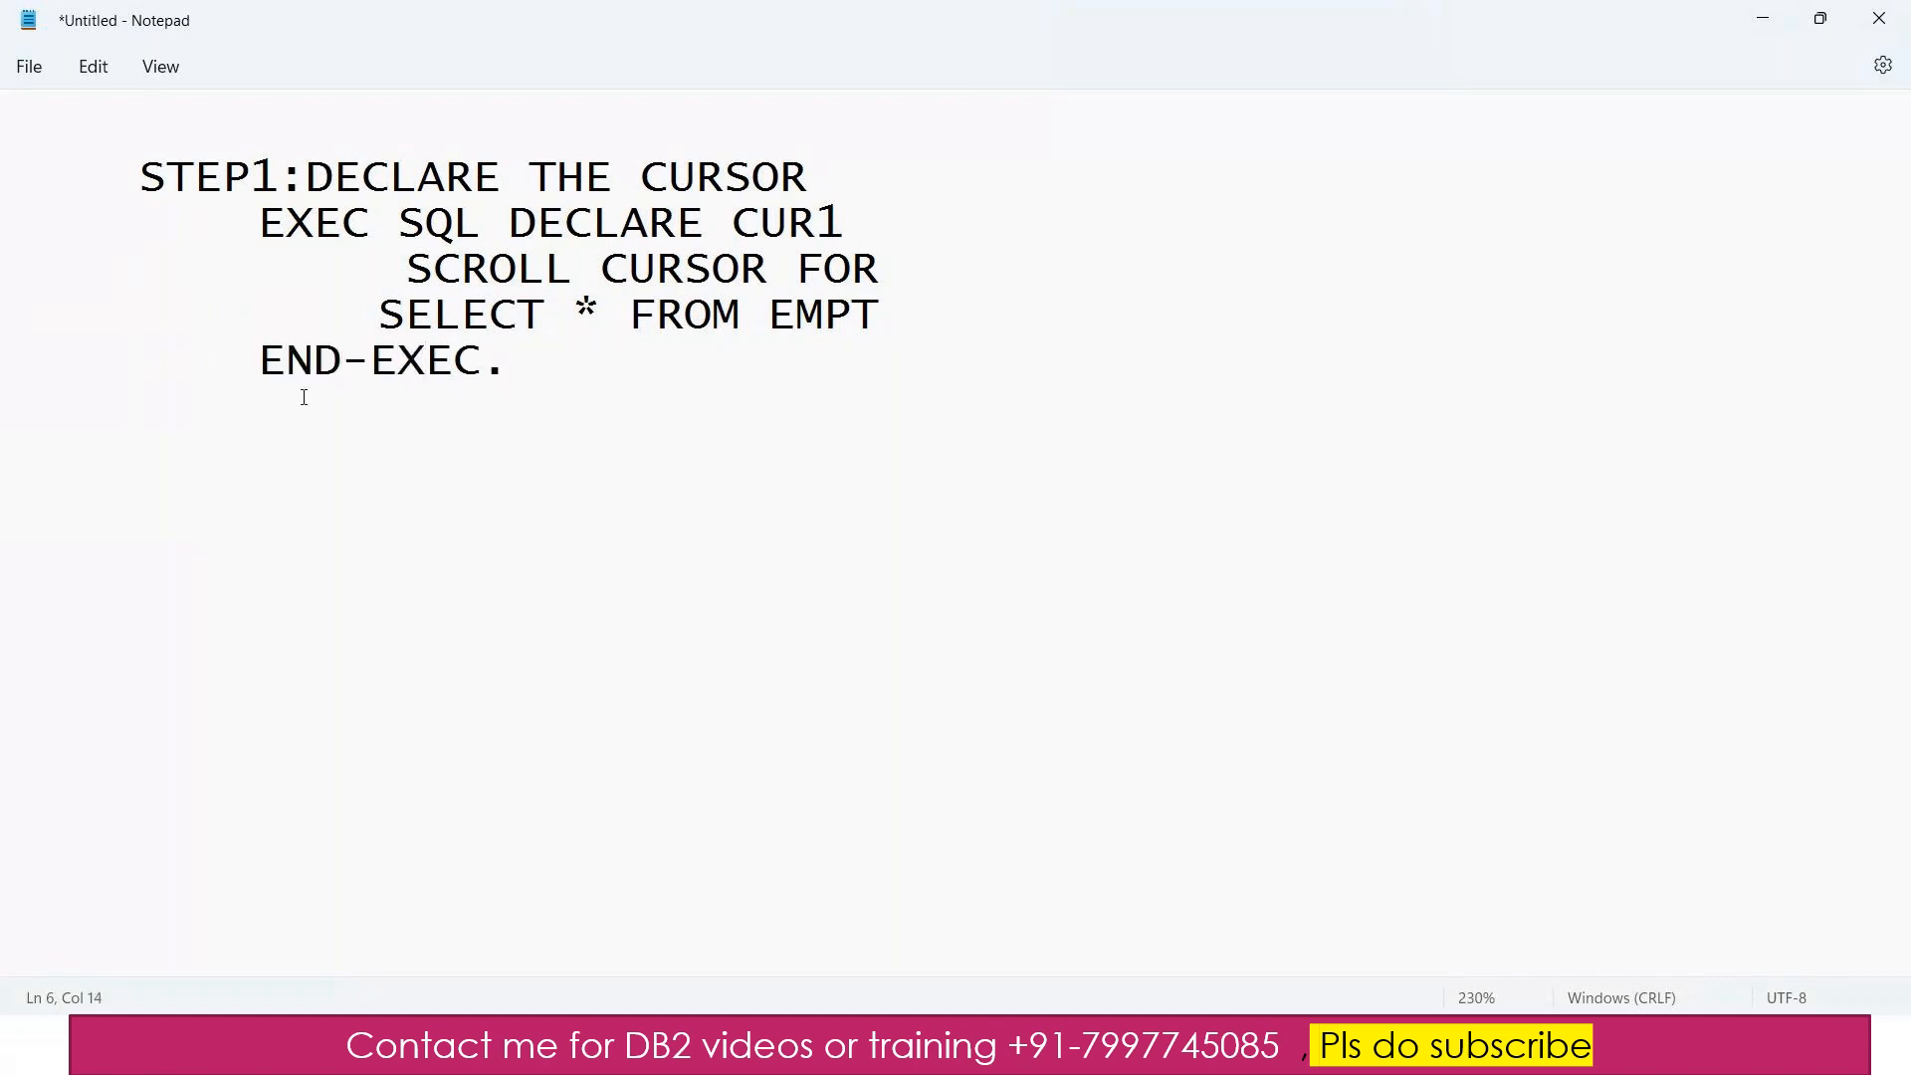
key("enter")
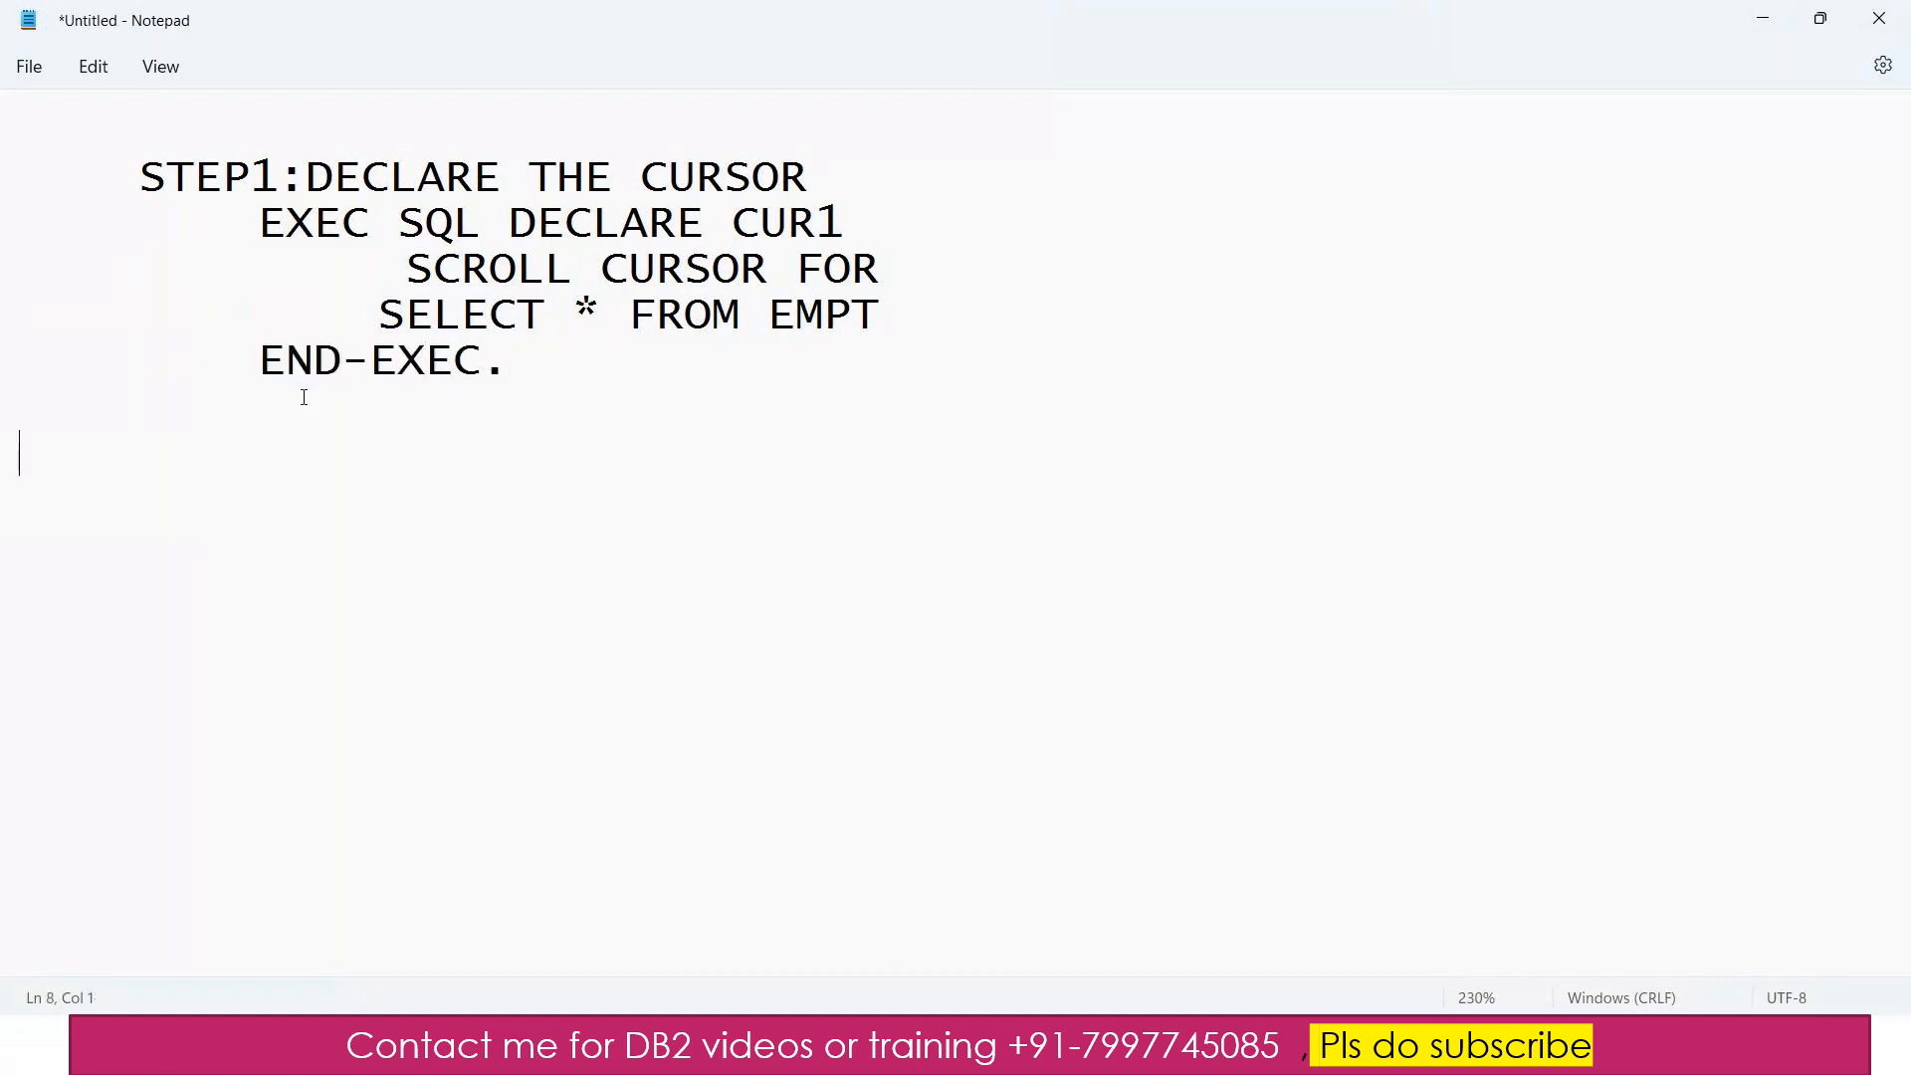
- Add STEP2:EXEC SQL OPEN CUR1 END-EXEC. and start a STEP3: heading below
type("STEP2")
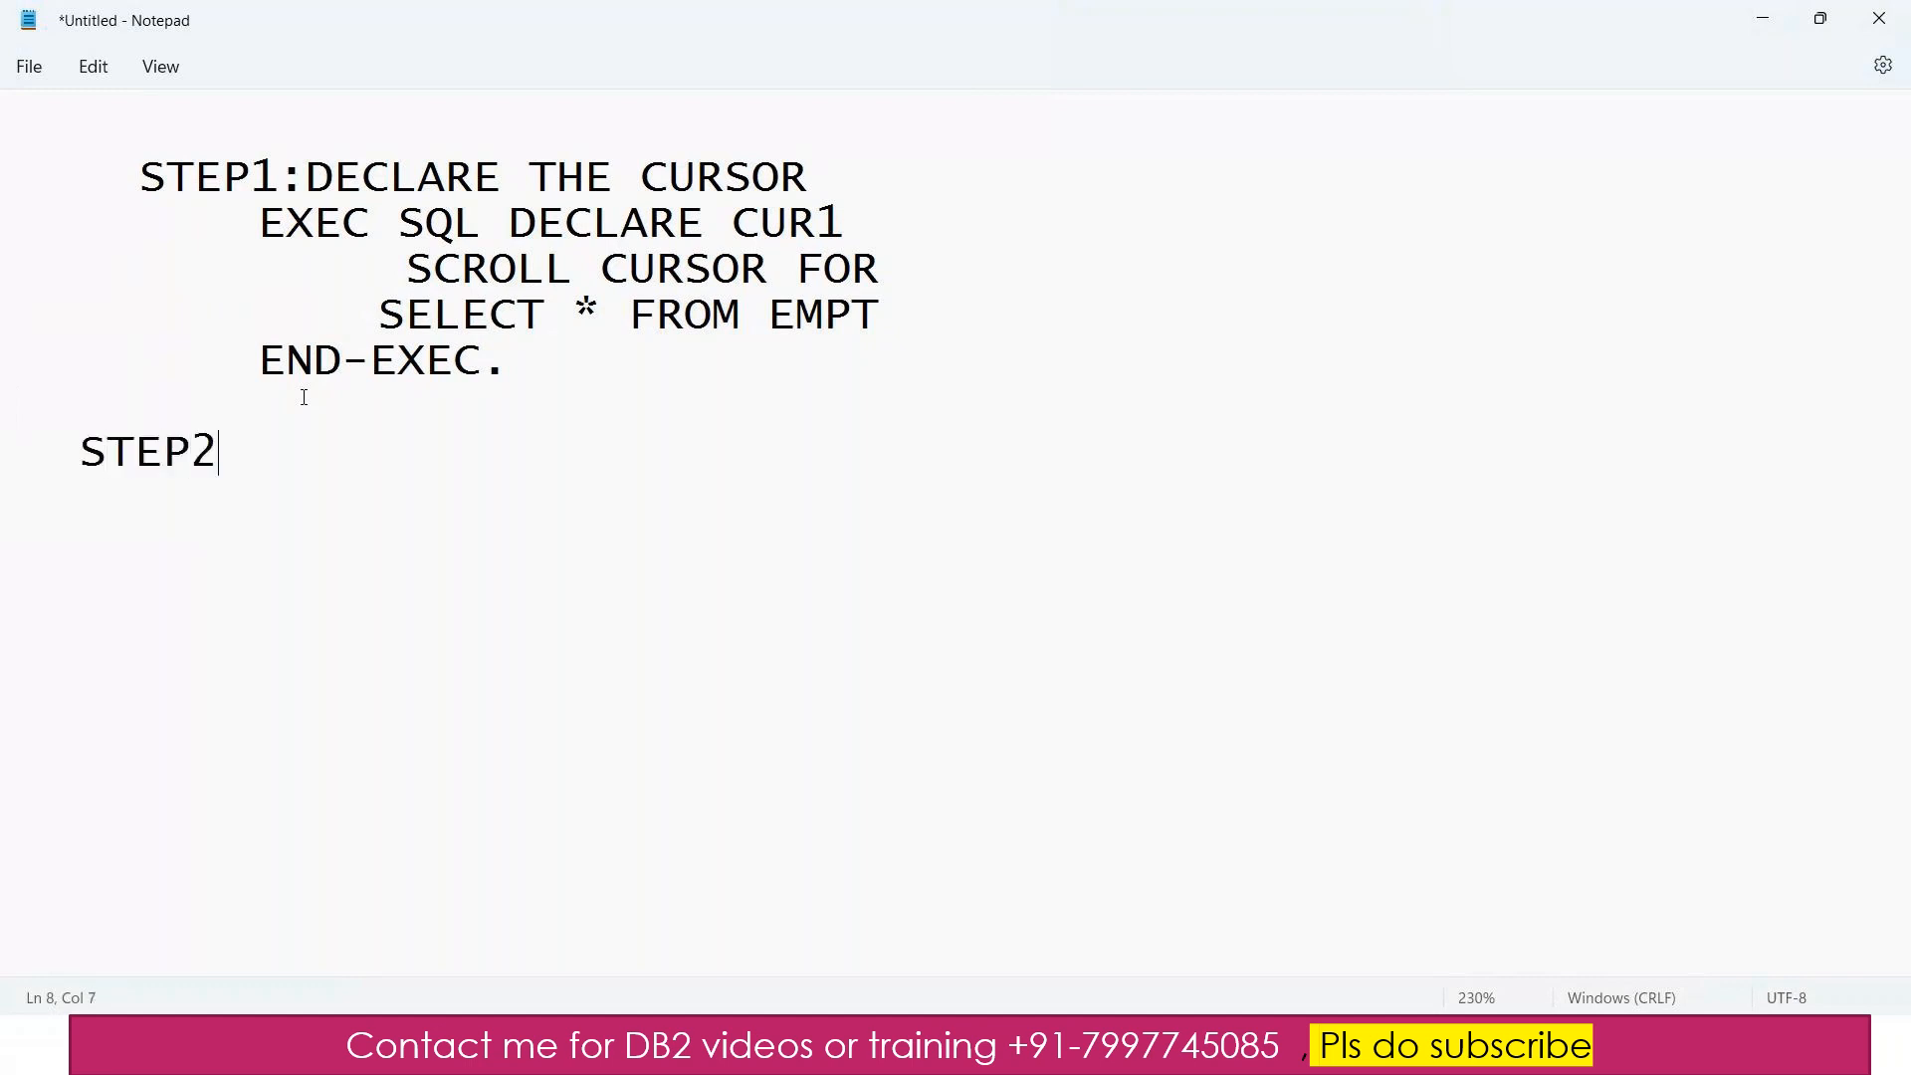
type(":EXEC C")
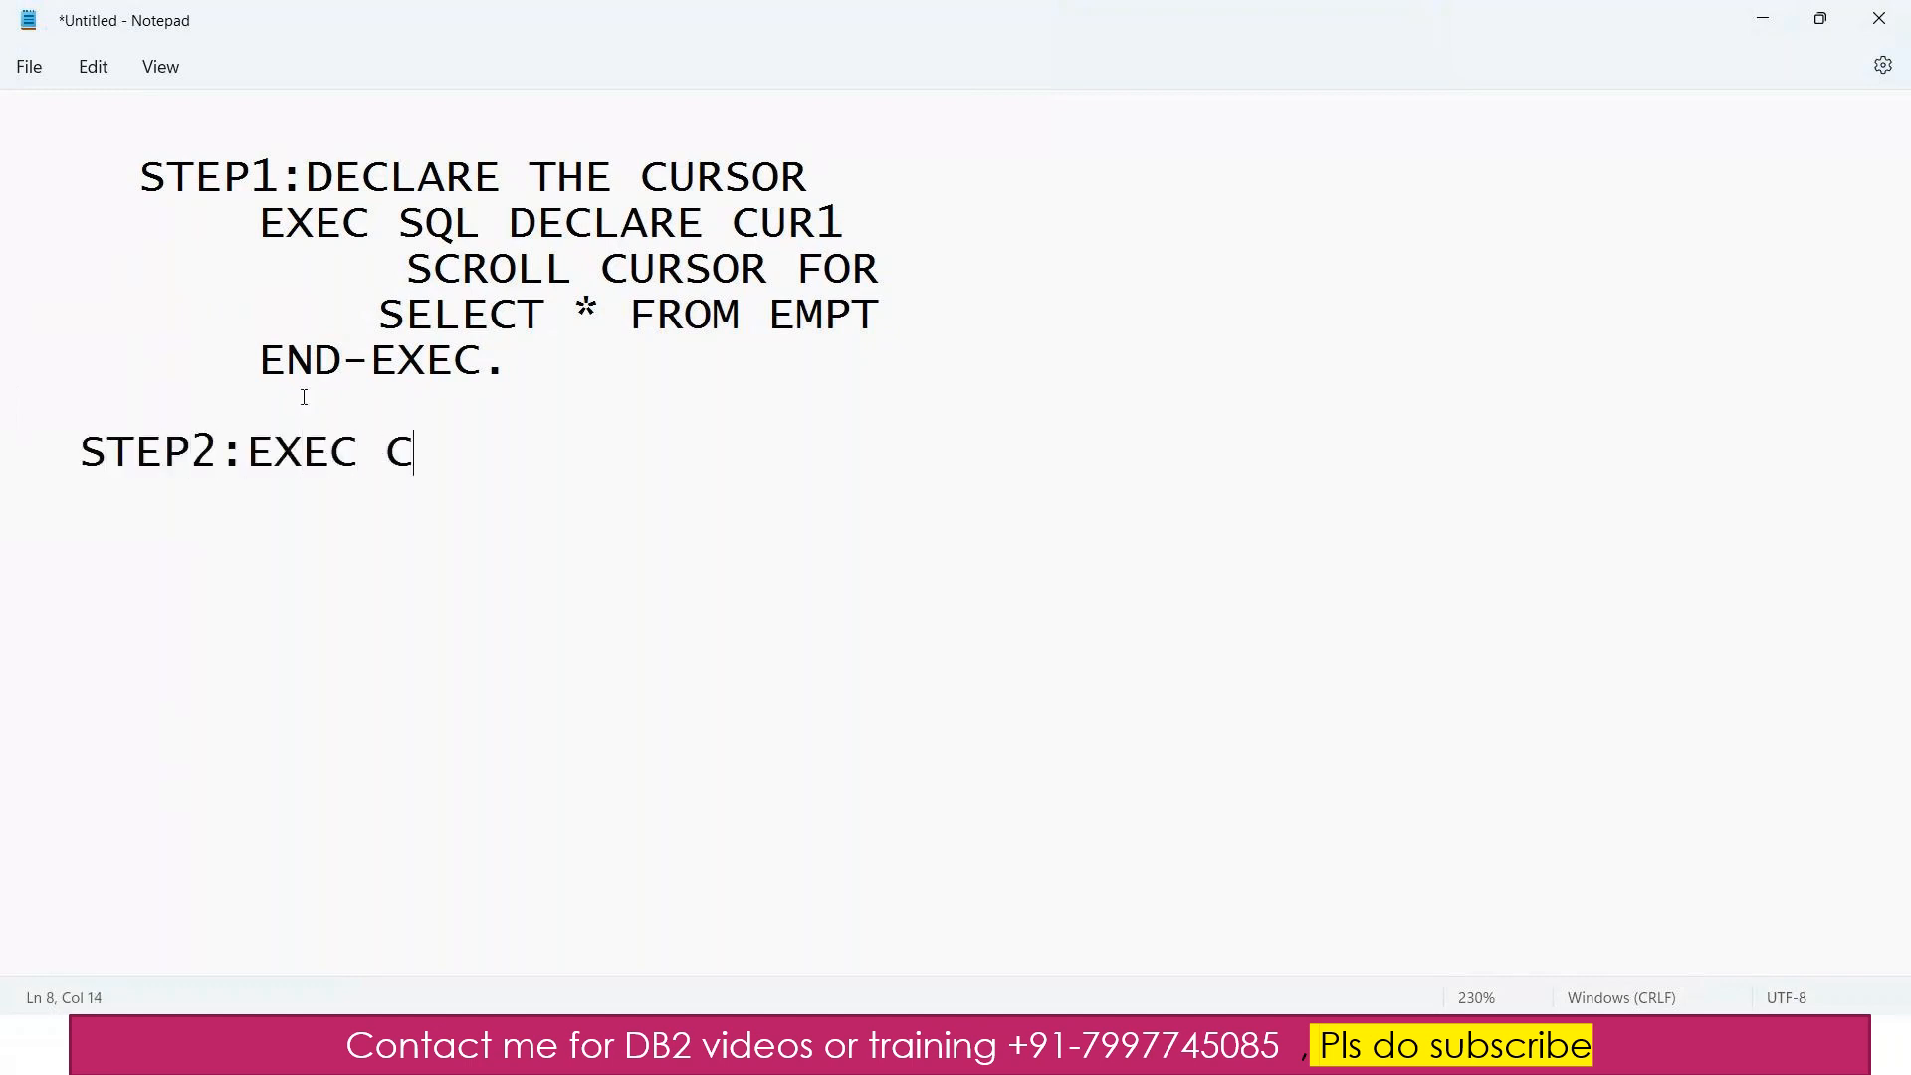
type("SQL")
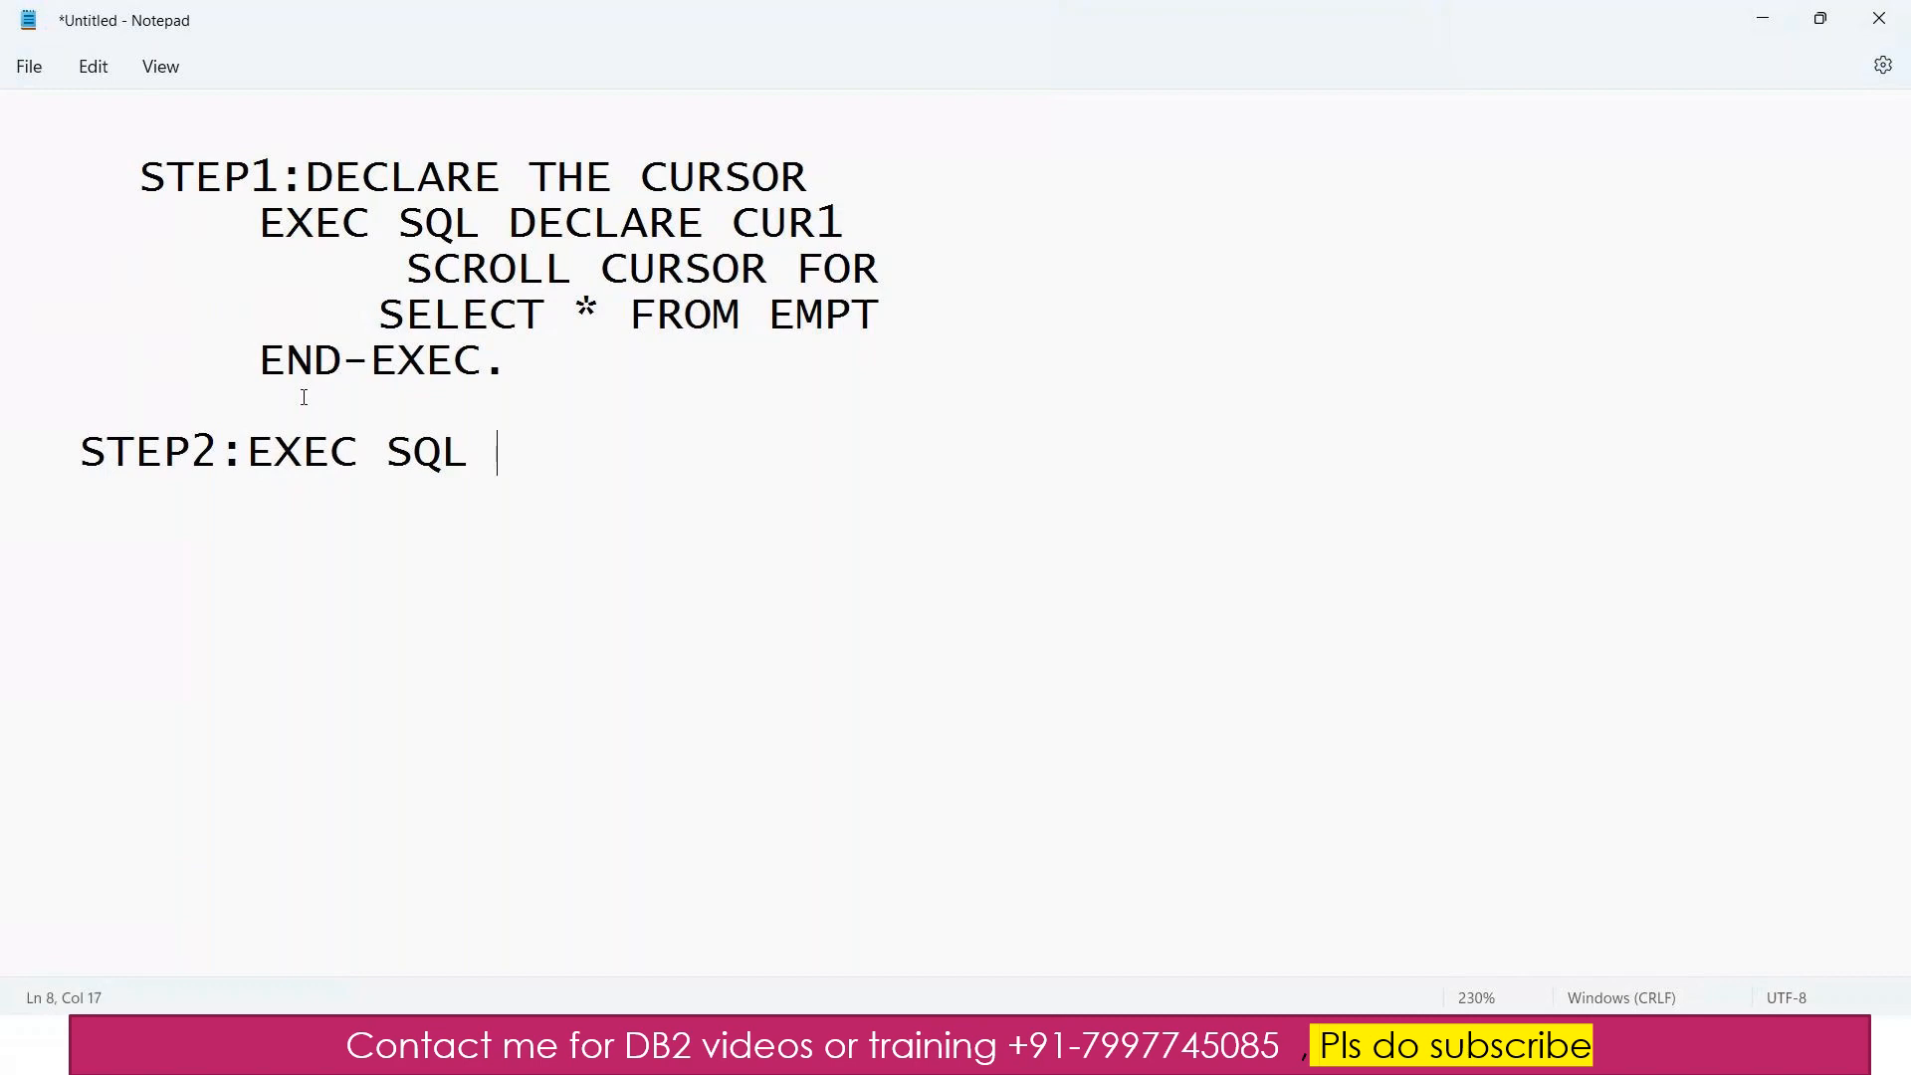
type("OPEN CUR1")
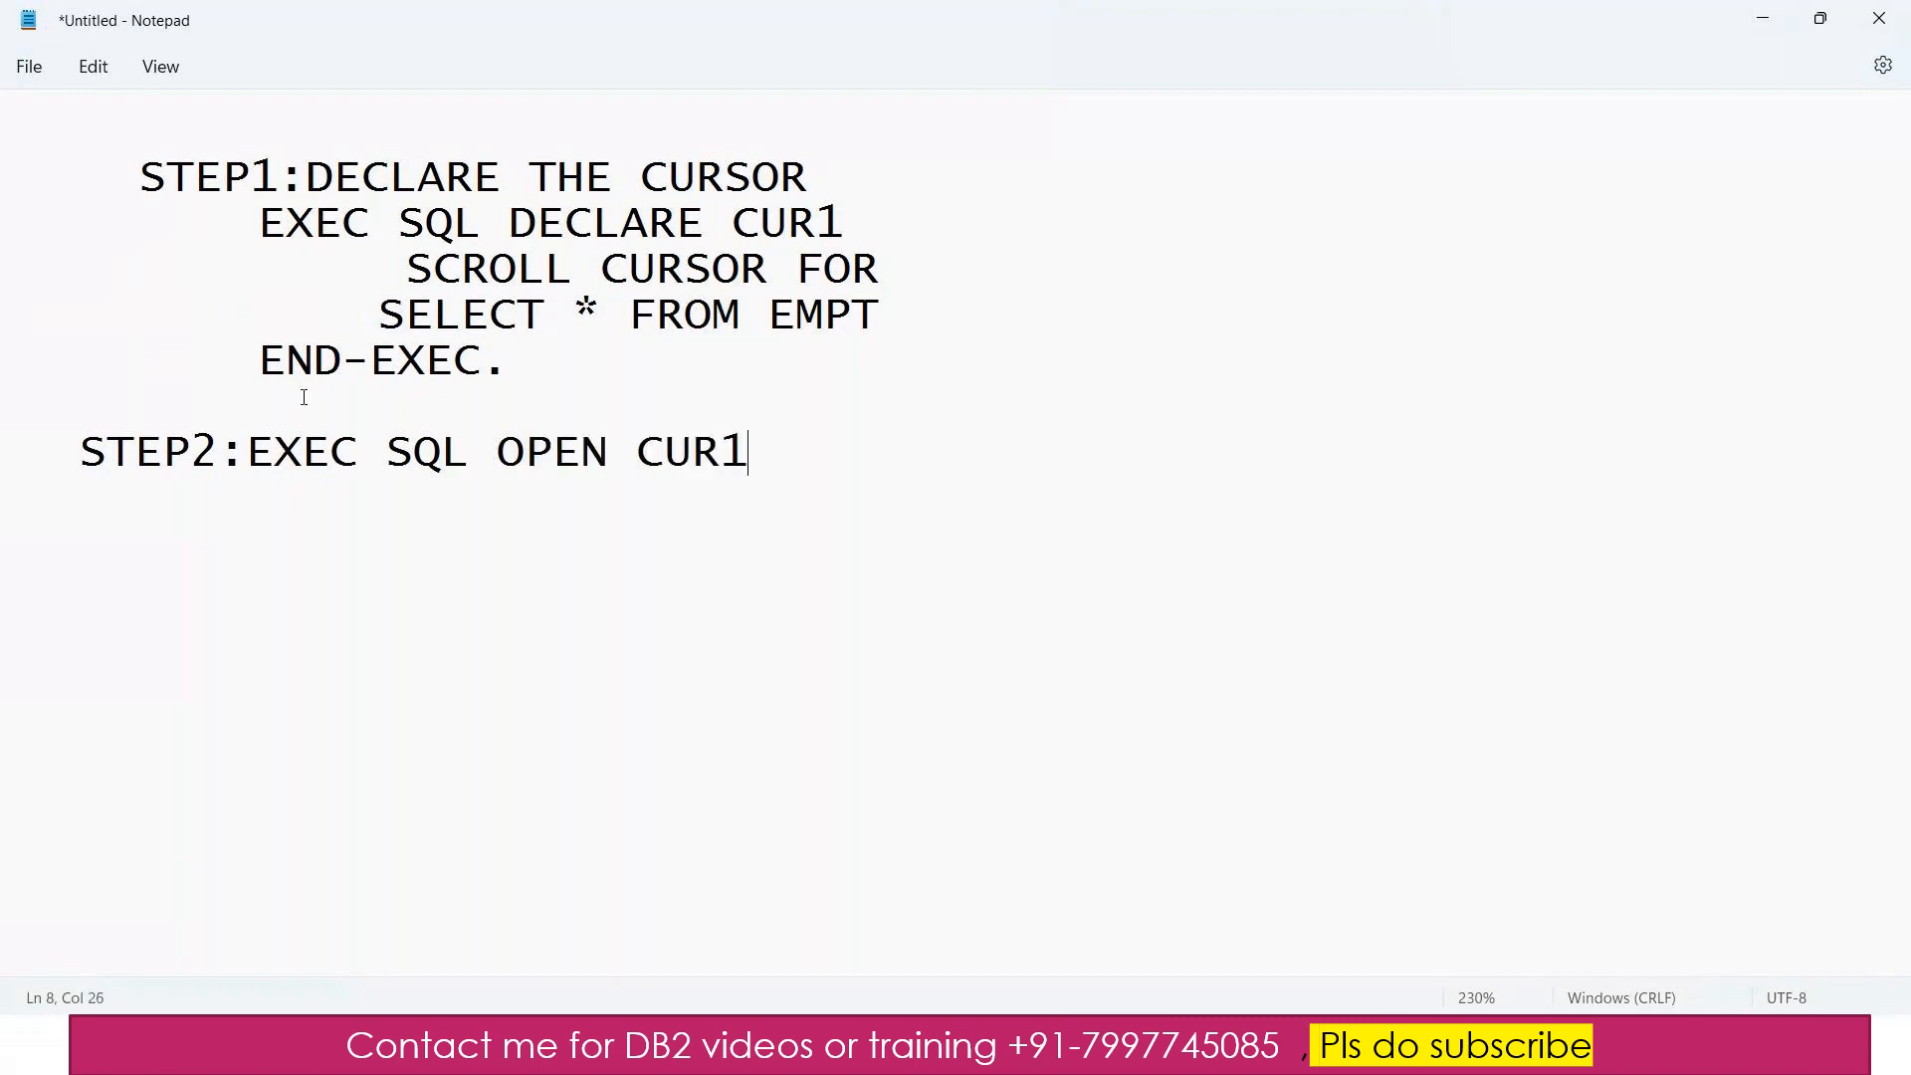
type("END-EX")
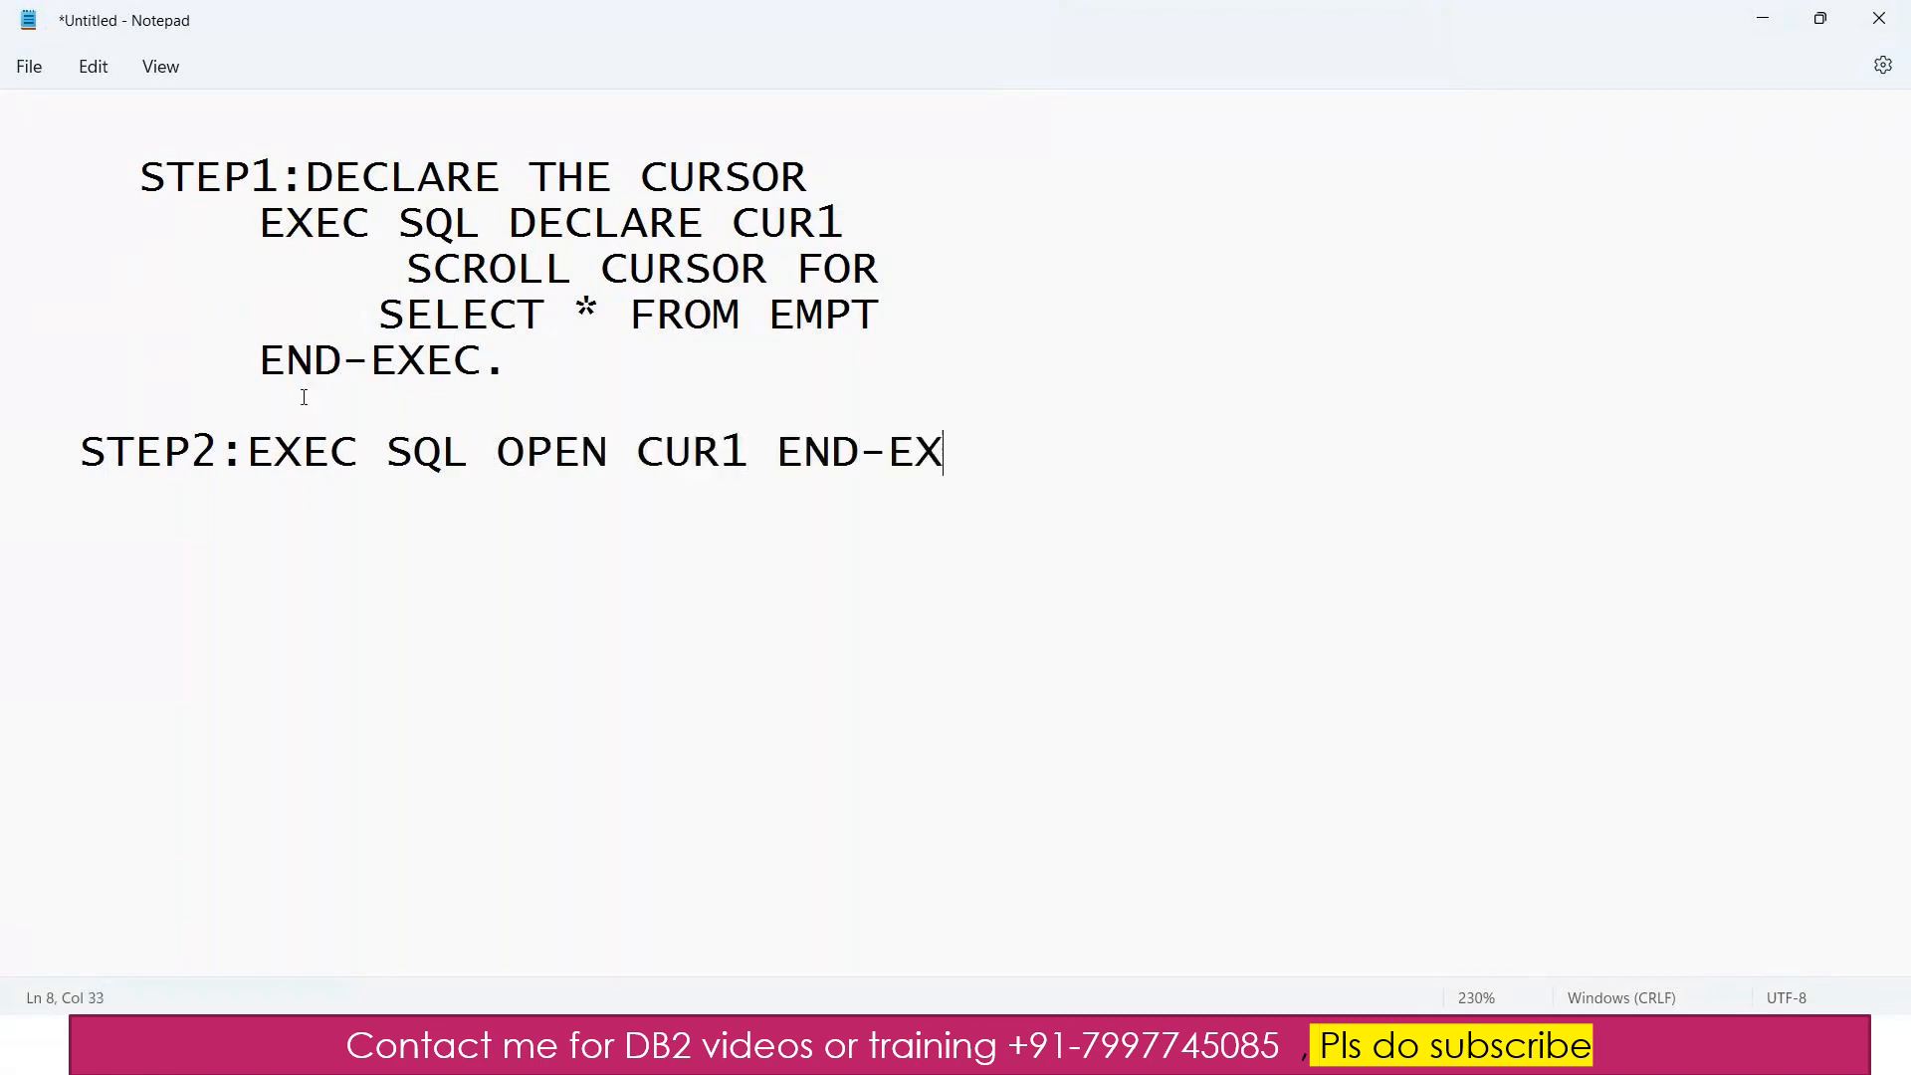
type("EC.")
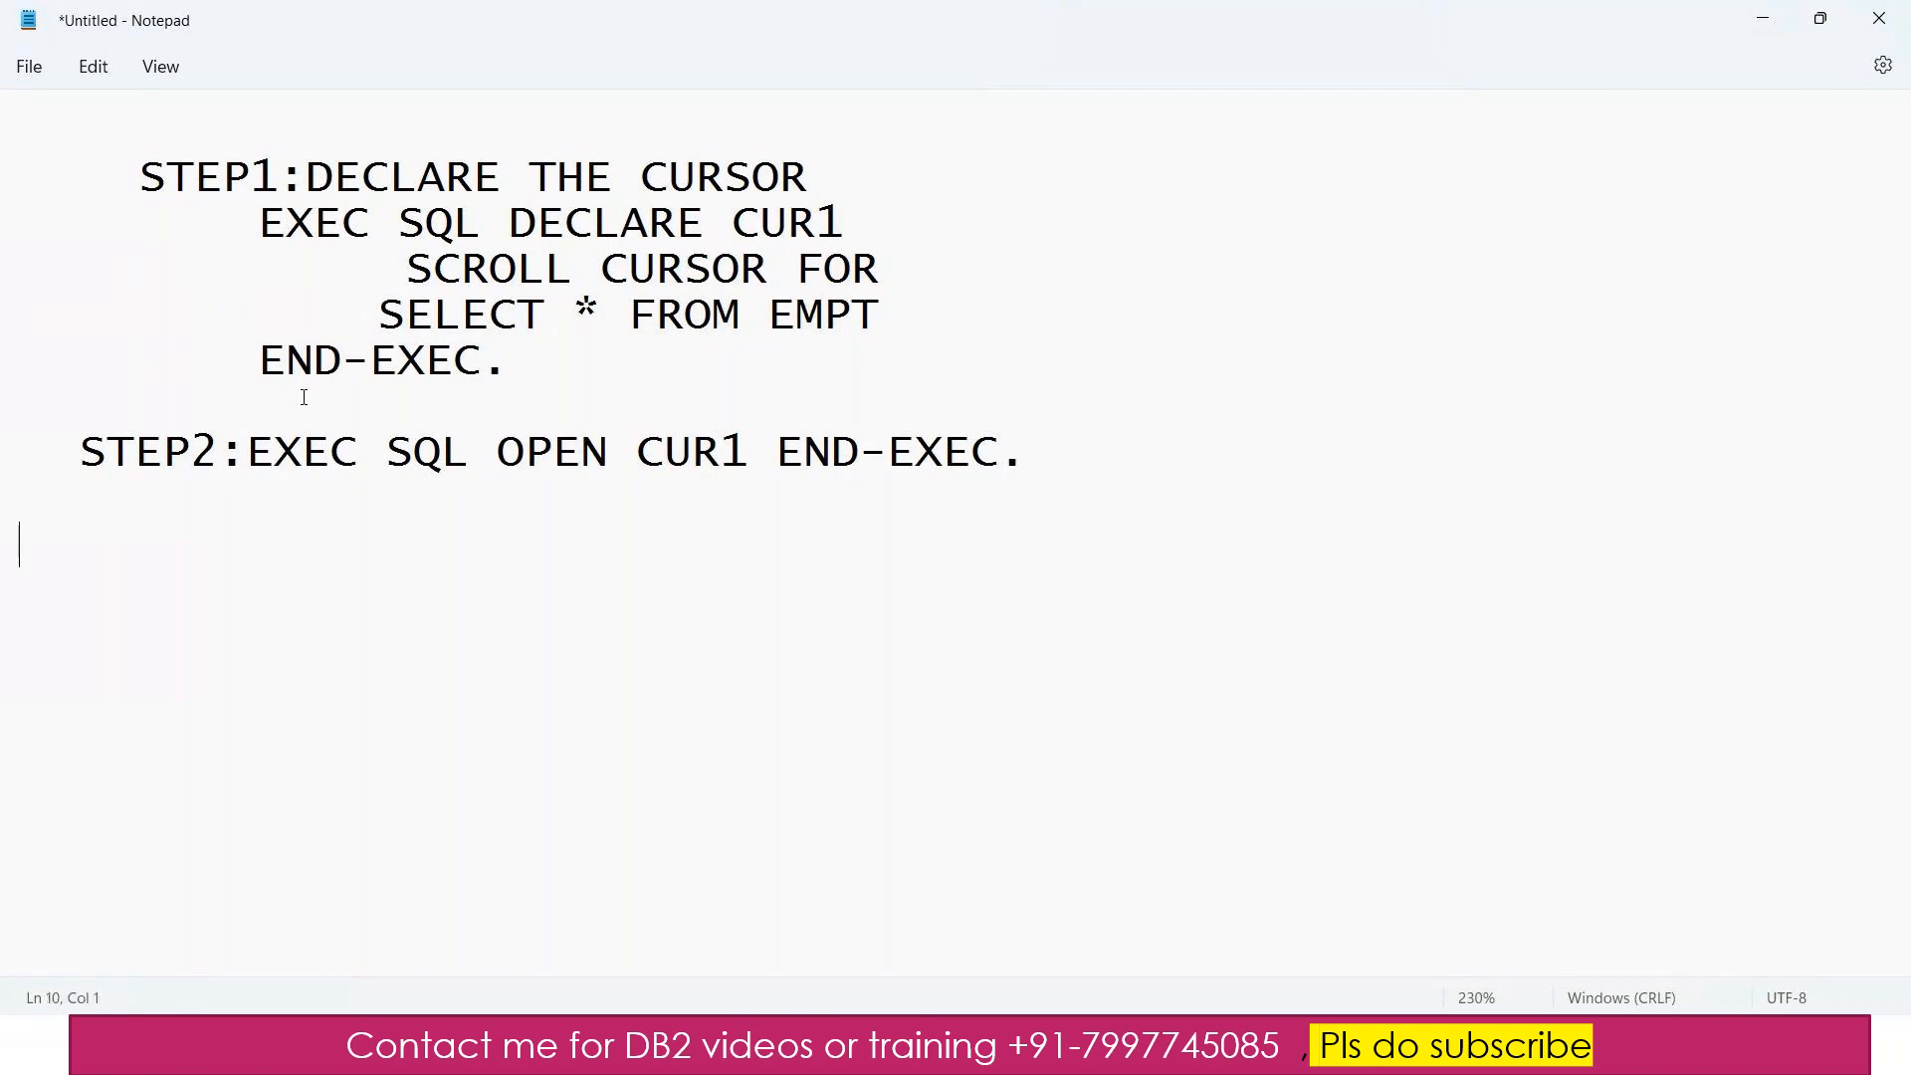
type("S")
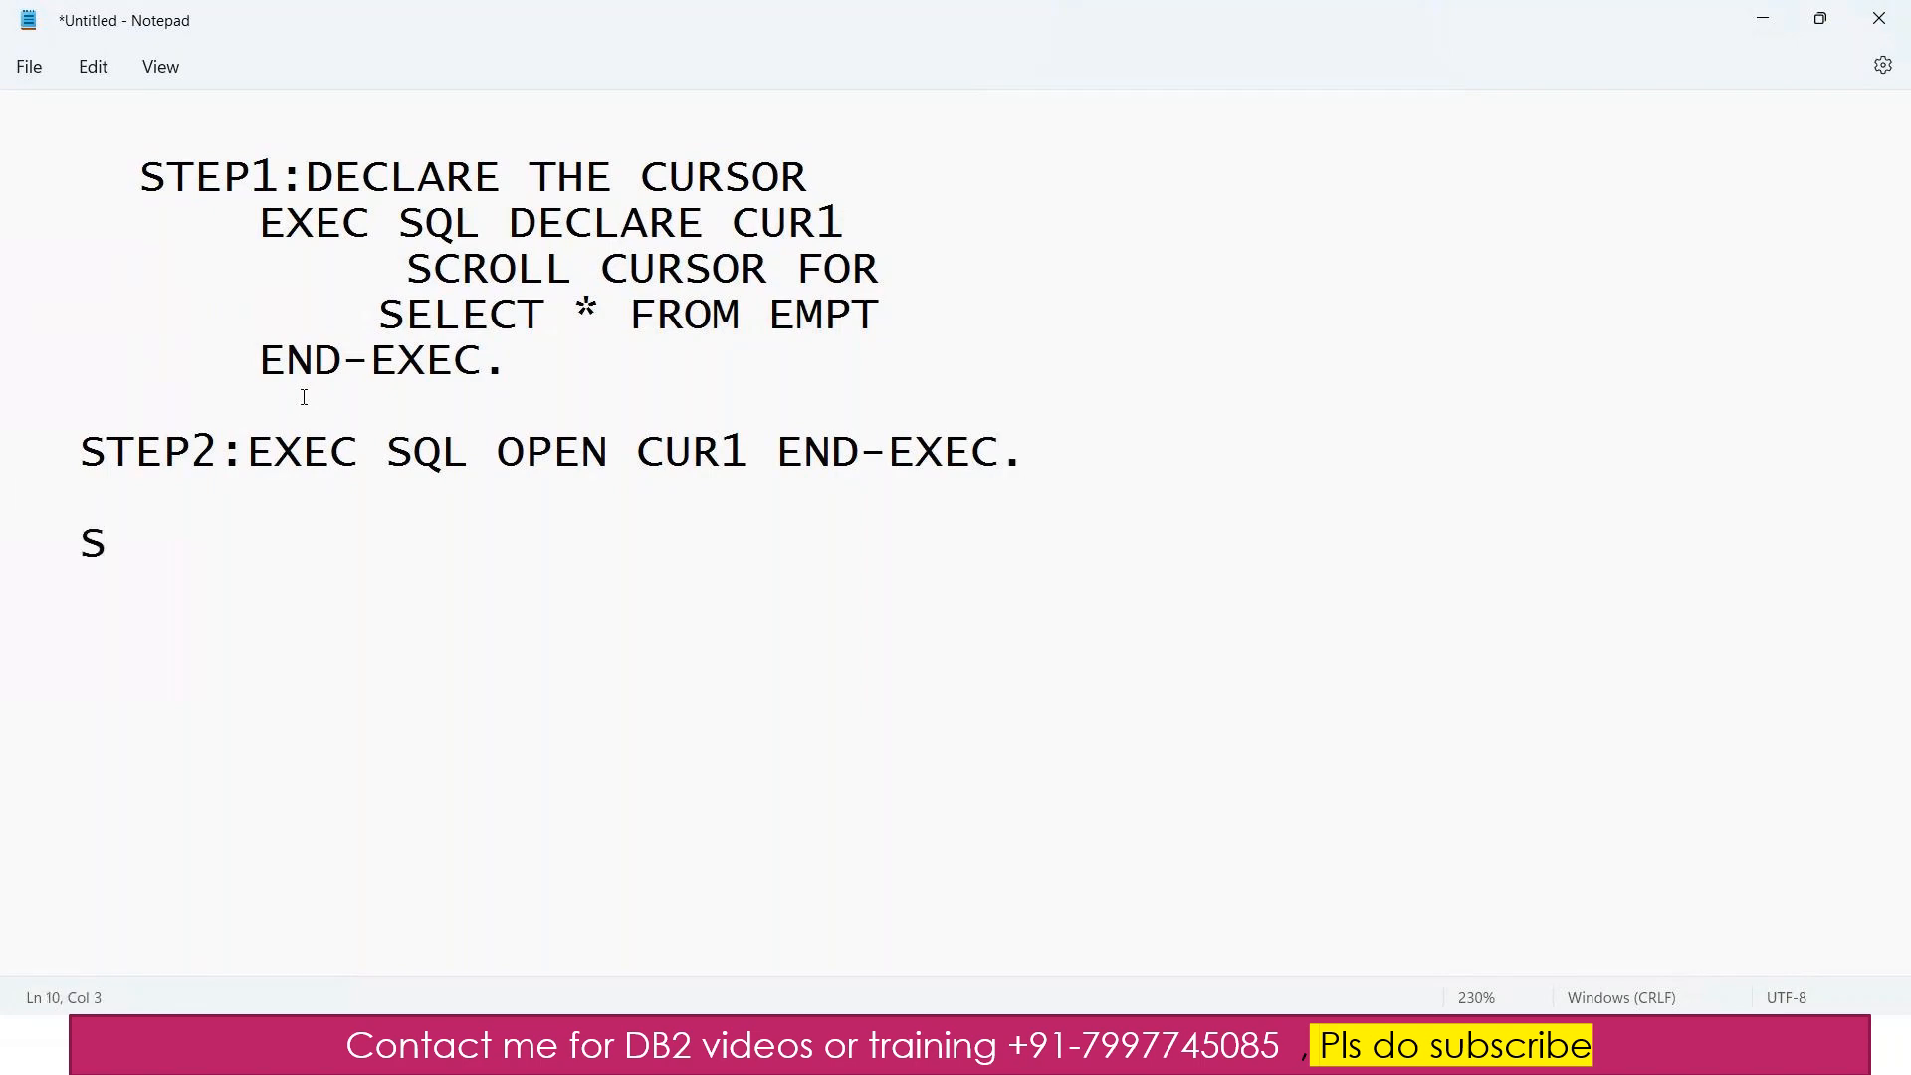
type("TEP")
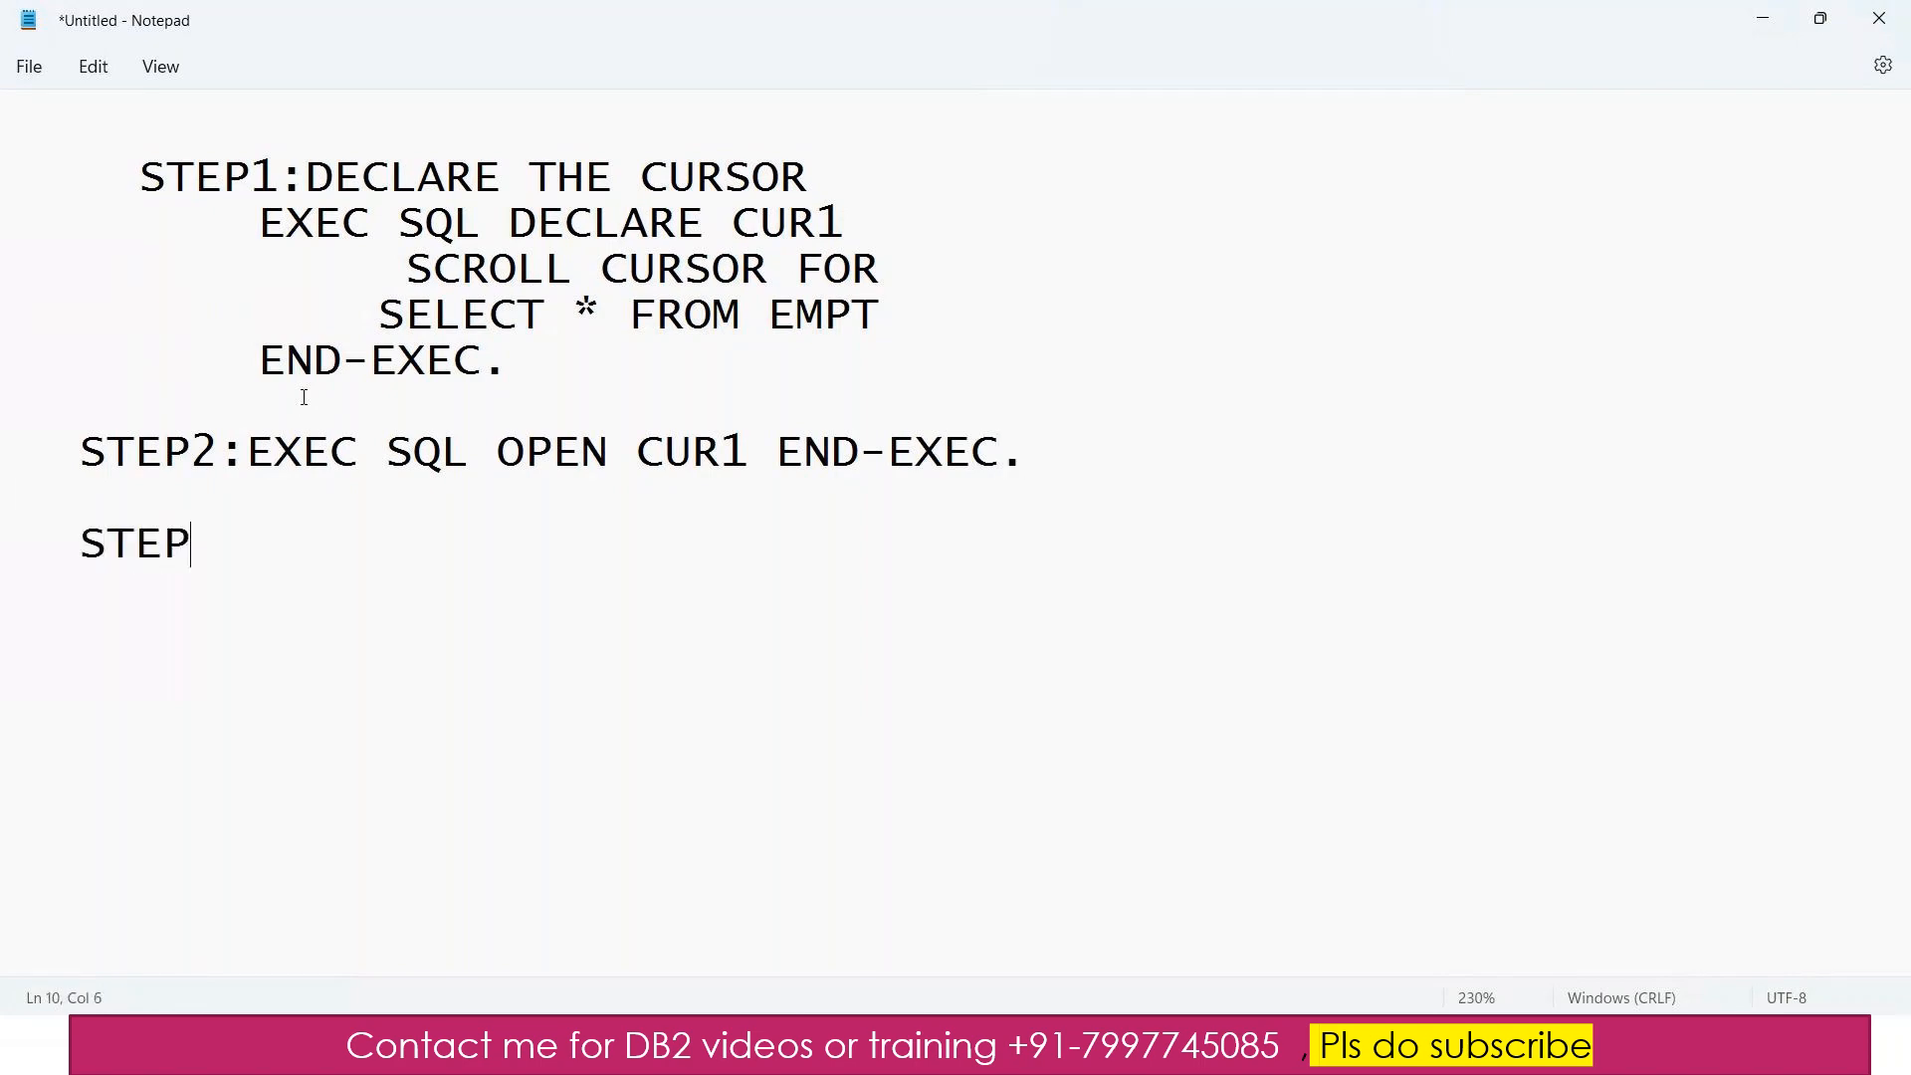
type("3:")
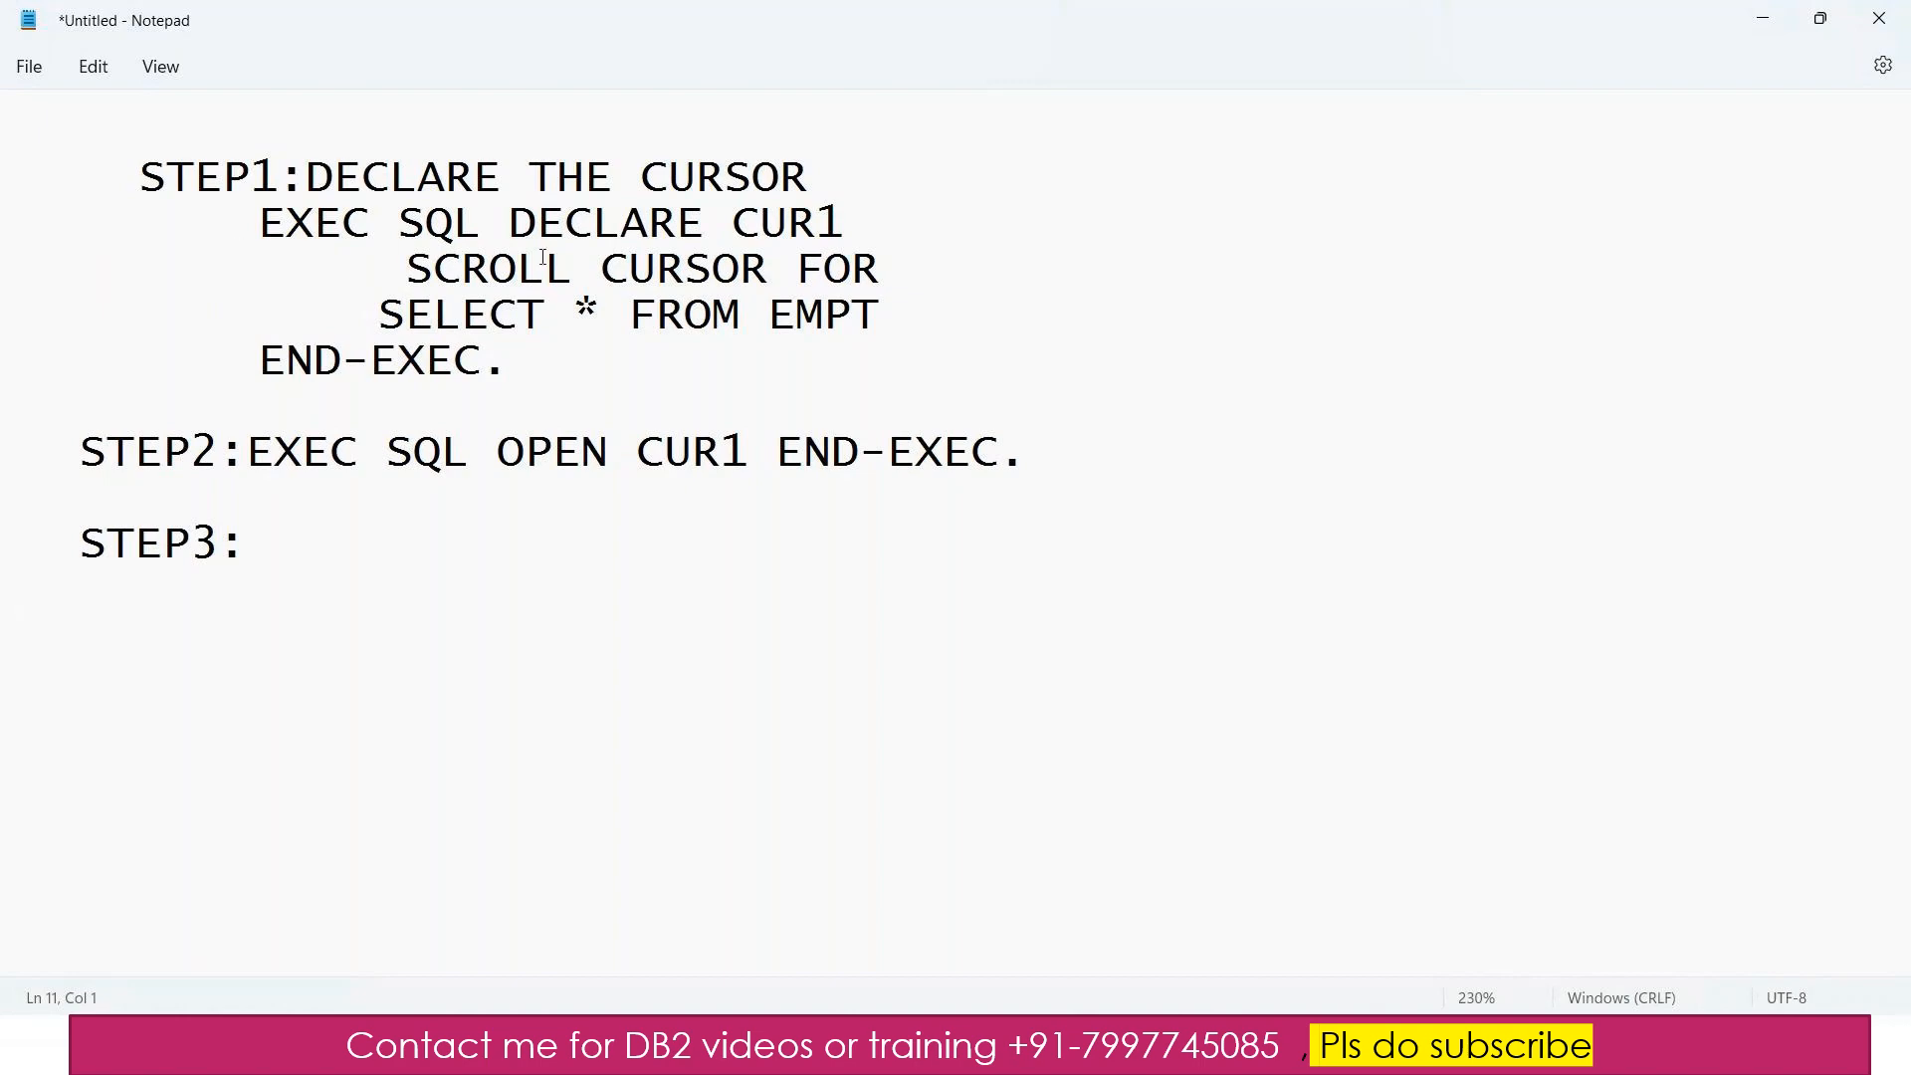
- Under STEP3 type EXEC SQL FETCH ABSOLUTE -1 CUR1 INTO
double_click(485, 268)
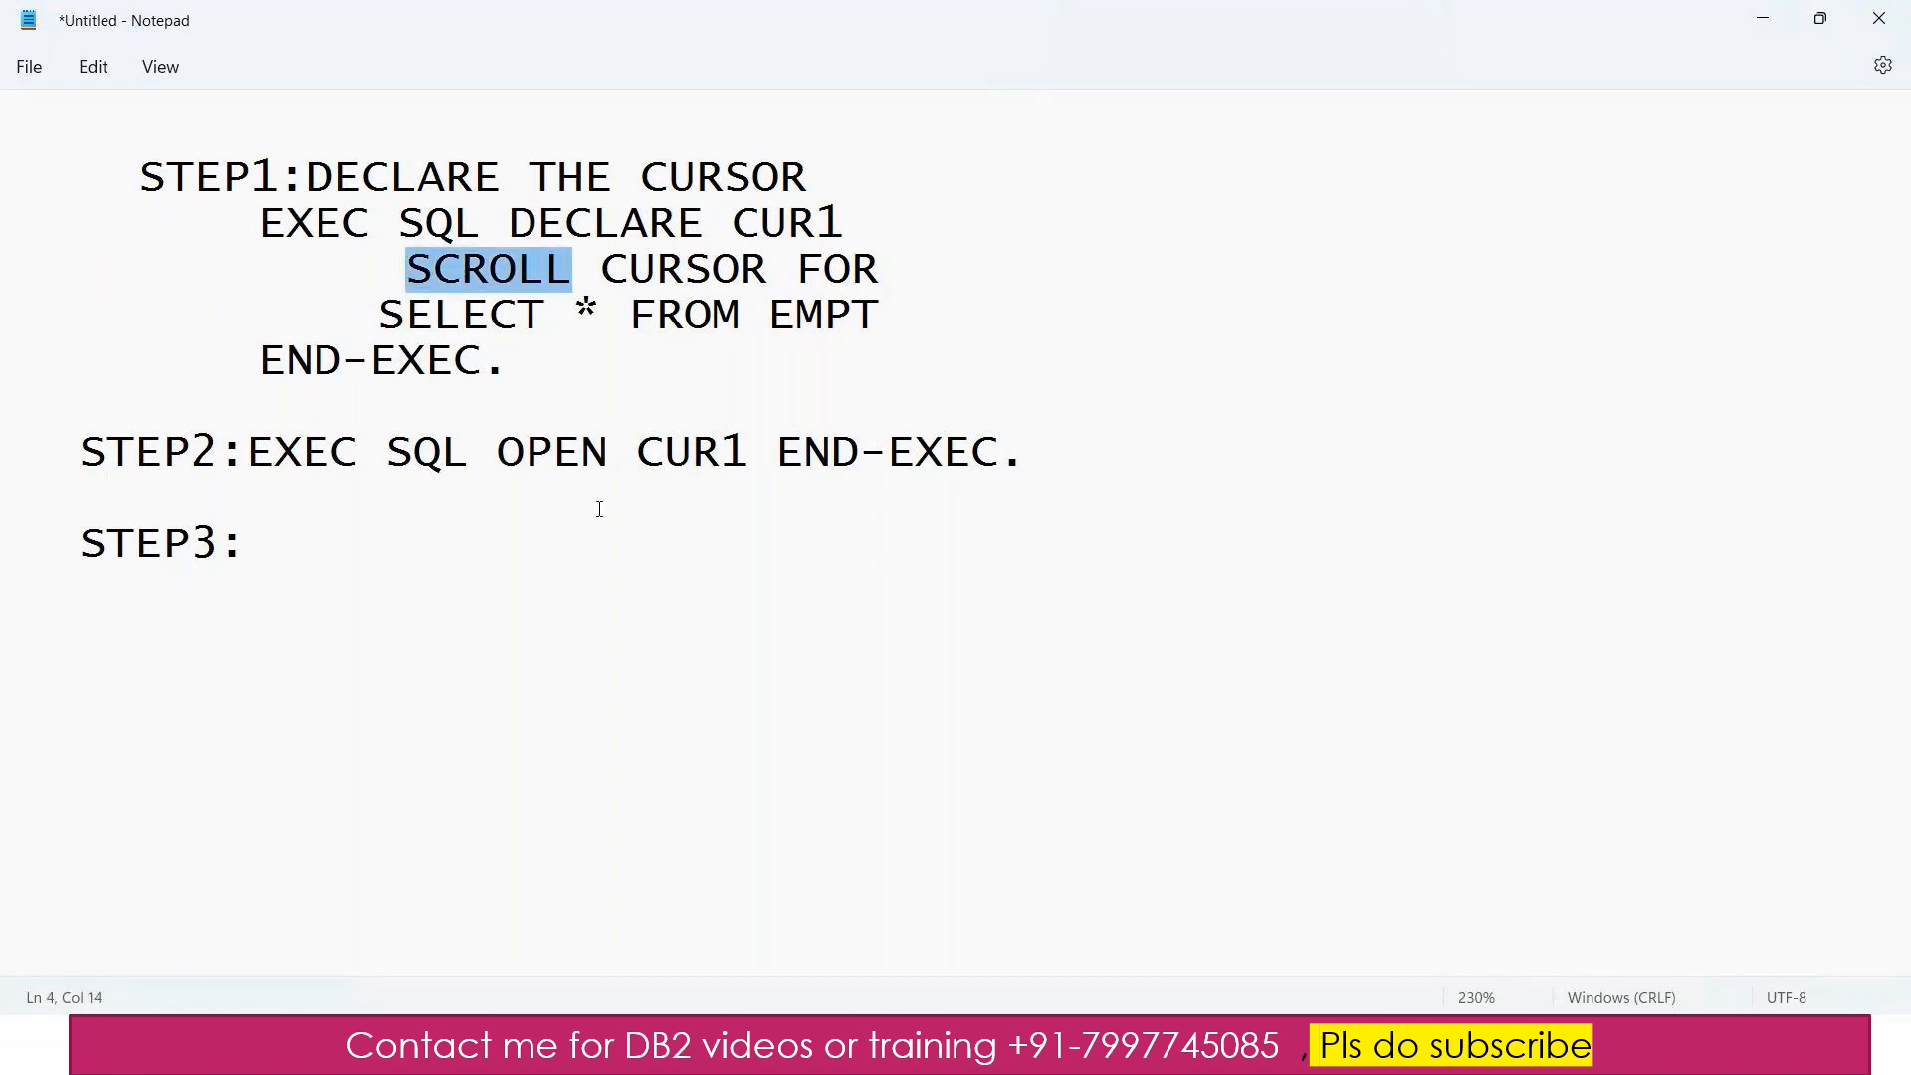
mouse_move(662, 514)
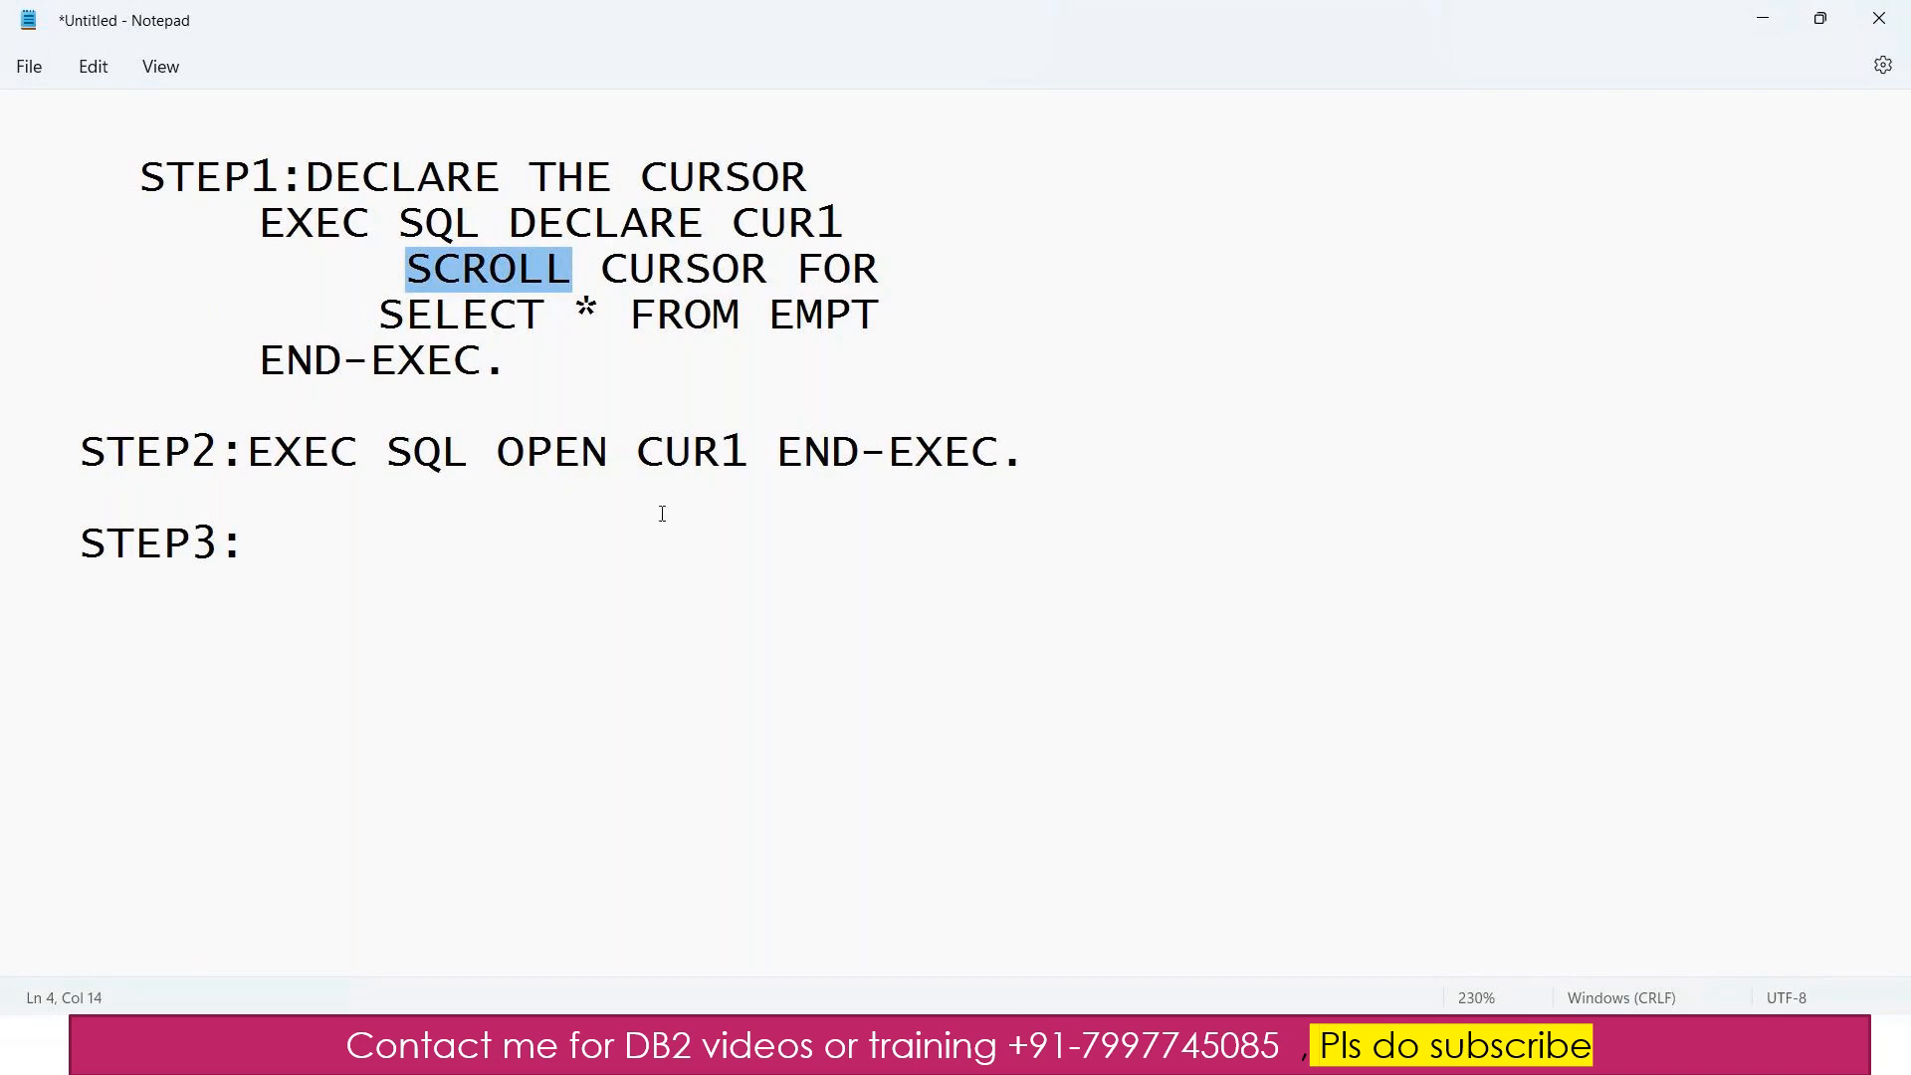
type("EX")
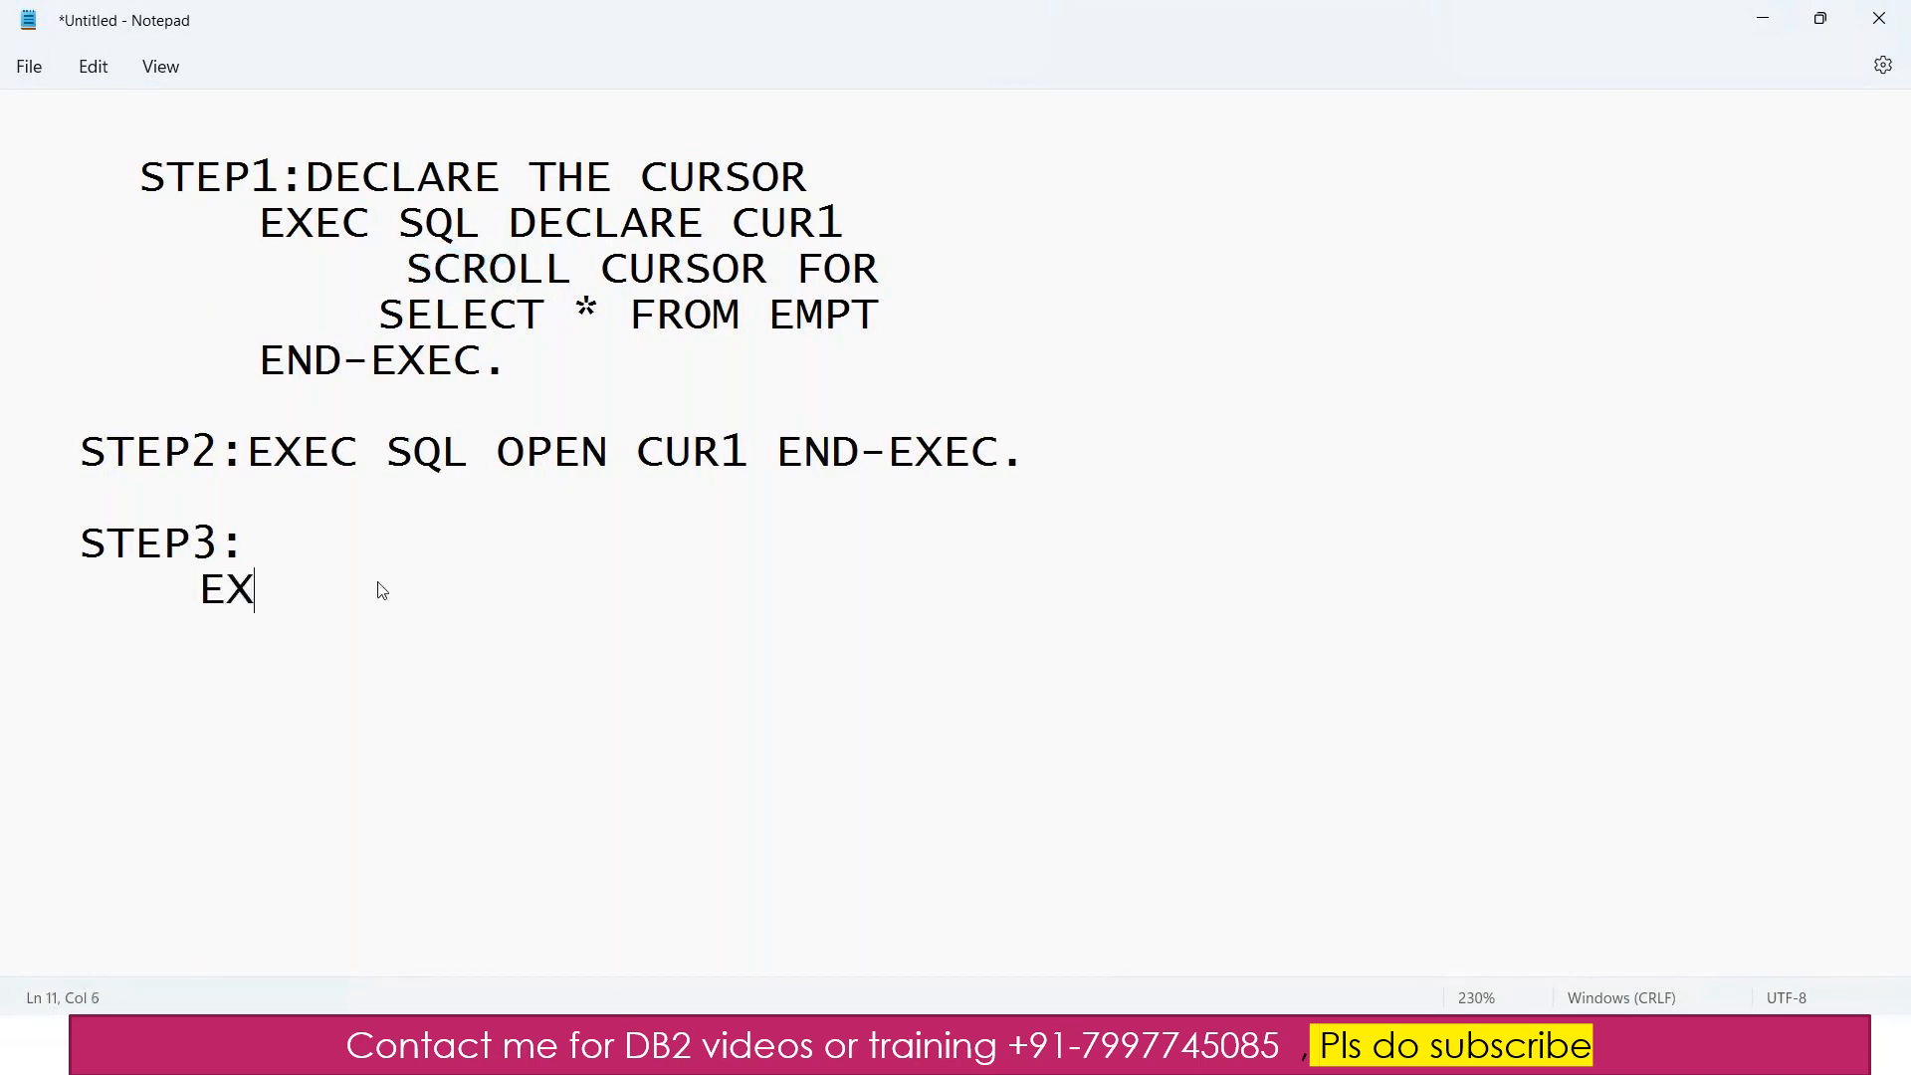
type("C SQL")
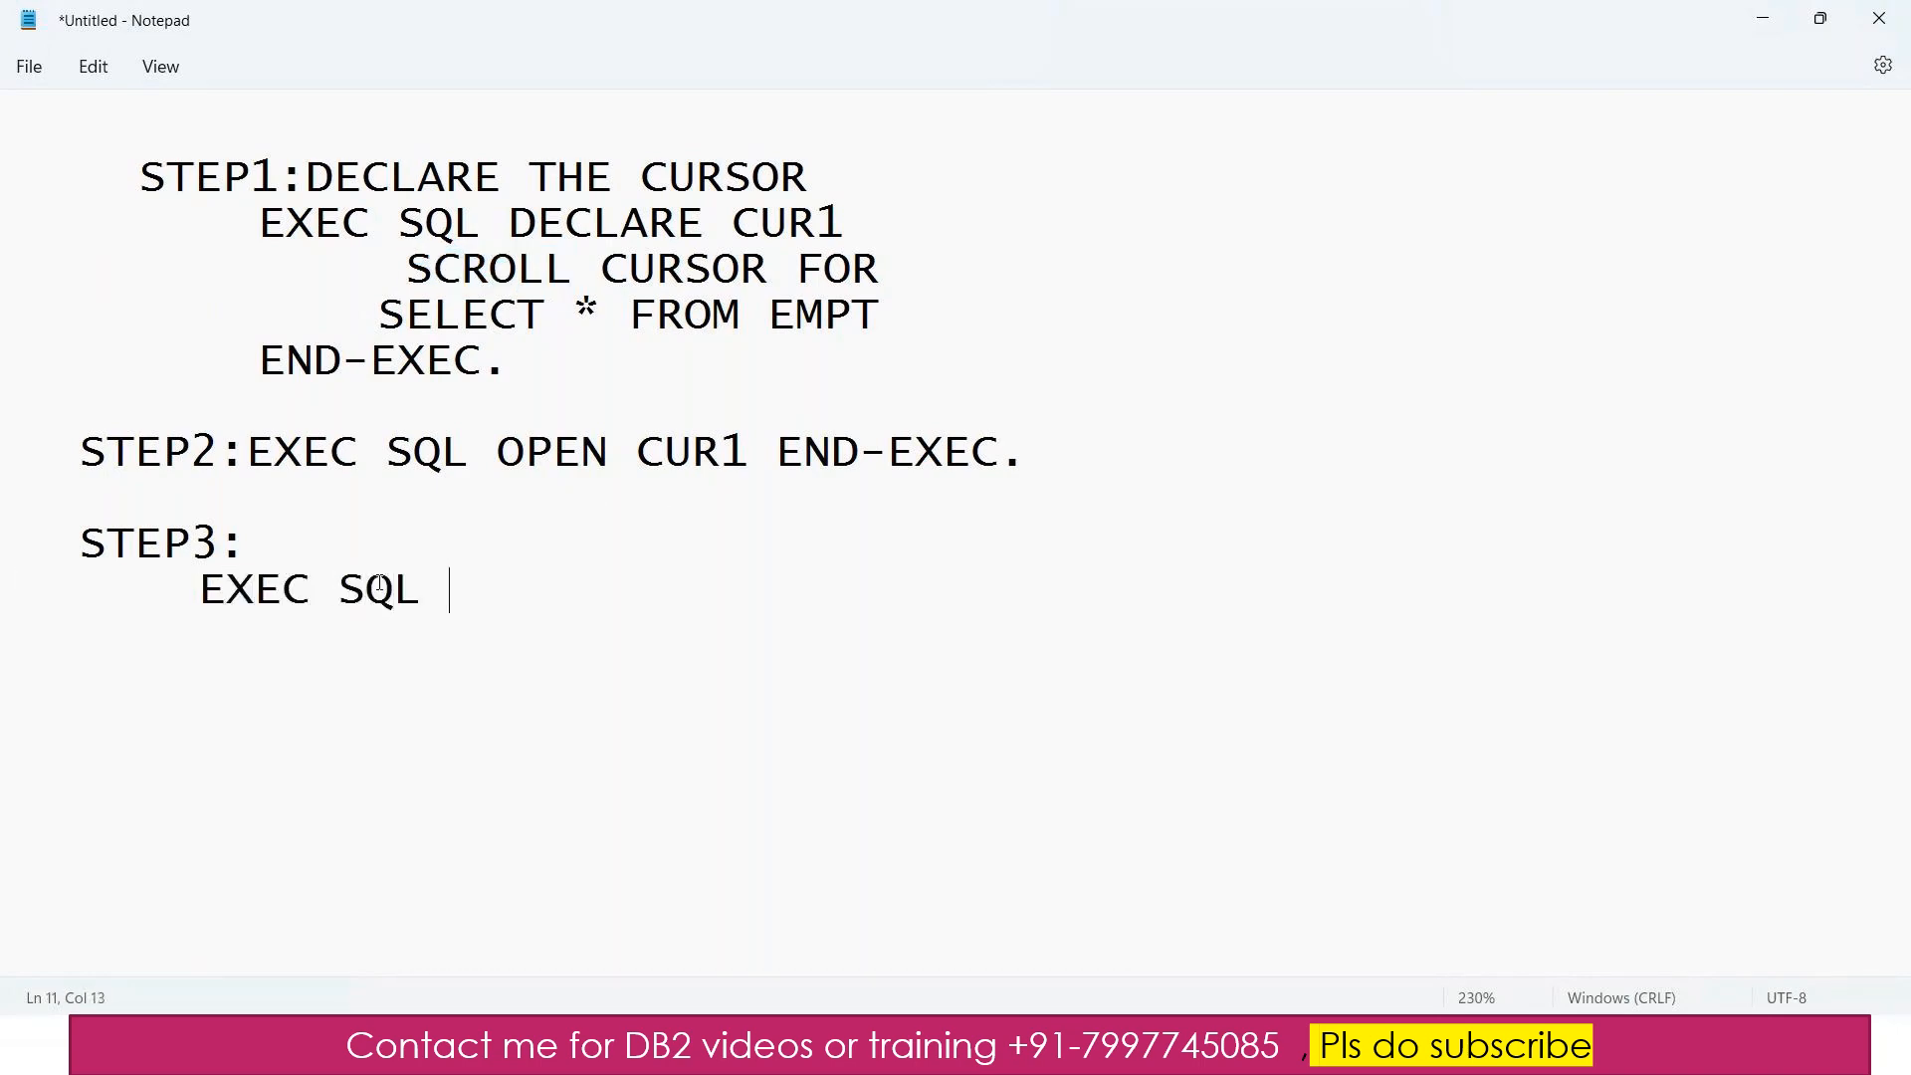
type("FETCH")
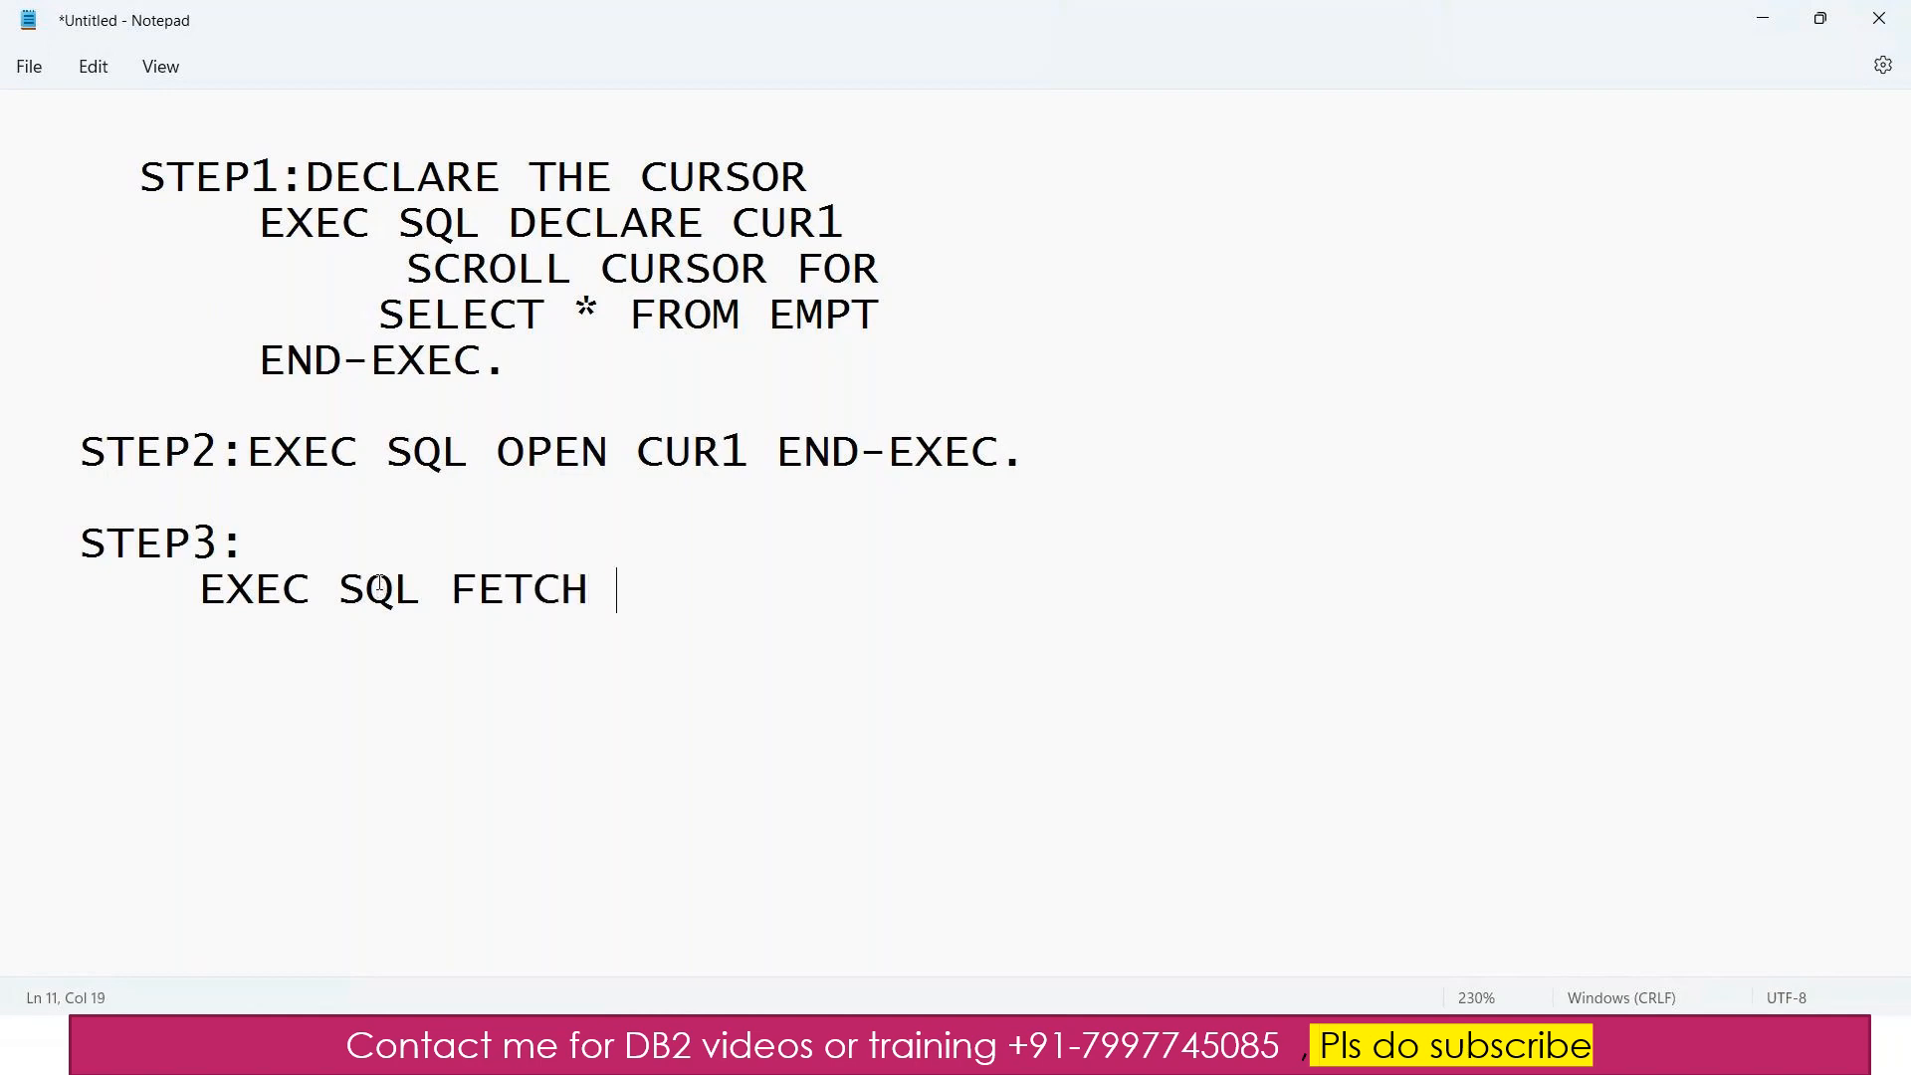
type("ABSOLU")
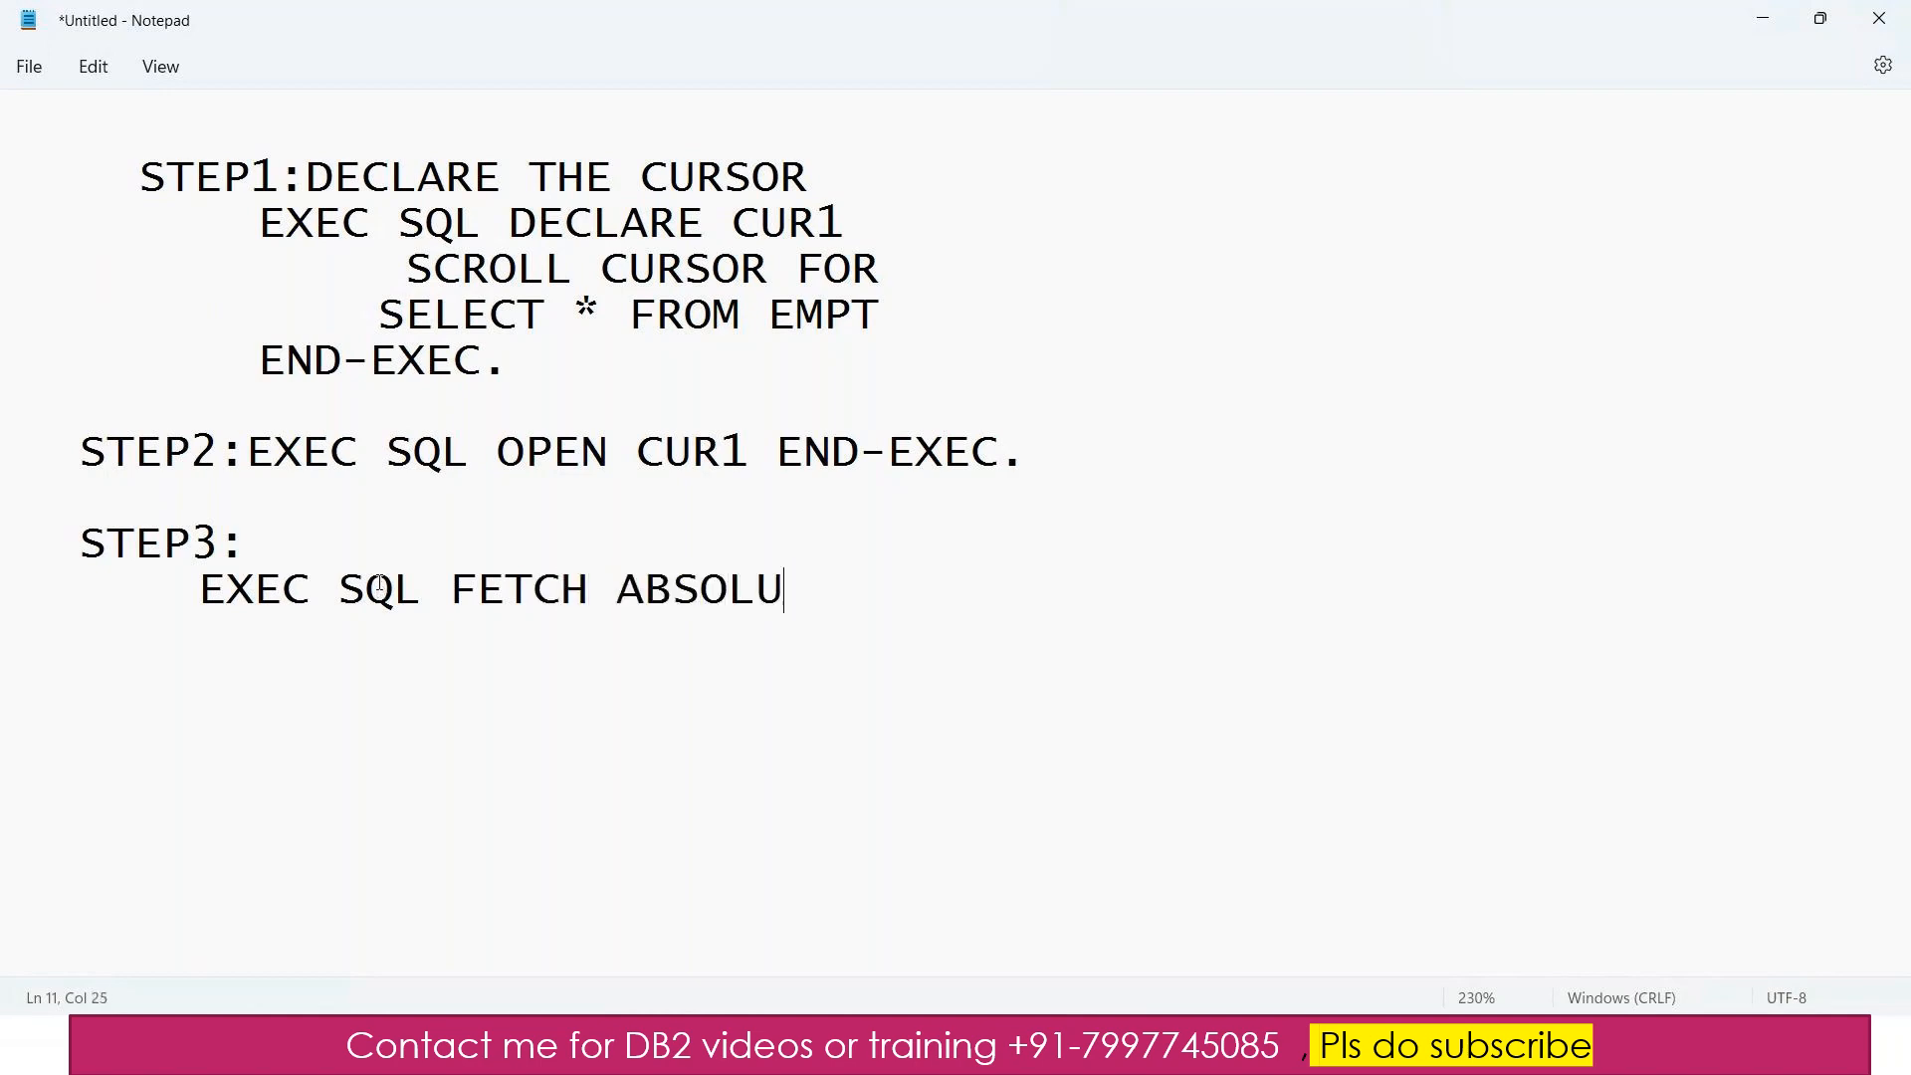
type("TE -1")
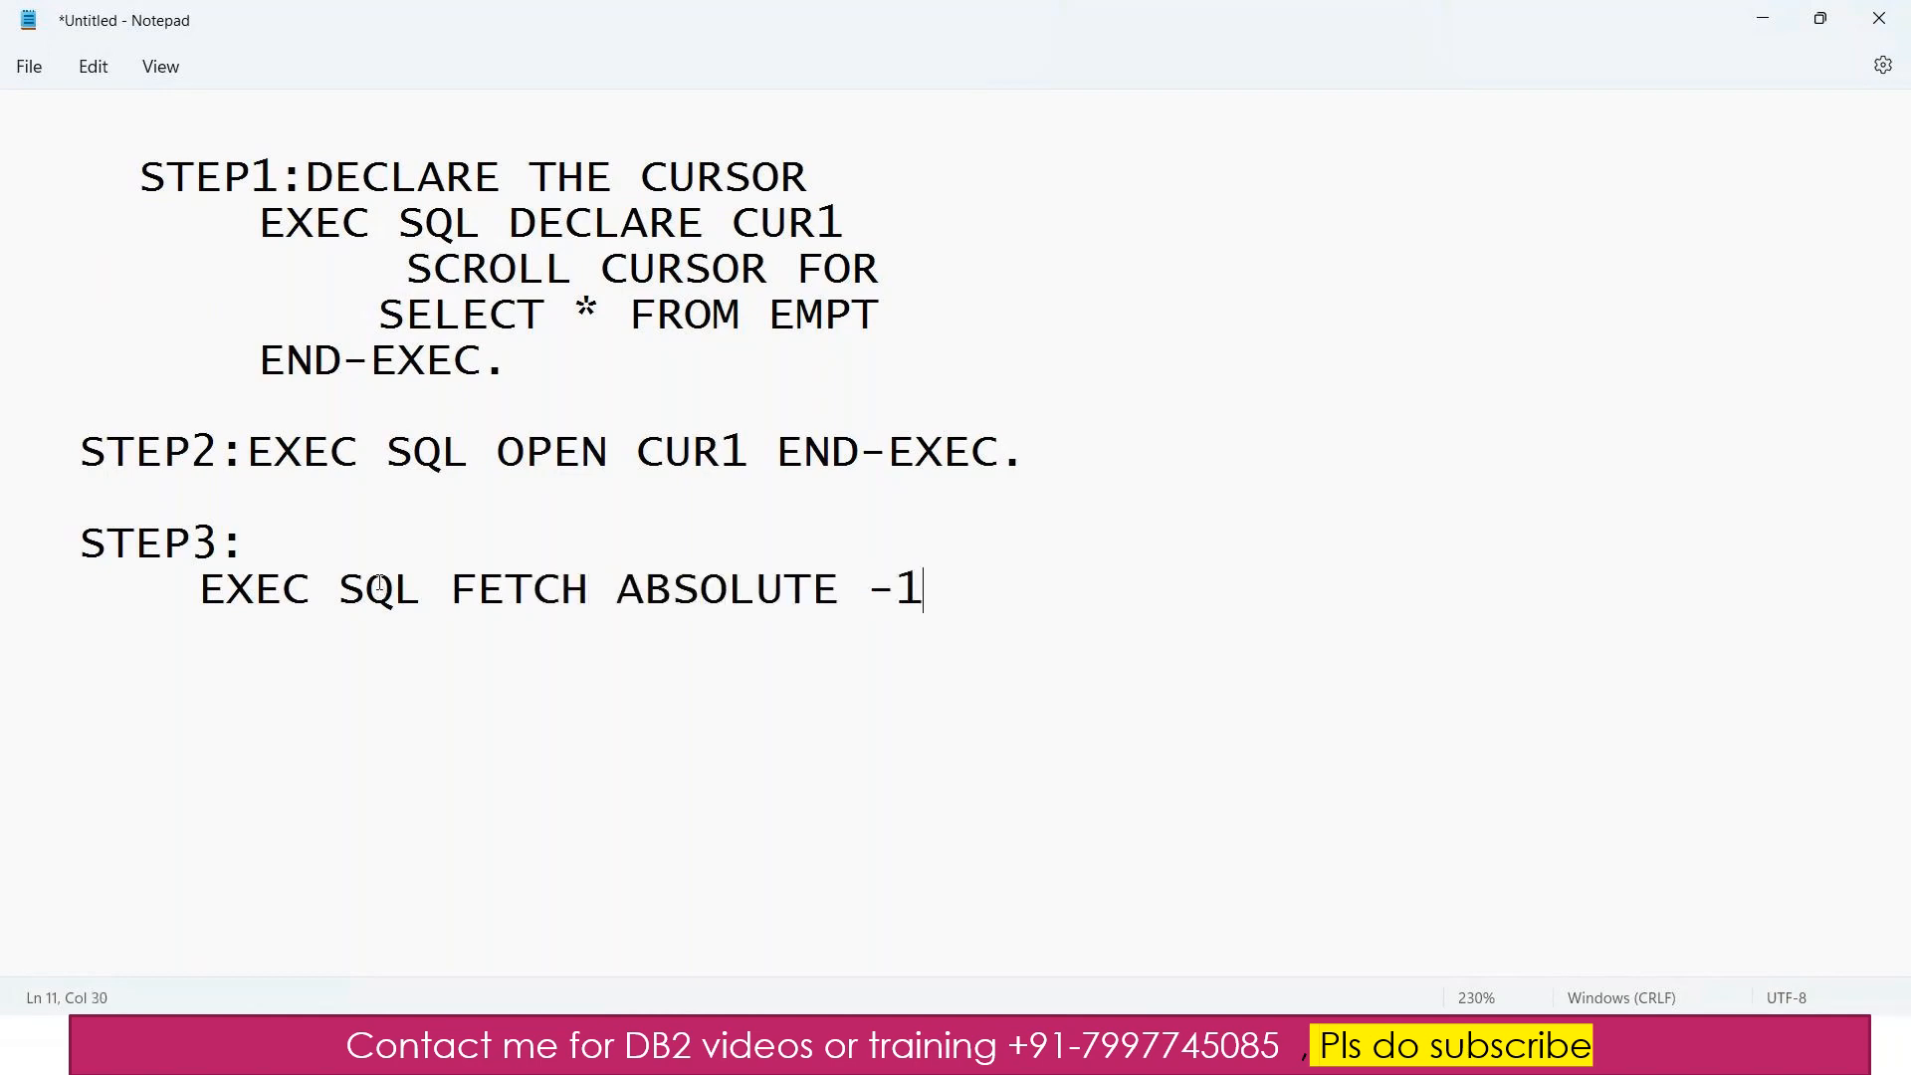
type("CUR")
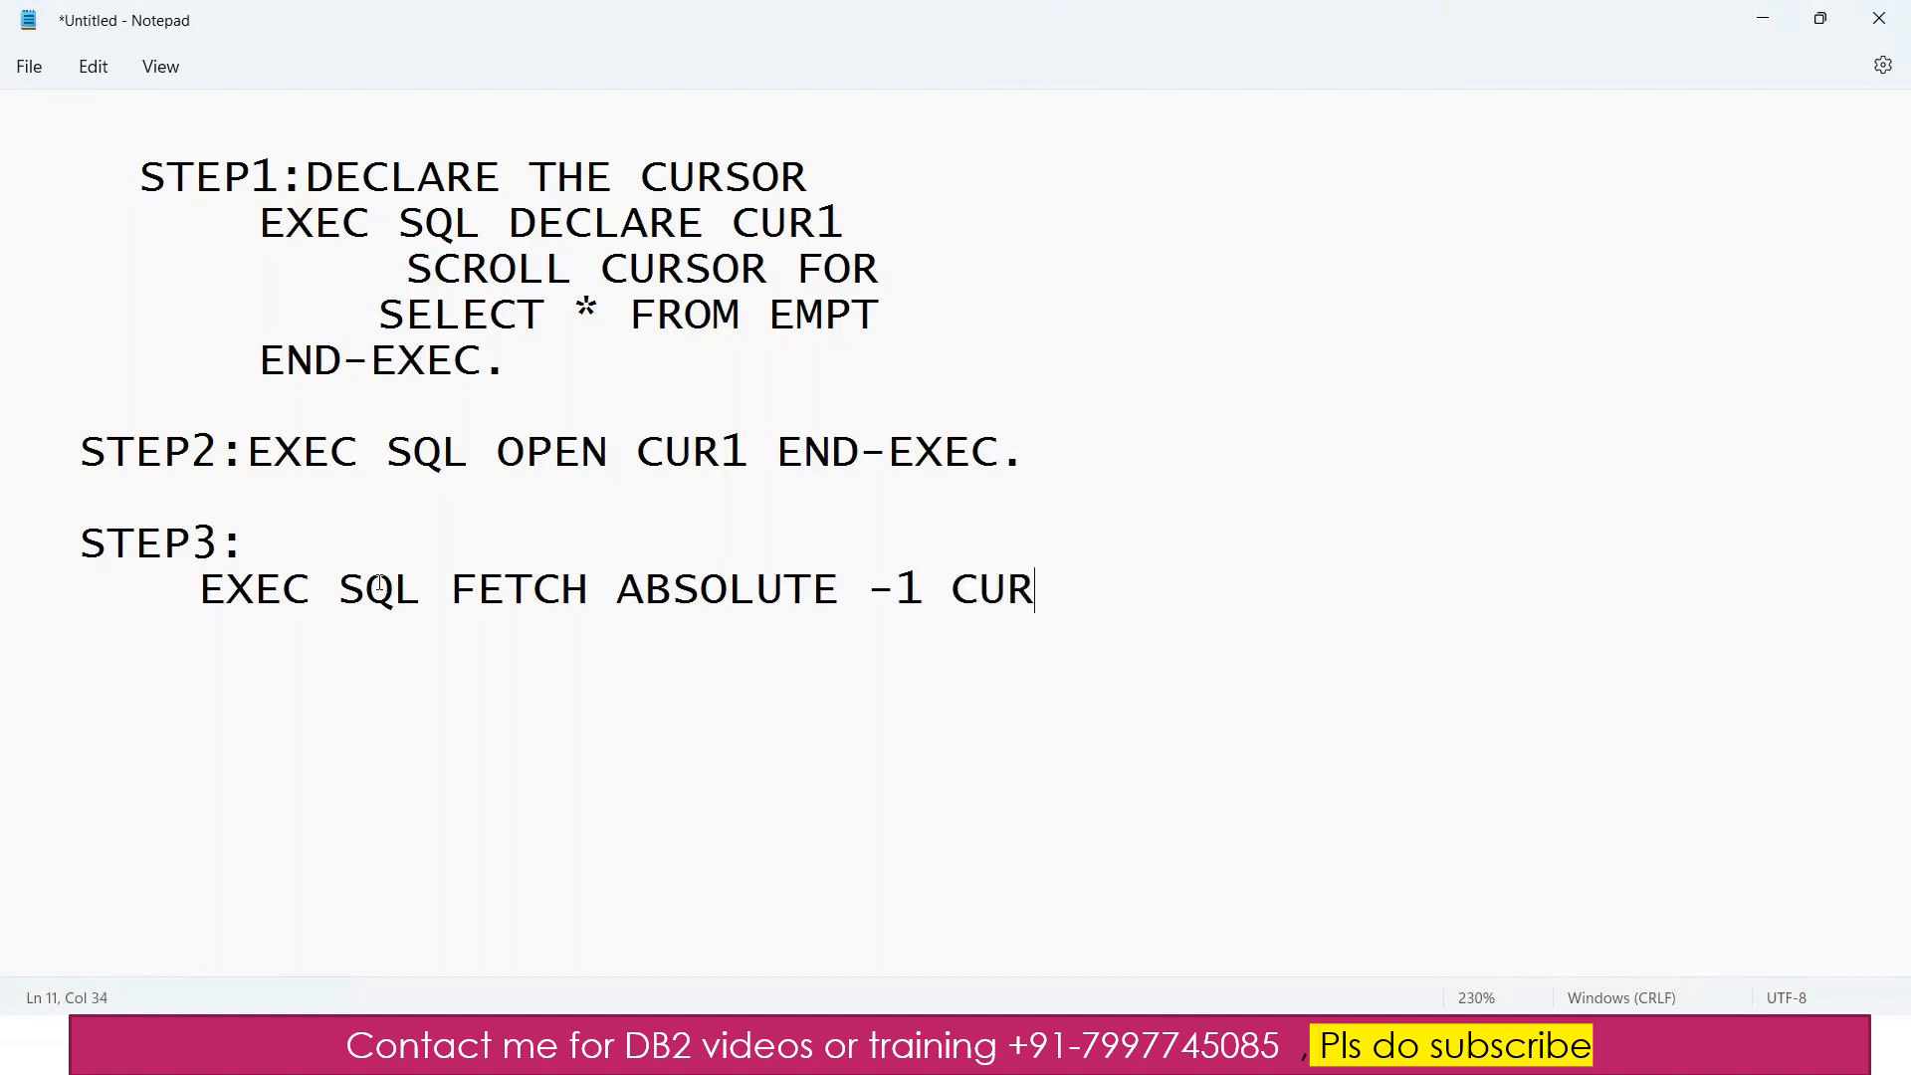
type("1")
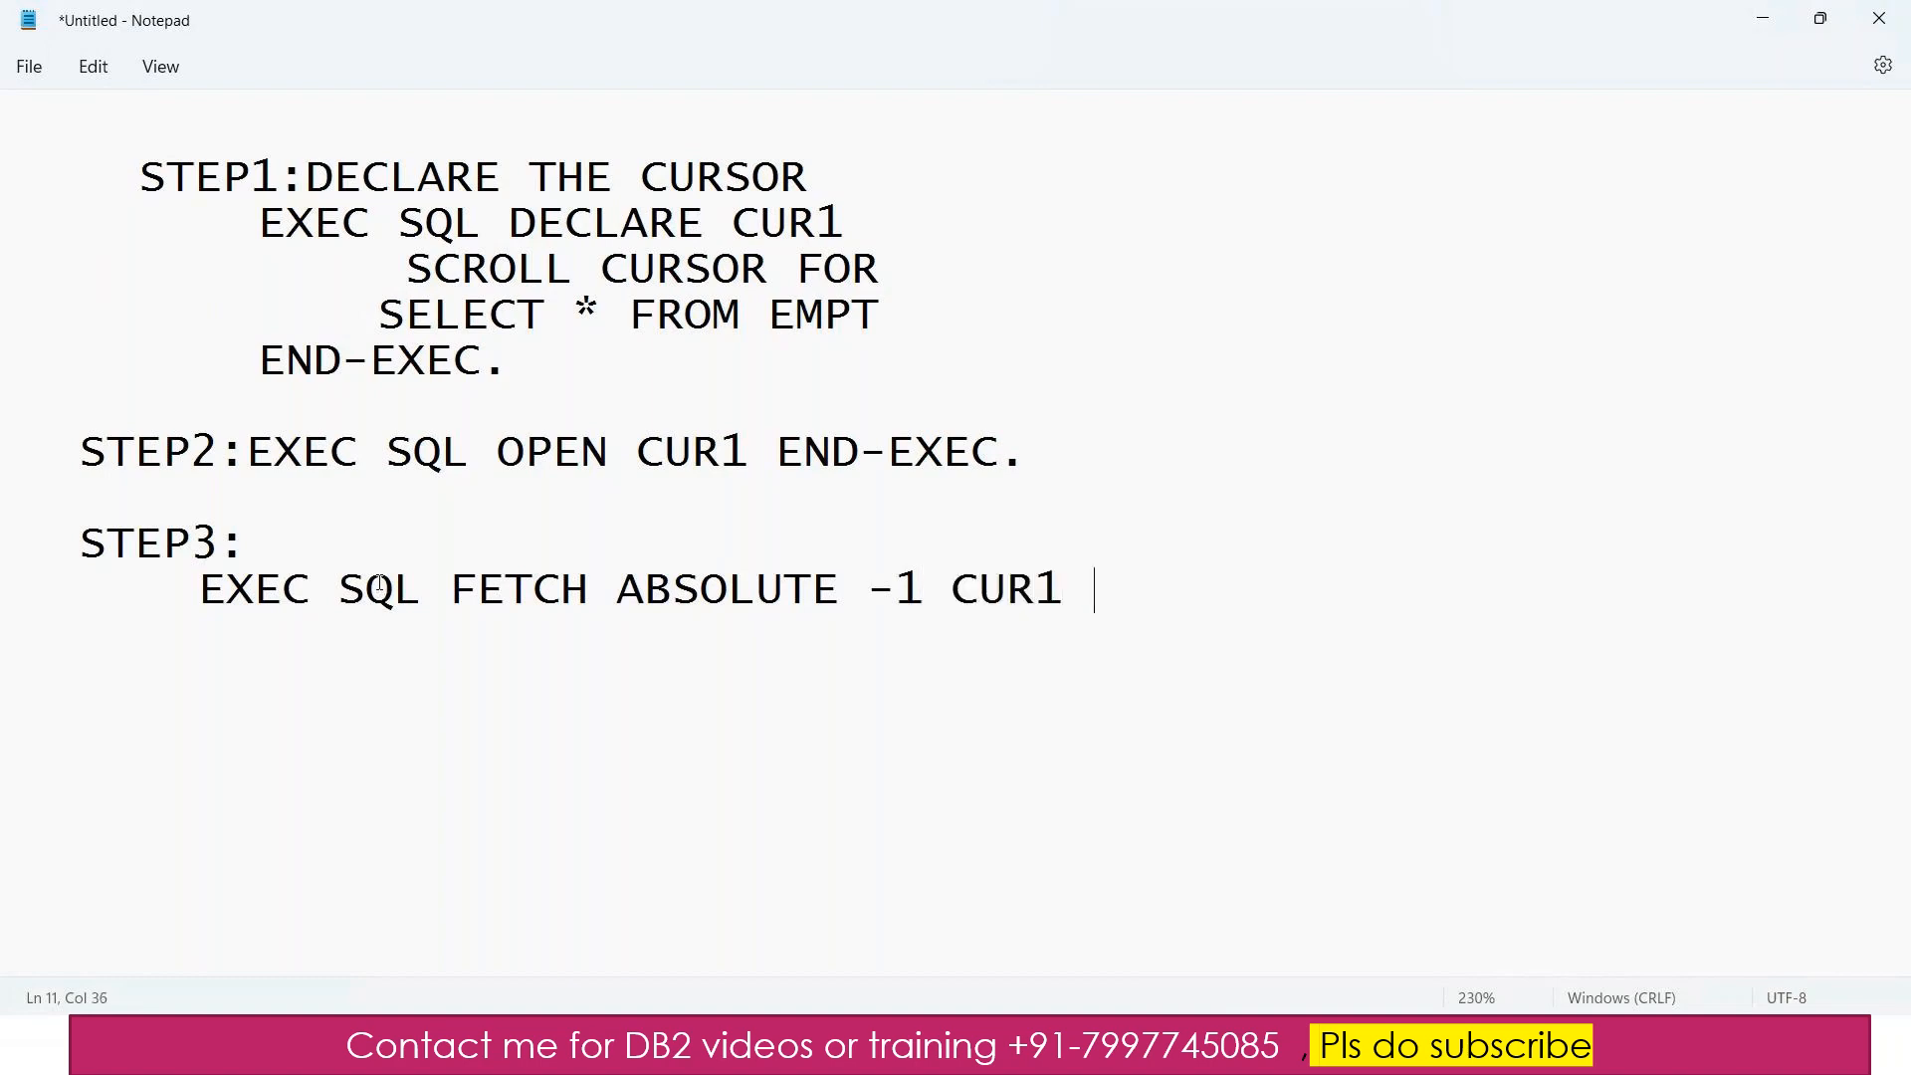
type("INTO")
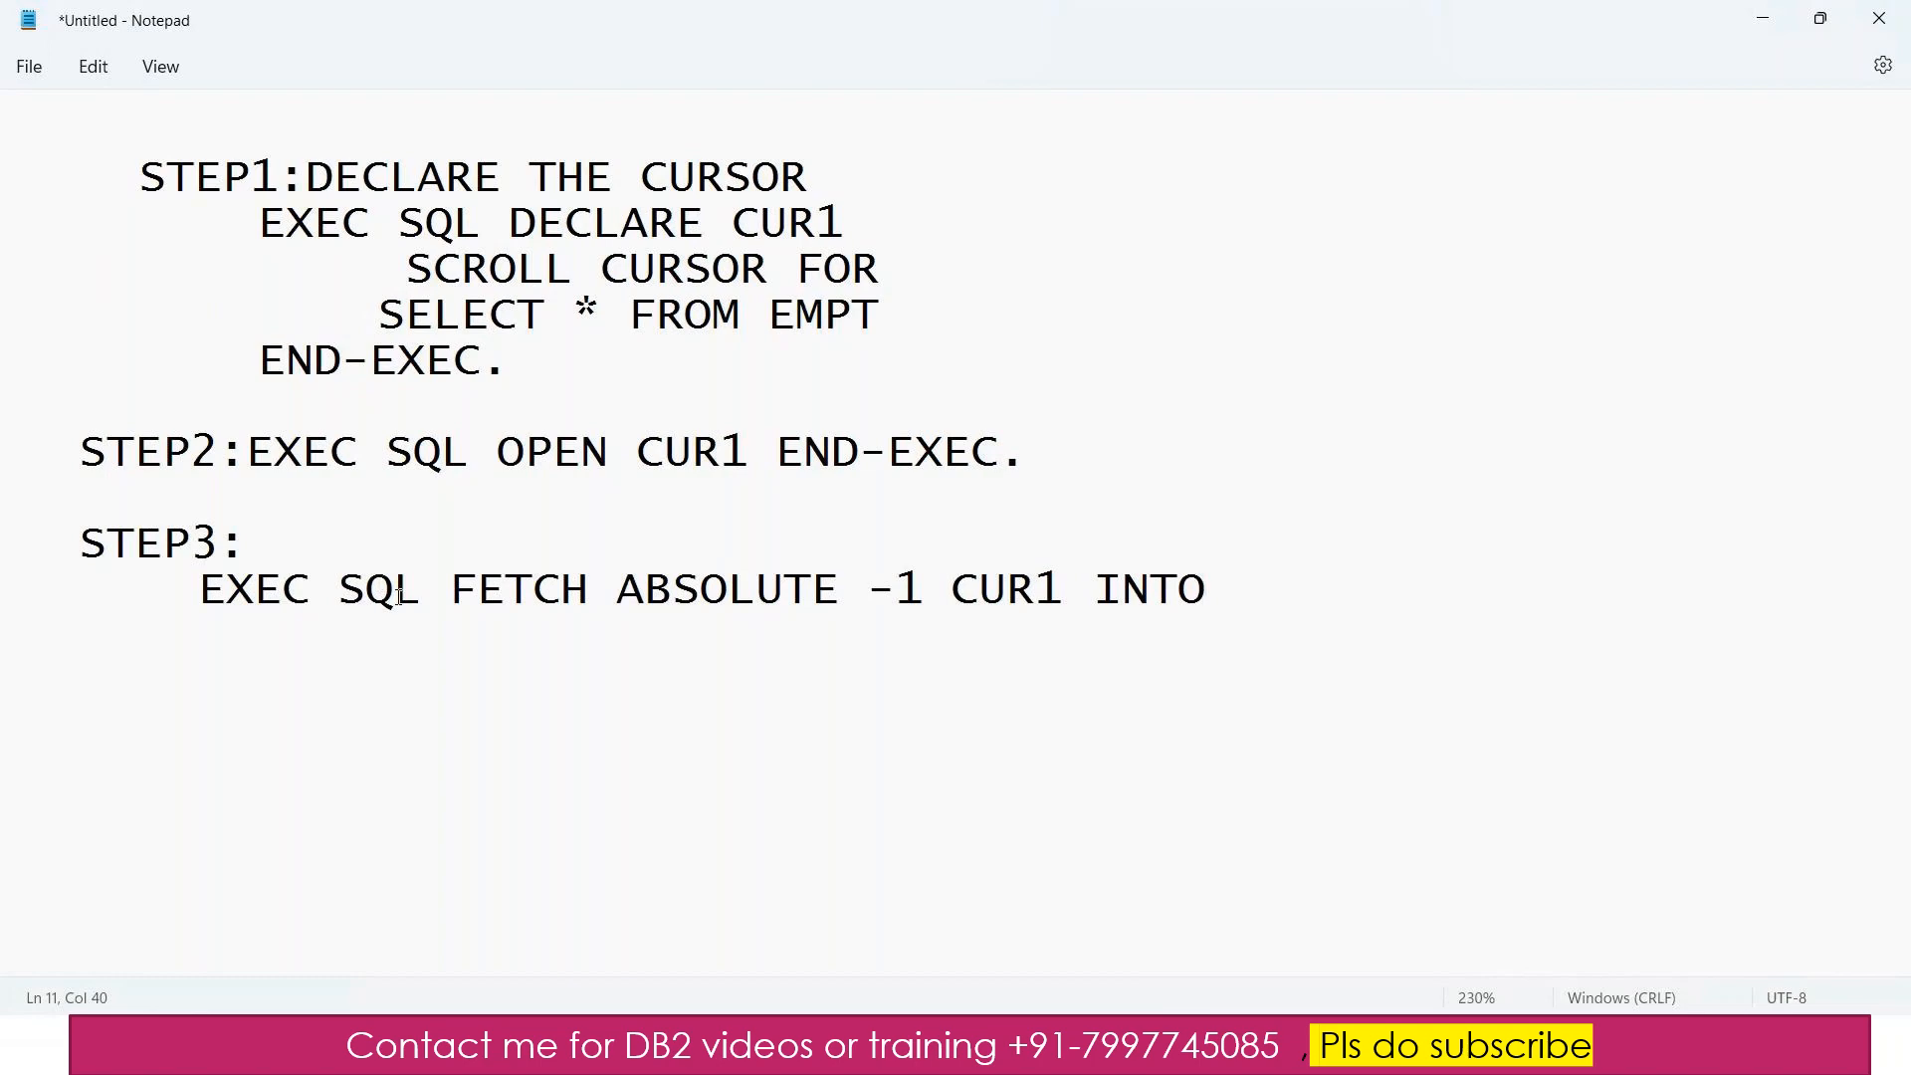
- Complete the fetch with host variables :HV-V1,:HV-V2 and END-EXEC
double_click(1006, 588)
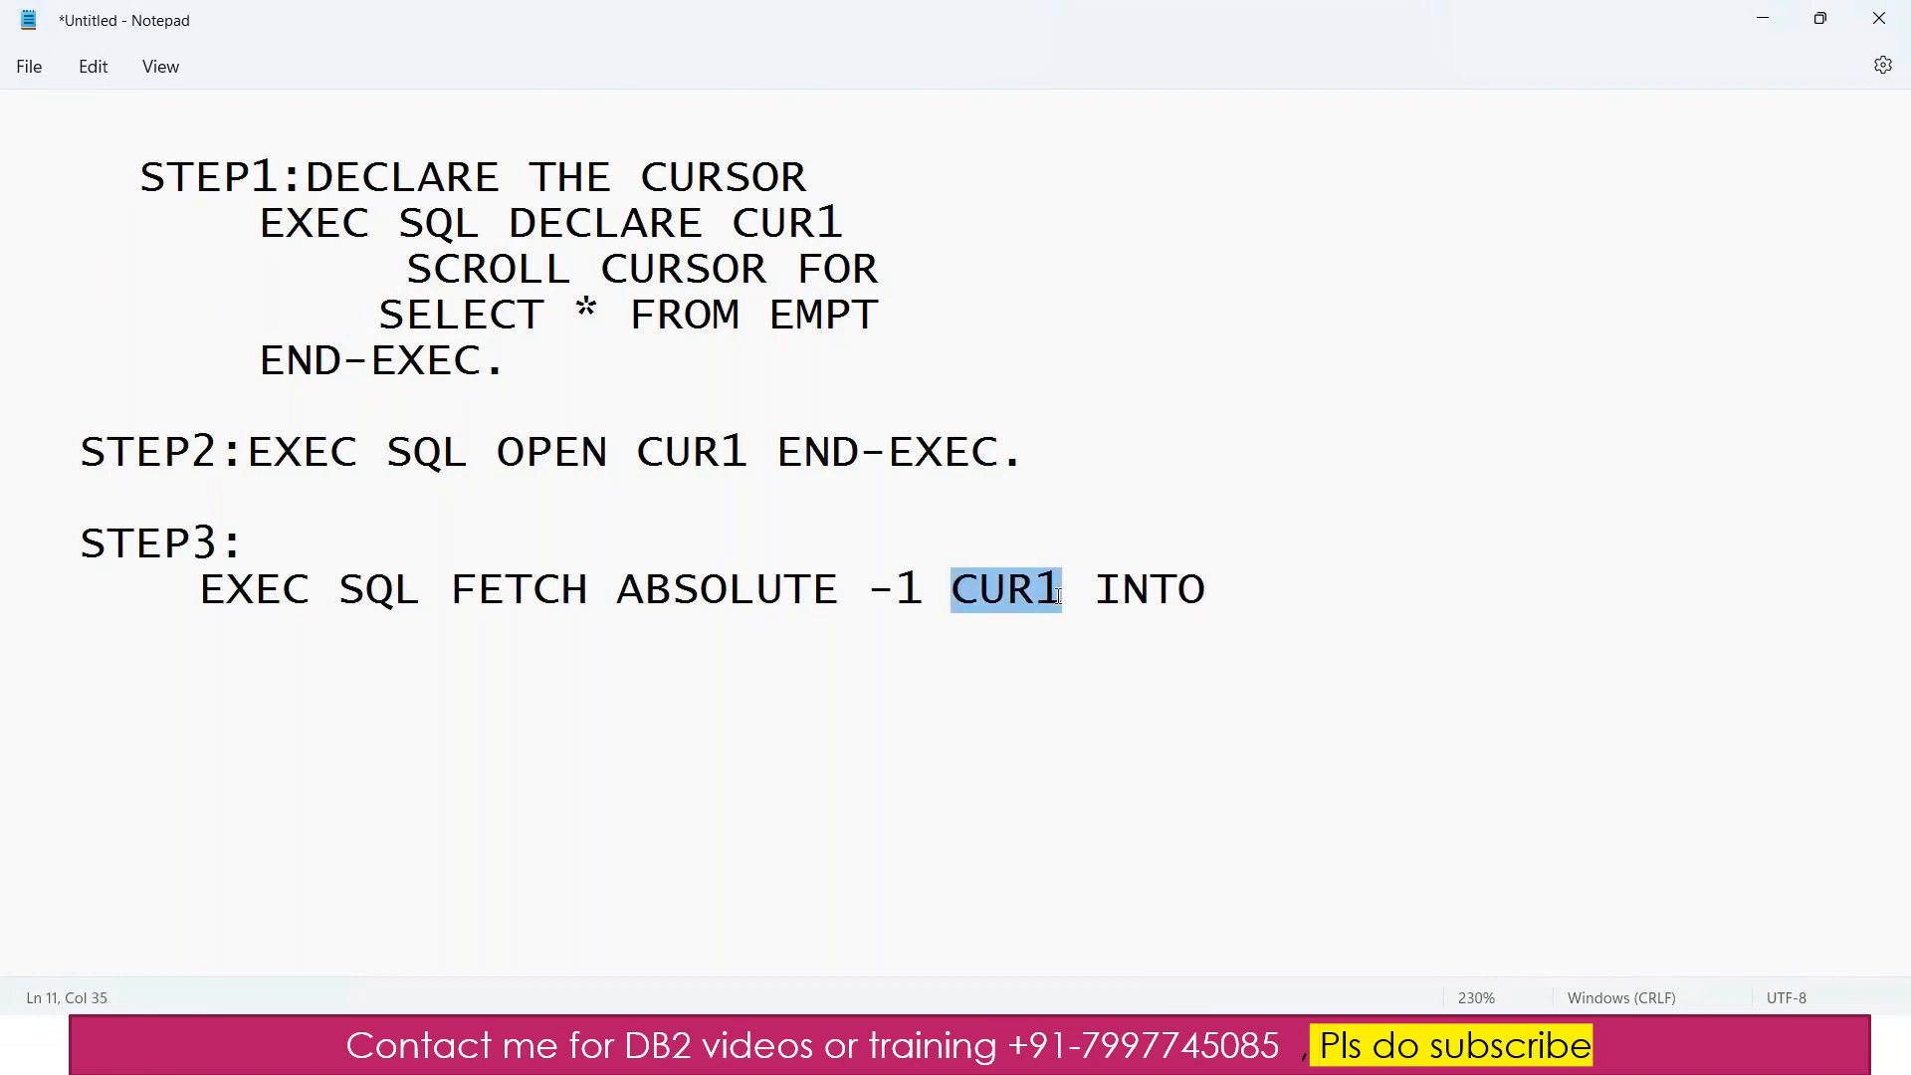
double_click(727, 588)
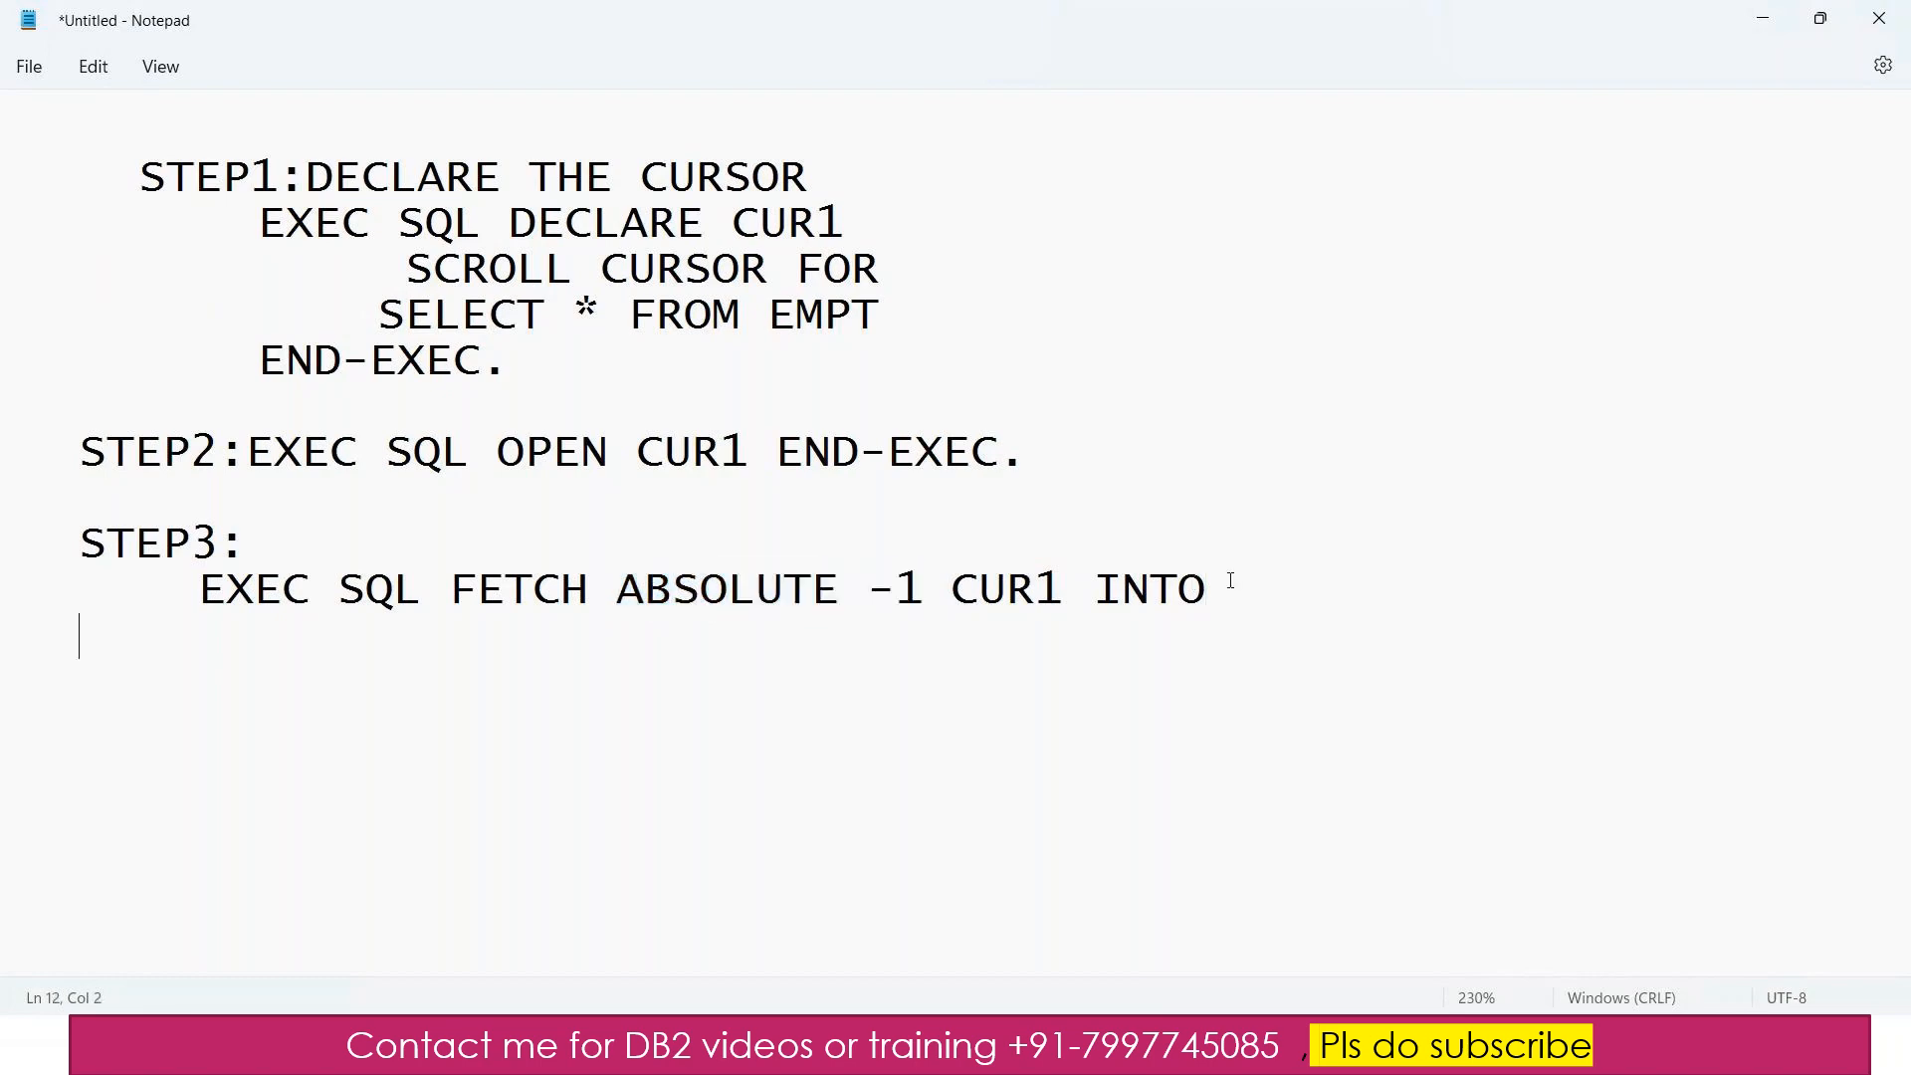
type(":")
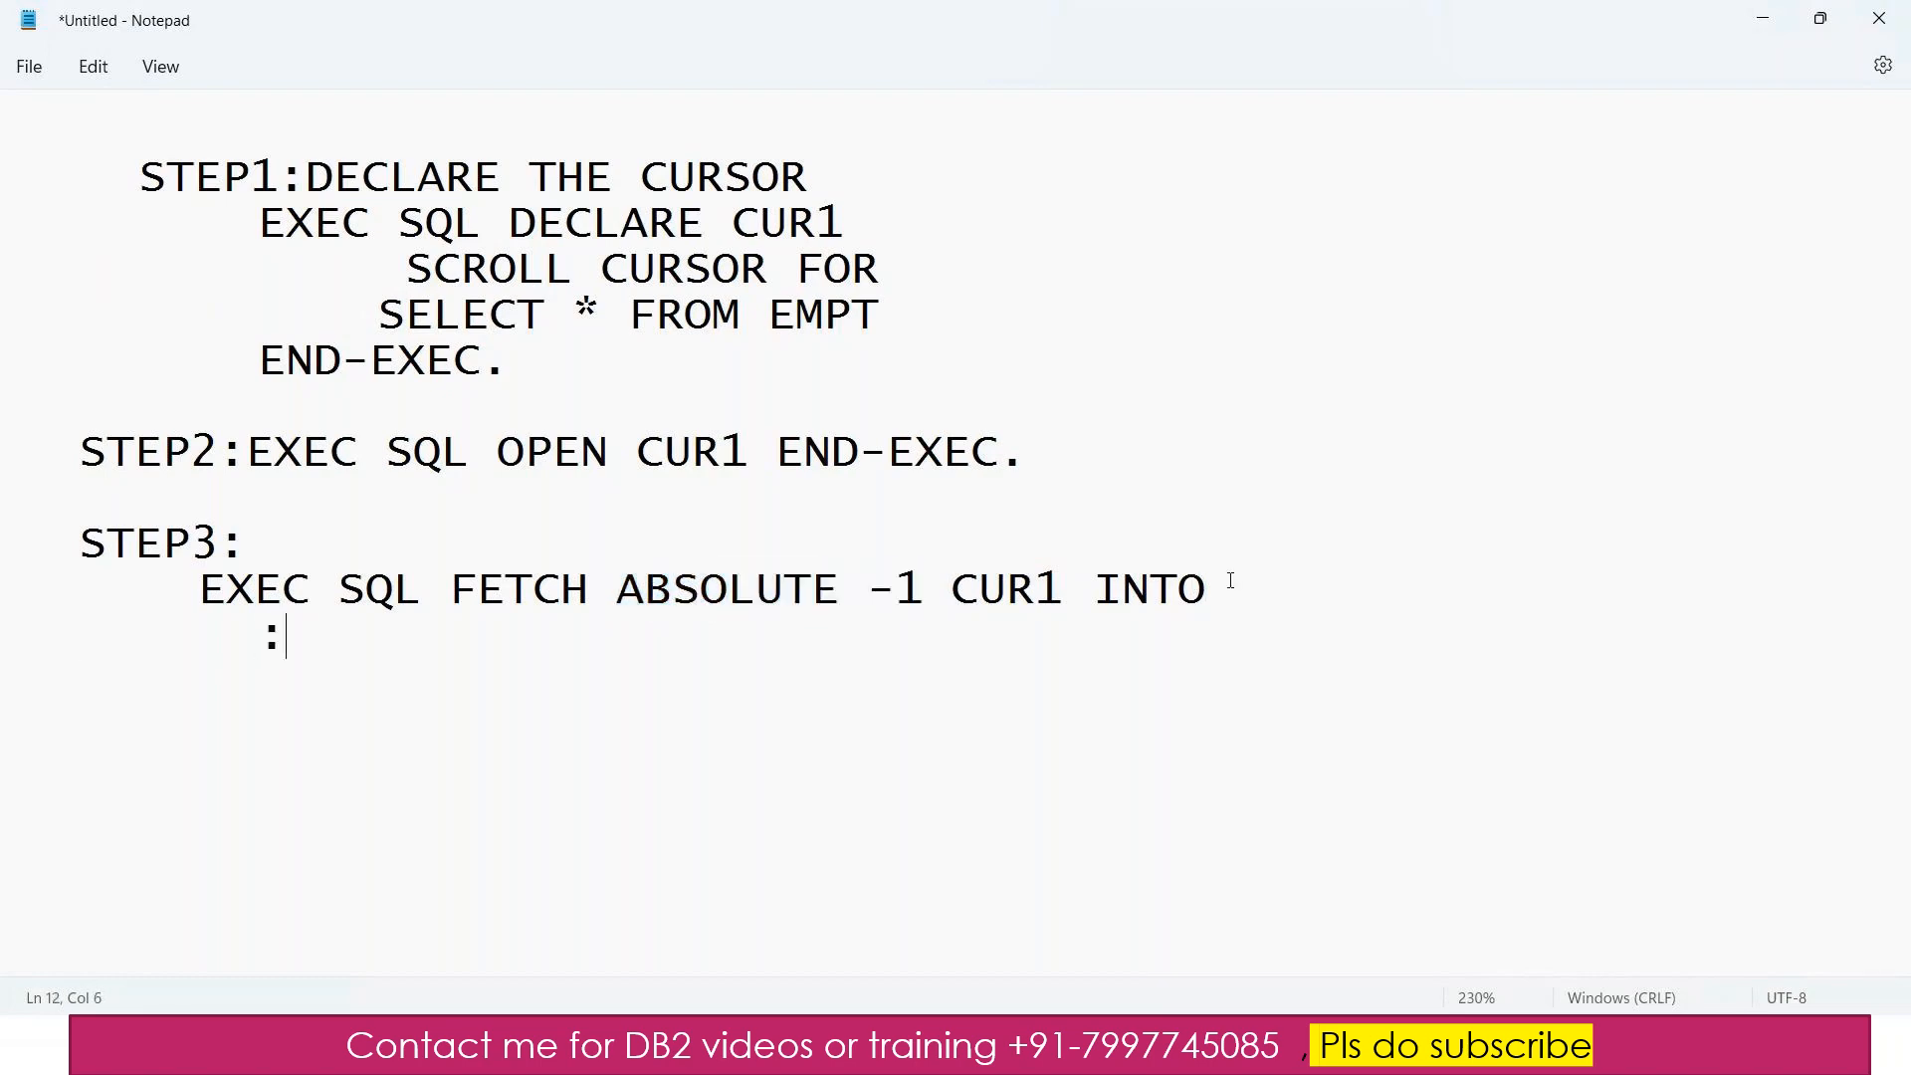
type("HV-C")
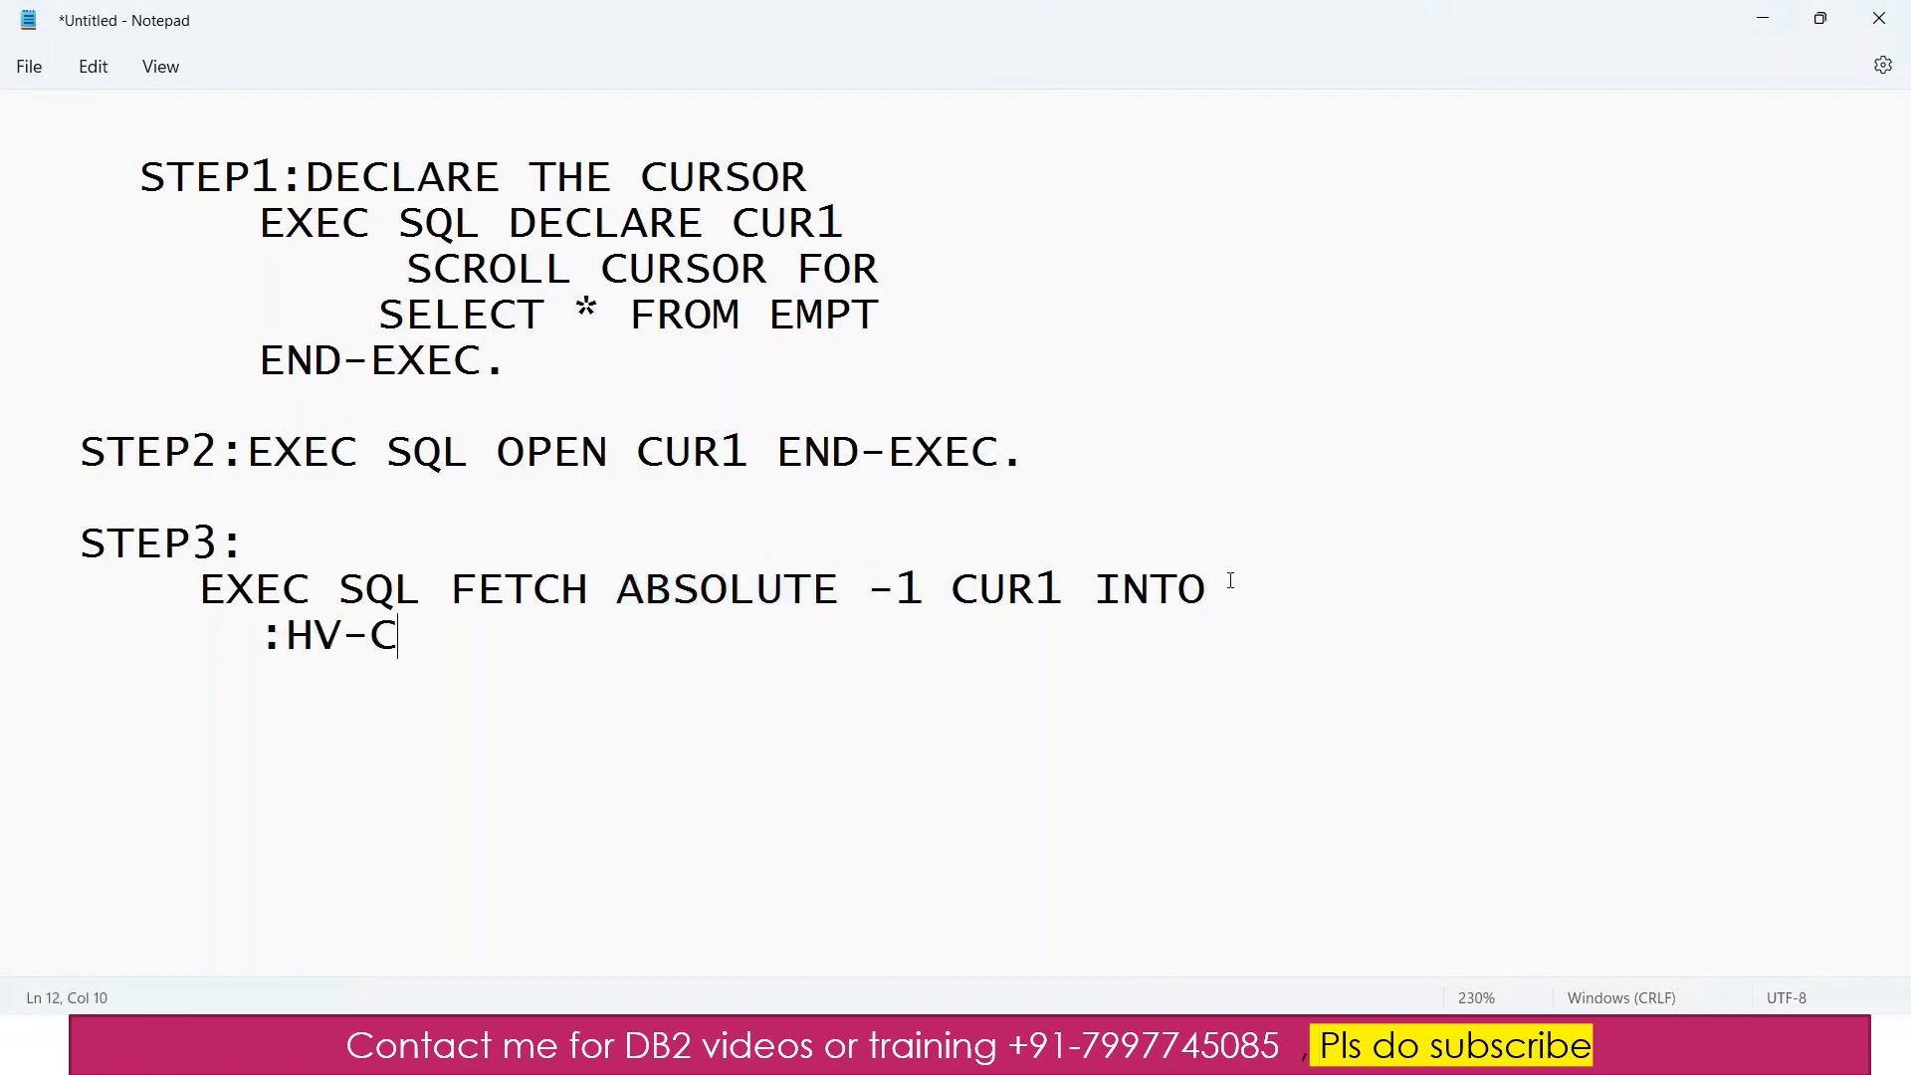
type("V1,:")
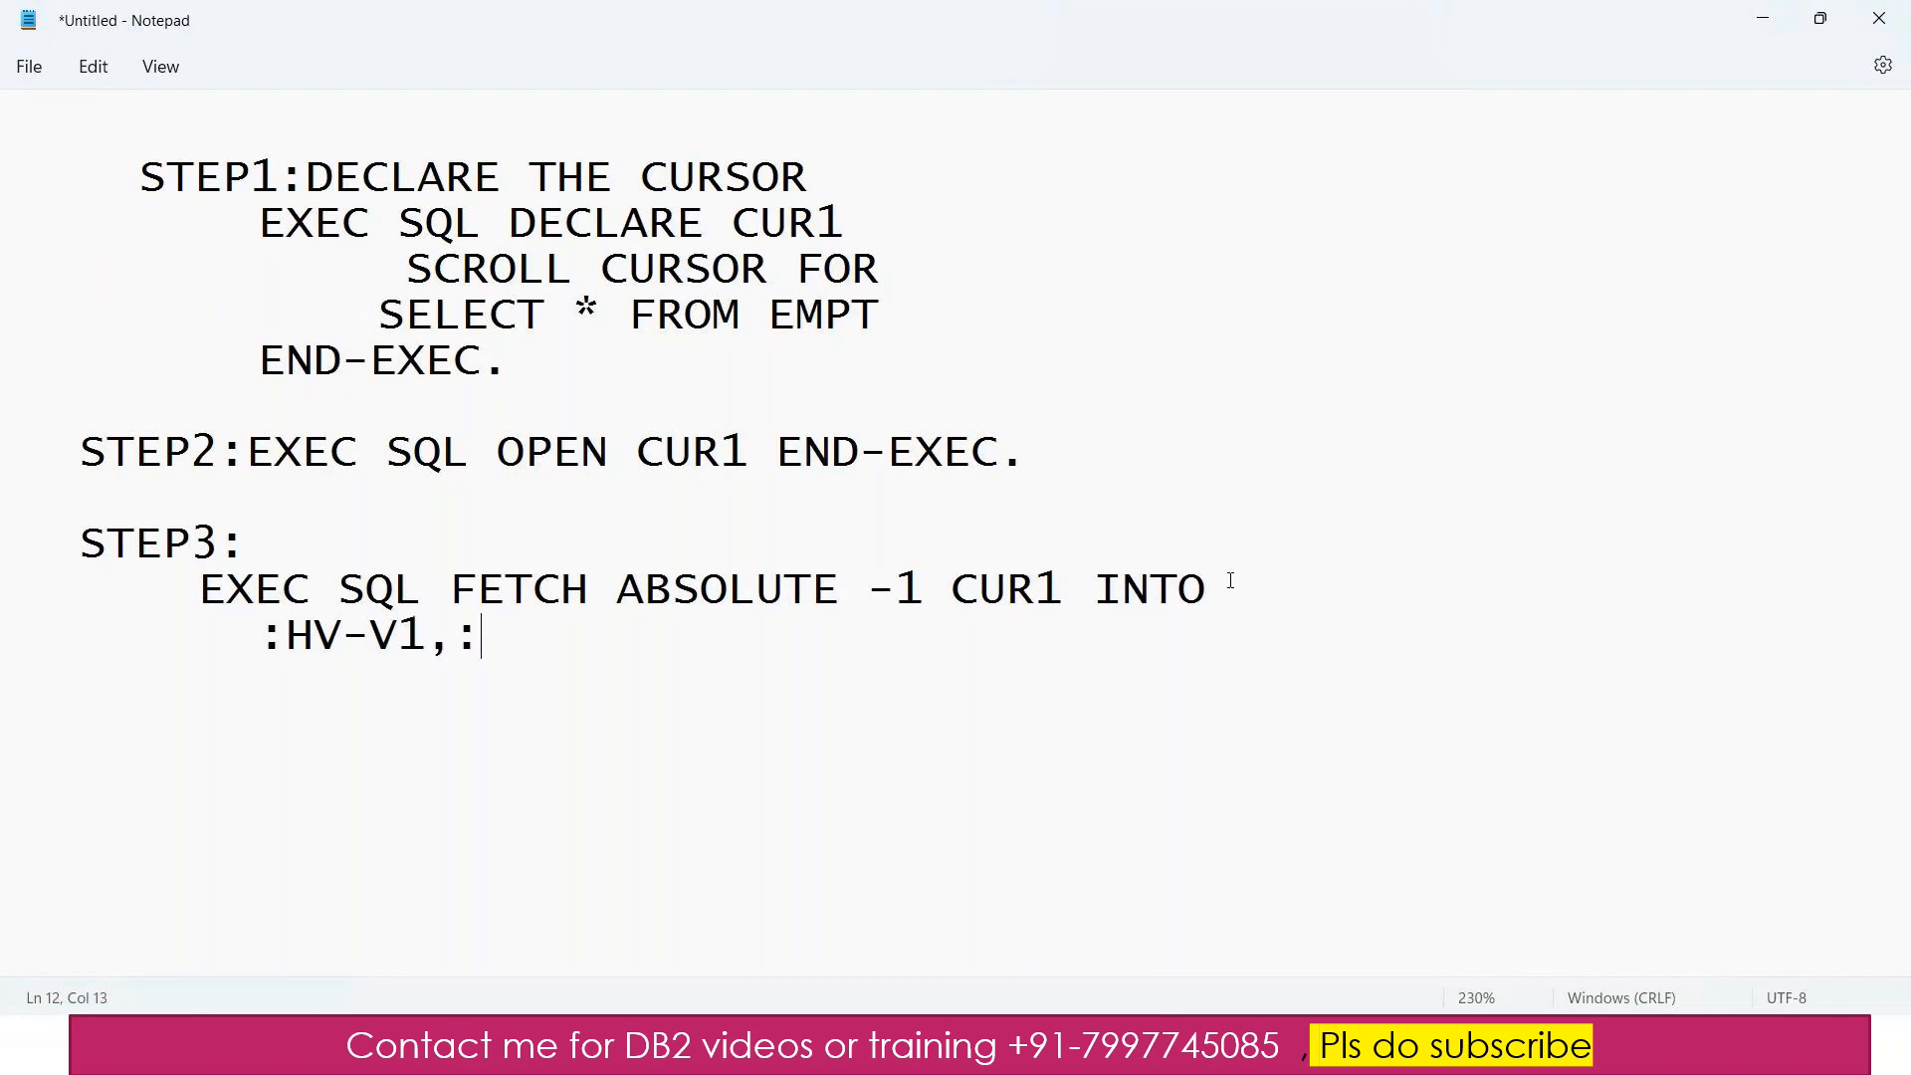
type("HV-V2")
type("END")
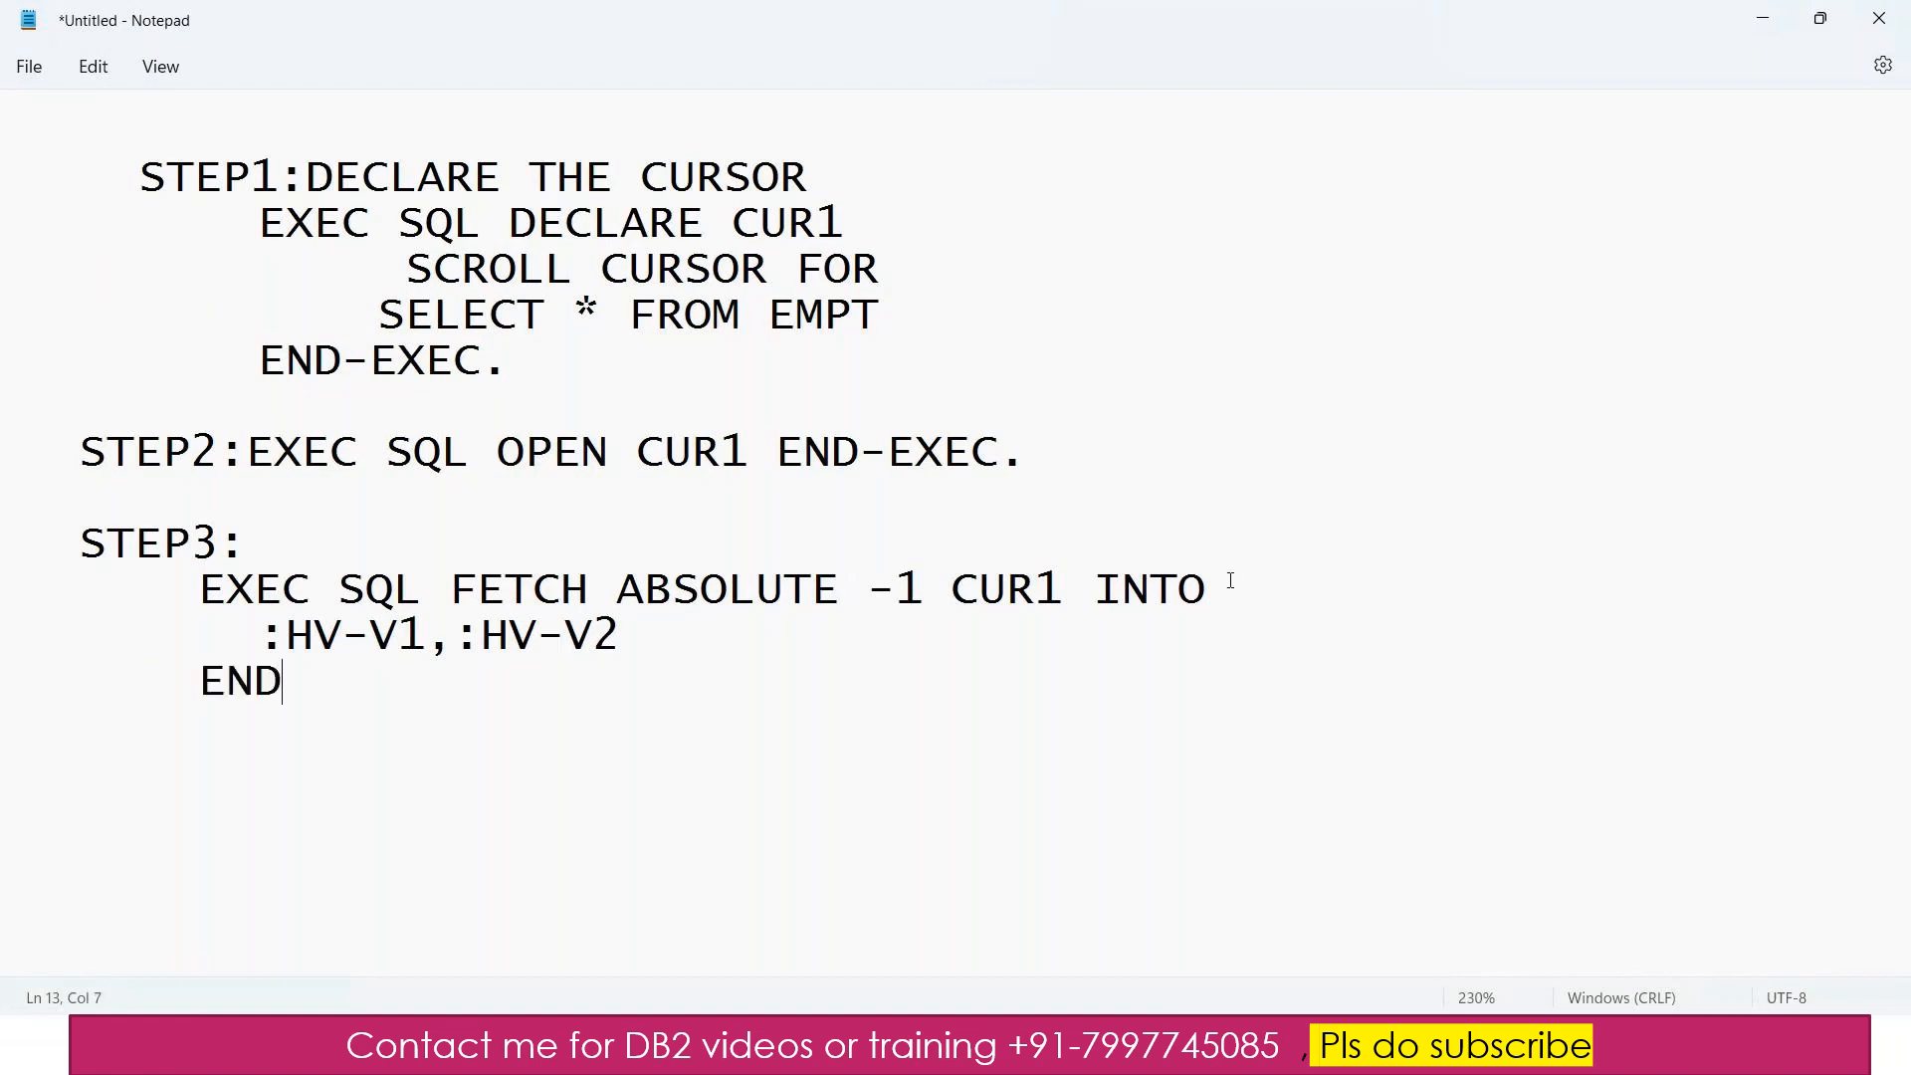
type("-EXEC")
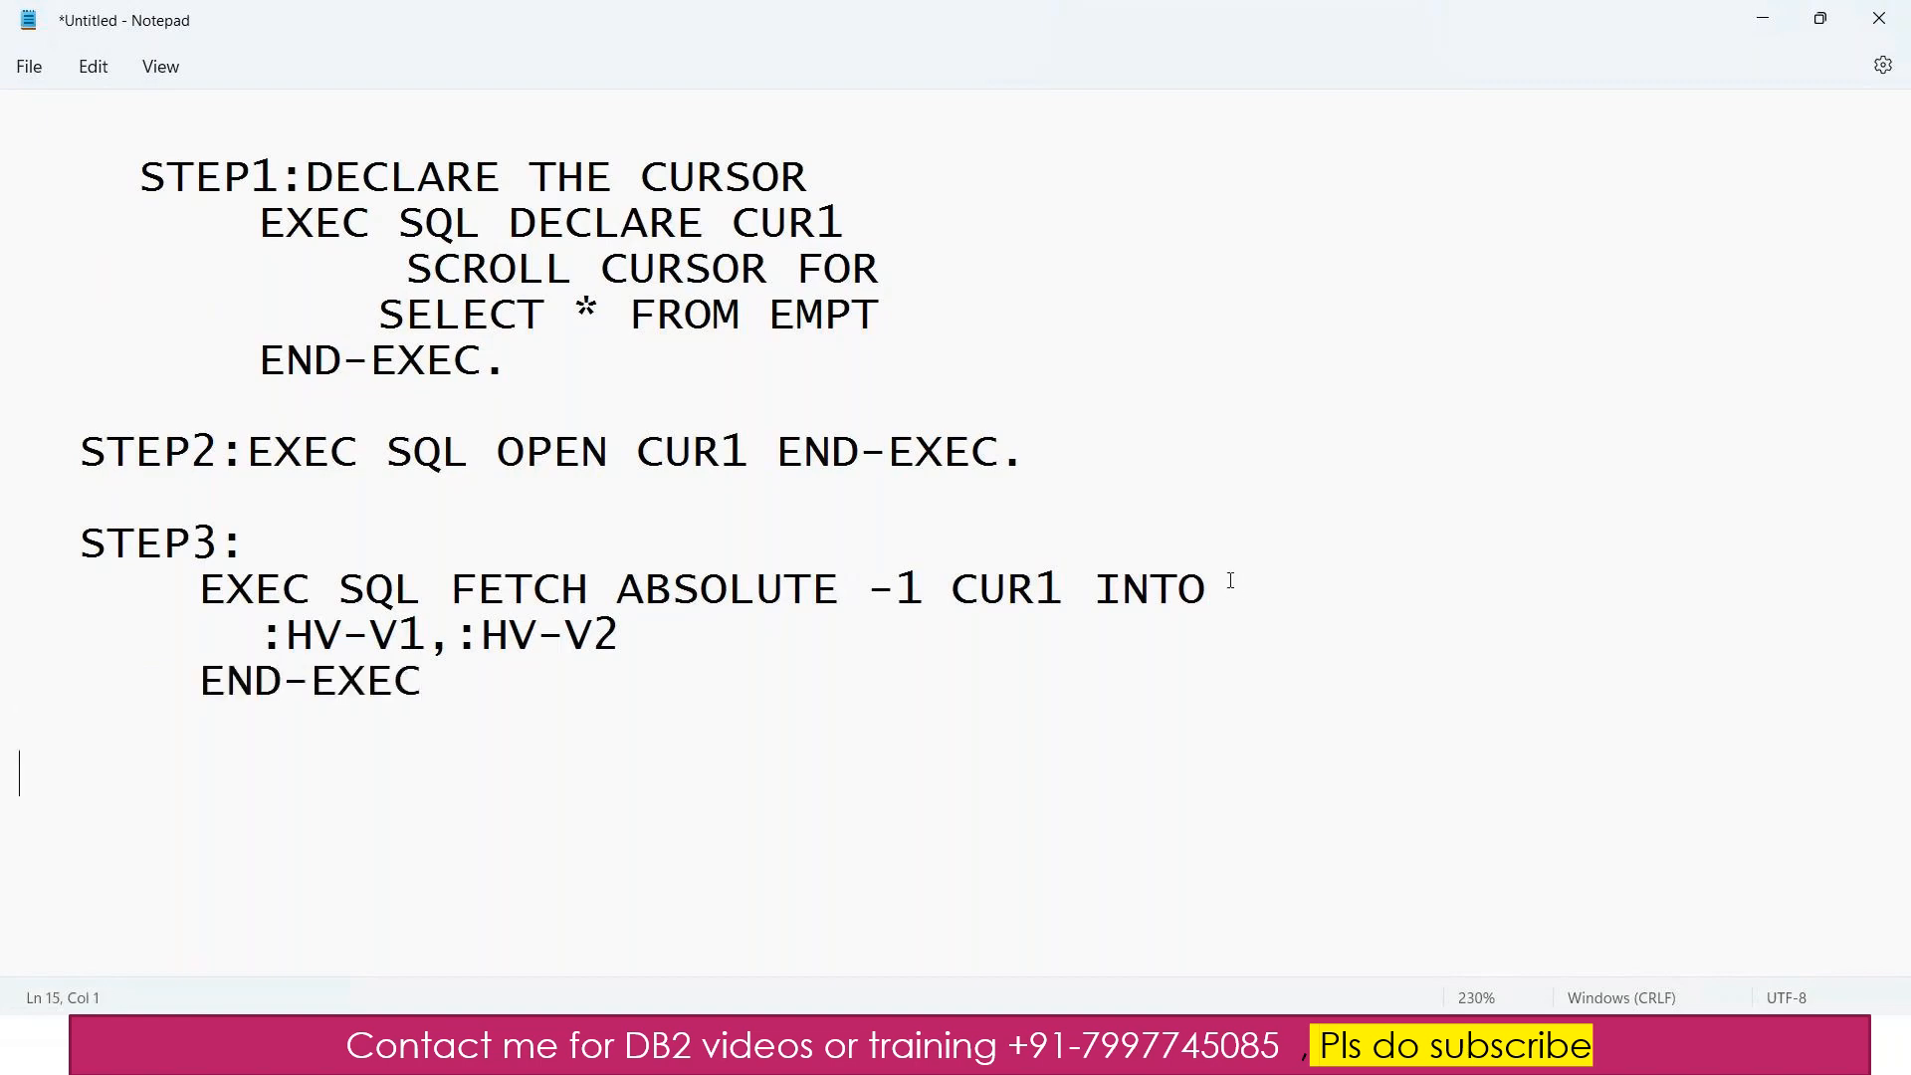
- Add STEP4 reading EXEC SQL CLOSE CUR1 END-EXEC
type("STEP3")
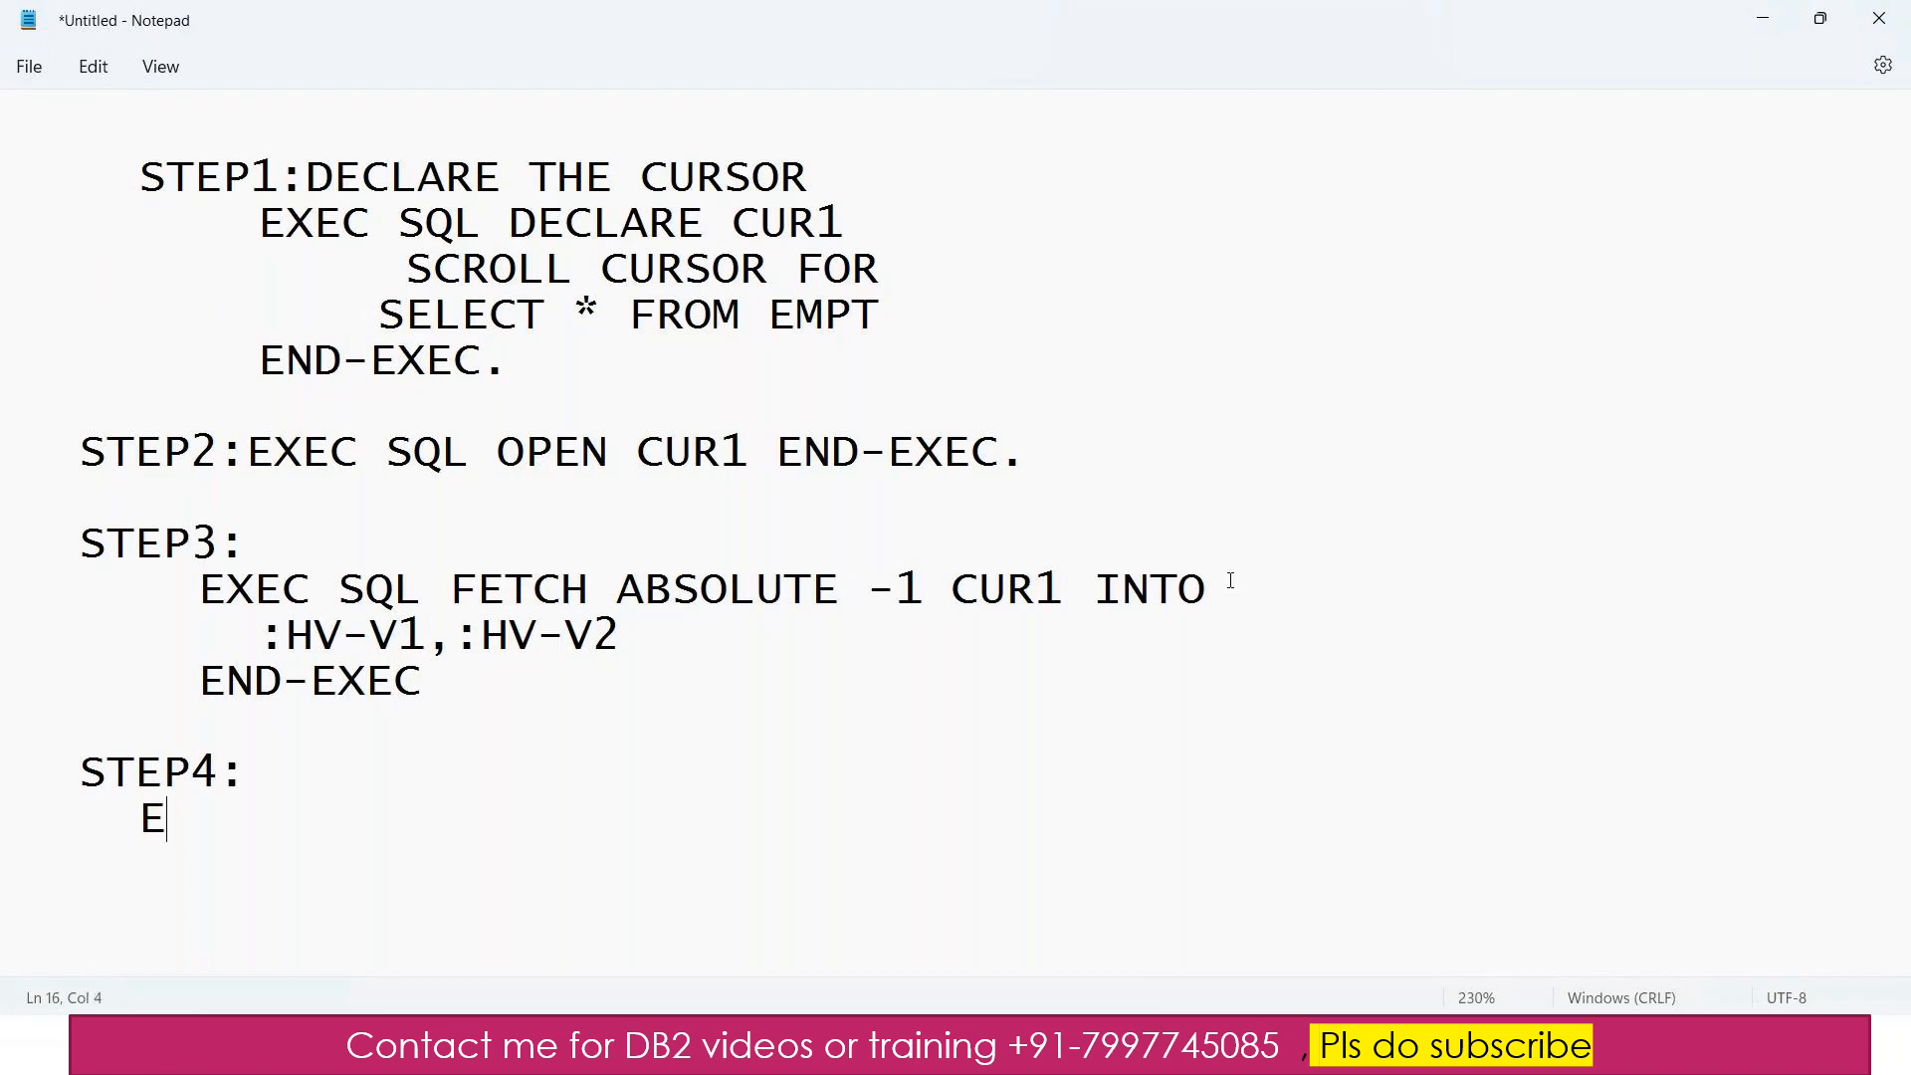
type("XEC")
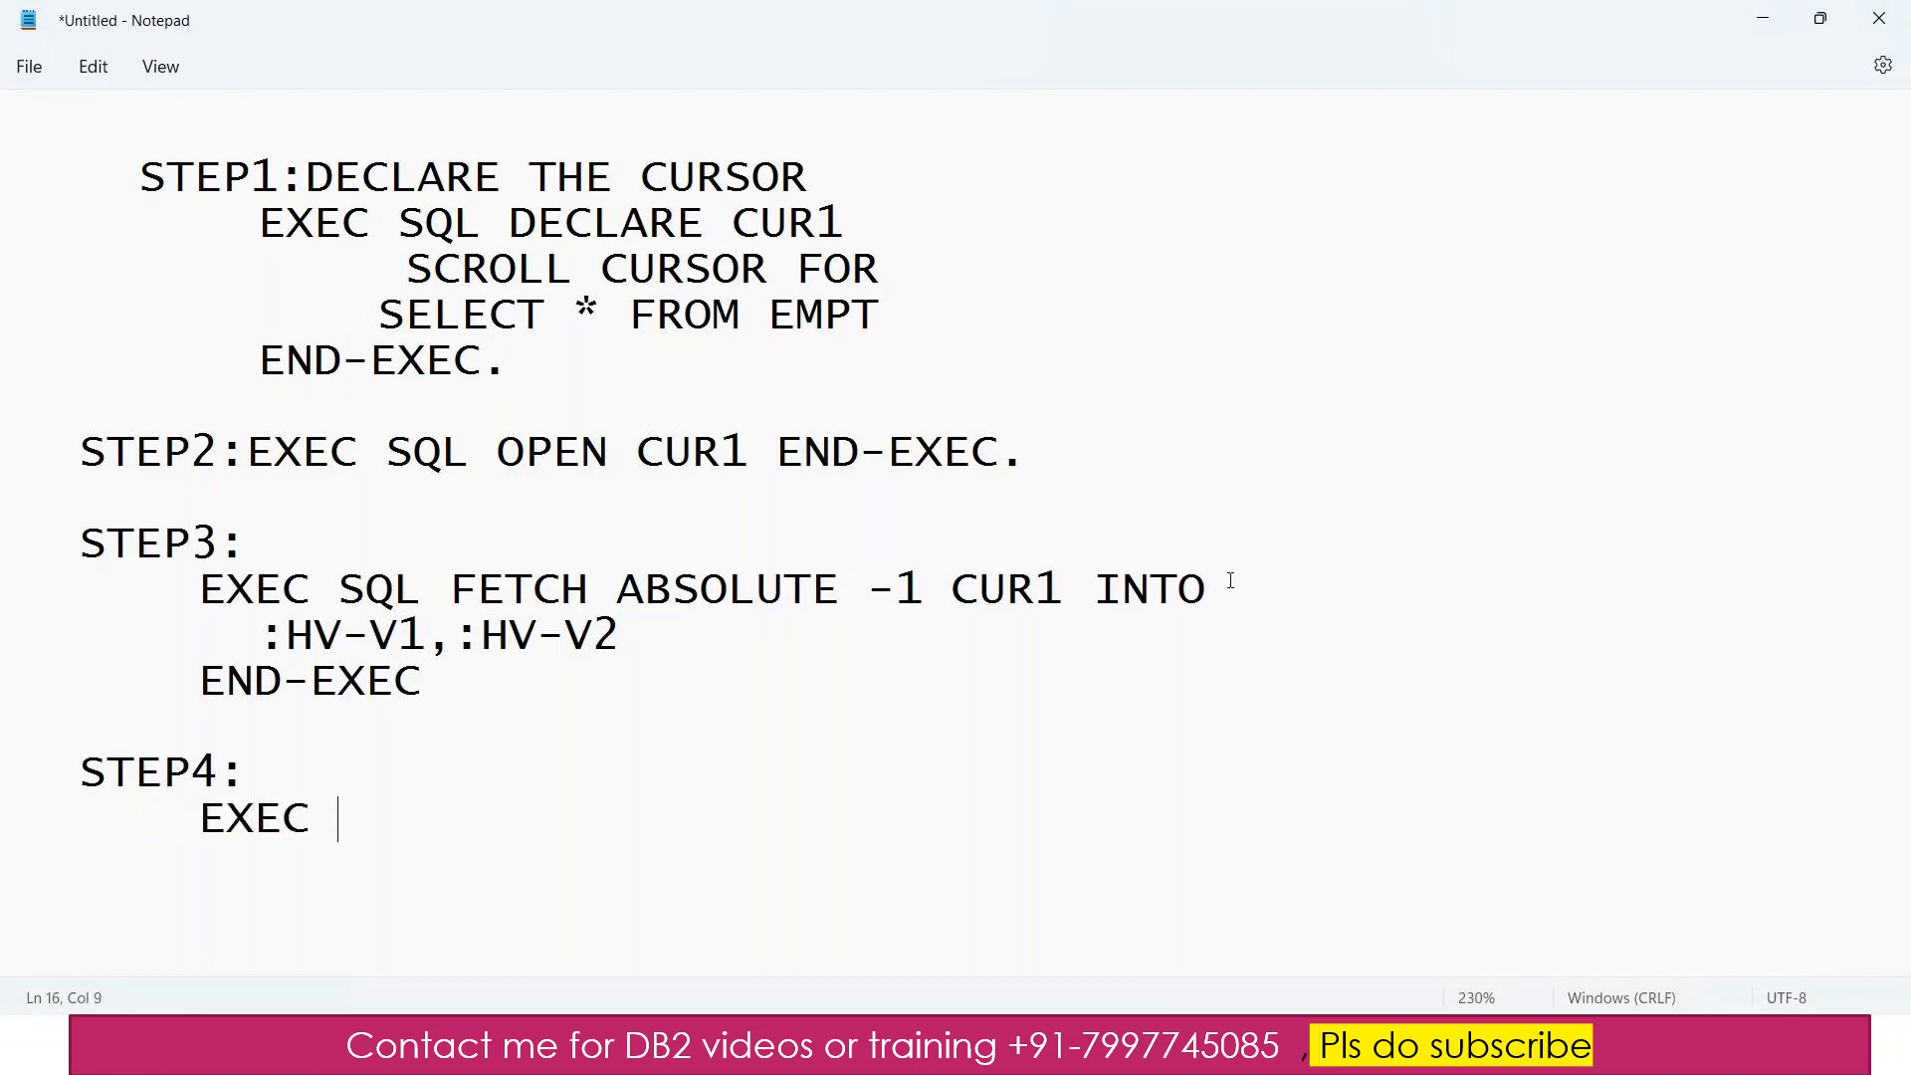
type("SQL C")
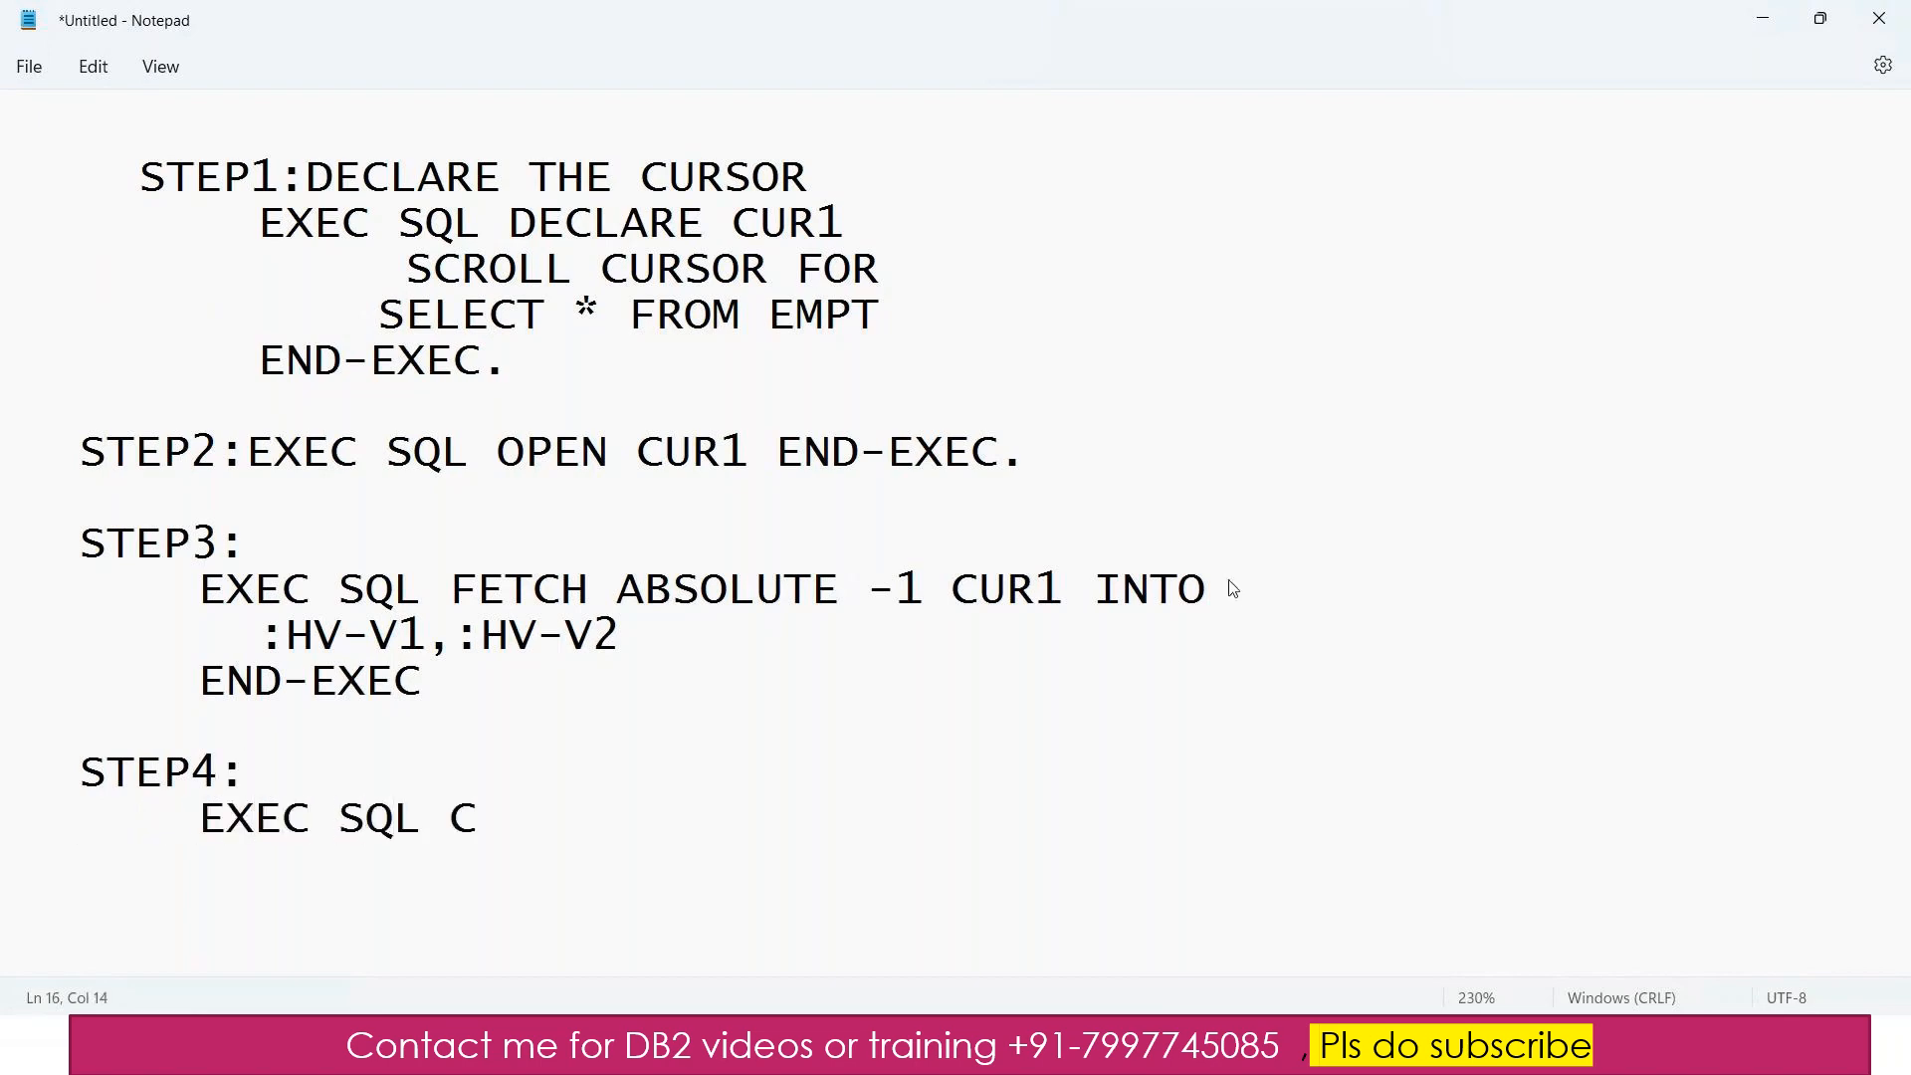
type("LOSE CUR1")
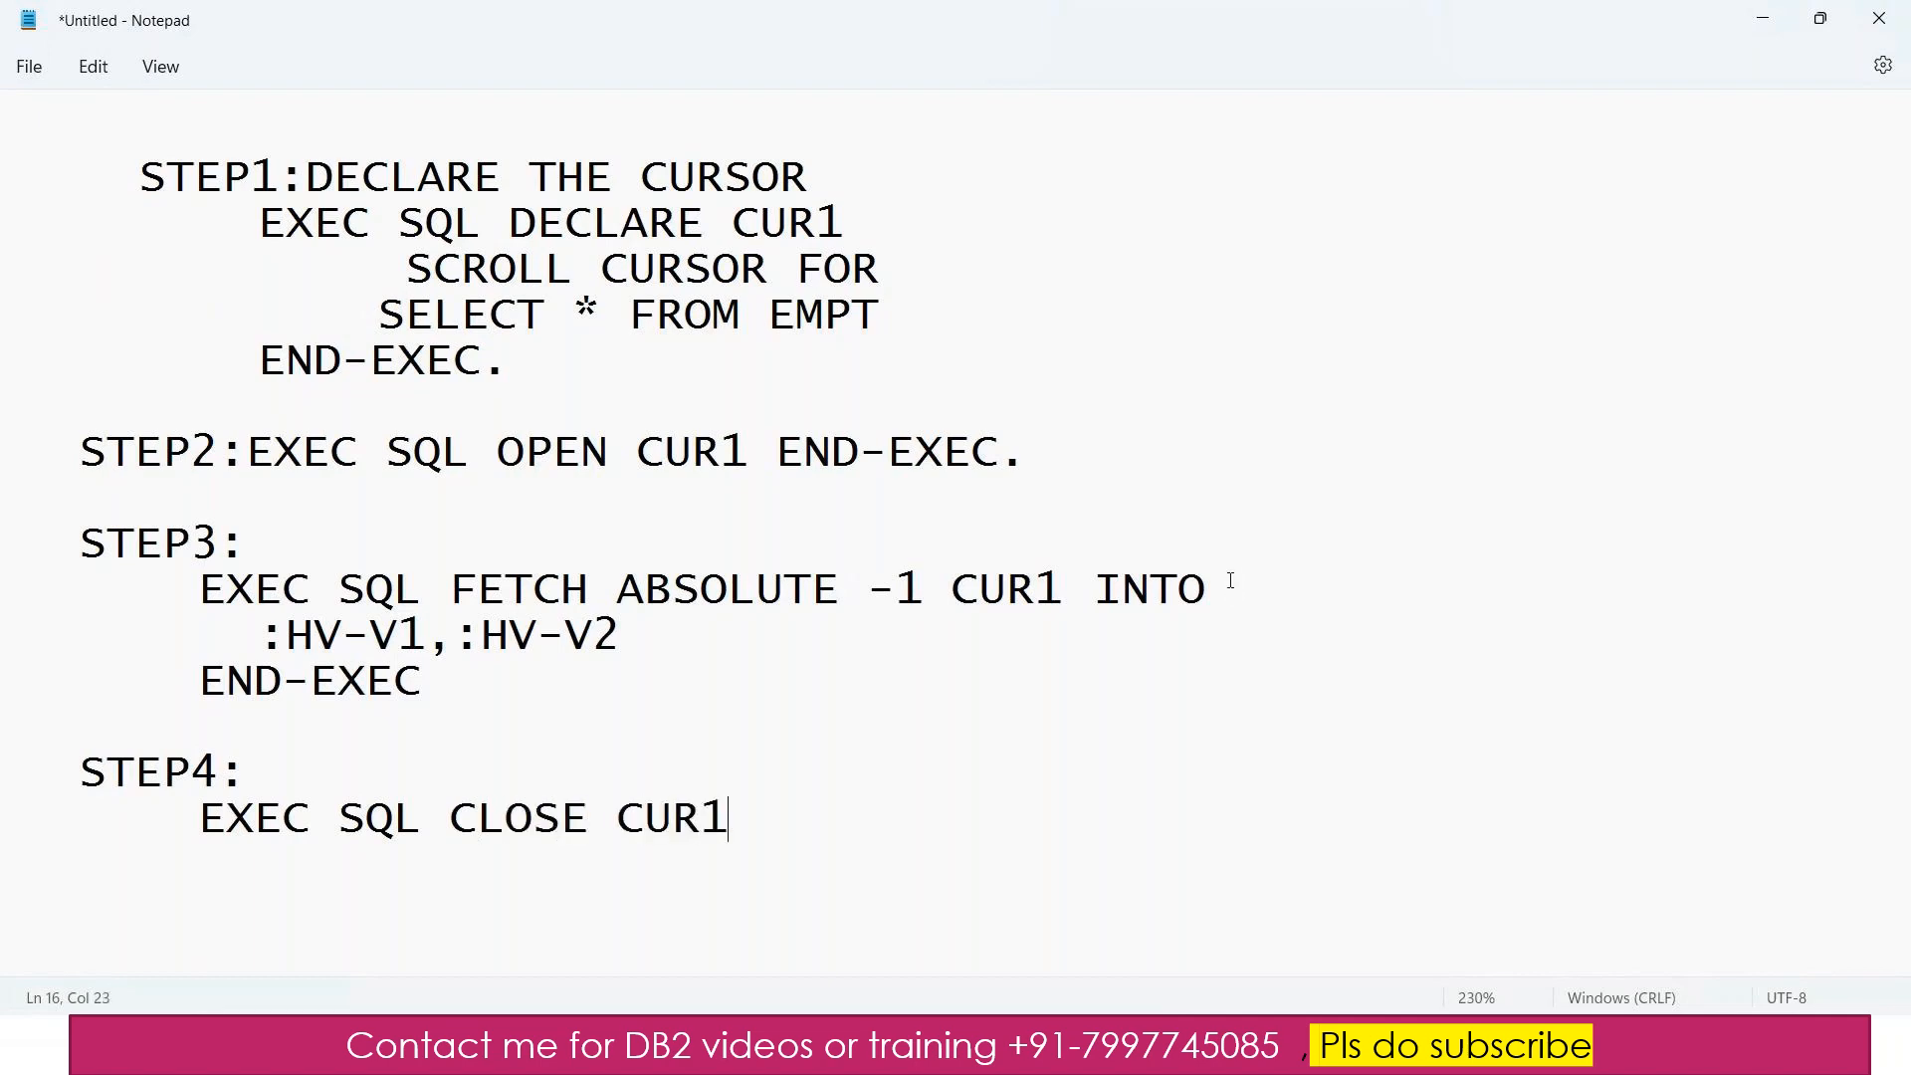
type("END-EXEC.")
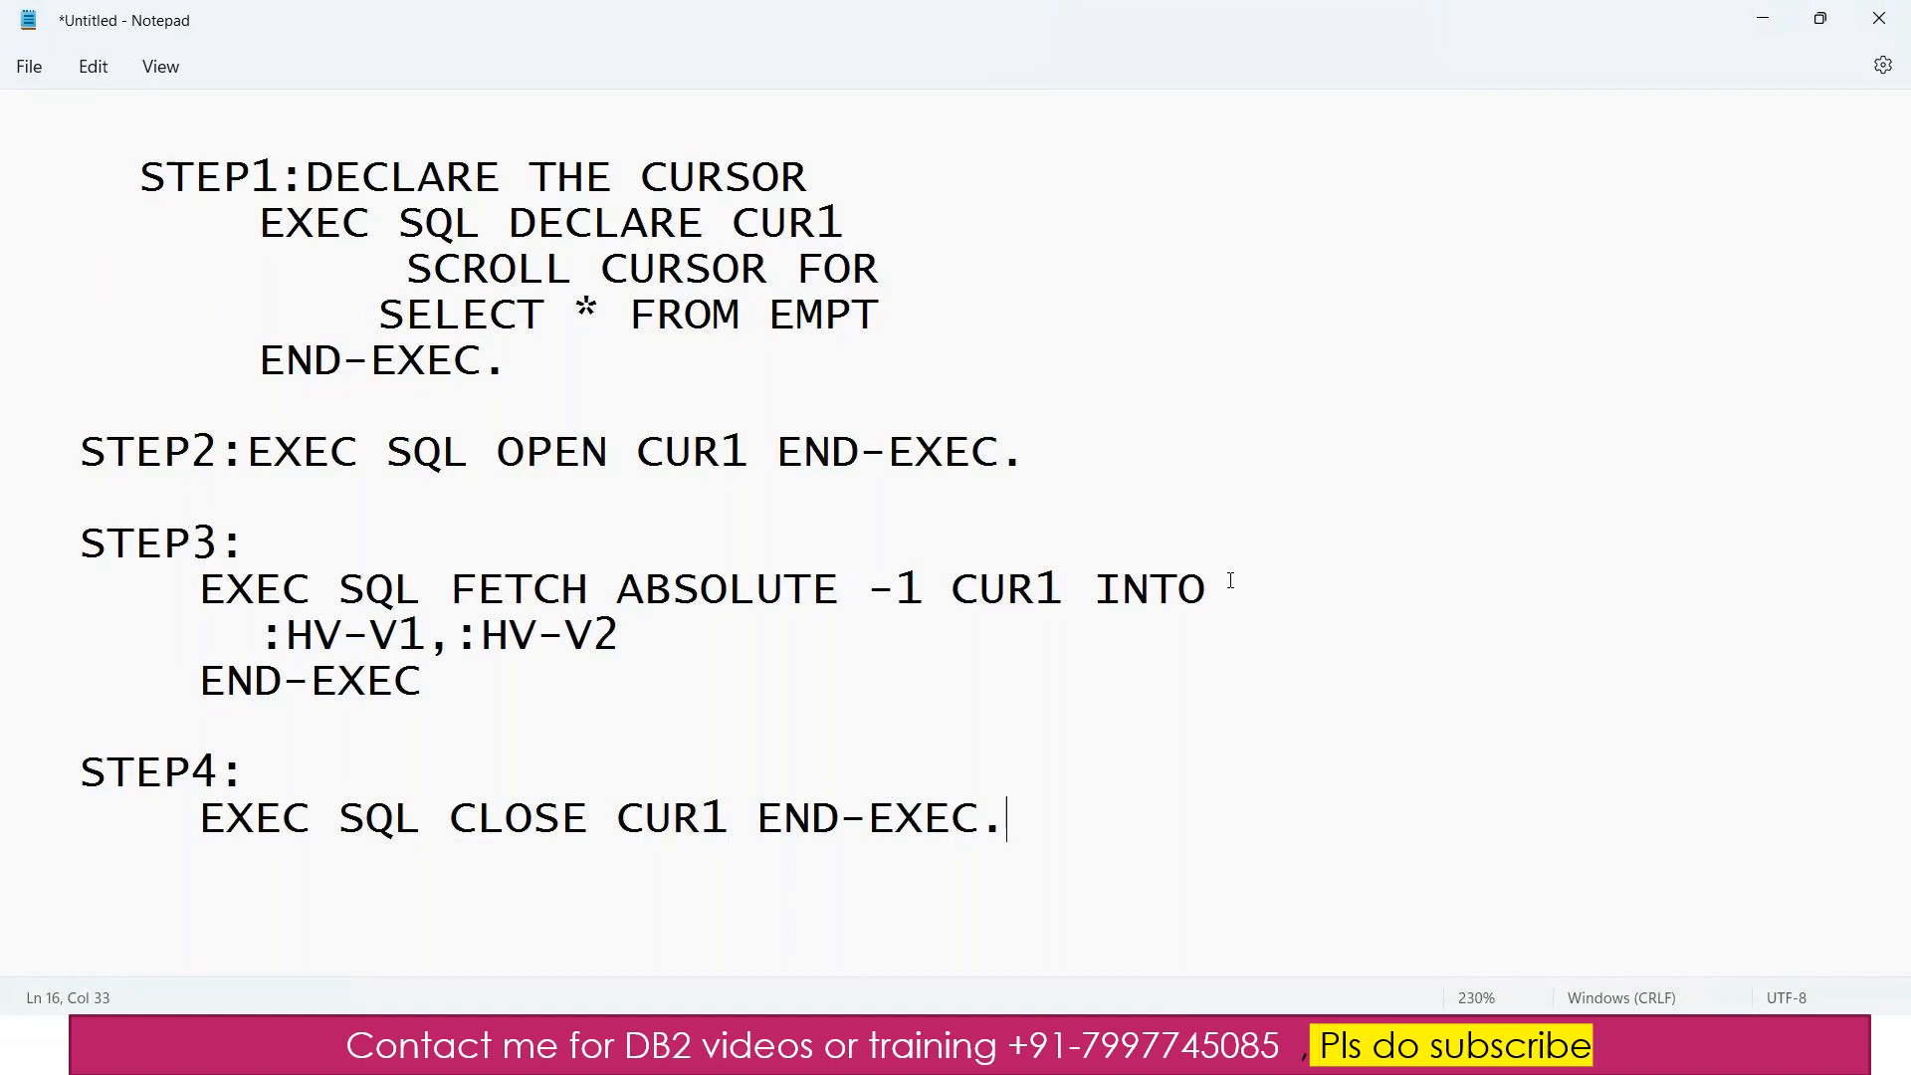
mouse_move(999, 545)
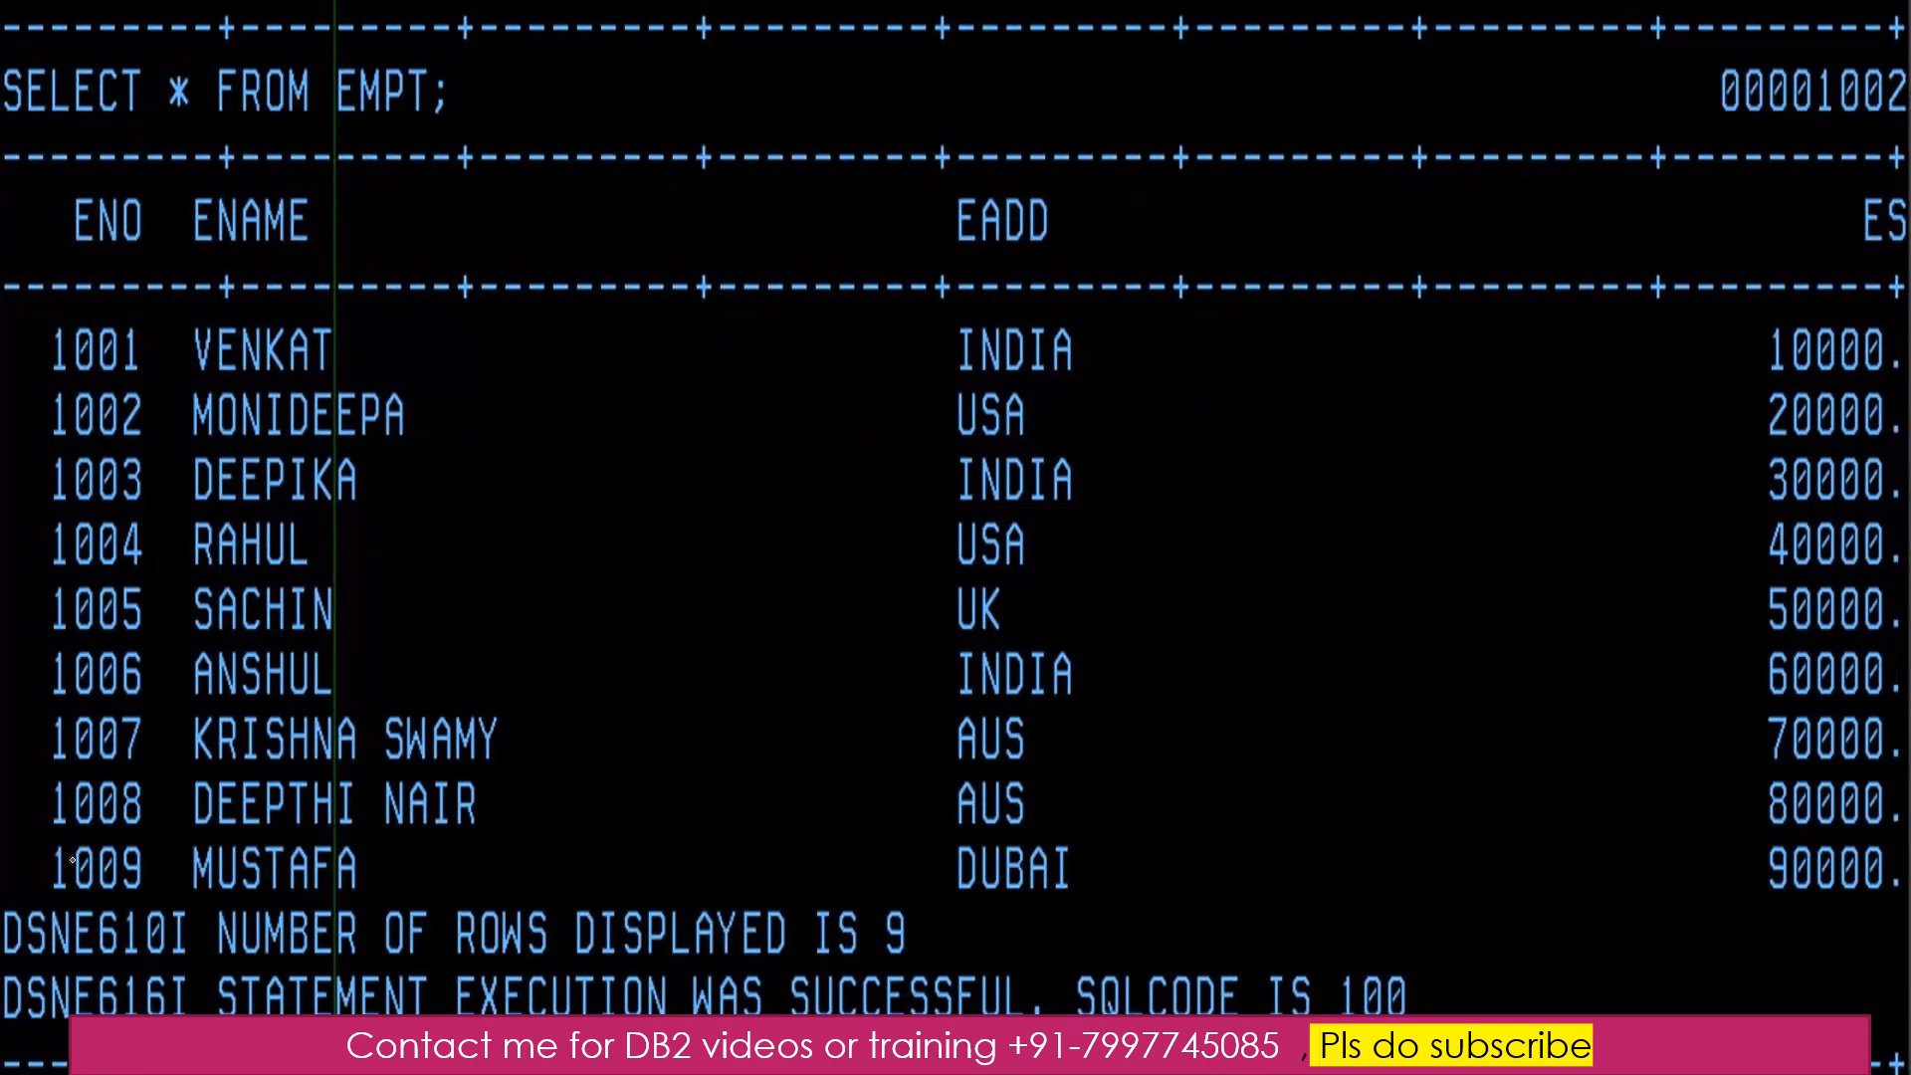
- Underline row 1008 and circle the last row, 1009 MUSTAFA, in red ink
left_click_drag(48, 847, 537, 847)
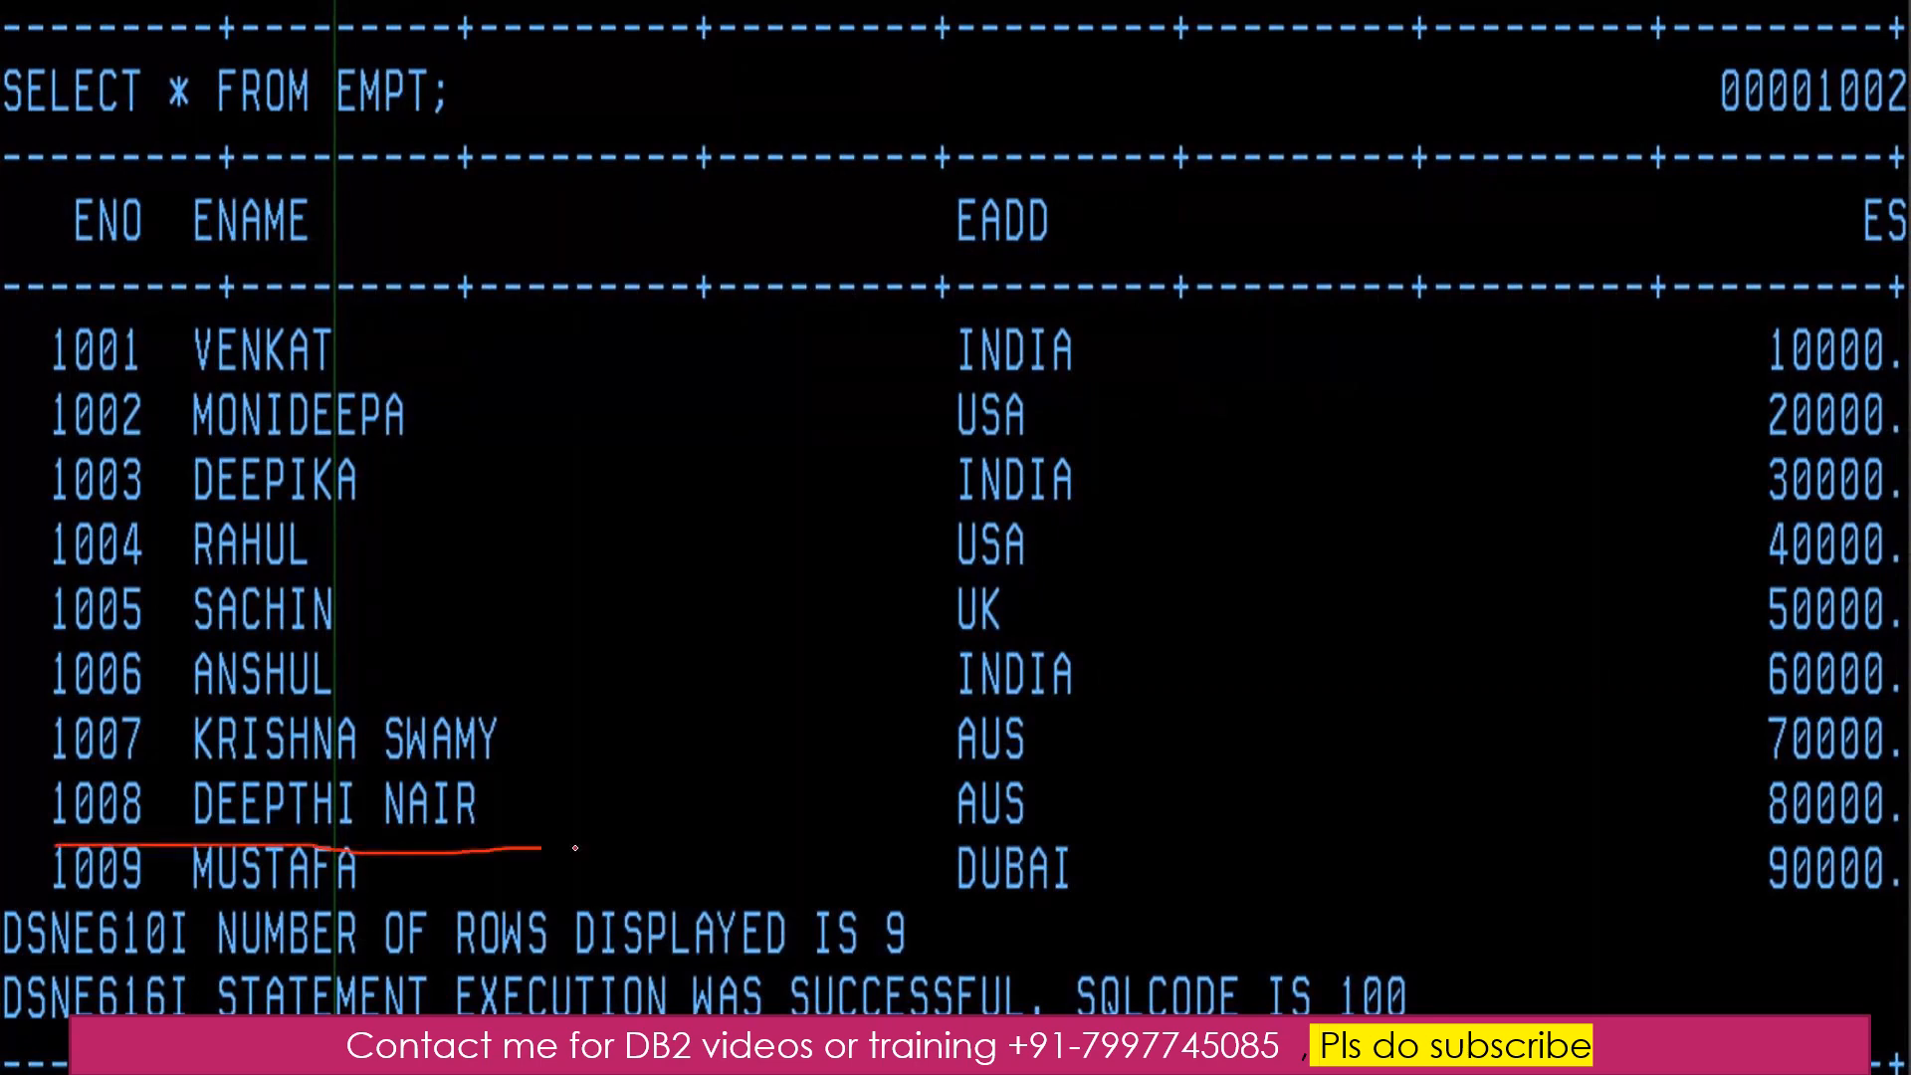
left_click_drag(573, 846, 988, 846)
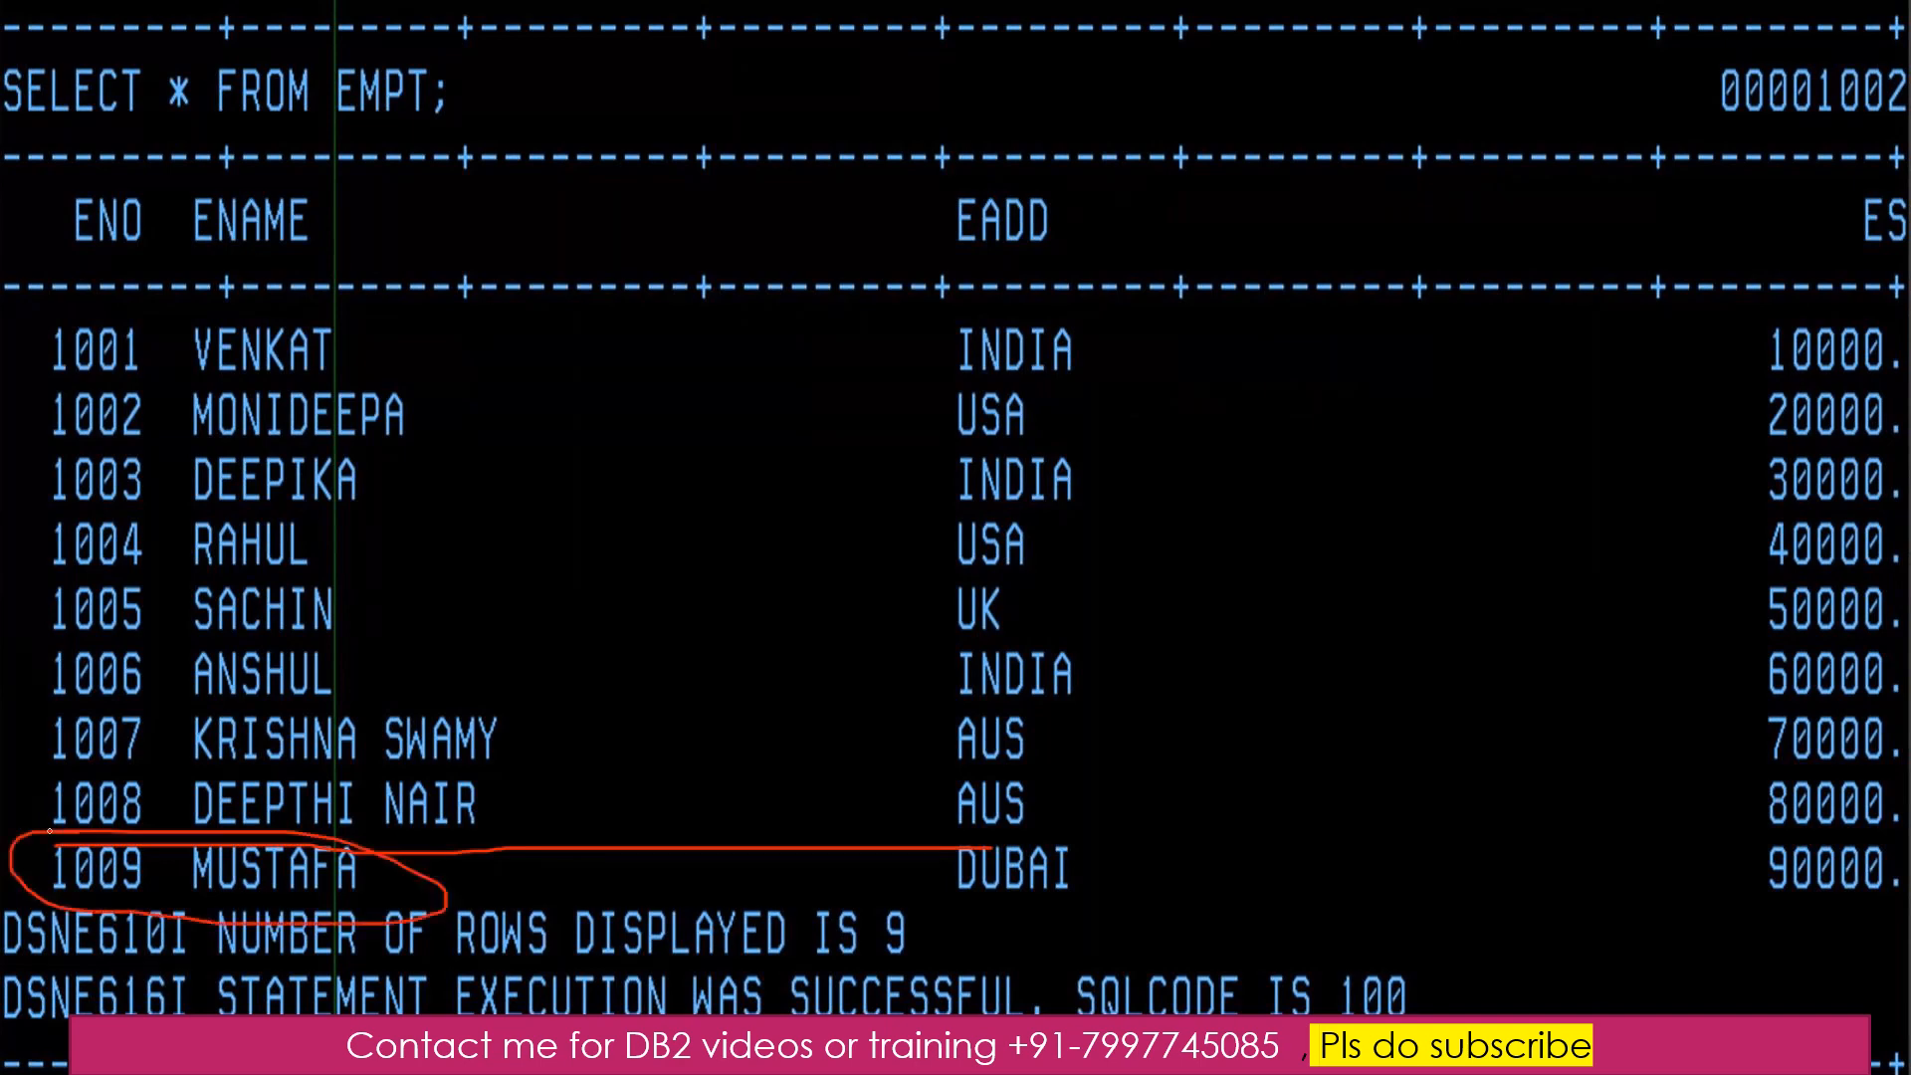
key("alt+tab")
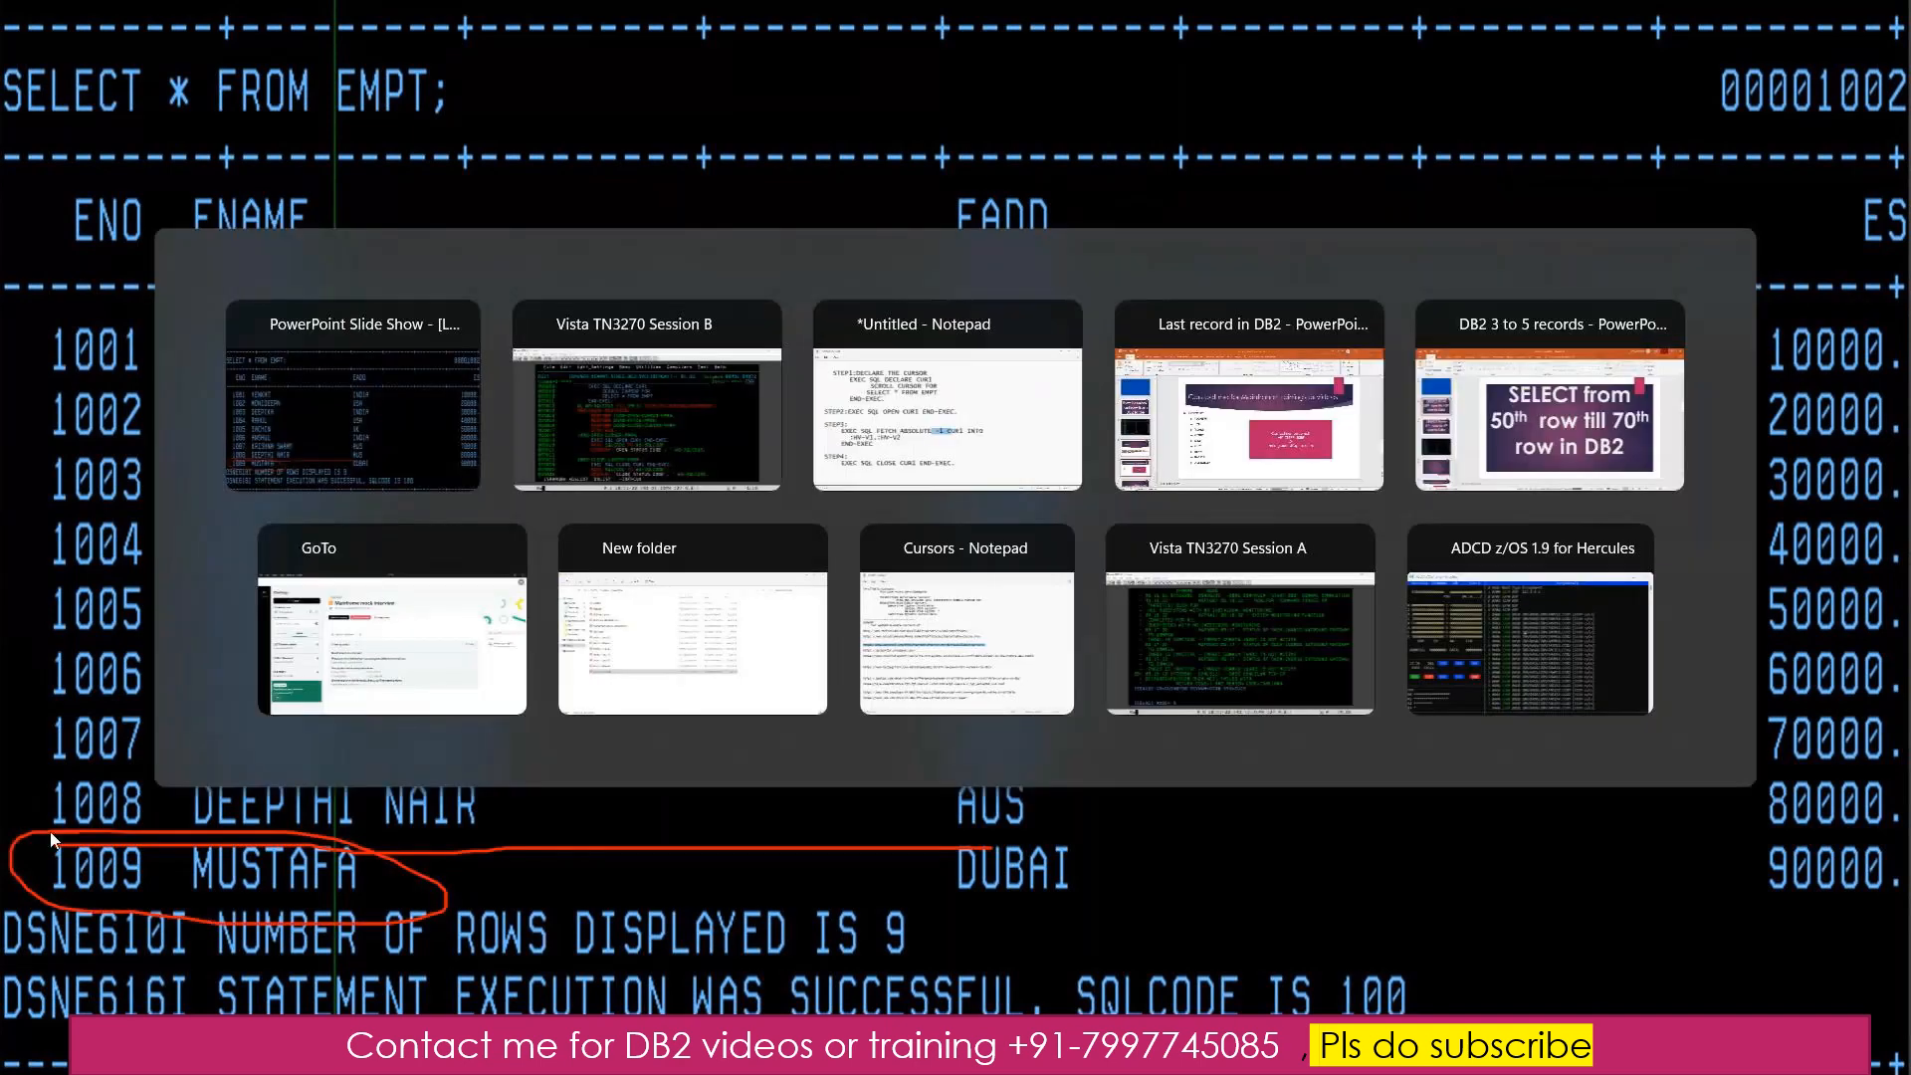
- Return to the terminal session and mark a block of the EMPT query output
left_click(647, 396)
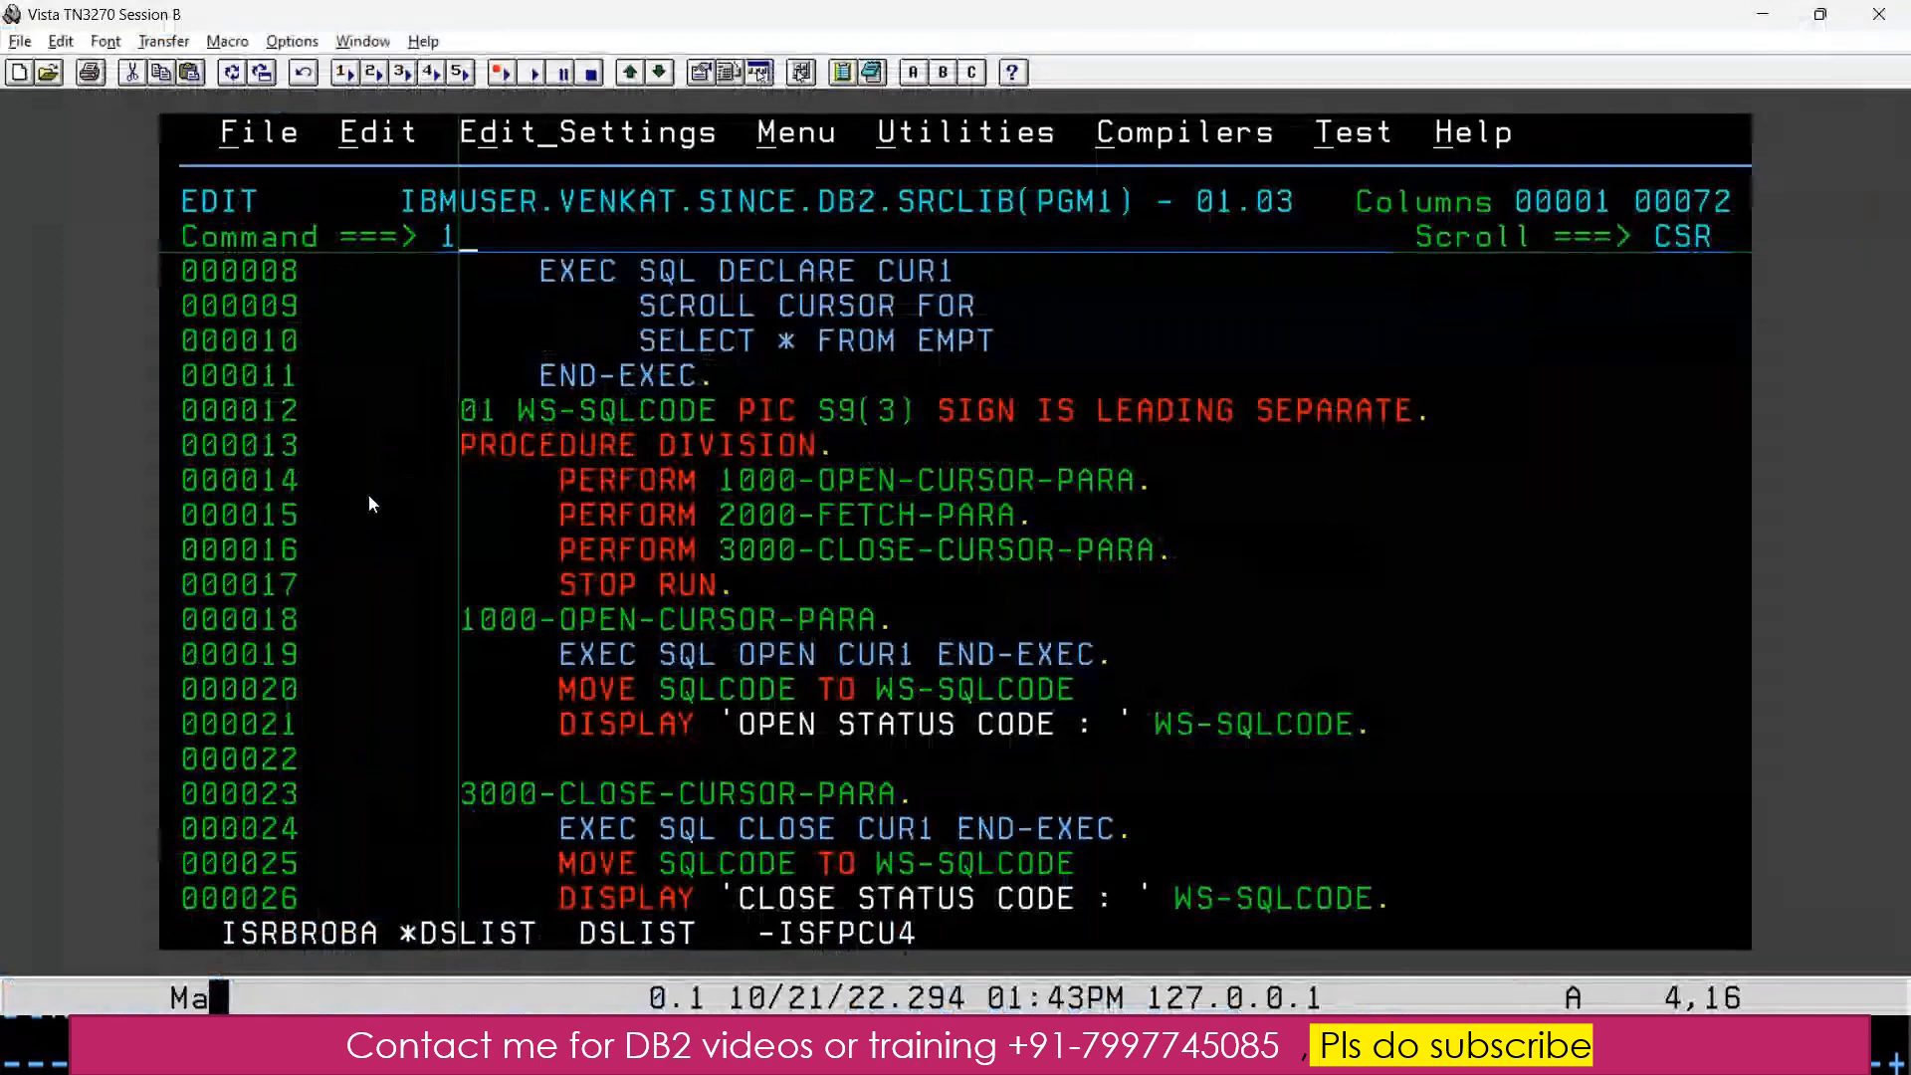
key("Enter")
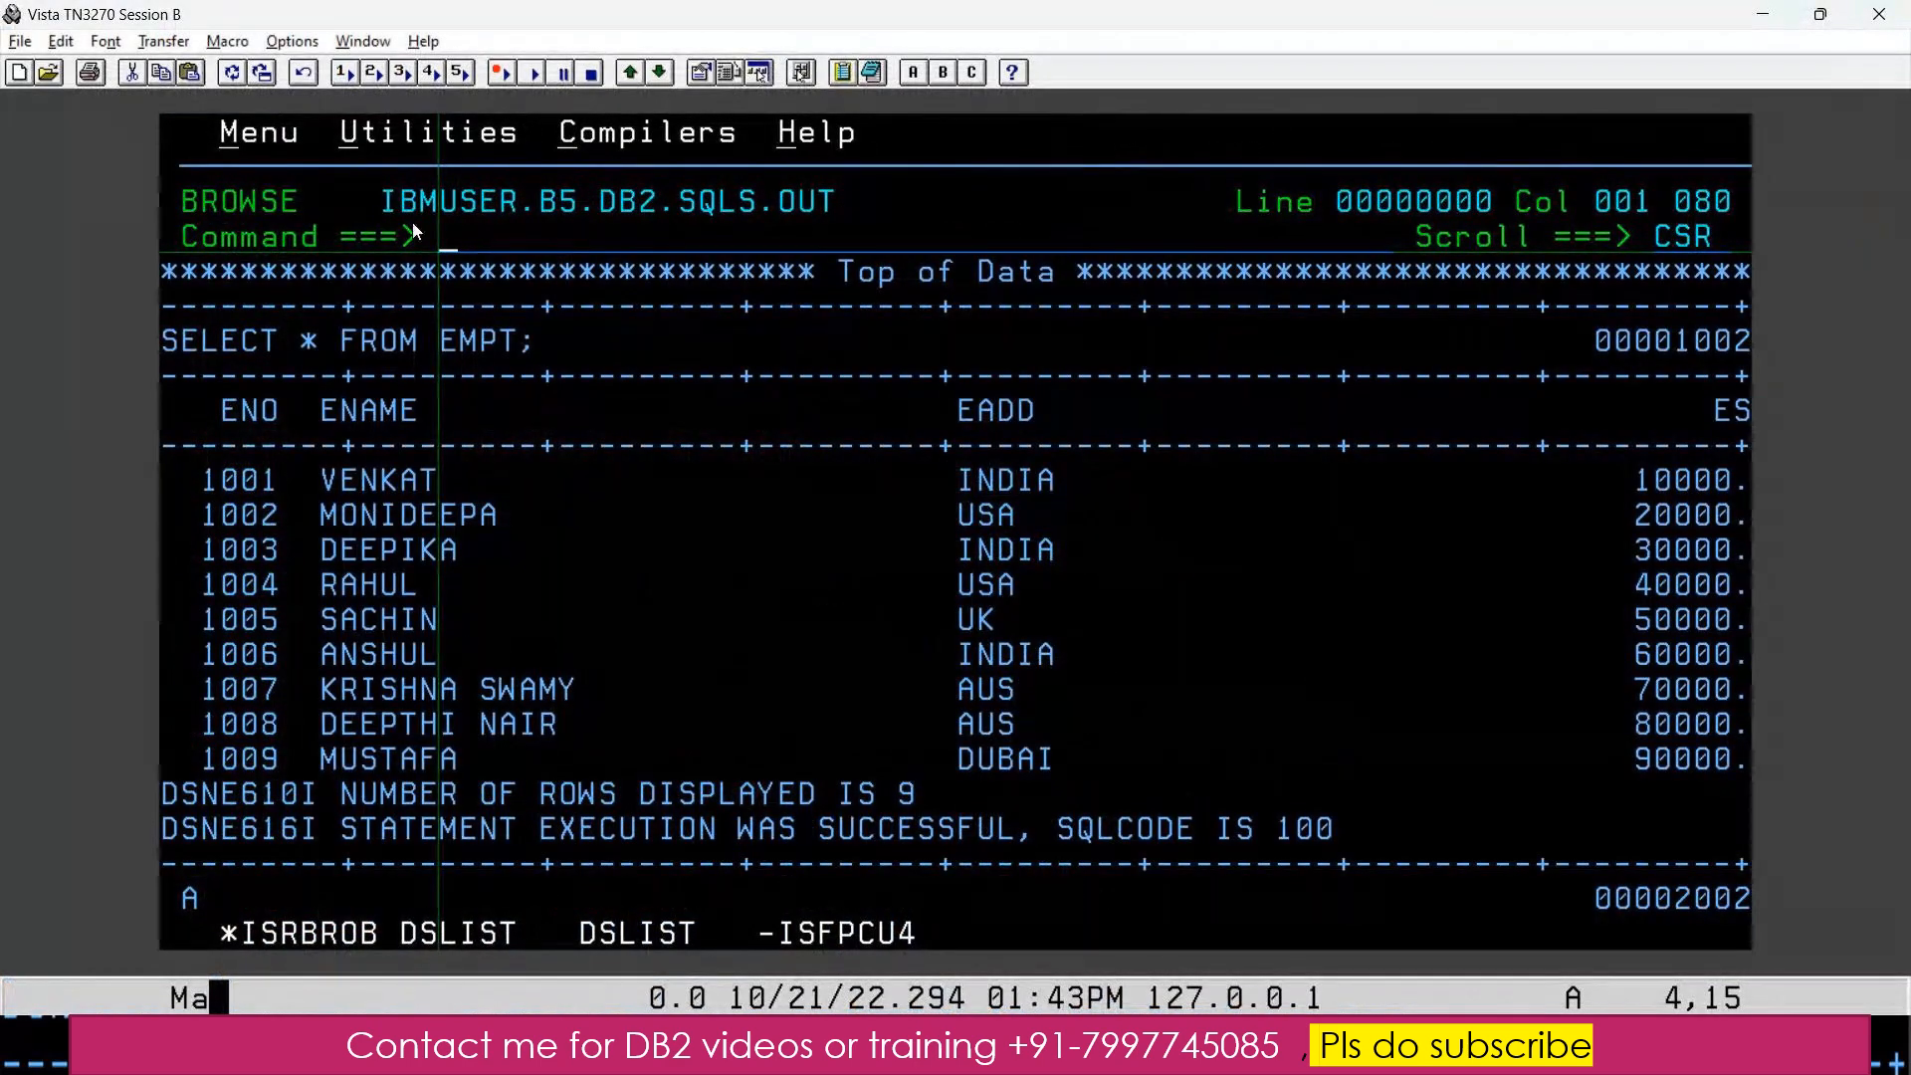
left_click_drag(414, 232, 914, 637)
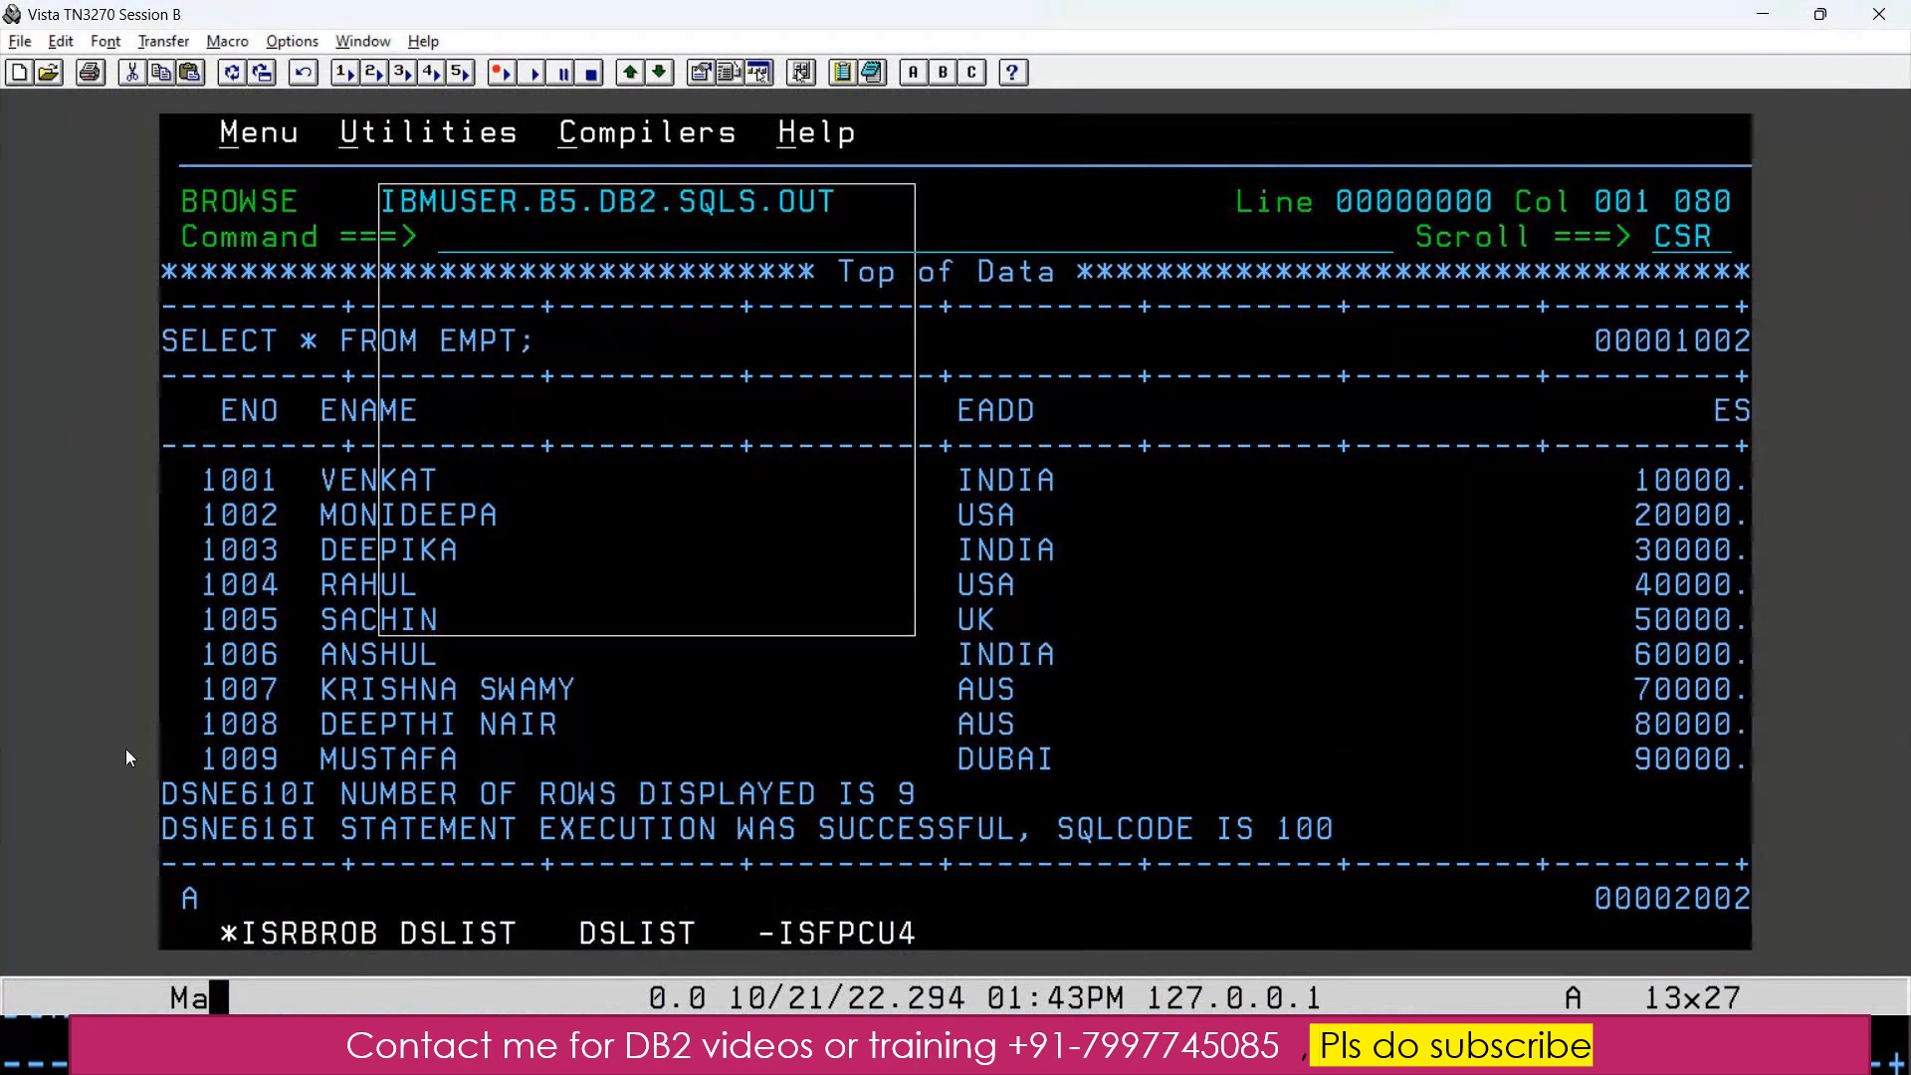
left_click(238, 758)
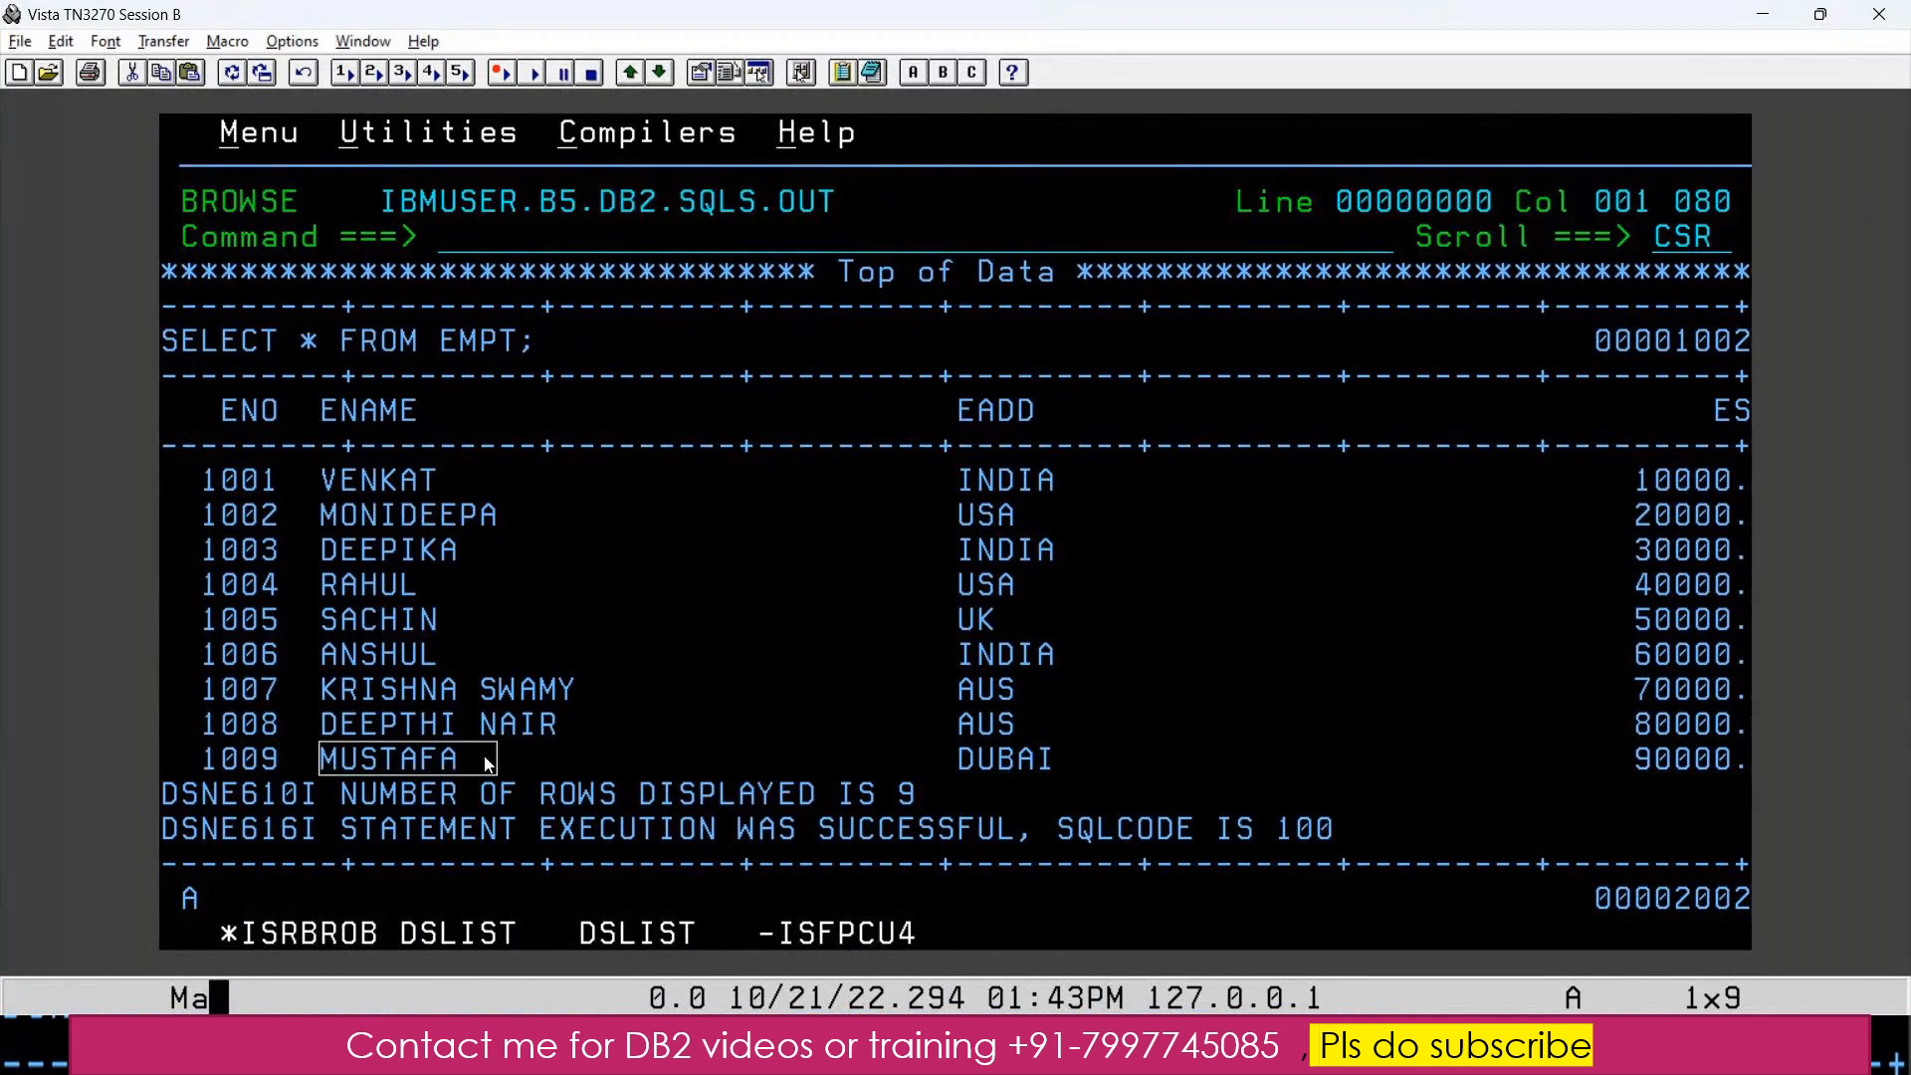
mouse_move(960, 772)
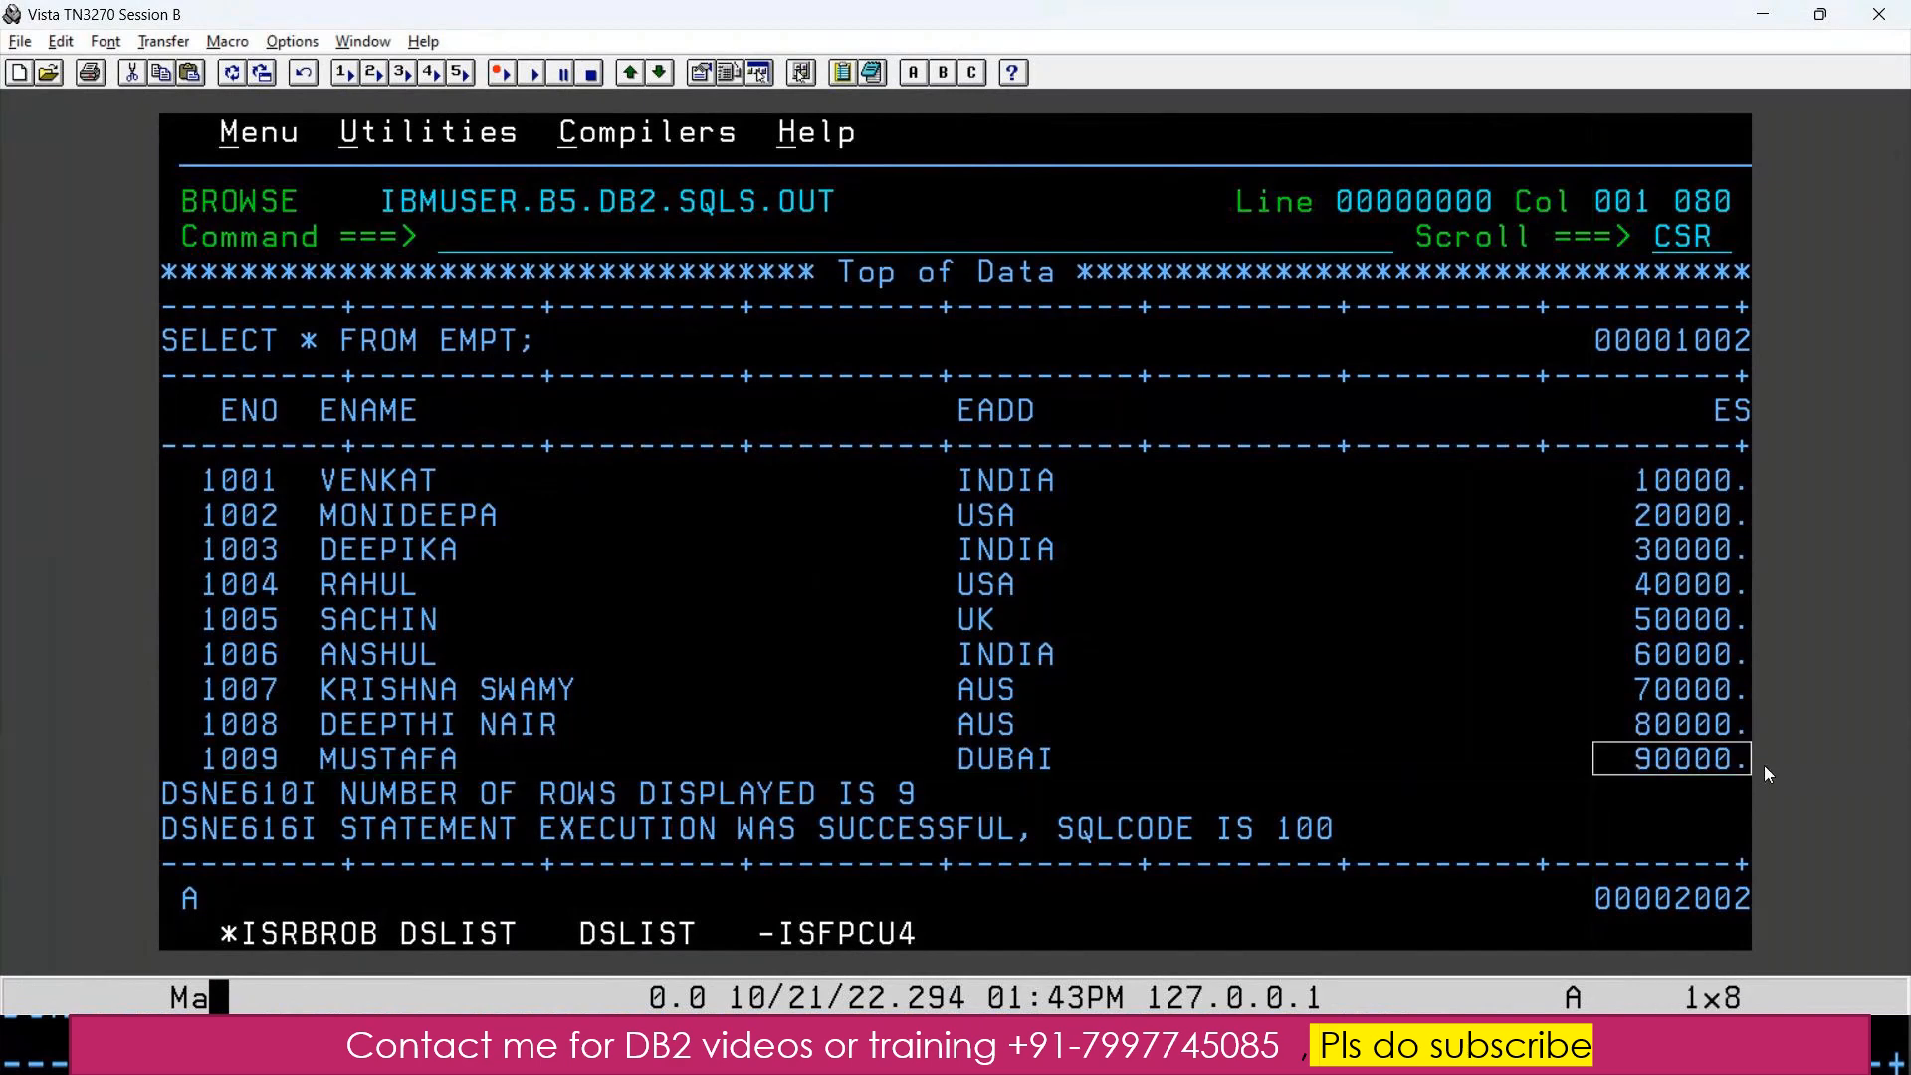
mouse_move(1761, 771)
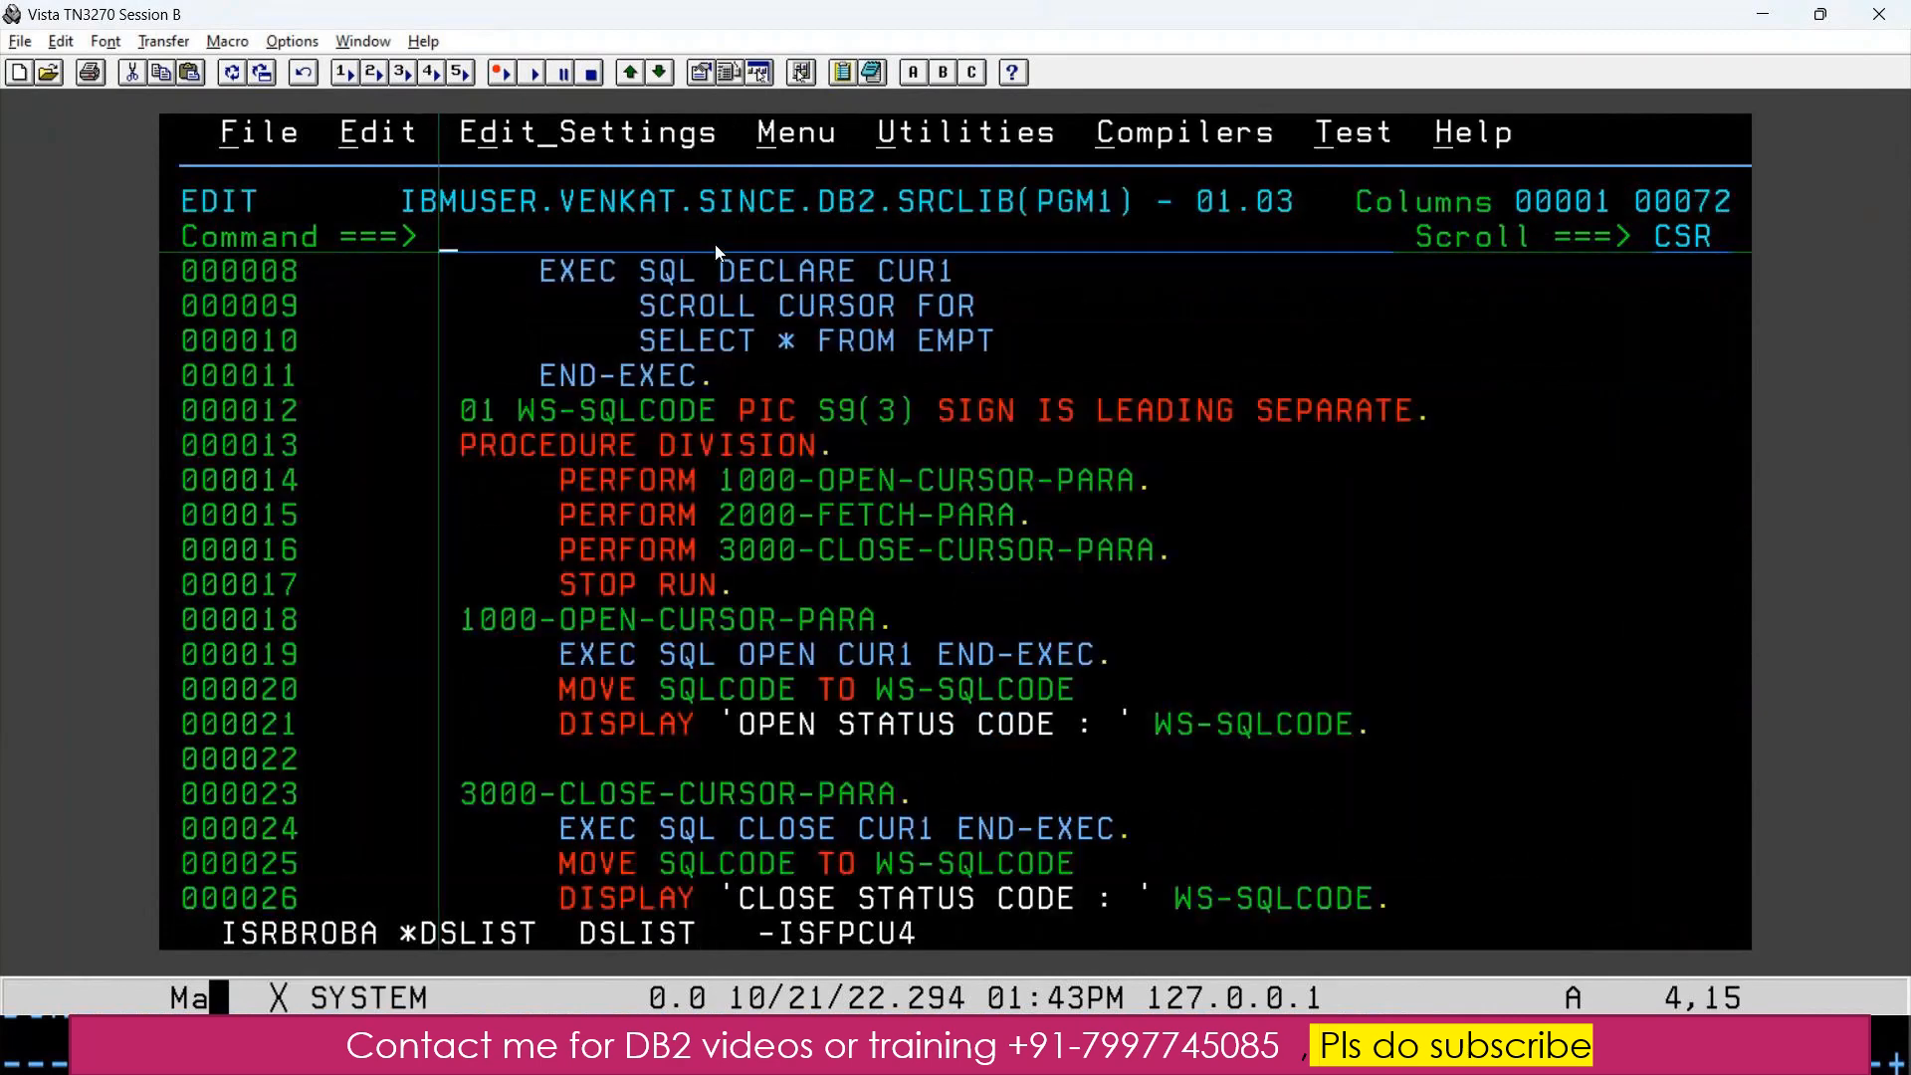
scroll("up", 3)
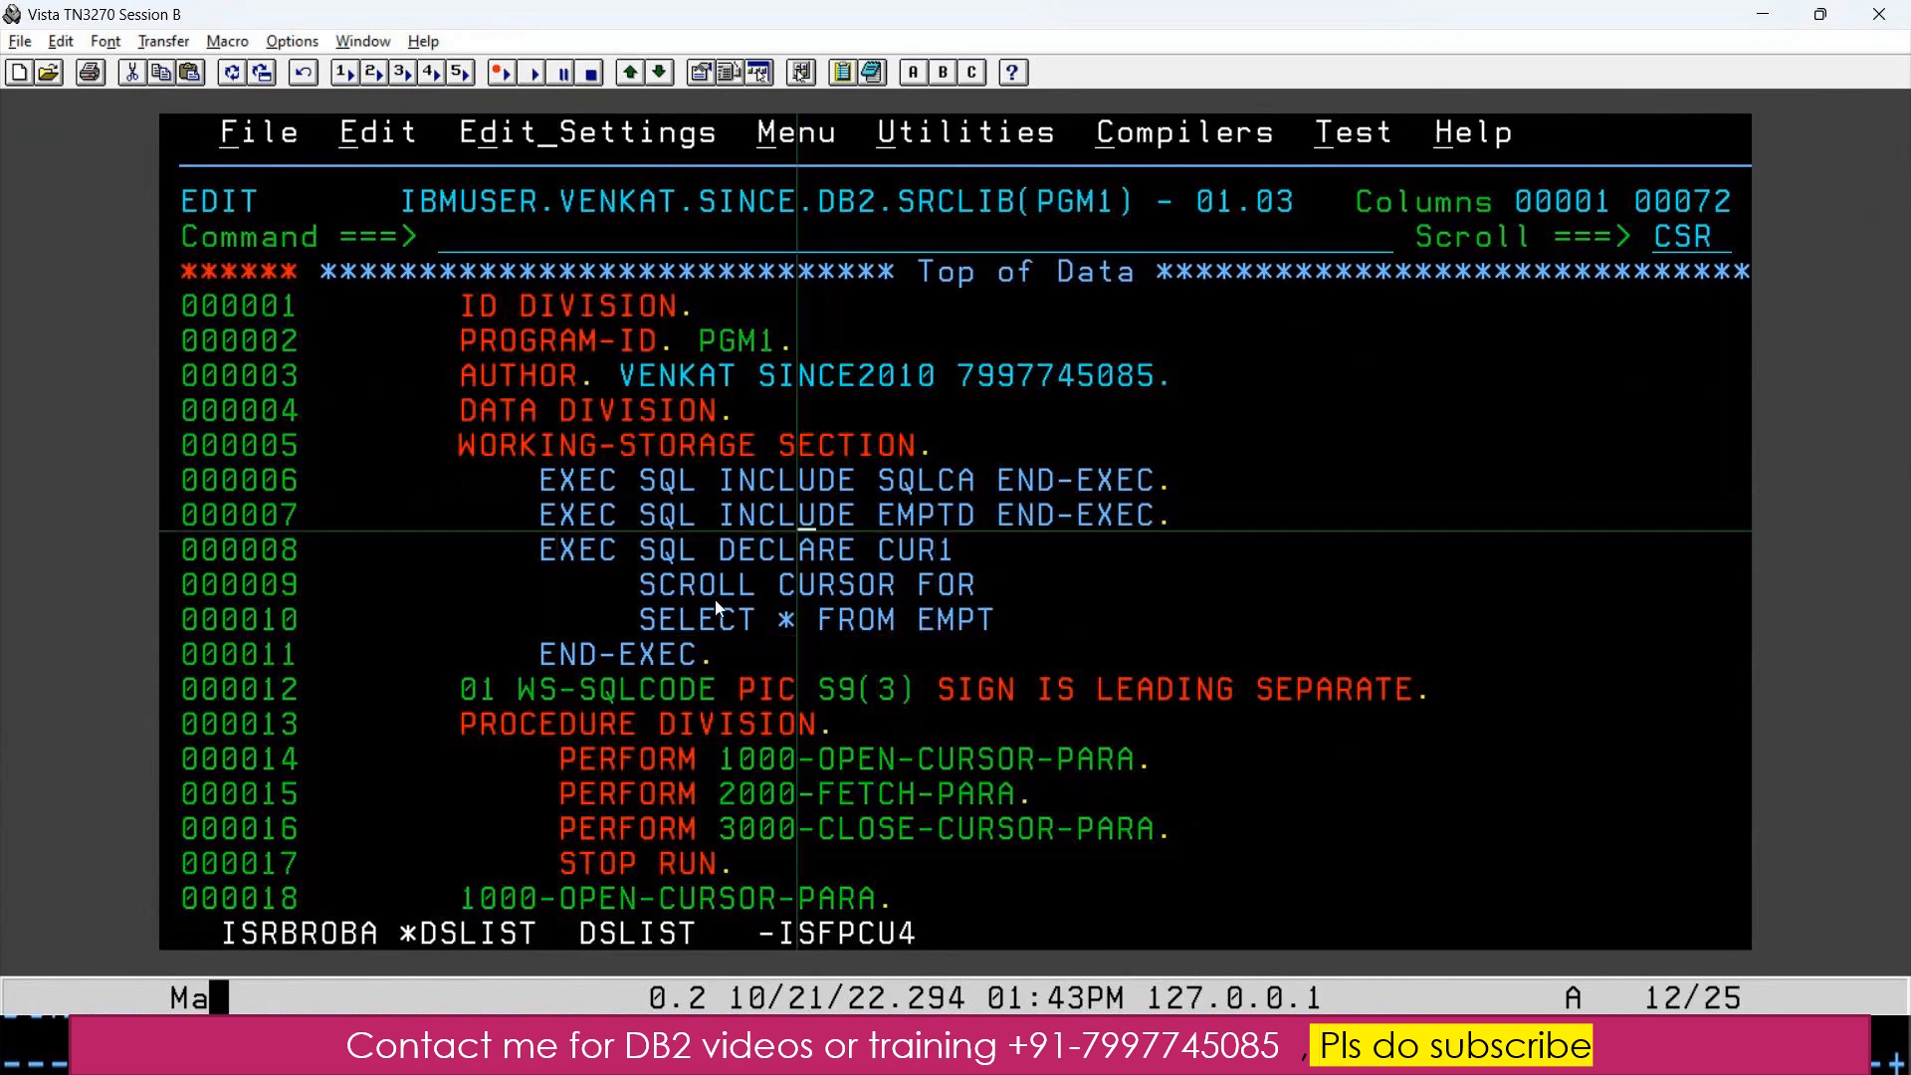
double_click(696, 584)
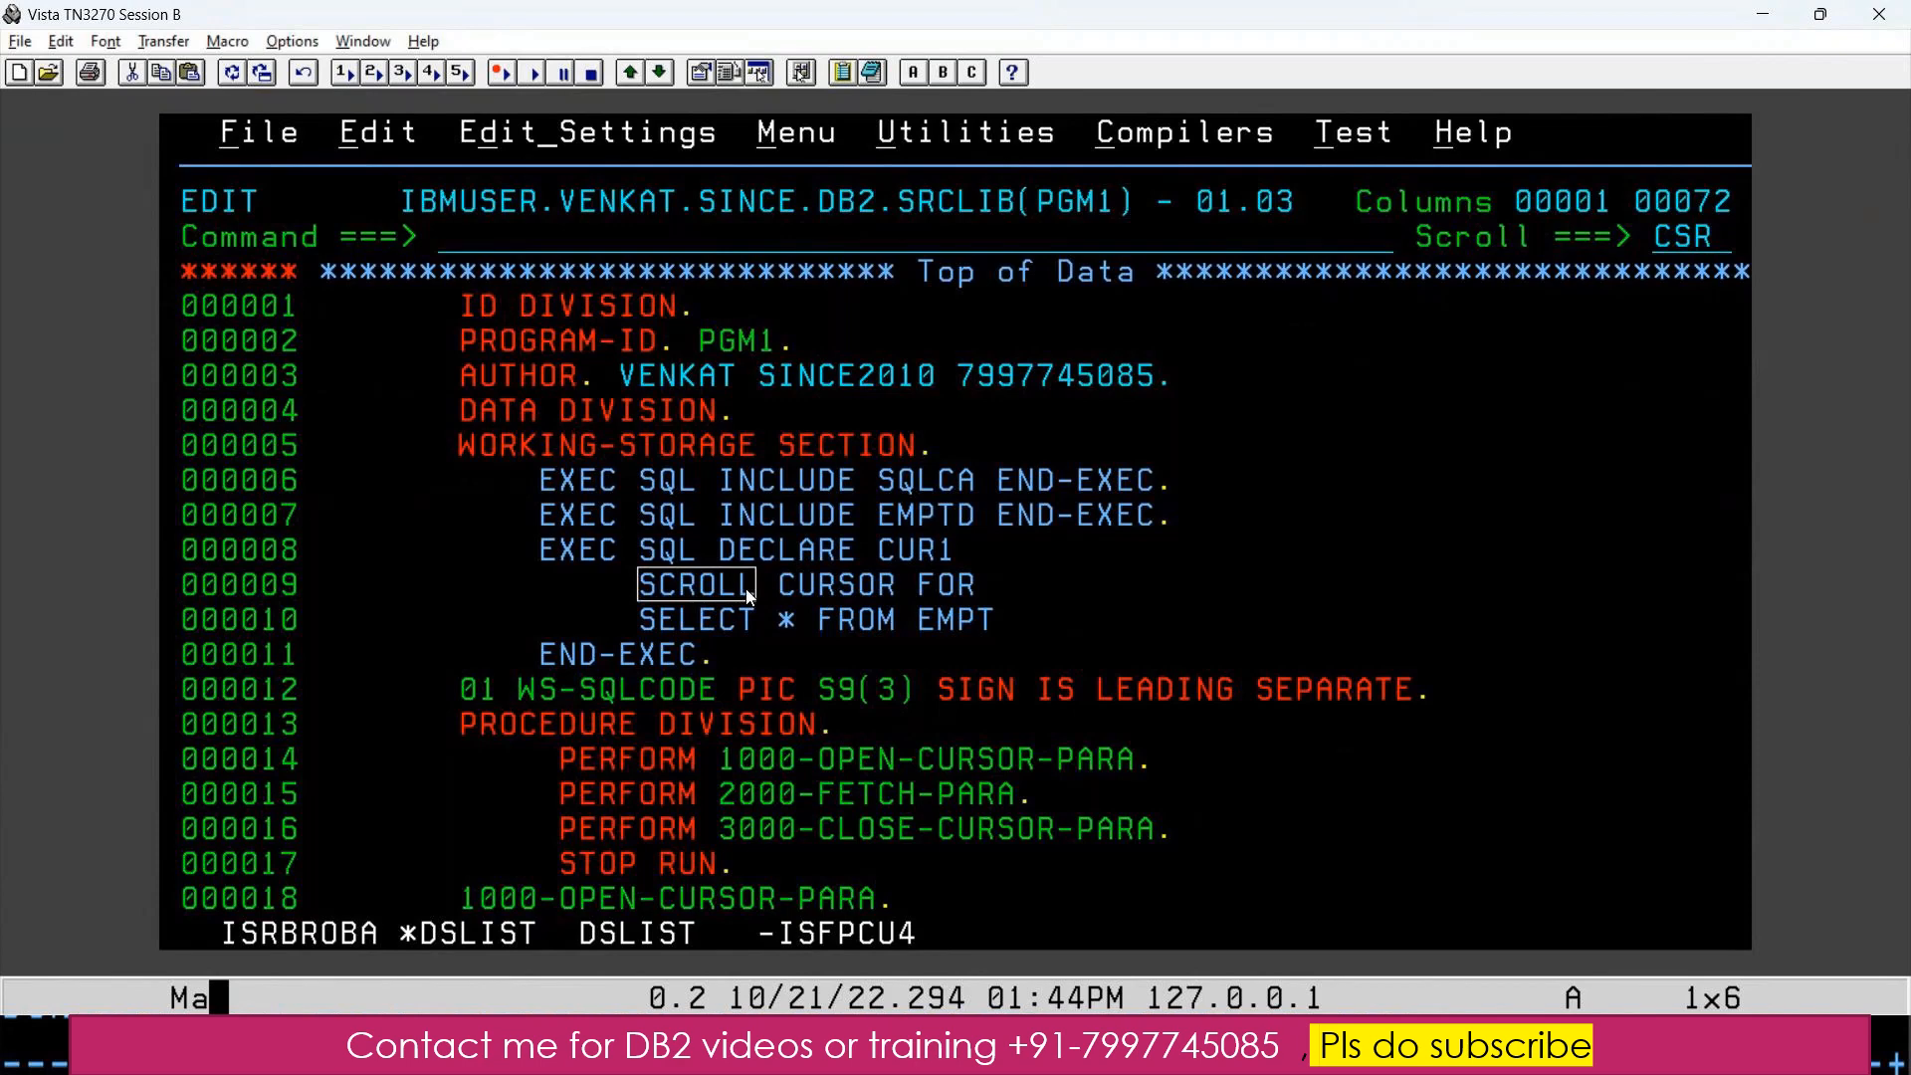
mouse_move(809, 721)
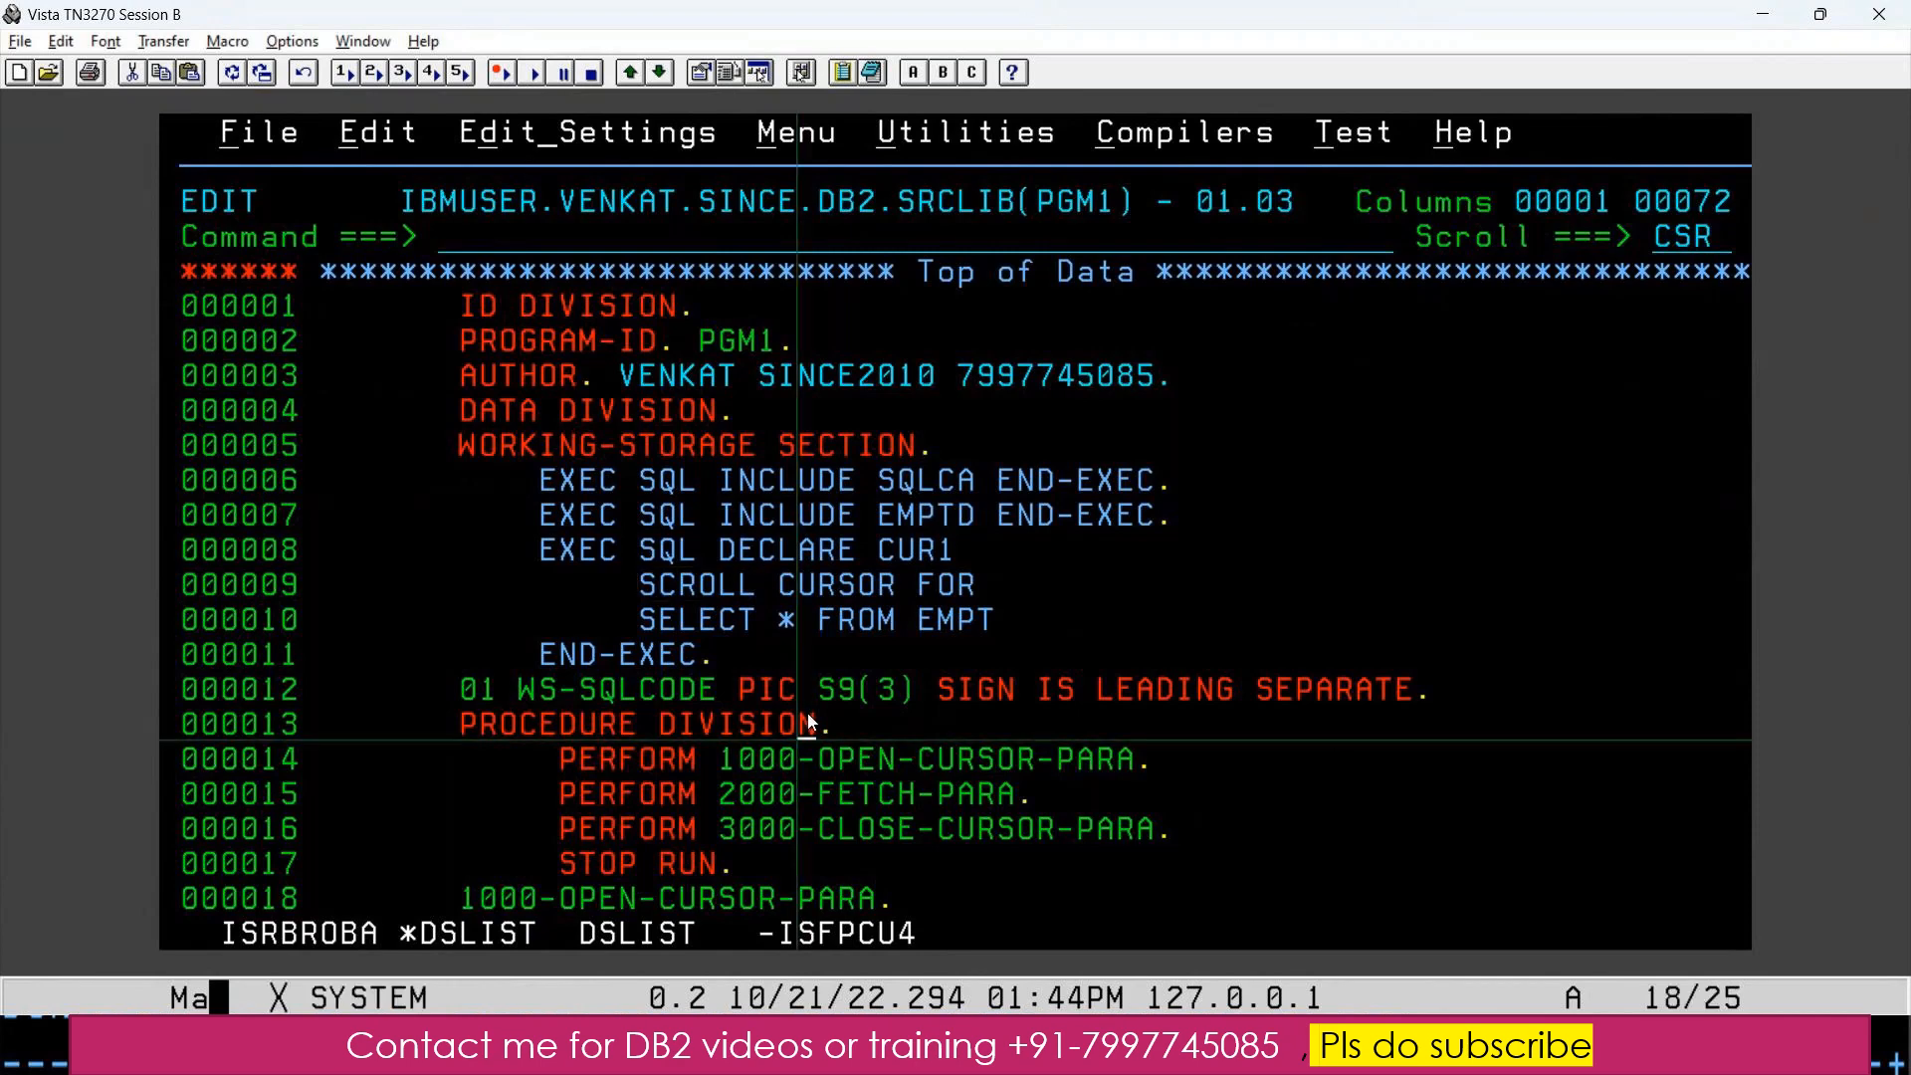
scroll("down", 3)
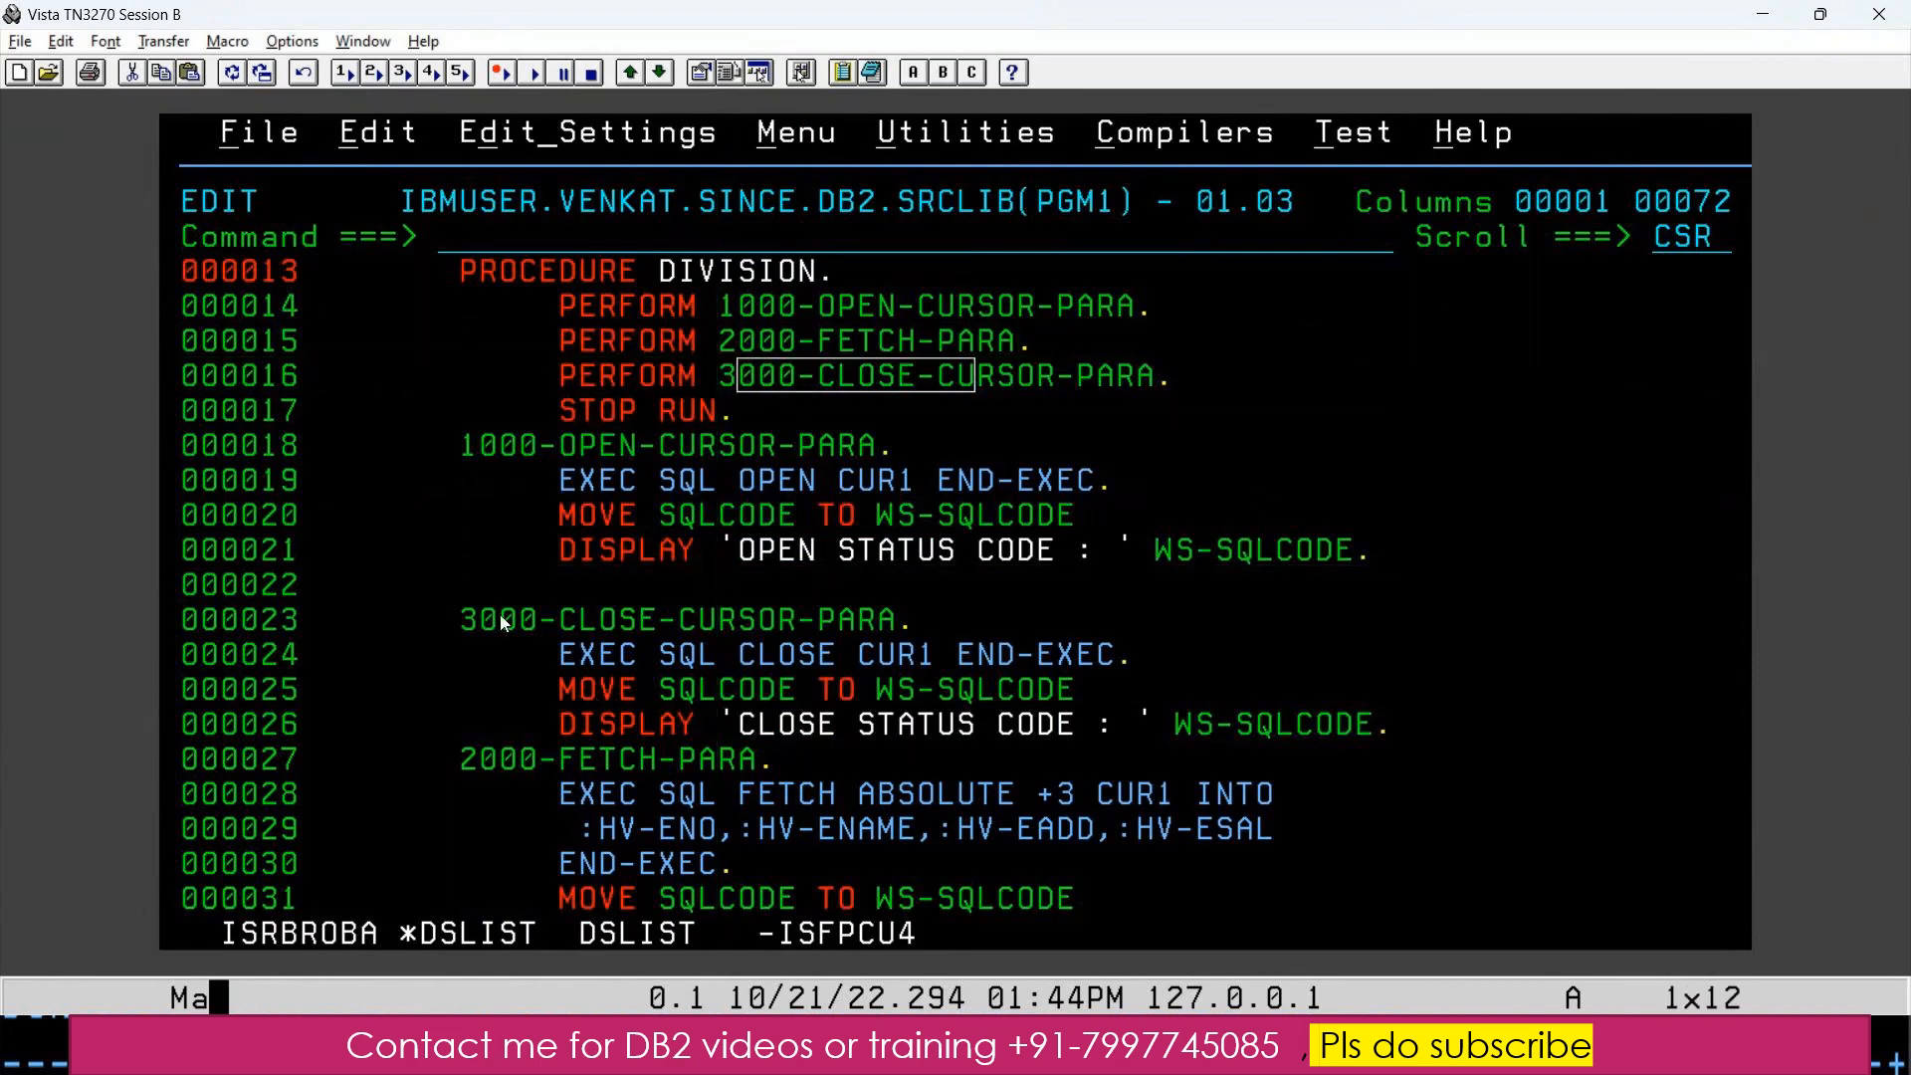
left_click_drag(498, 597, 1407, 740)
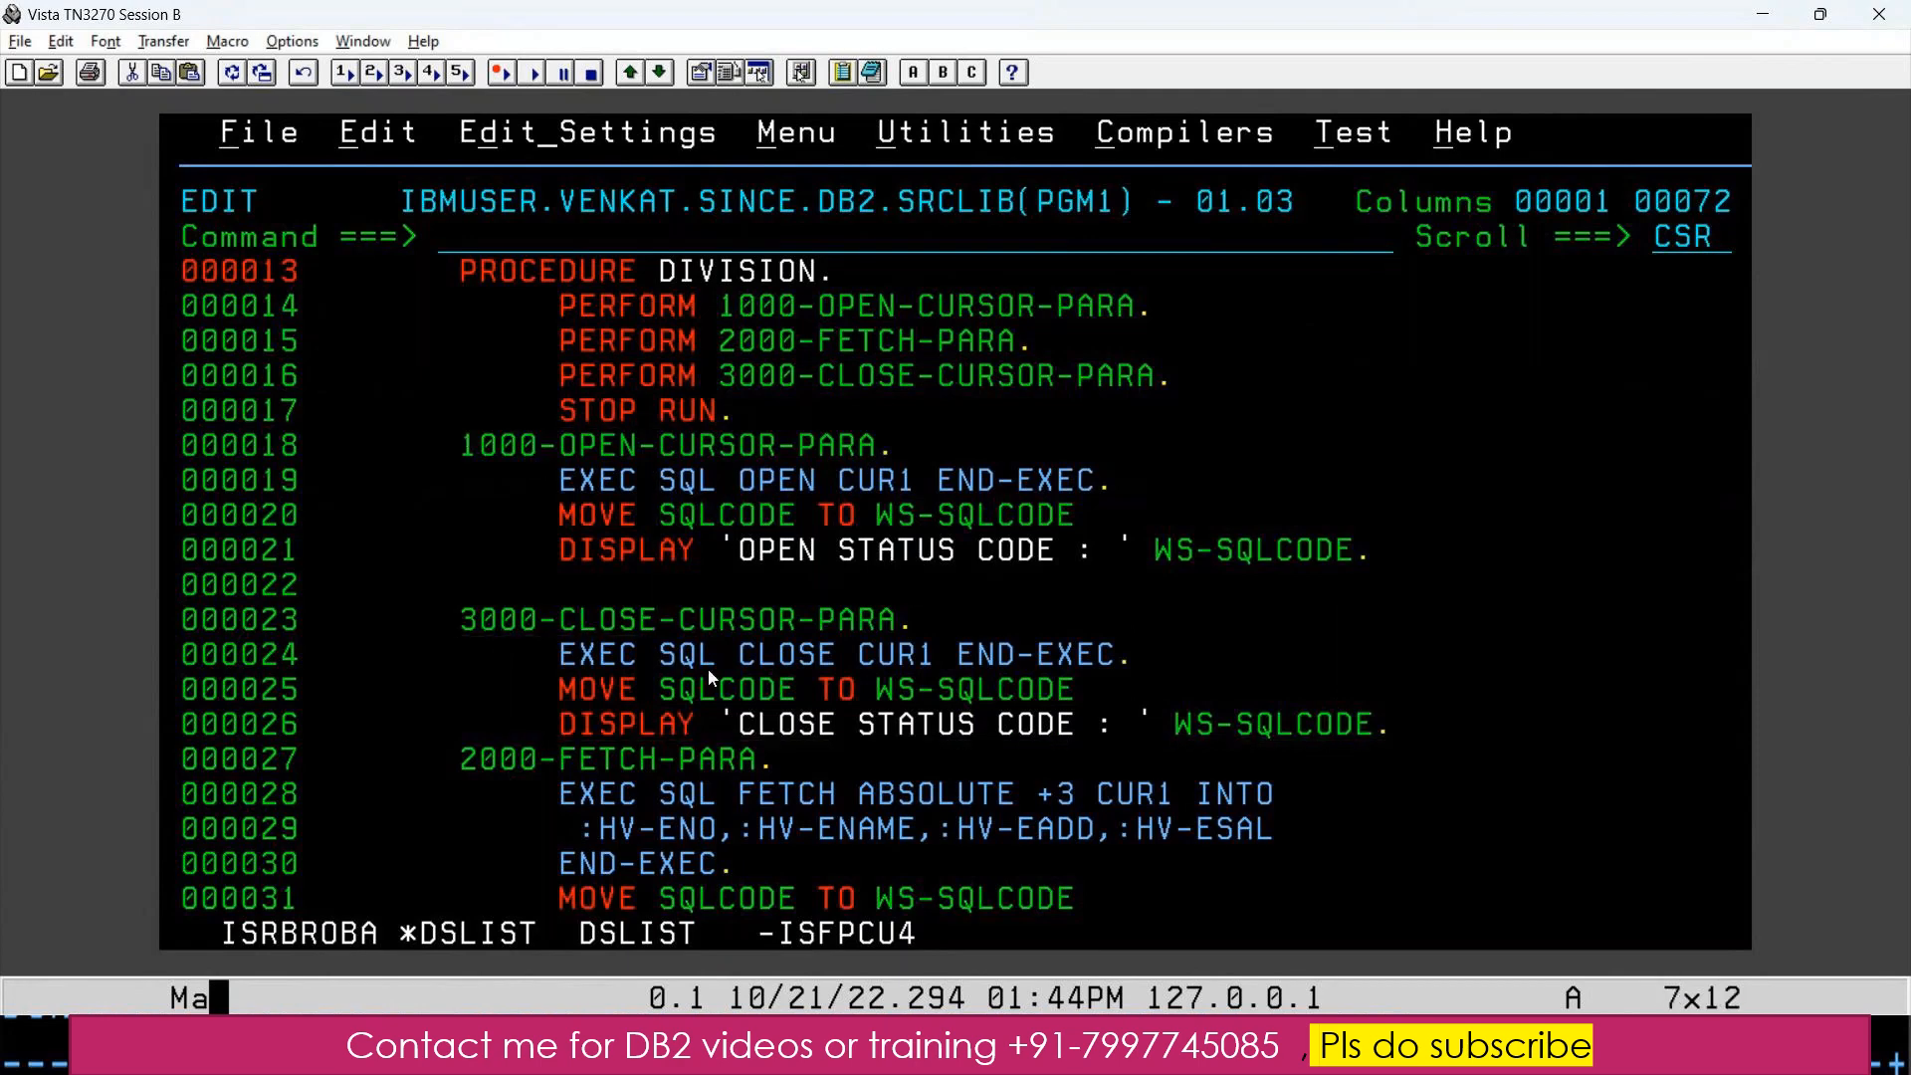
left_click_drag(713, 677, 1408, 725)
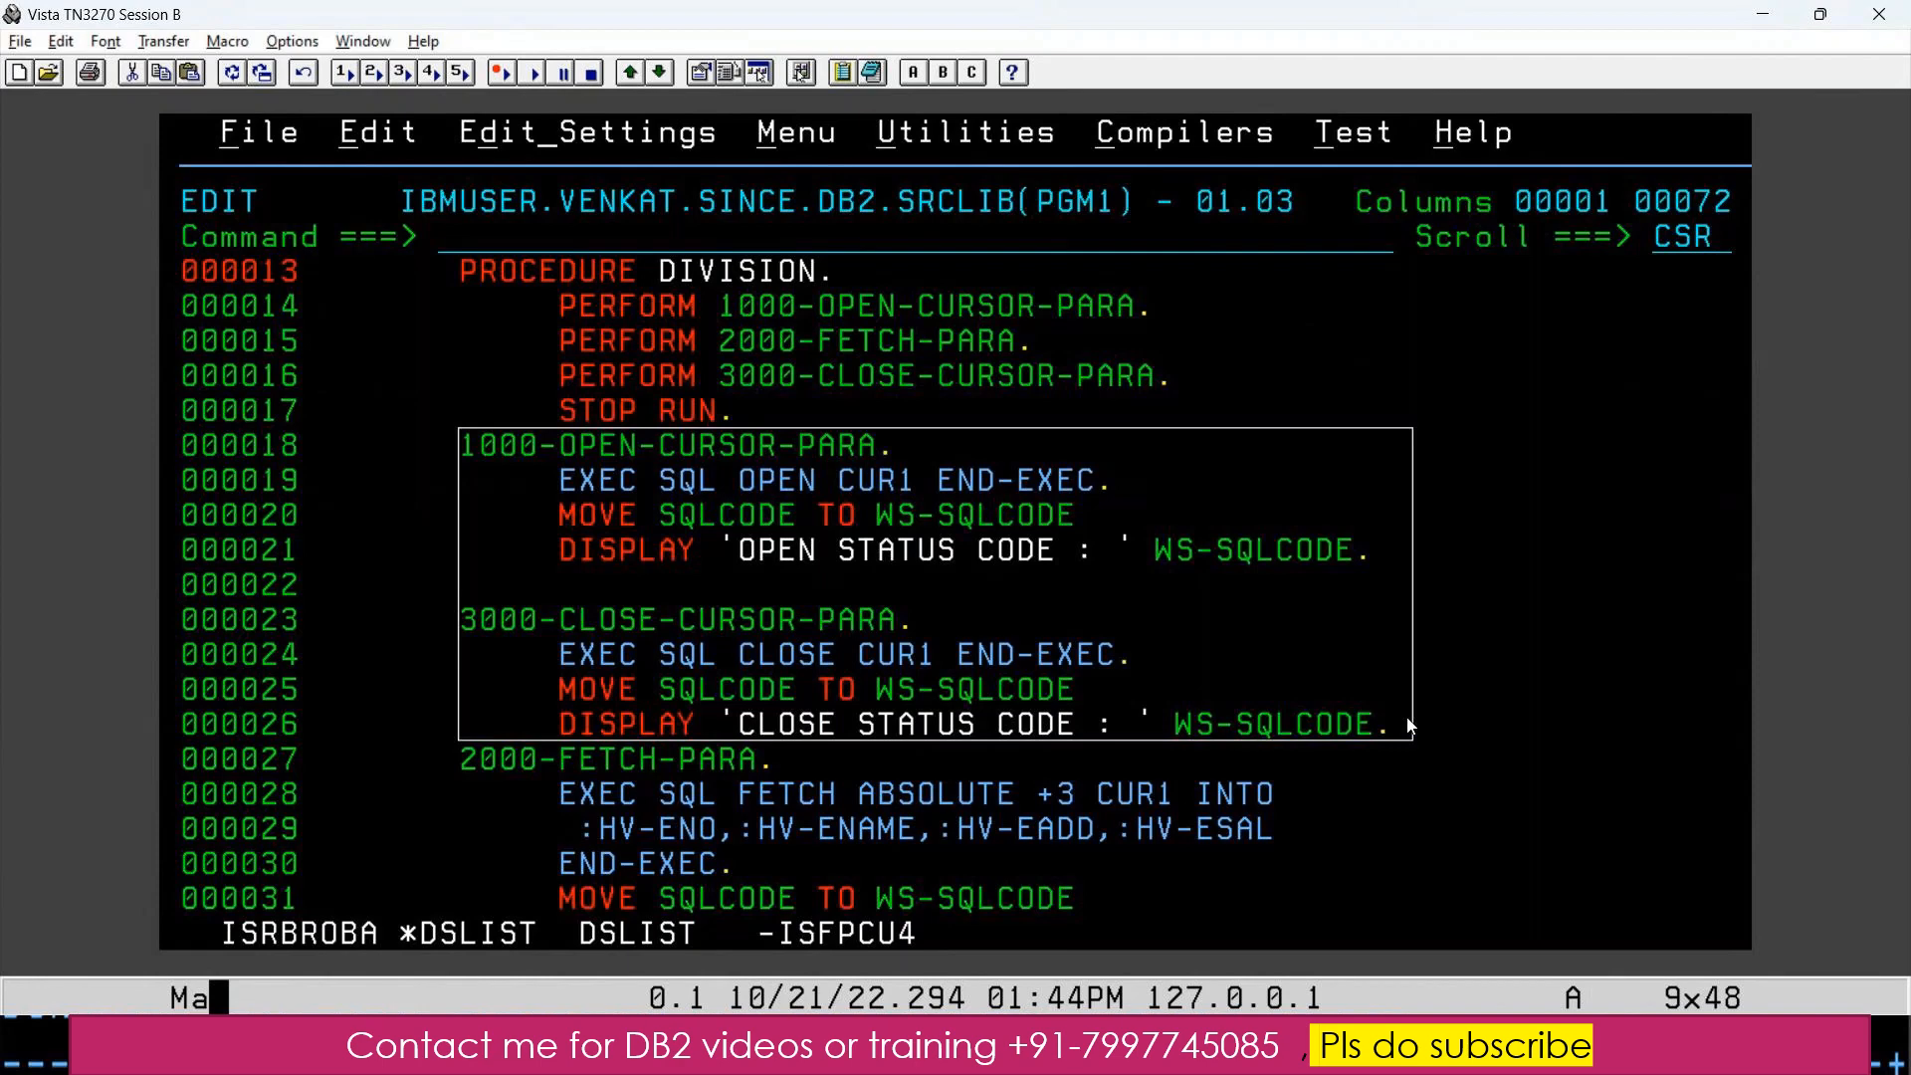
mouse_move(695, 764)
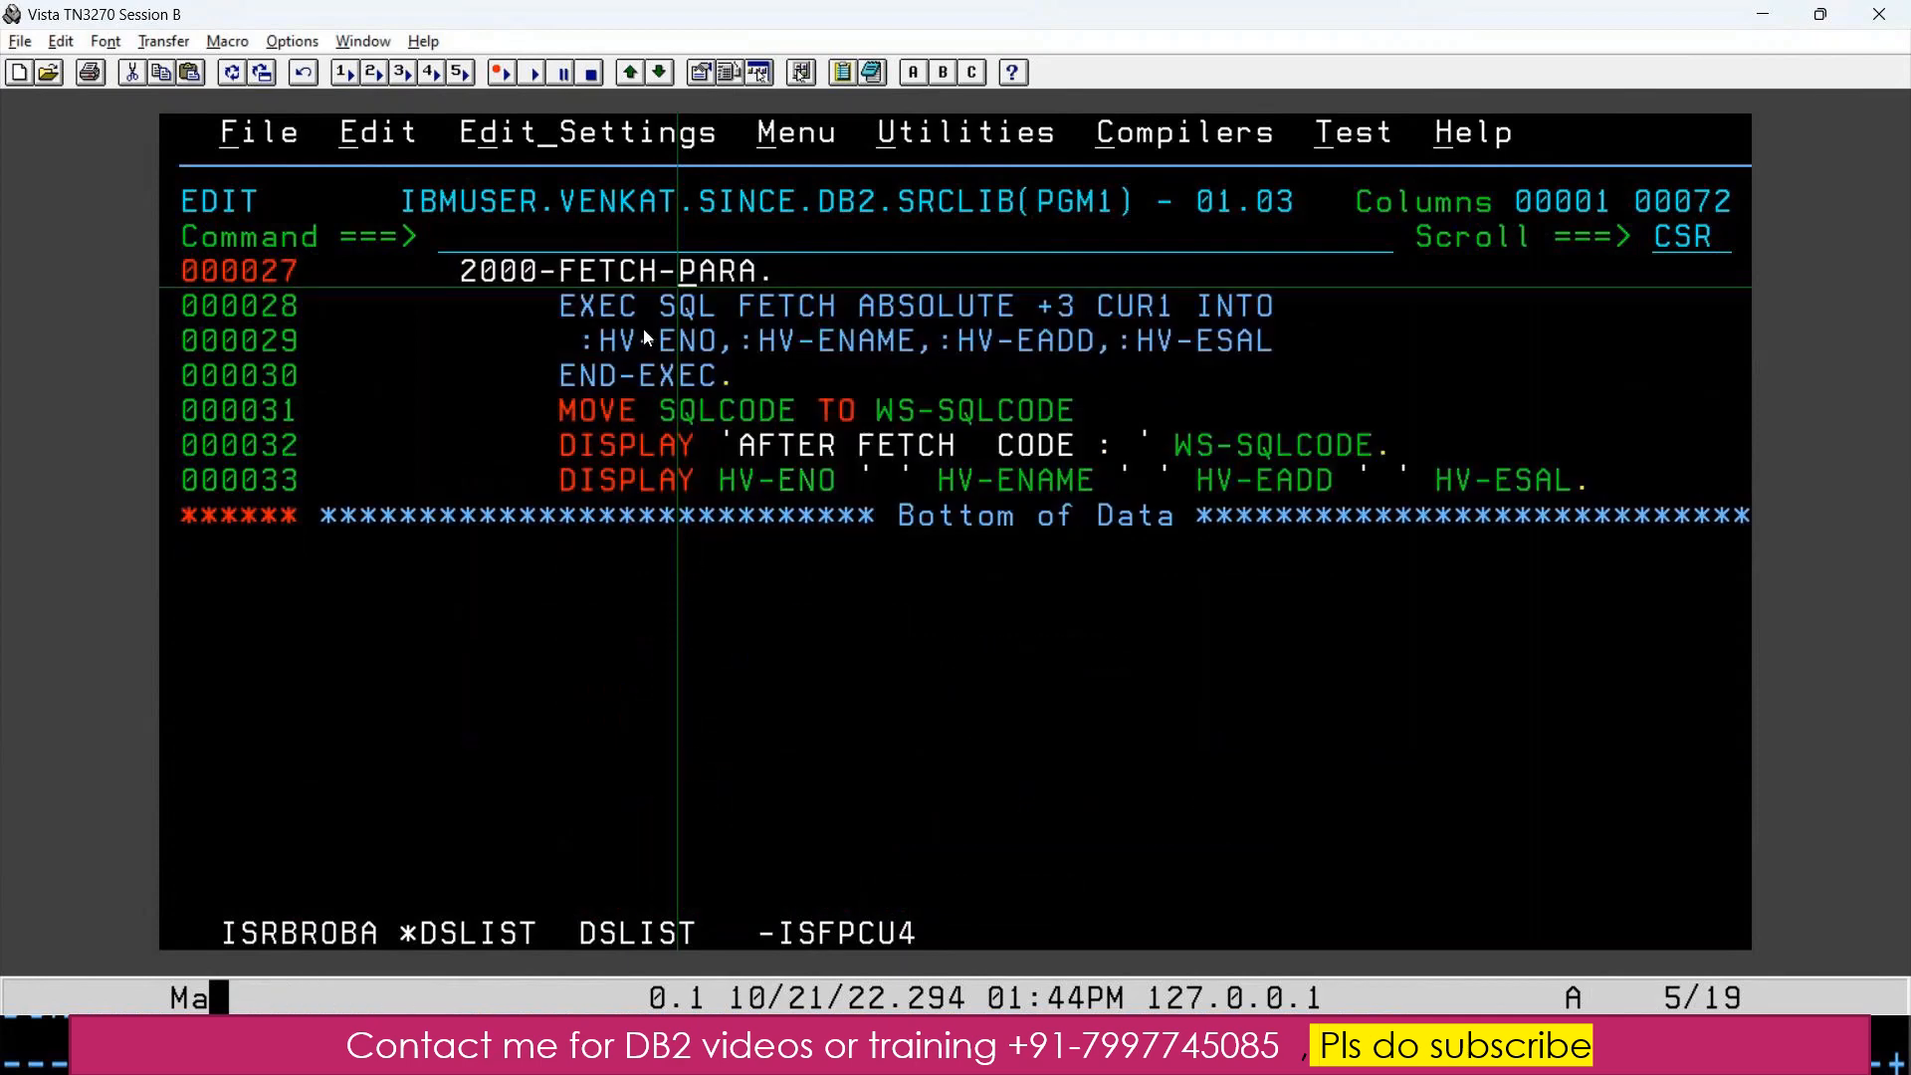
mouse_move(1044, 324)
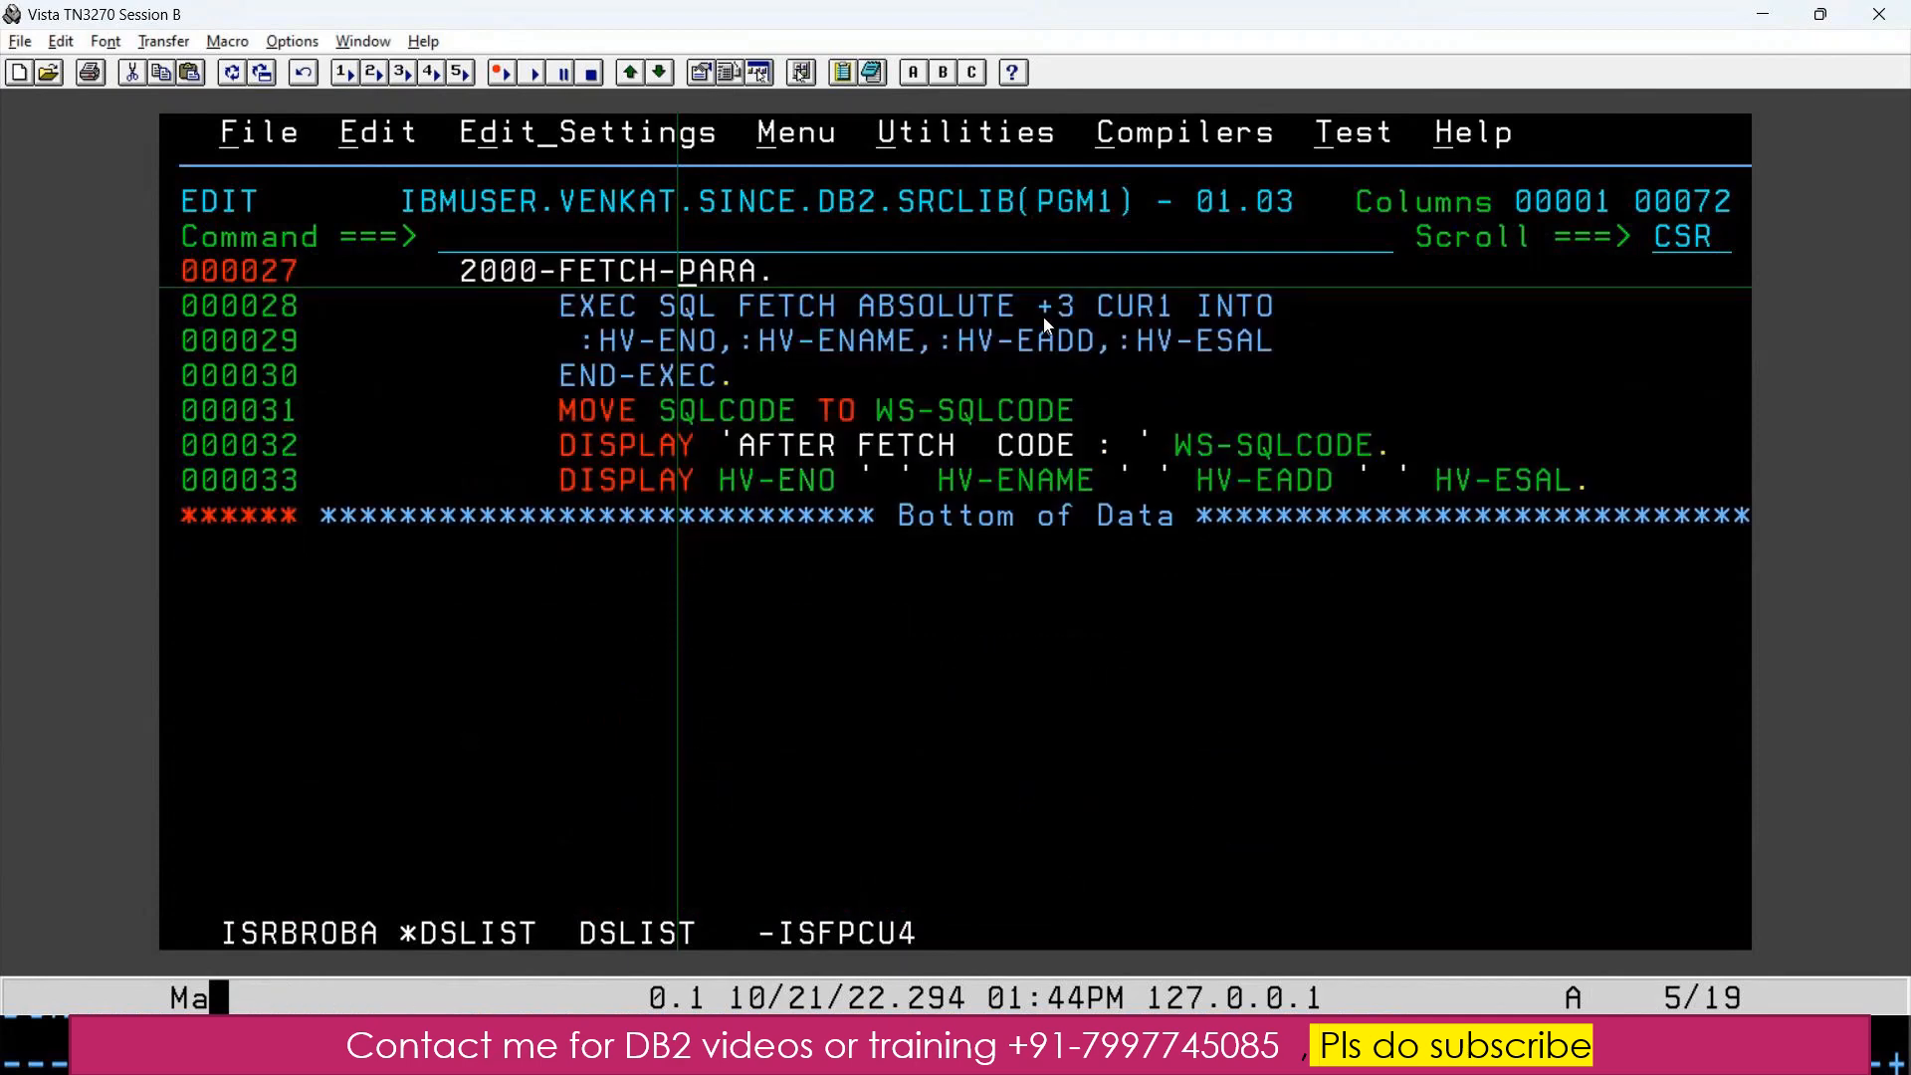
- Change PGM1's FETCH ABSOLUTE +3 to -1, then save and exit with SAE
type("-1")
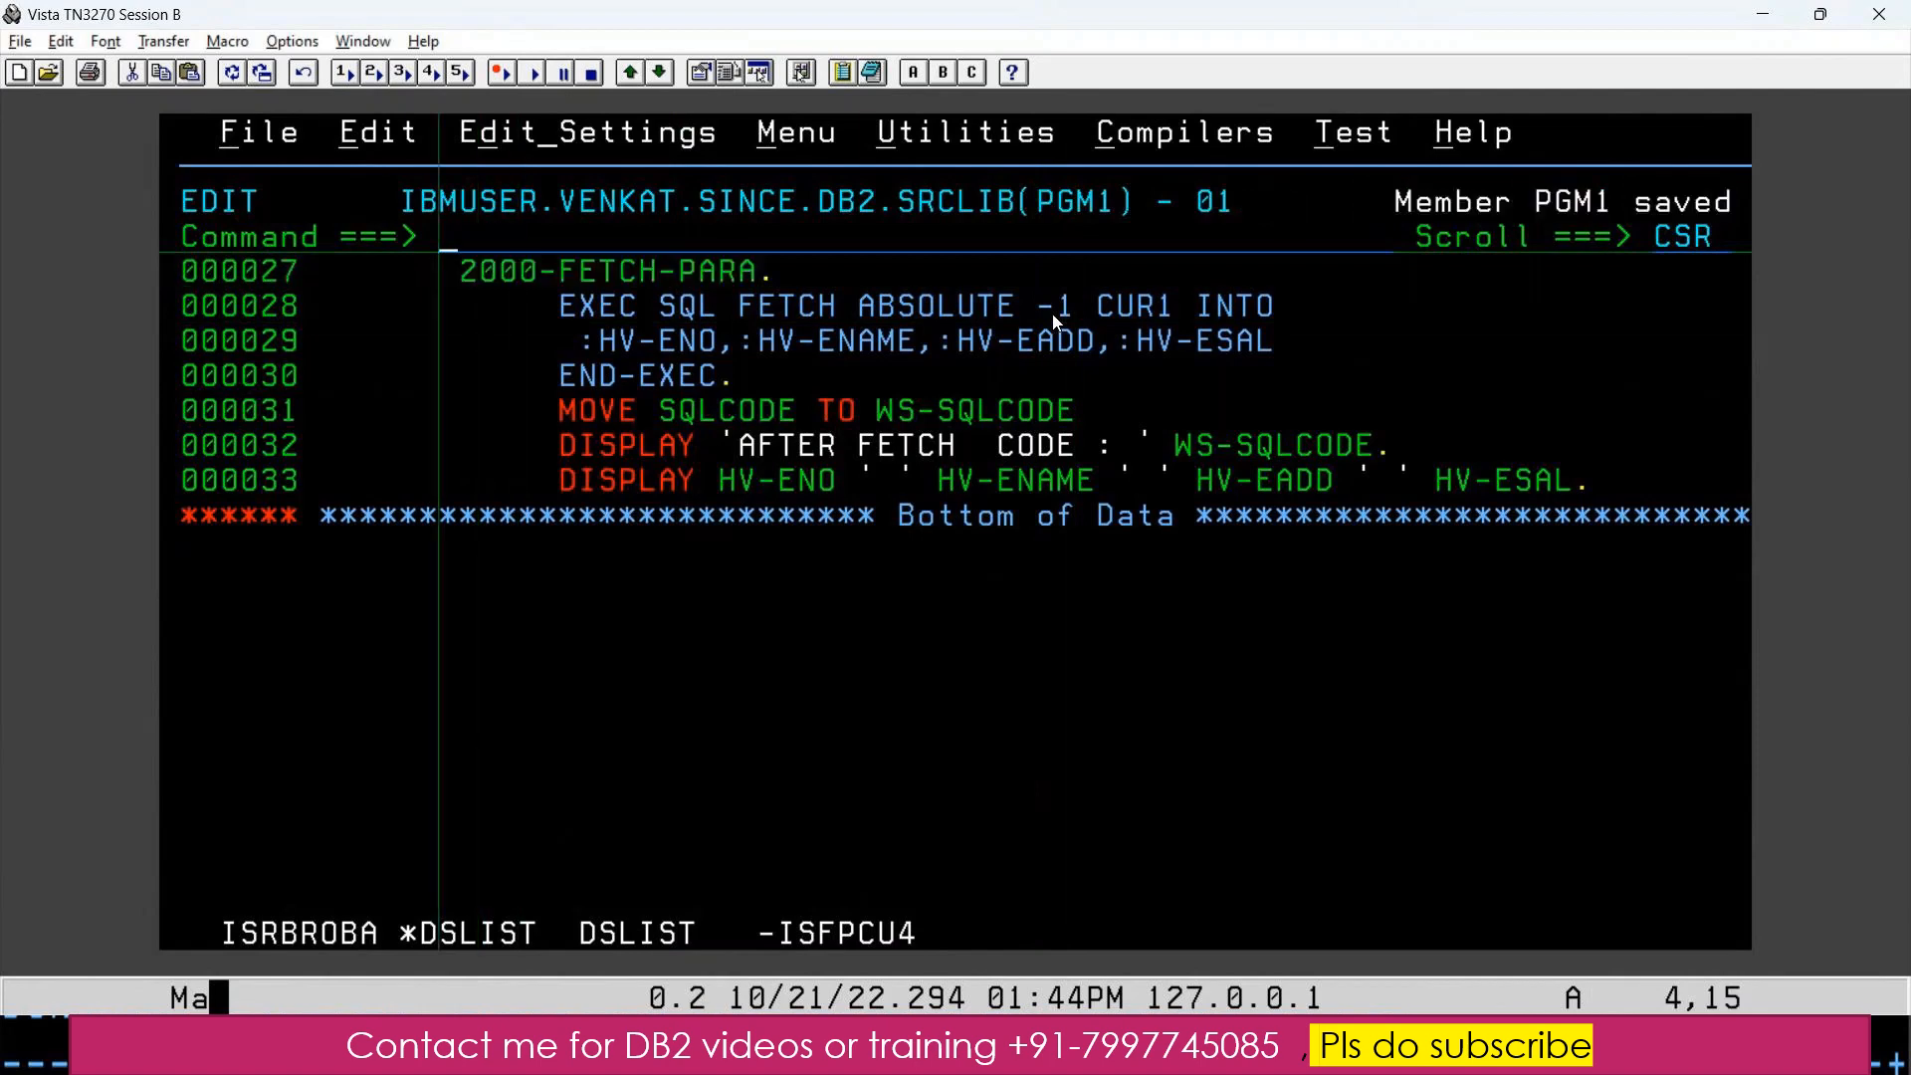
mouse_move(1093, 315)
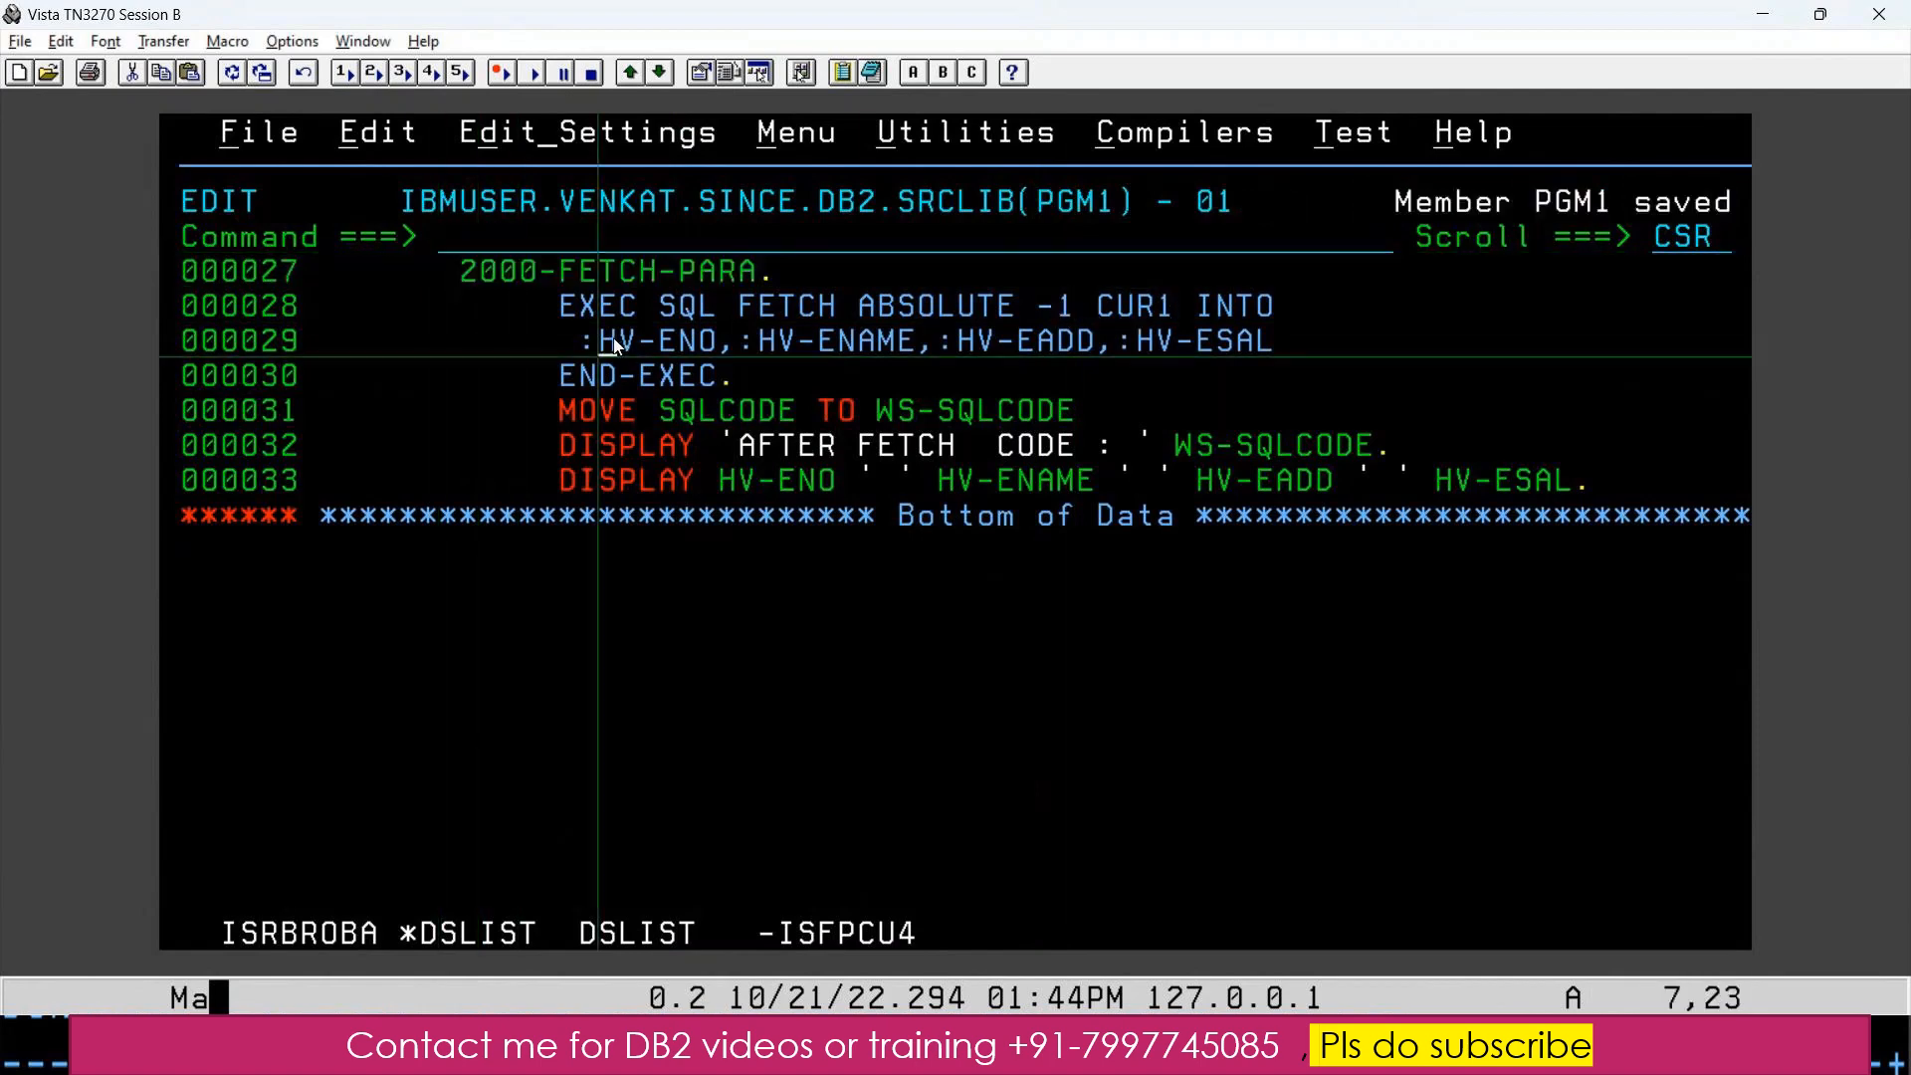
left_click_drag(597, 340, 1310, 341)
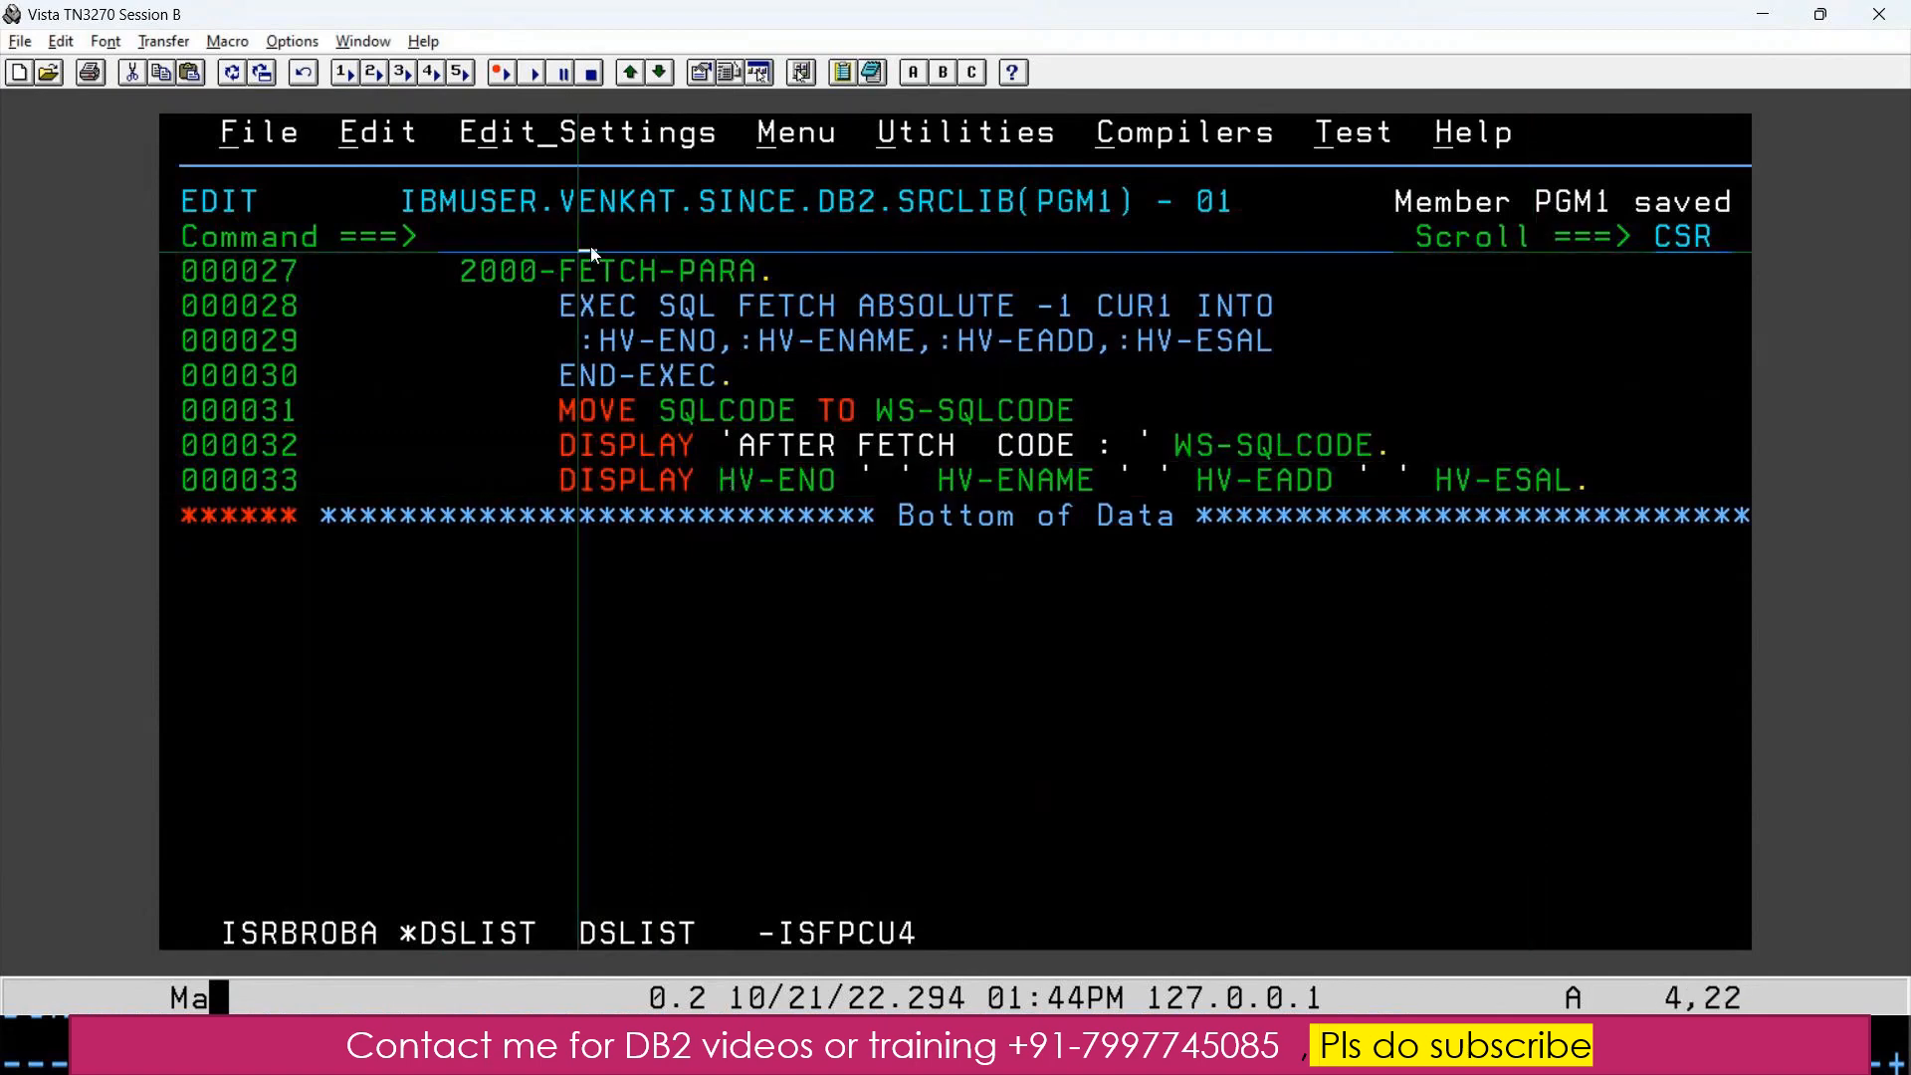
type("SAE")
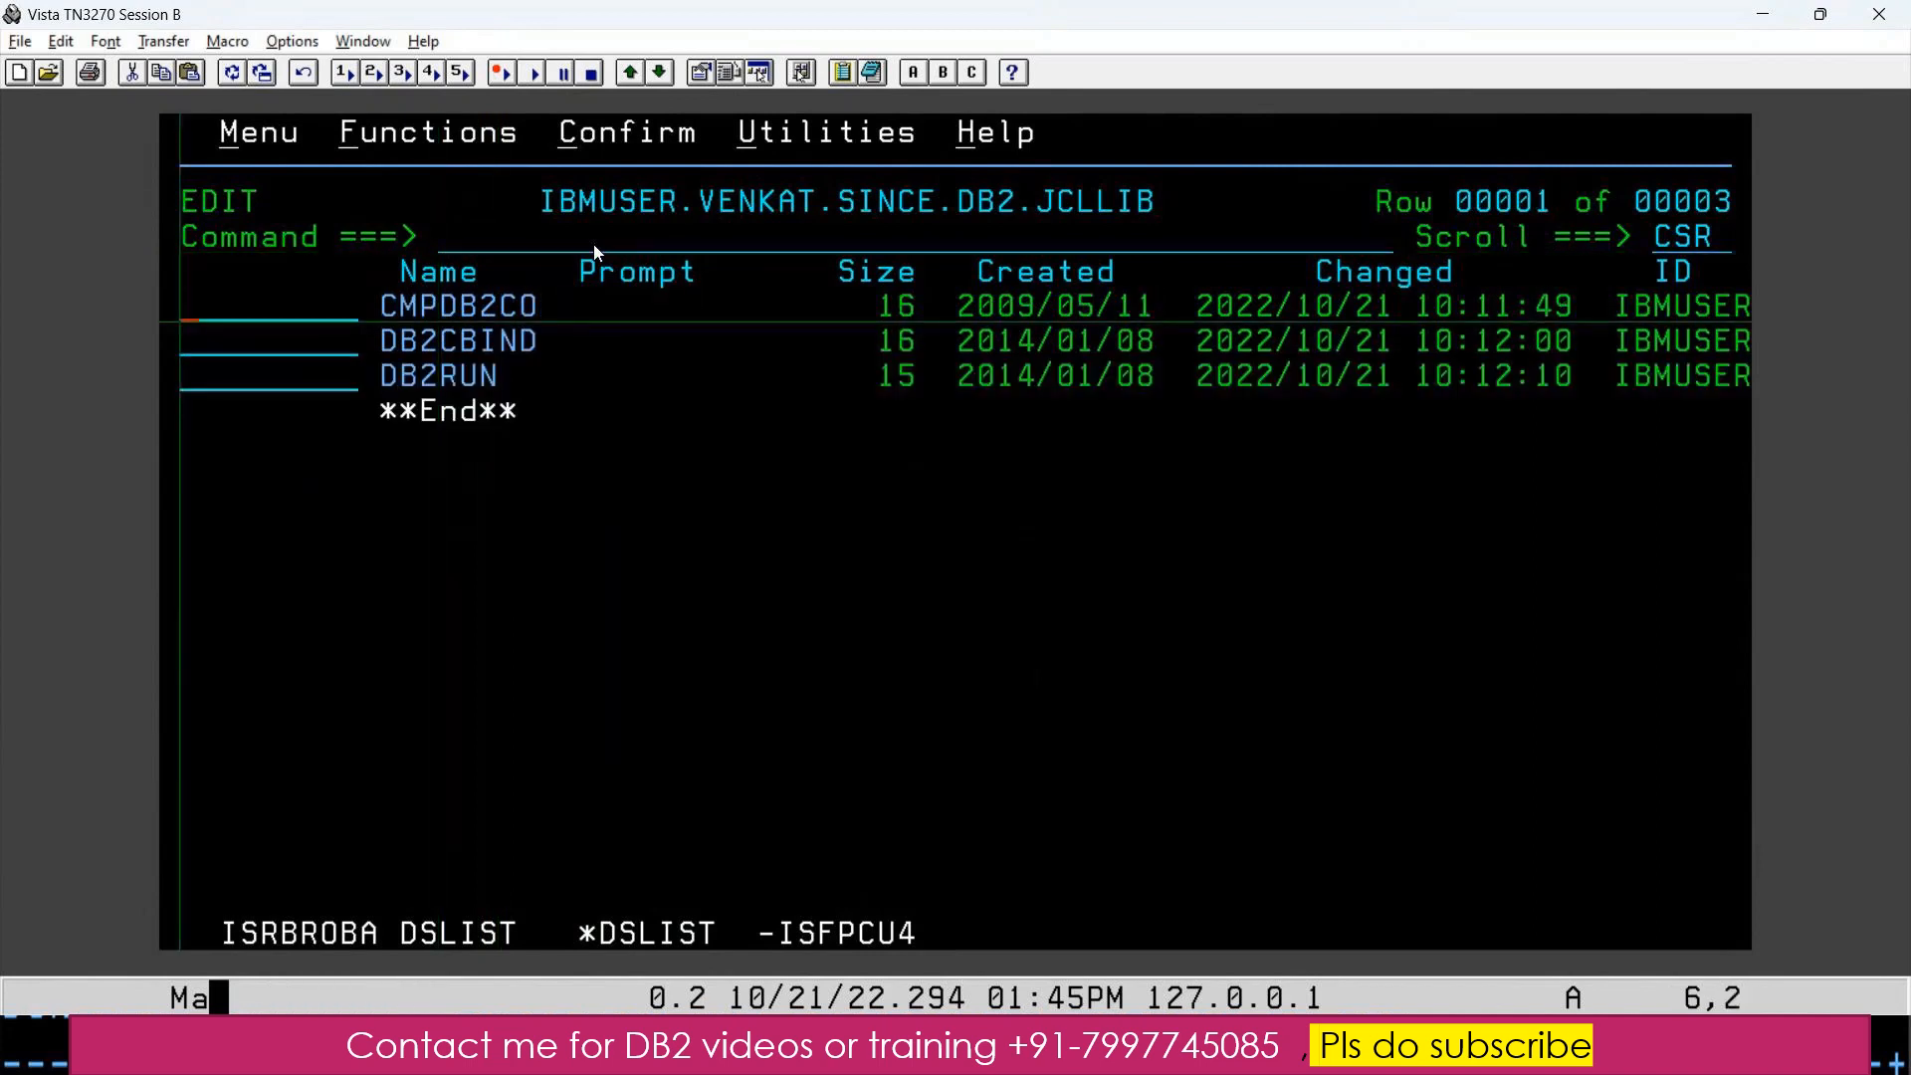
- Submit CMPDB2CO, DB2CBIND and DB2RUN with J, ending at MAXCC=0
type("J")
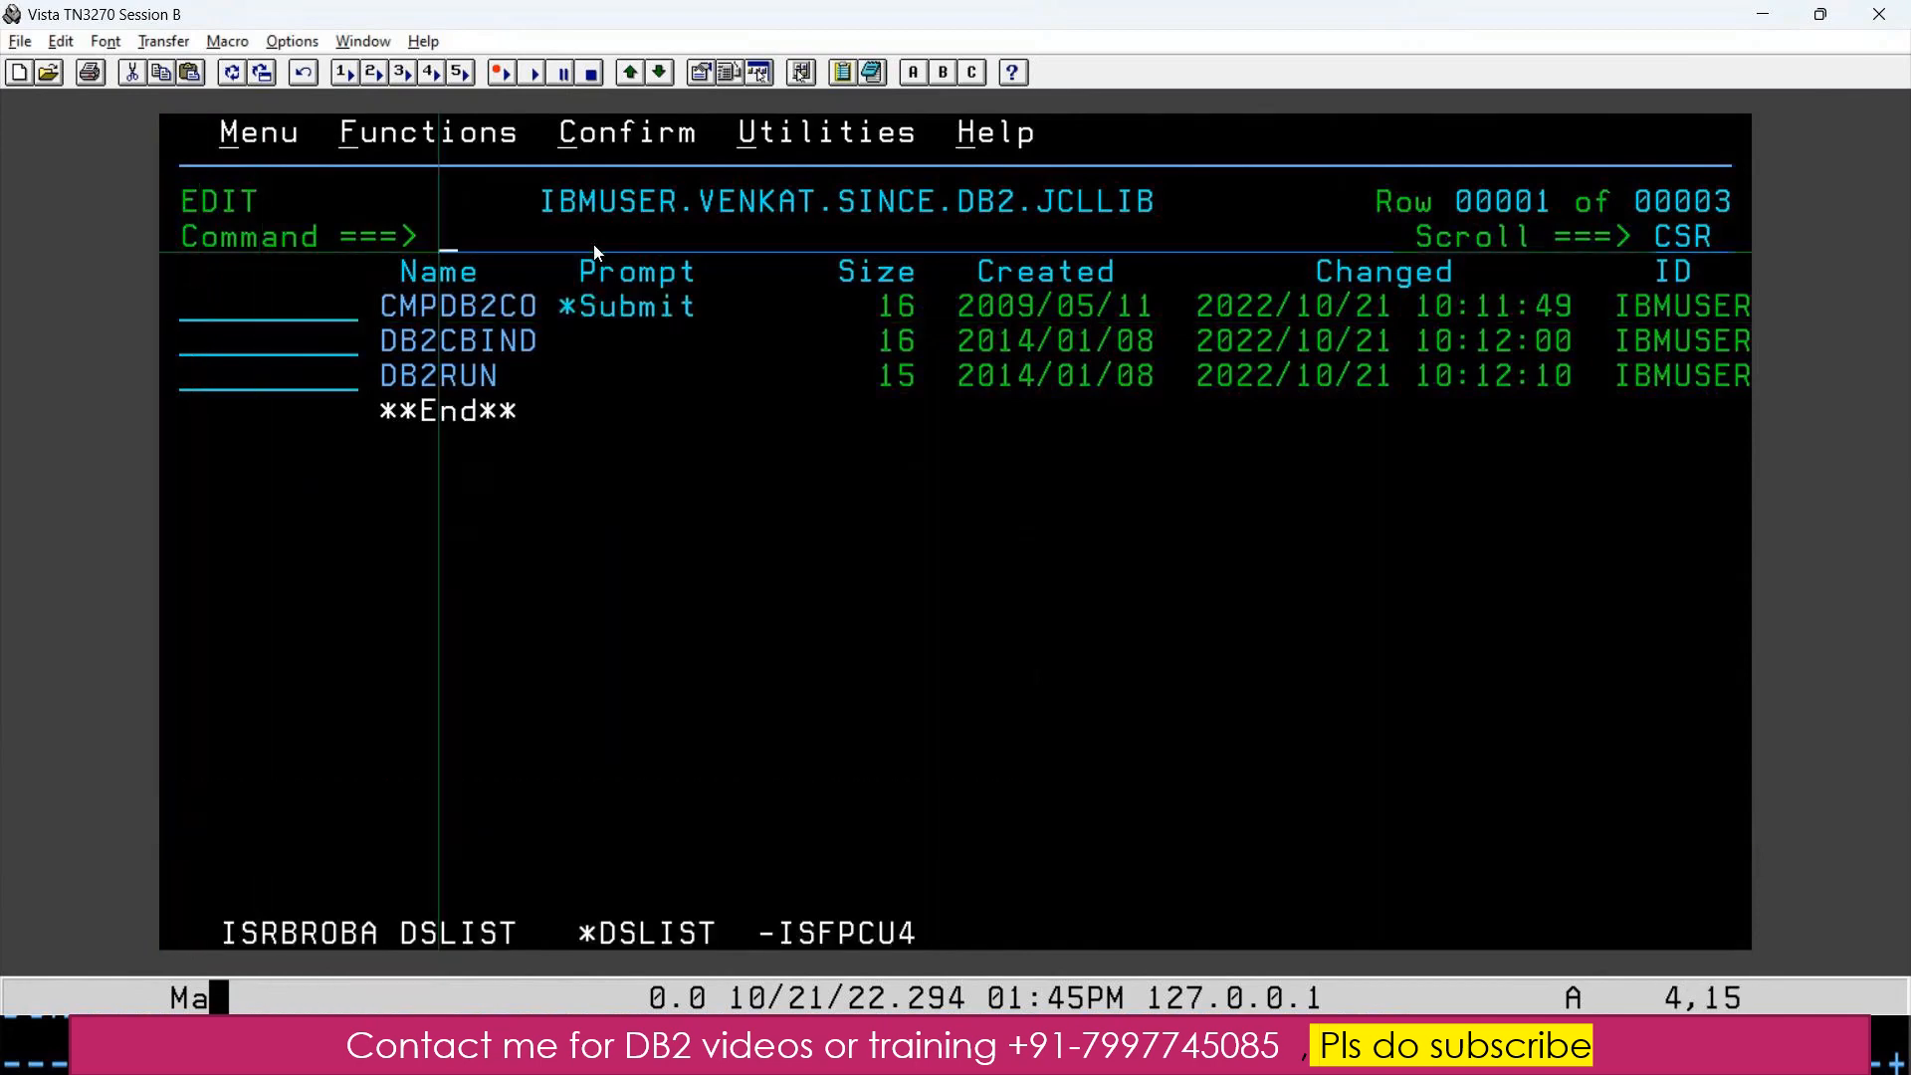
type("E")
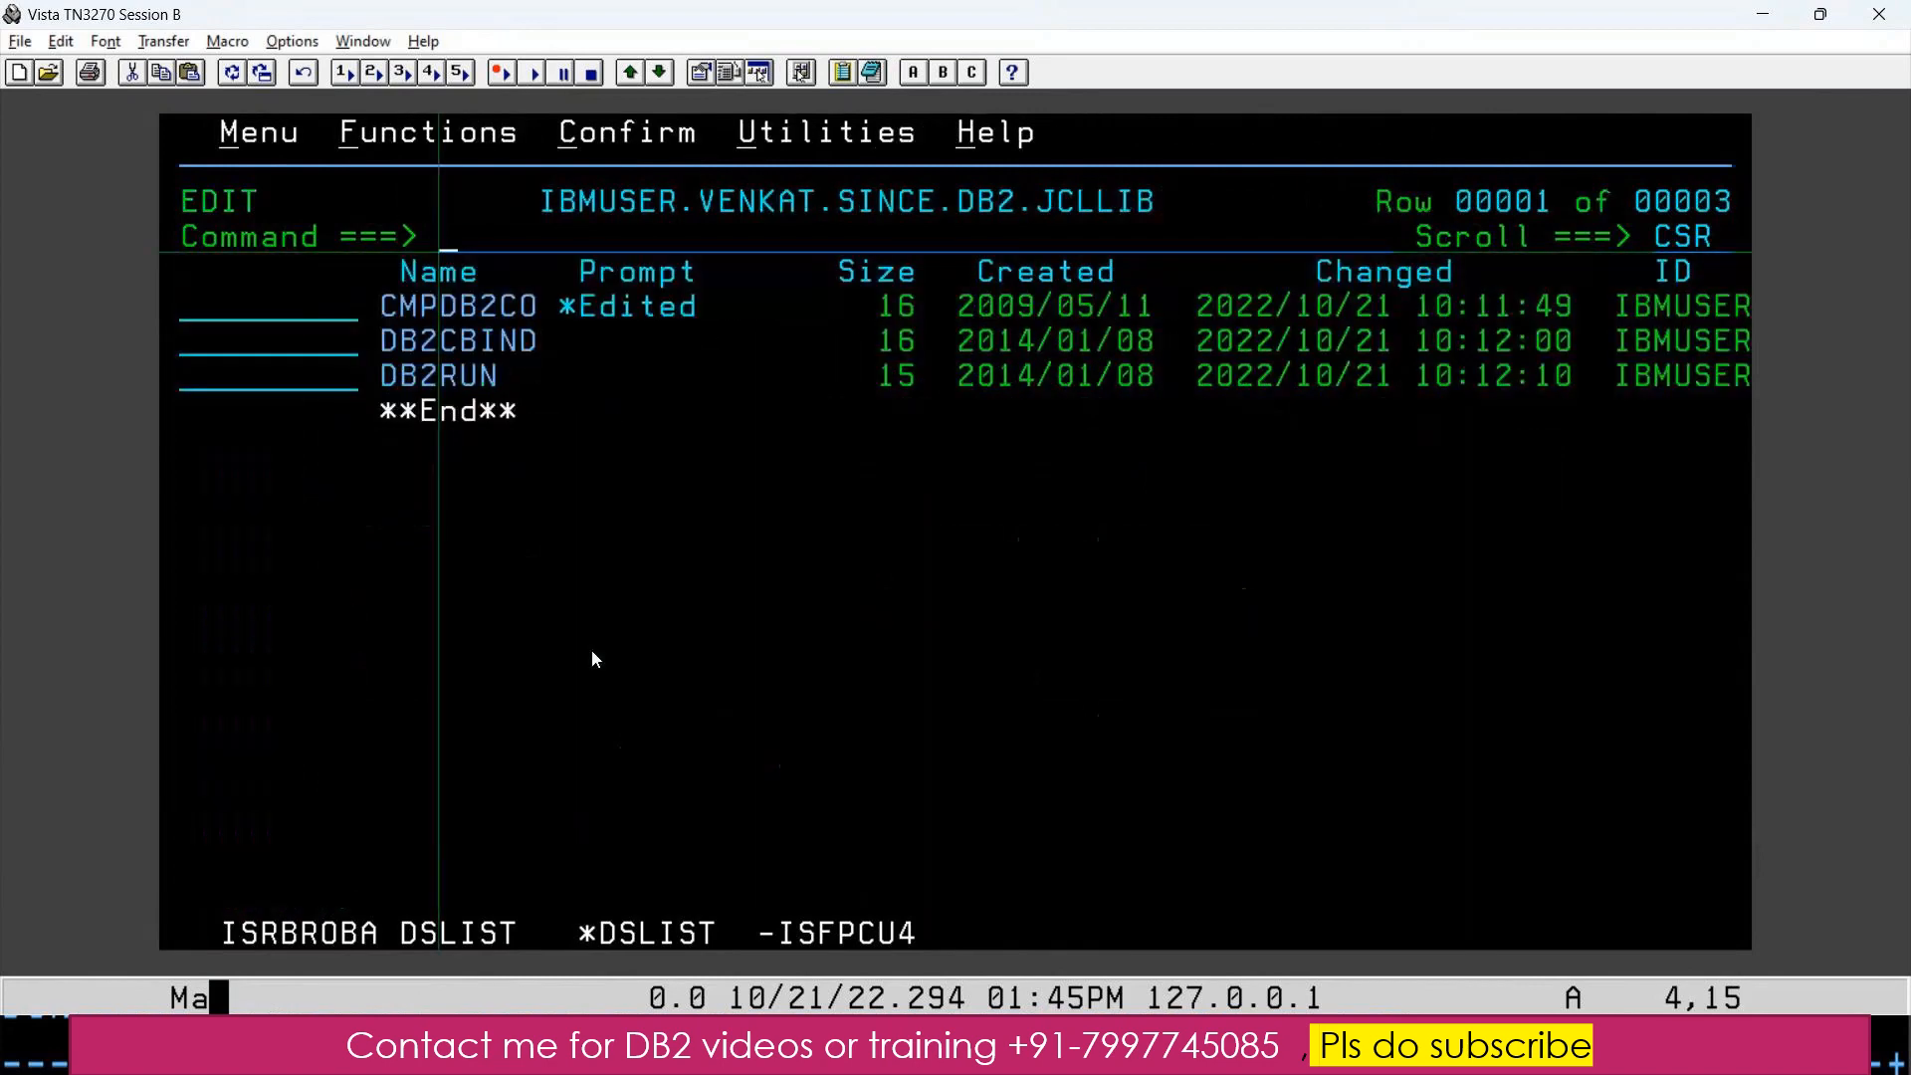
type("J")
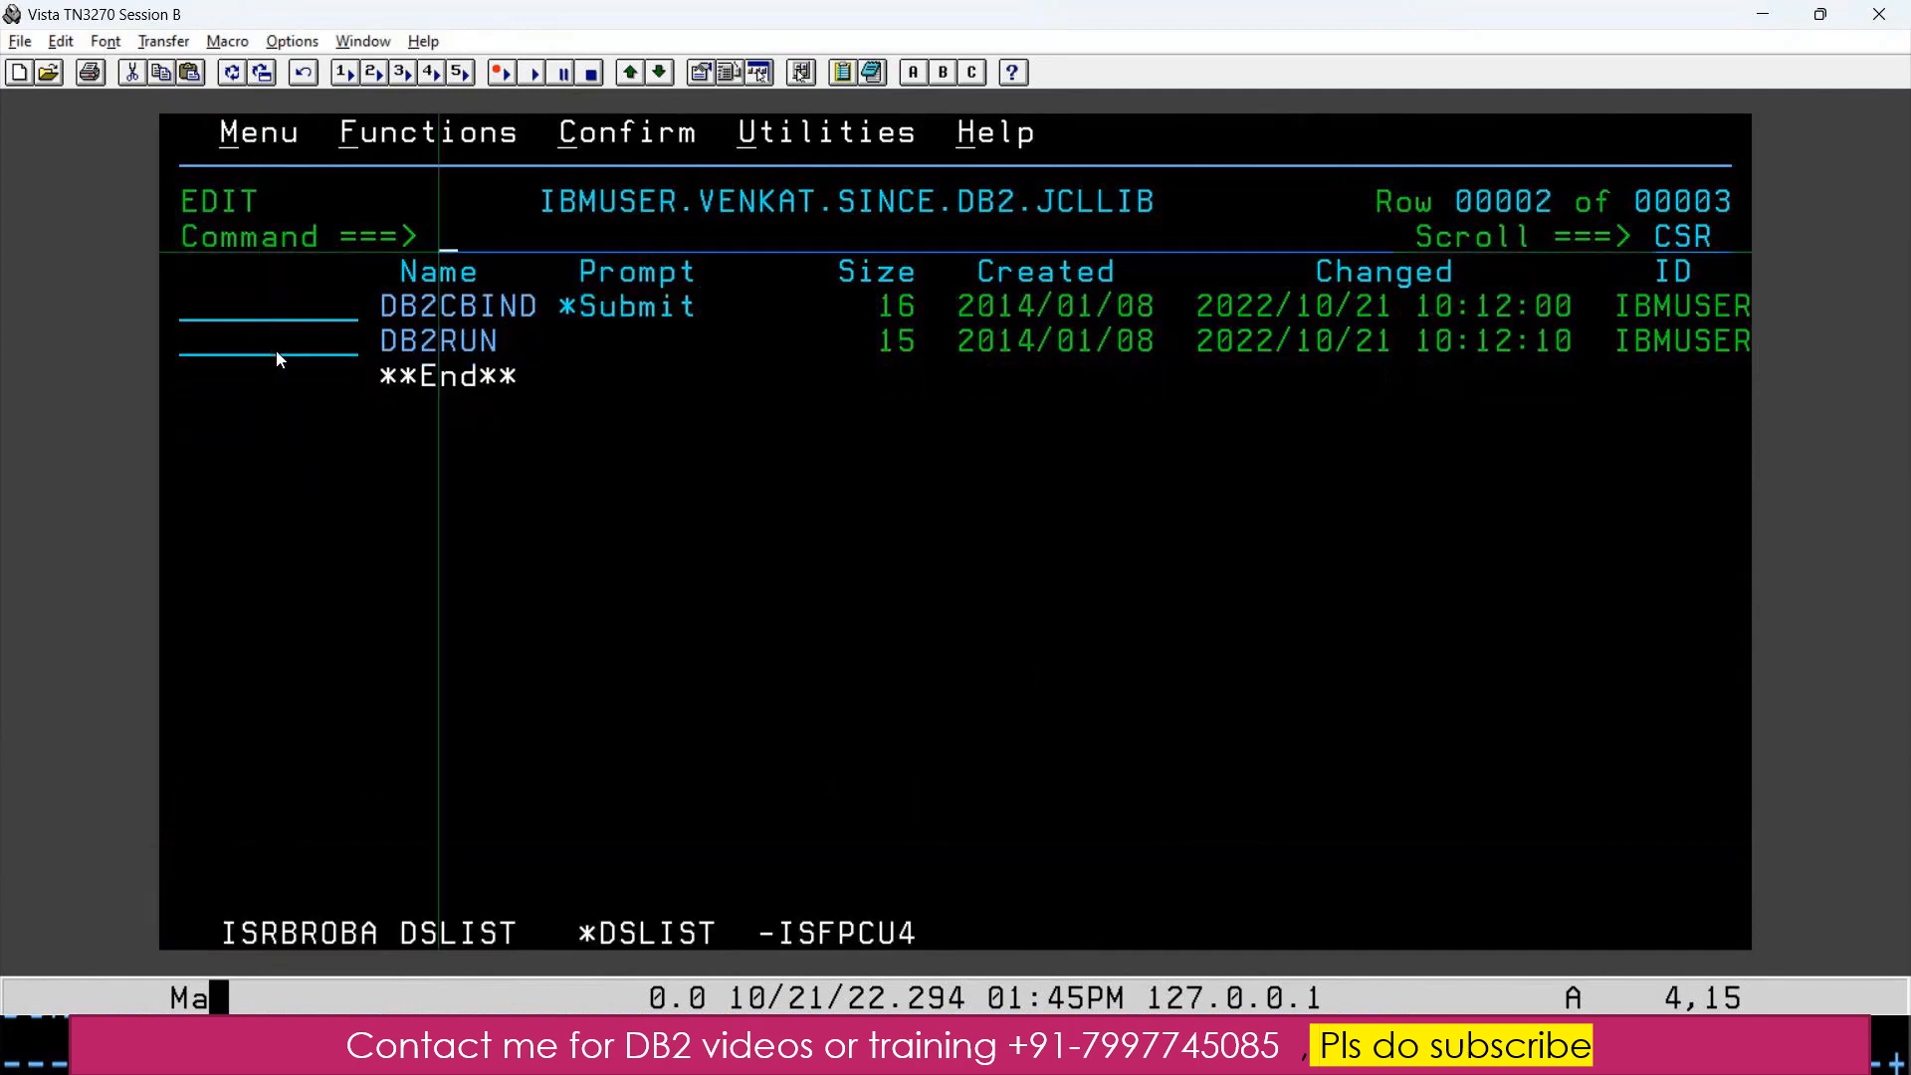
type("J")
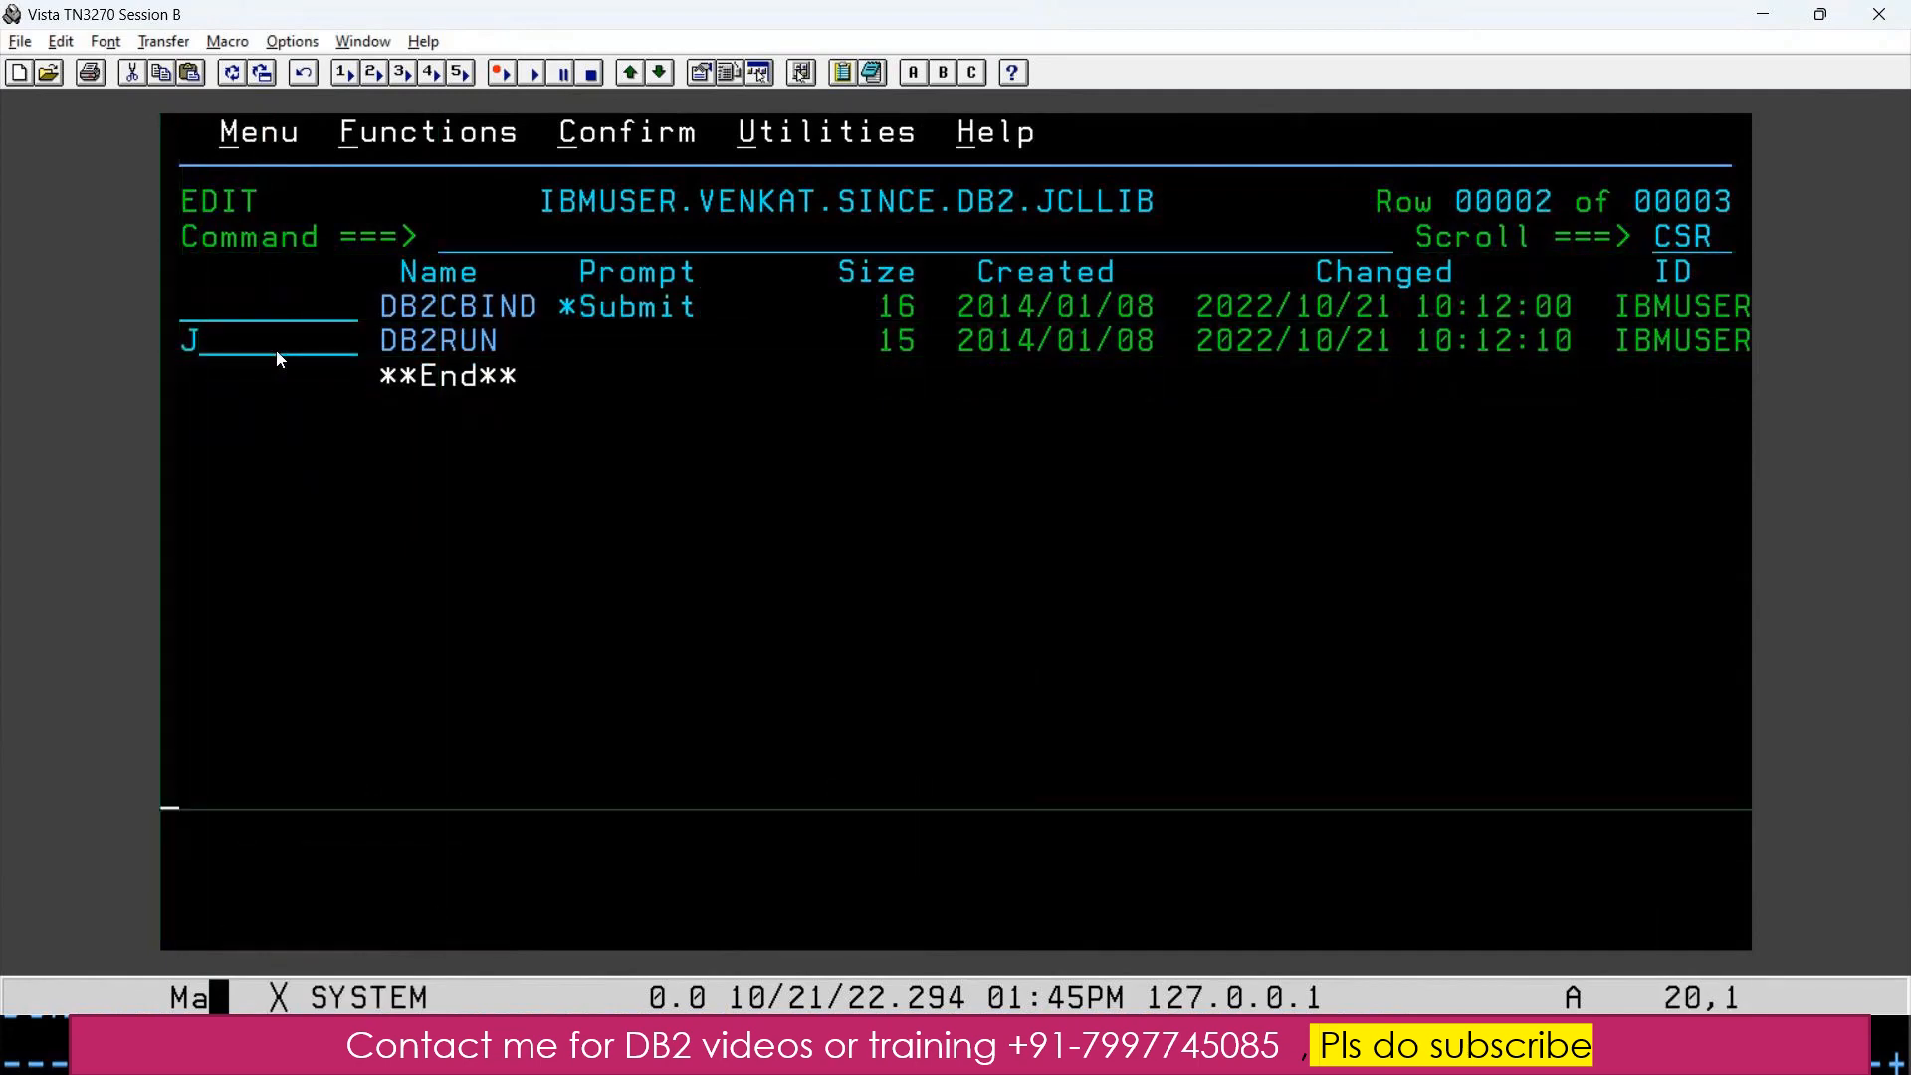
key("enter")
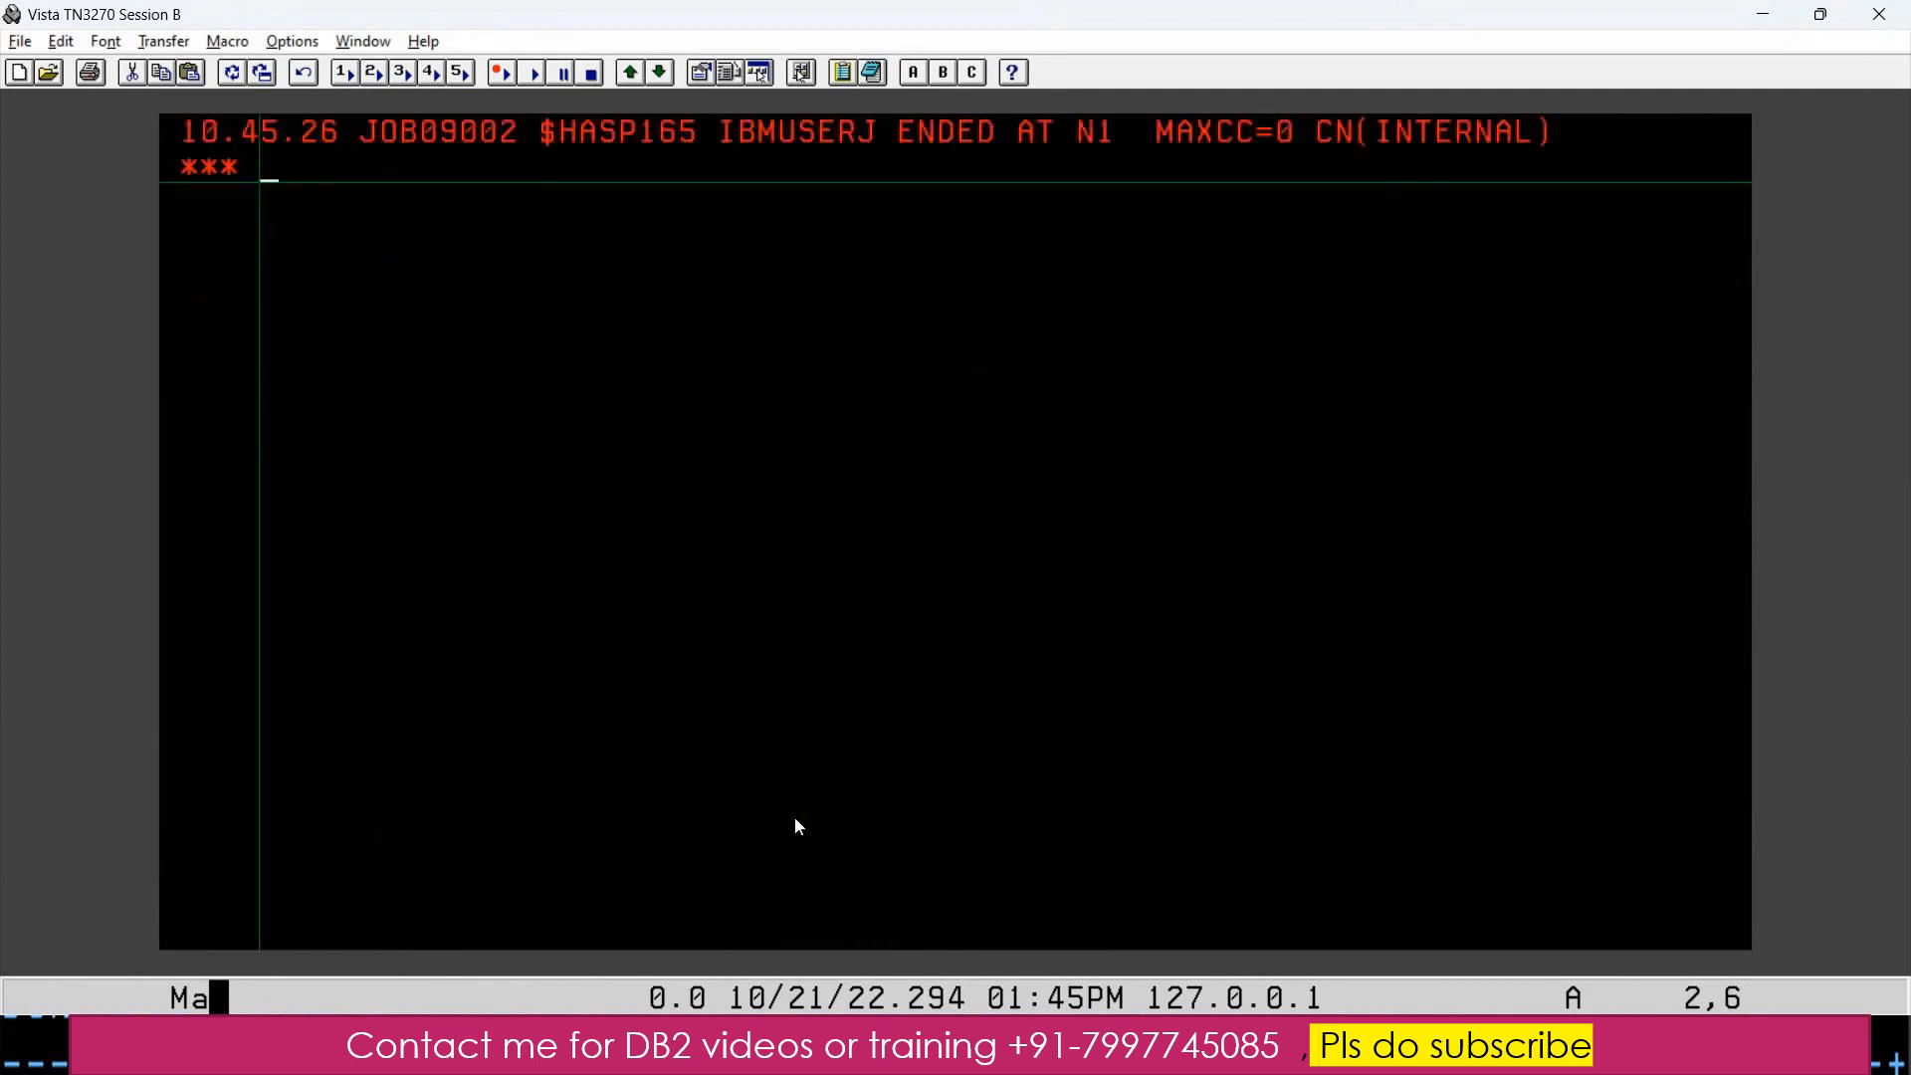
mouse_move(461, 159)
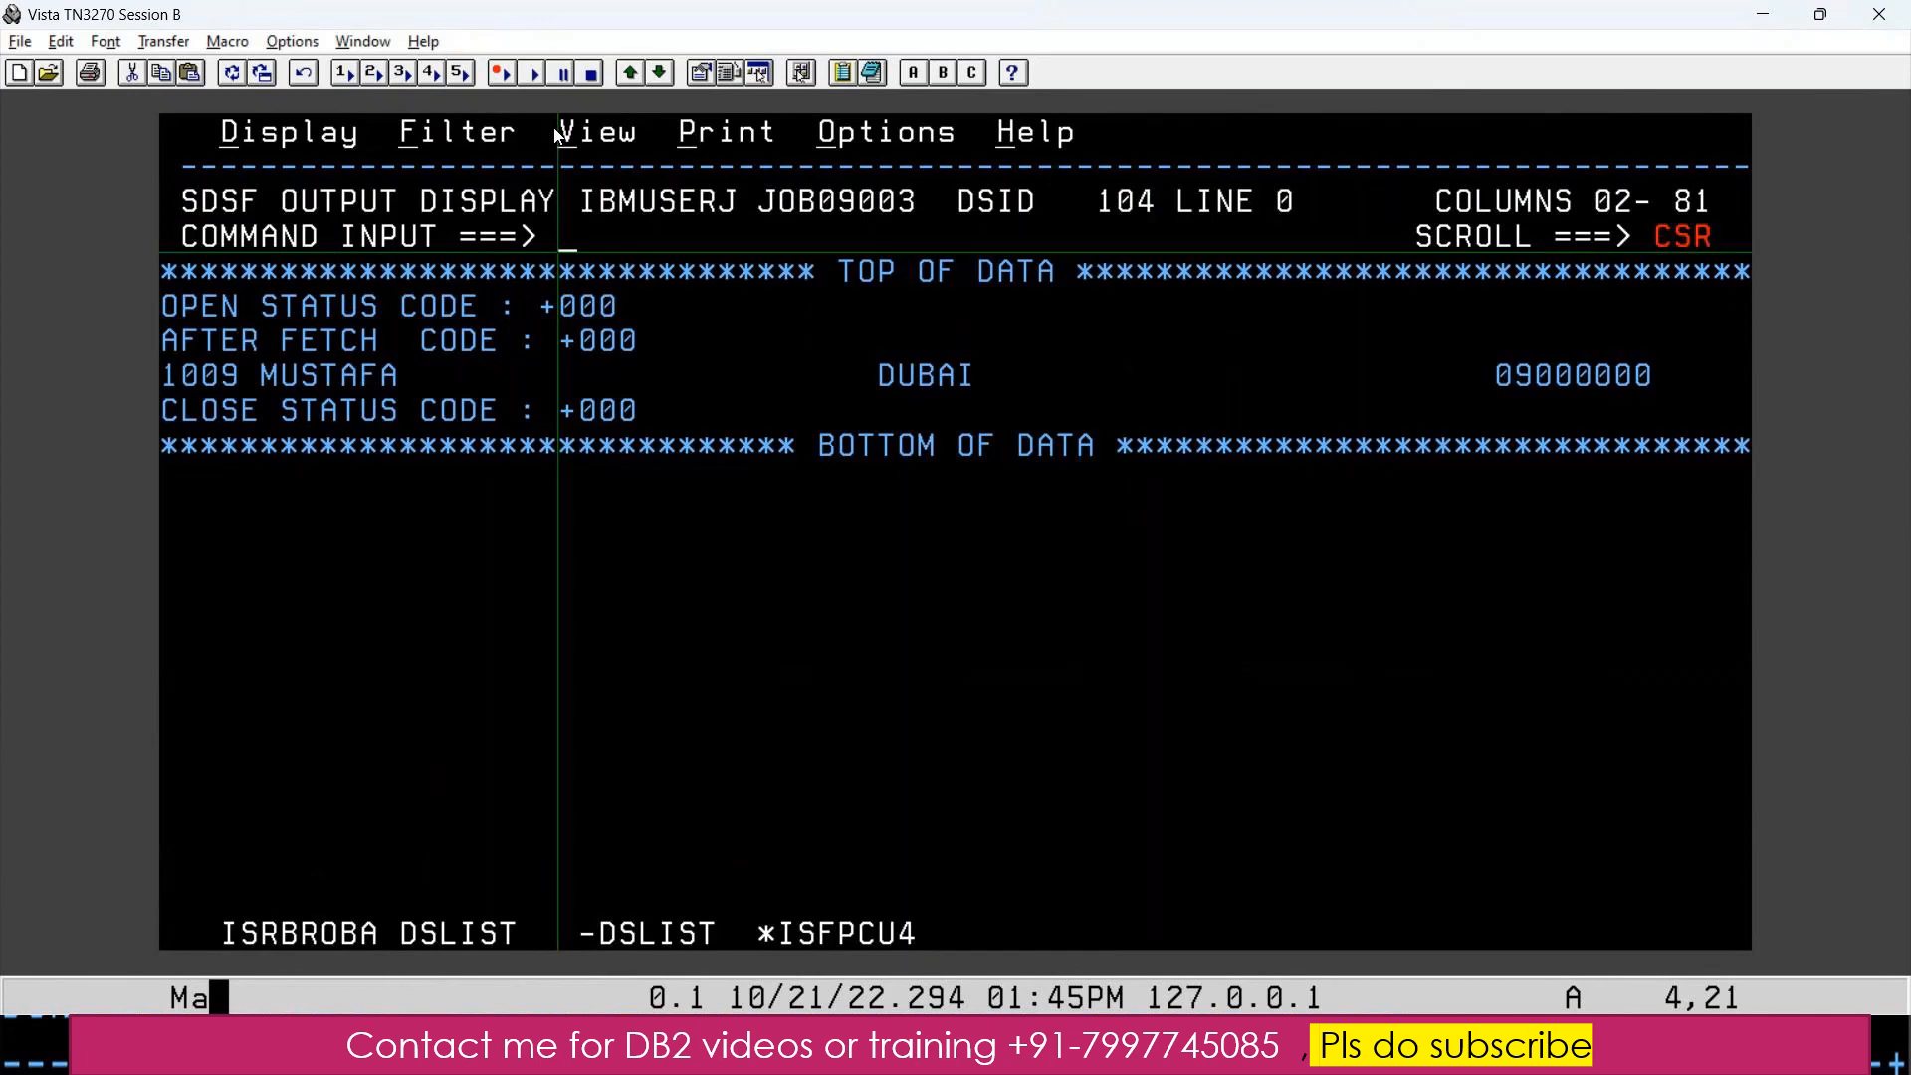
mouse_move(740, 666)
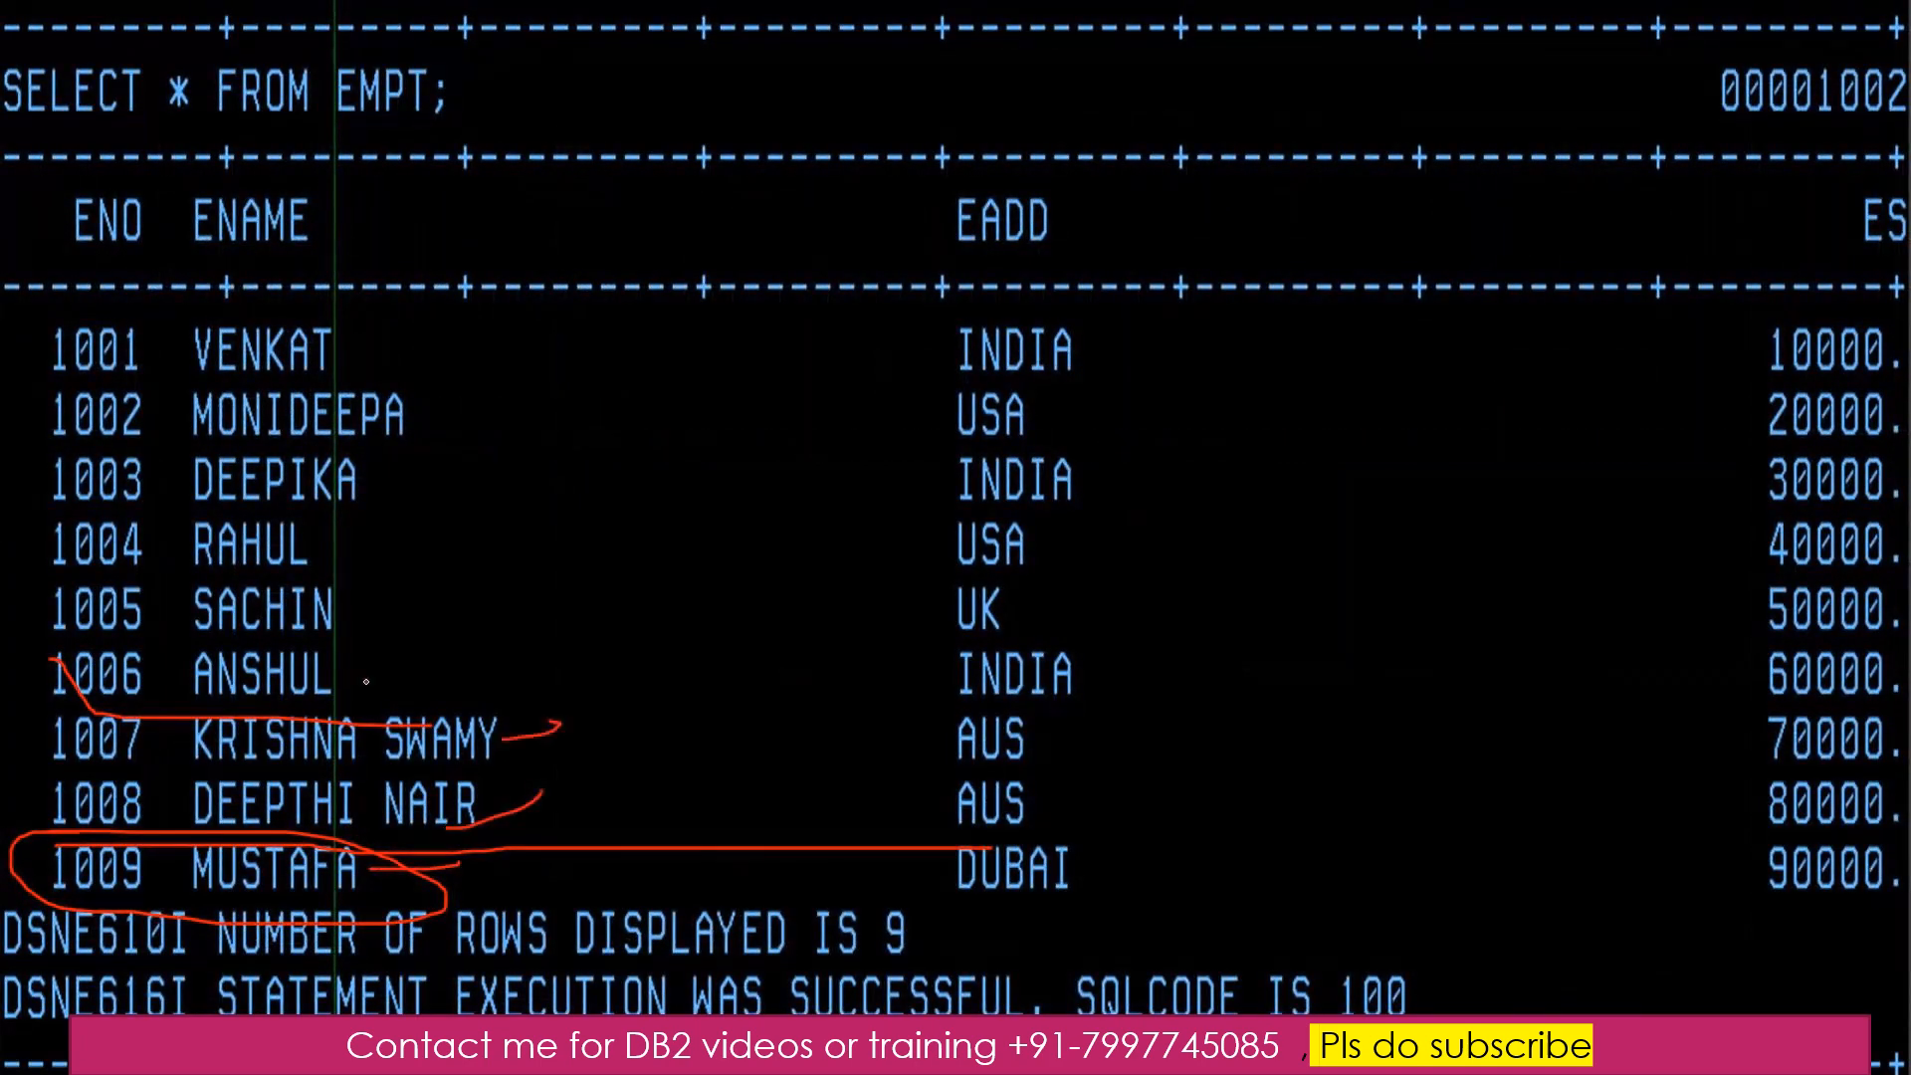
- Draw red pen marks over the employee table rows on the slide
left_click_drag(366, 683, 488, 658)
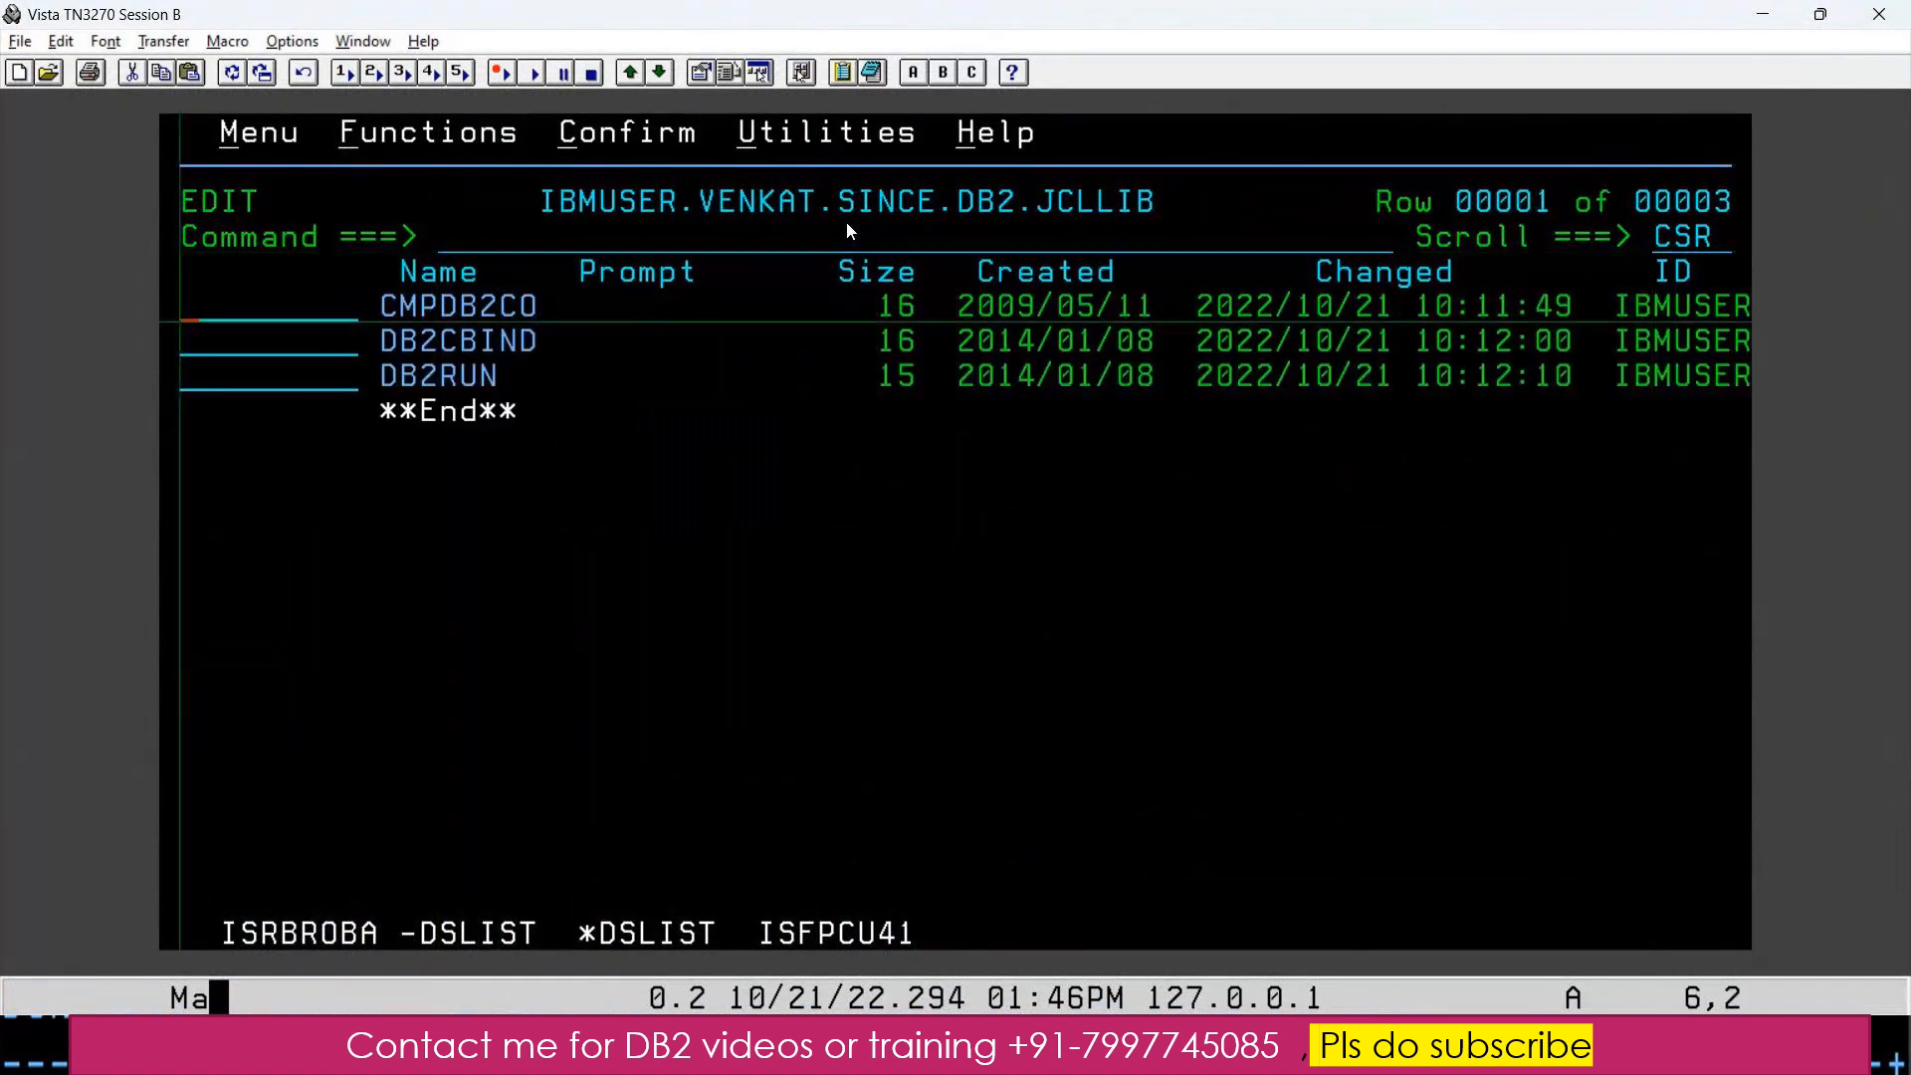
- Resubmit CMPDB2CO, DB2CBIND and DB2RUN by typing J beside each
type("J")
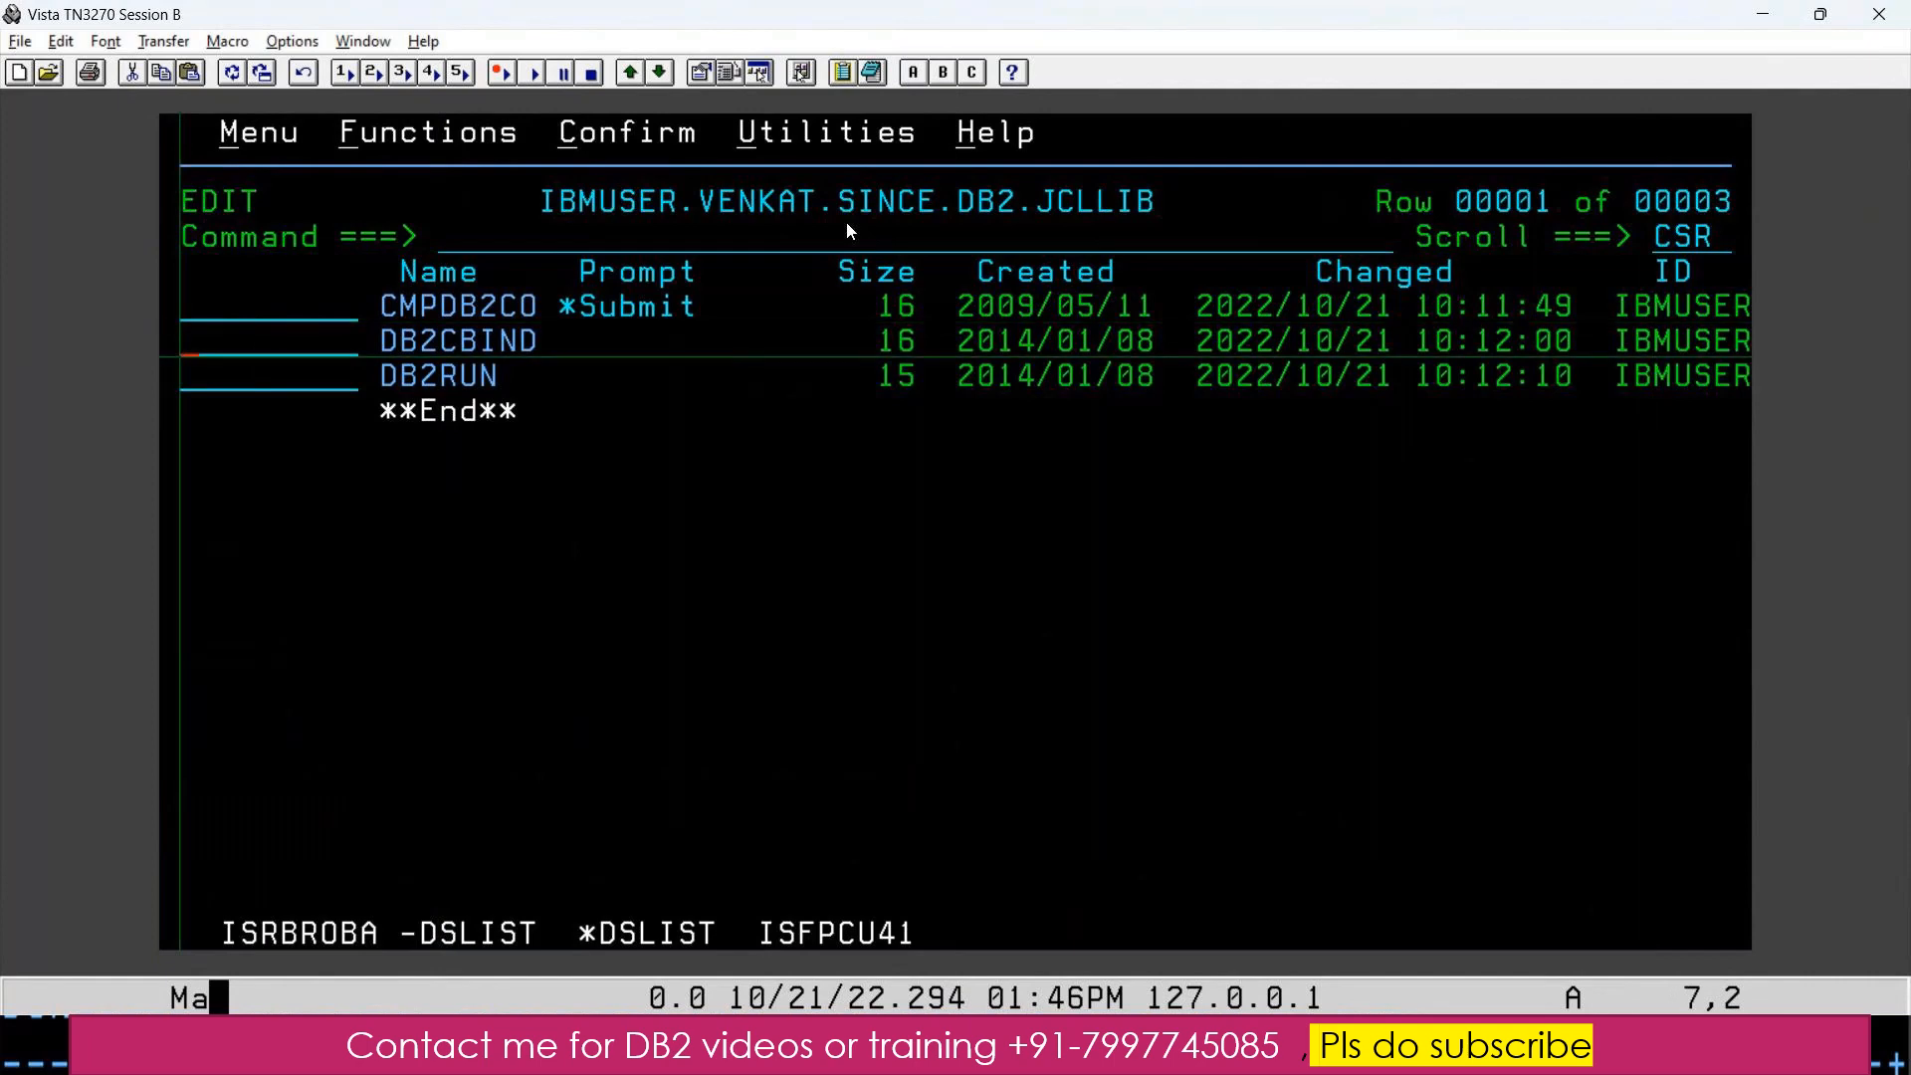
type("J")
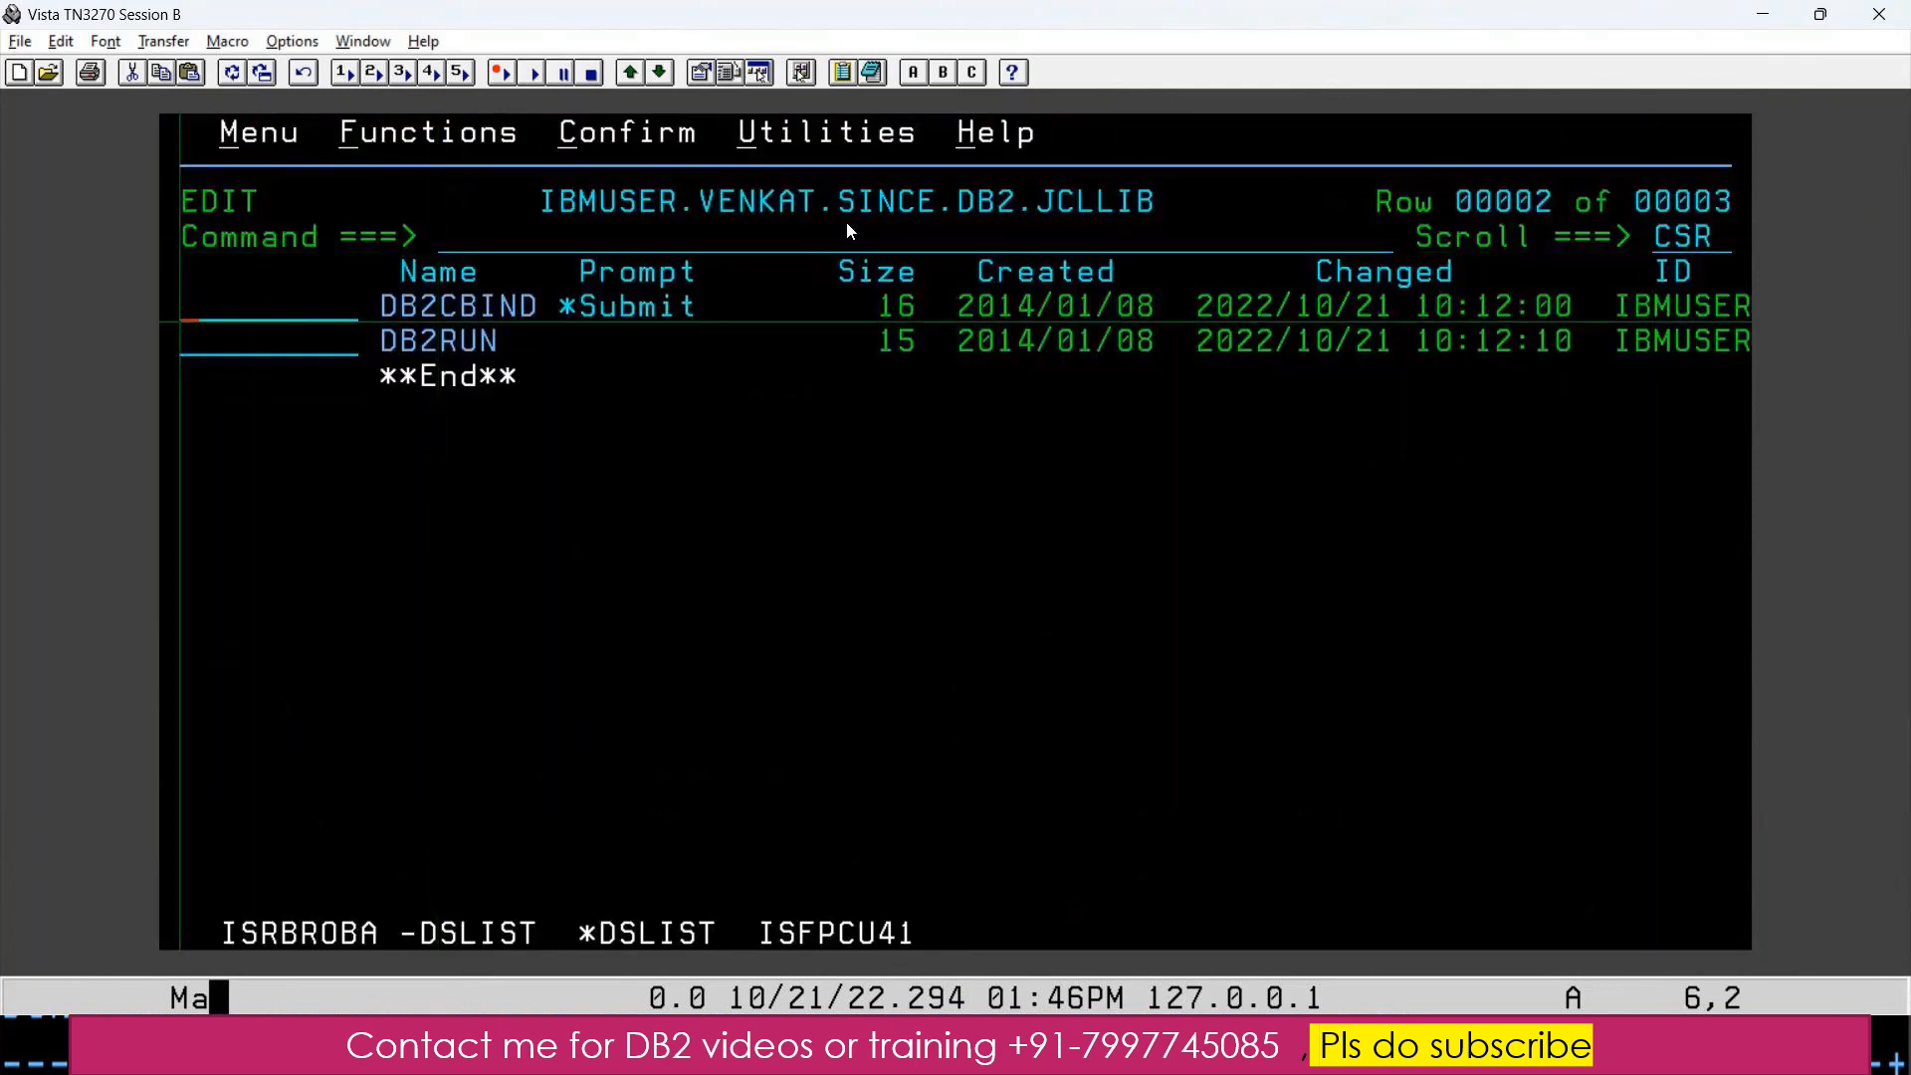
type("J")
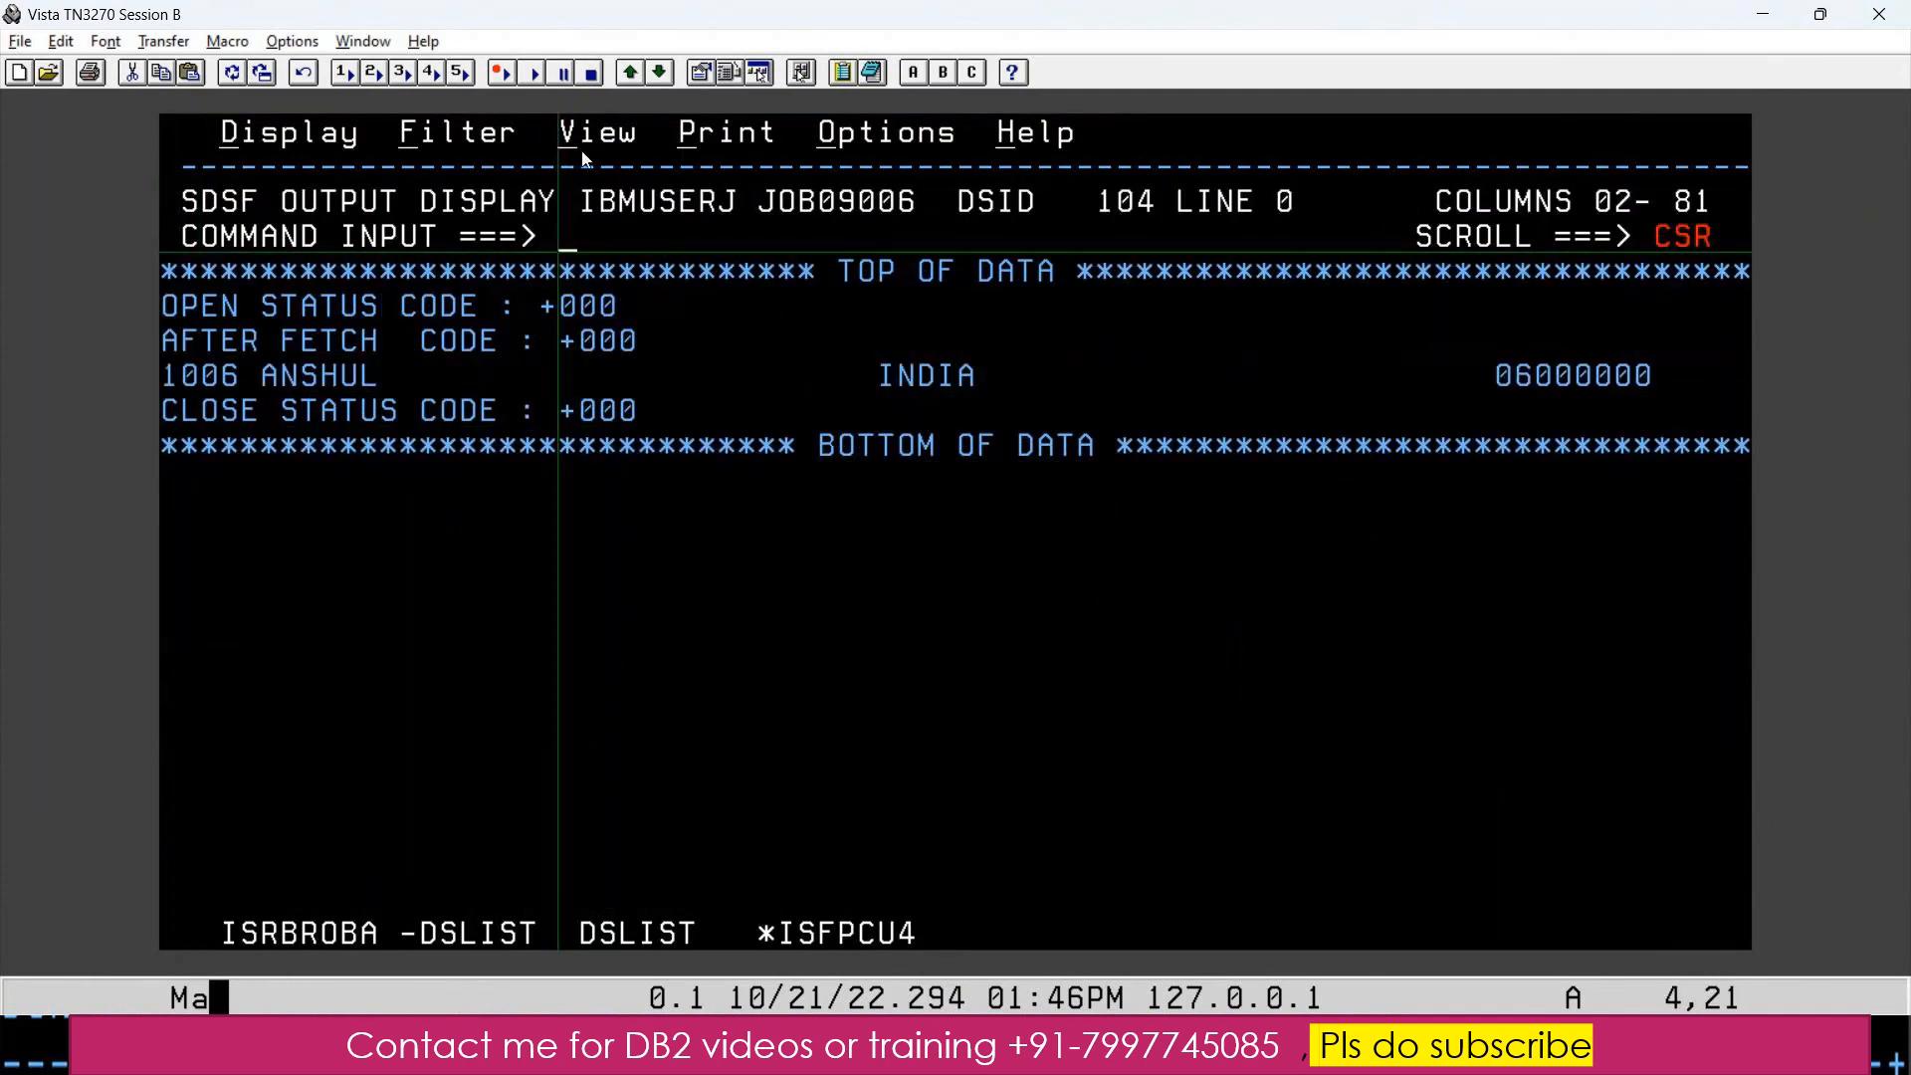
left_click(199, 376)
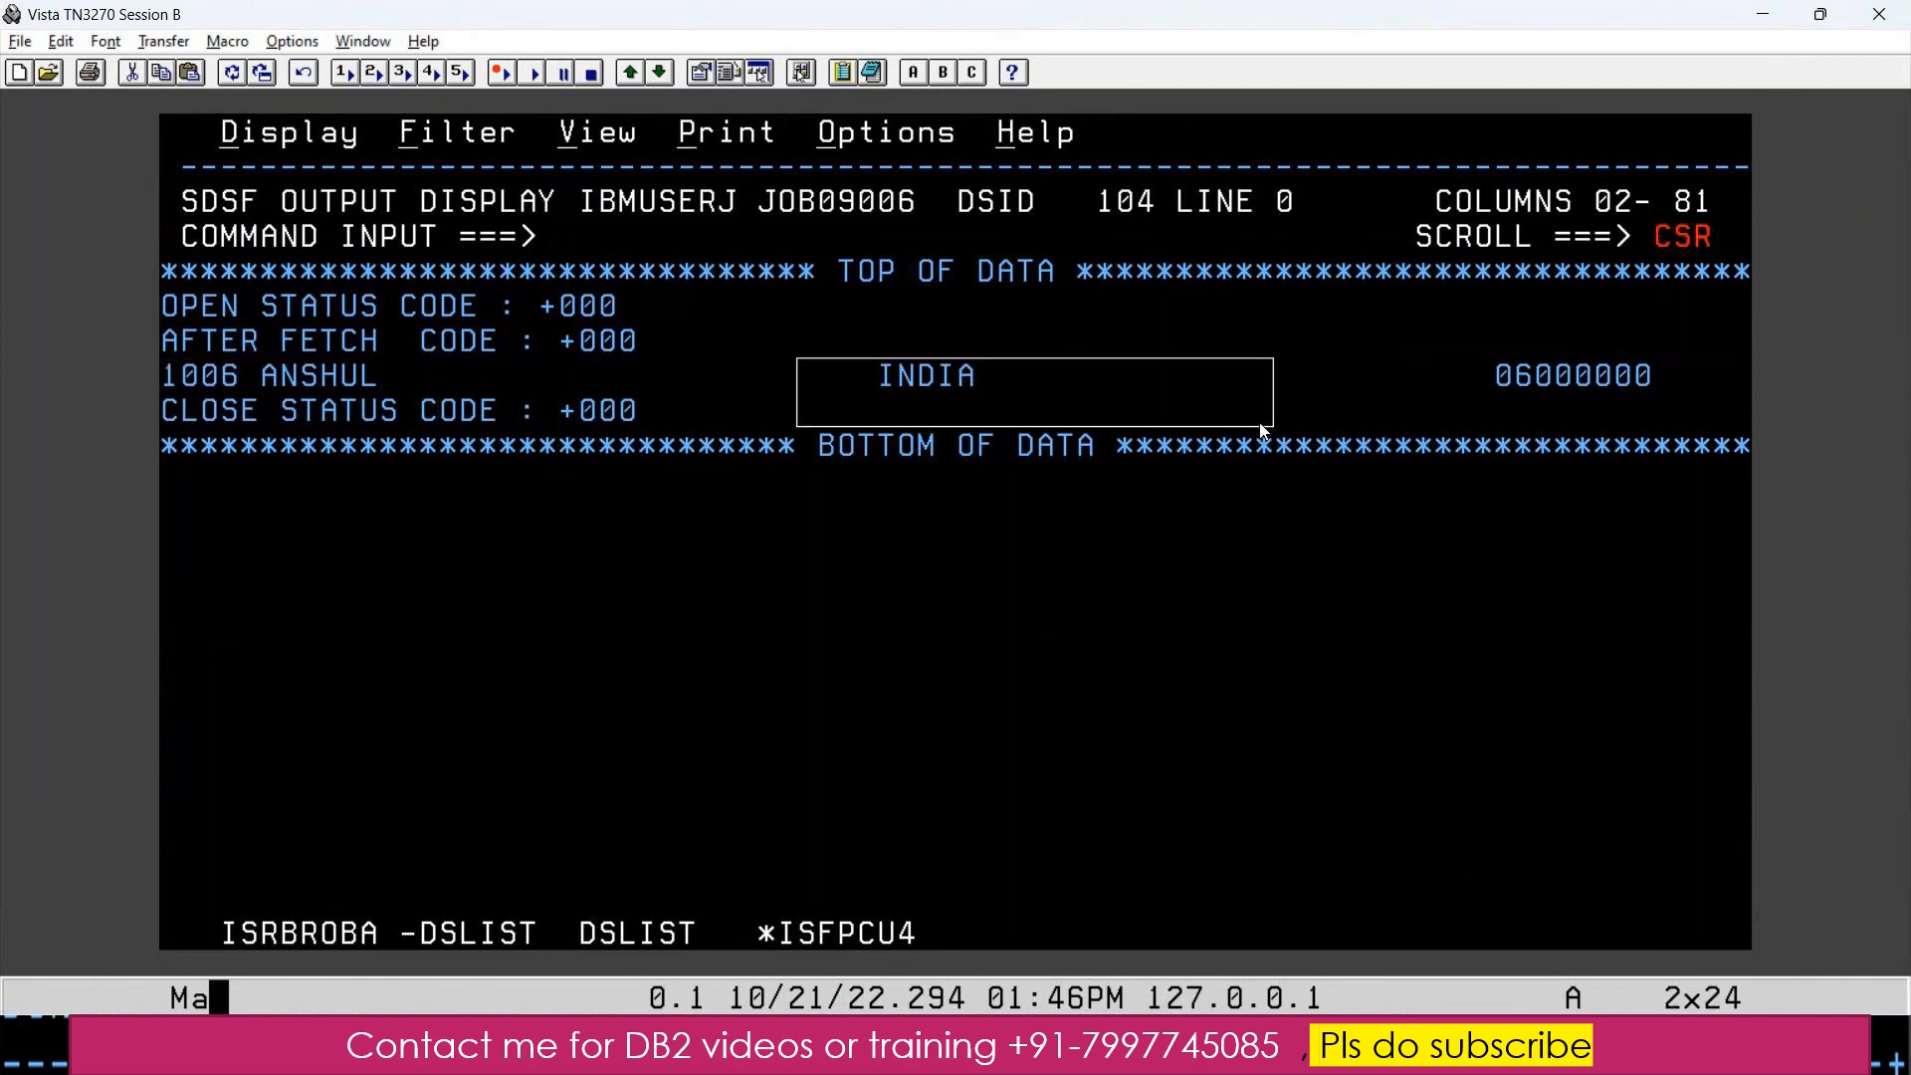
mouse_move(574, 260)
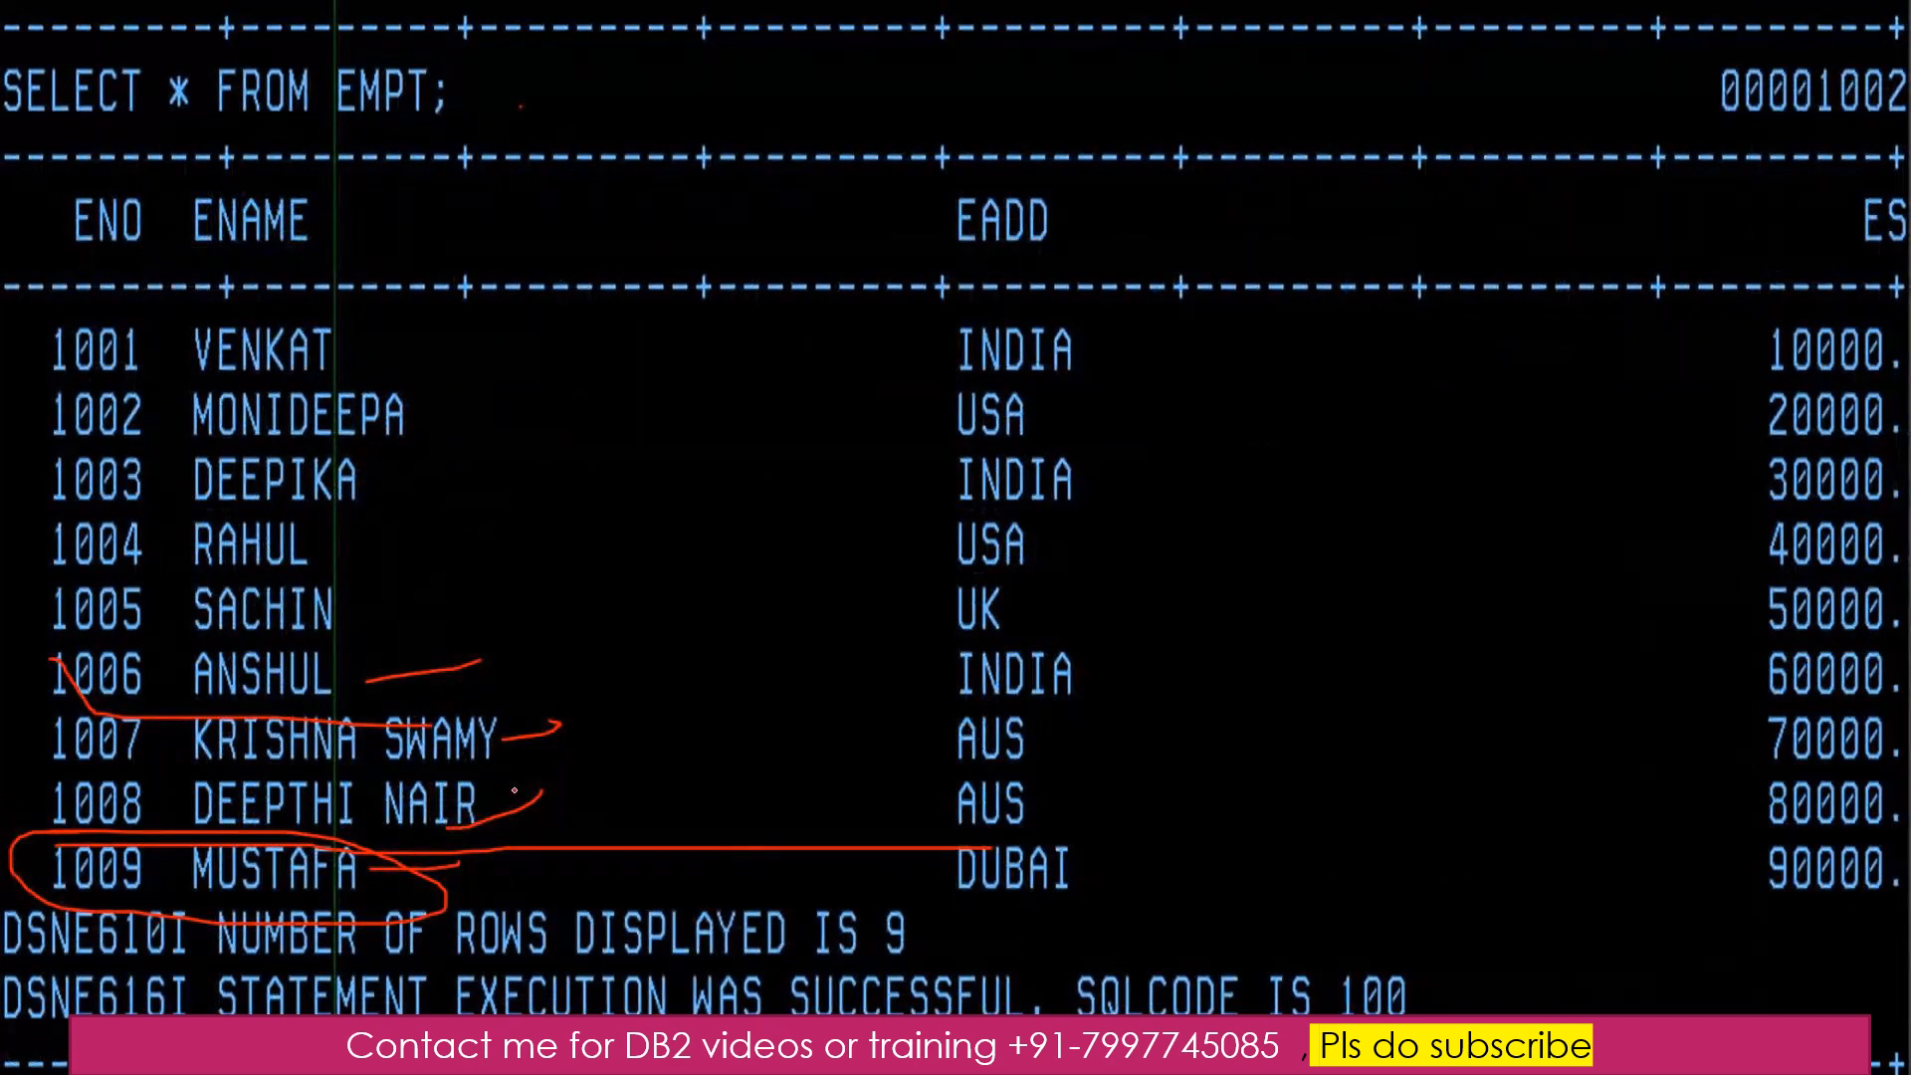
left_click_drag(499, 798, 677, 793)
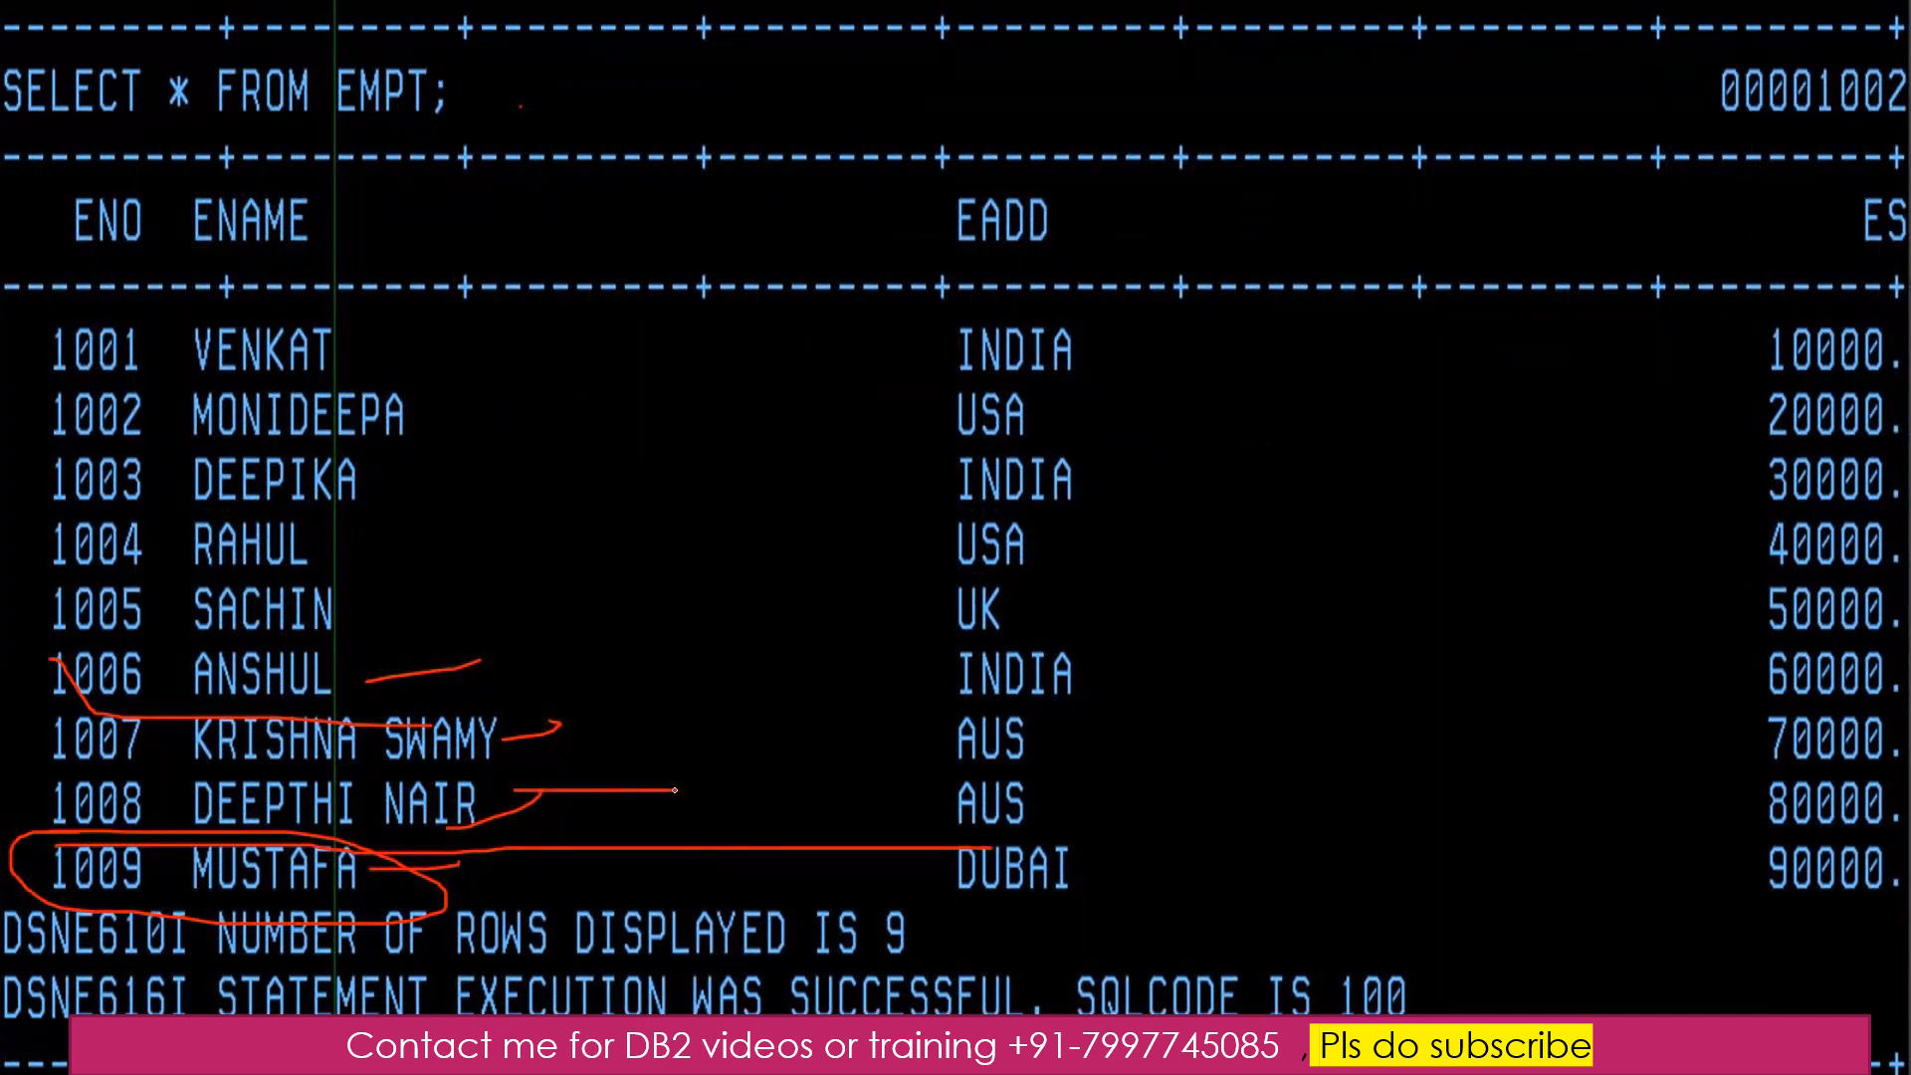